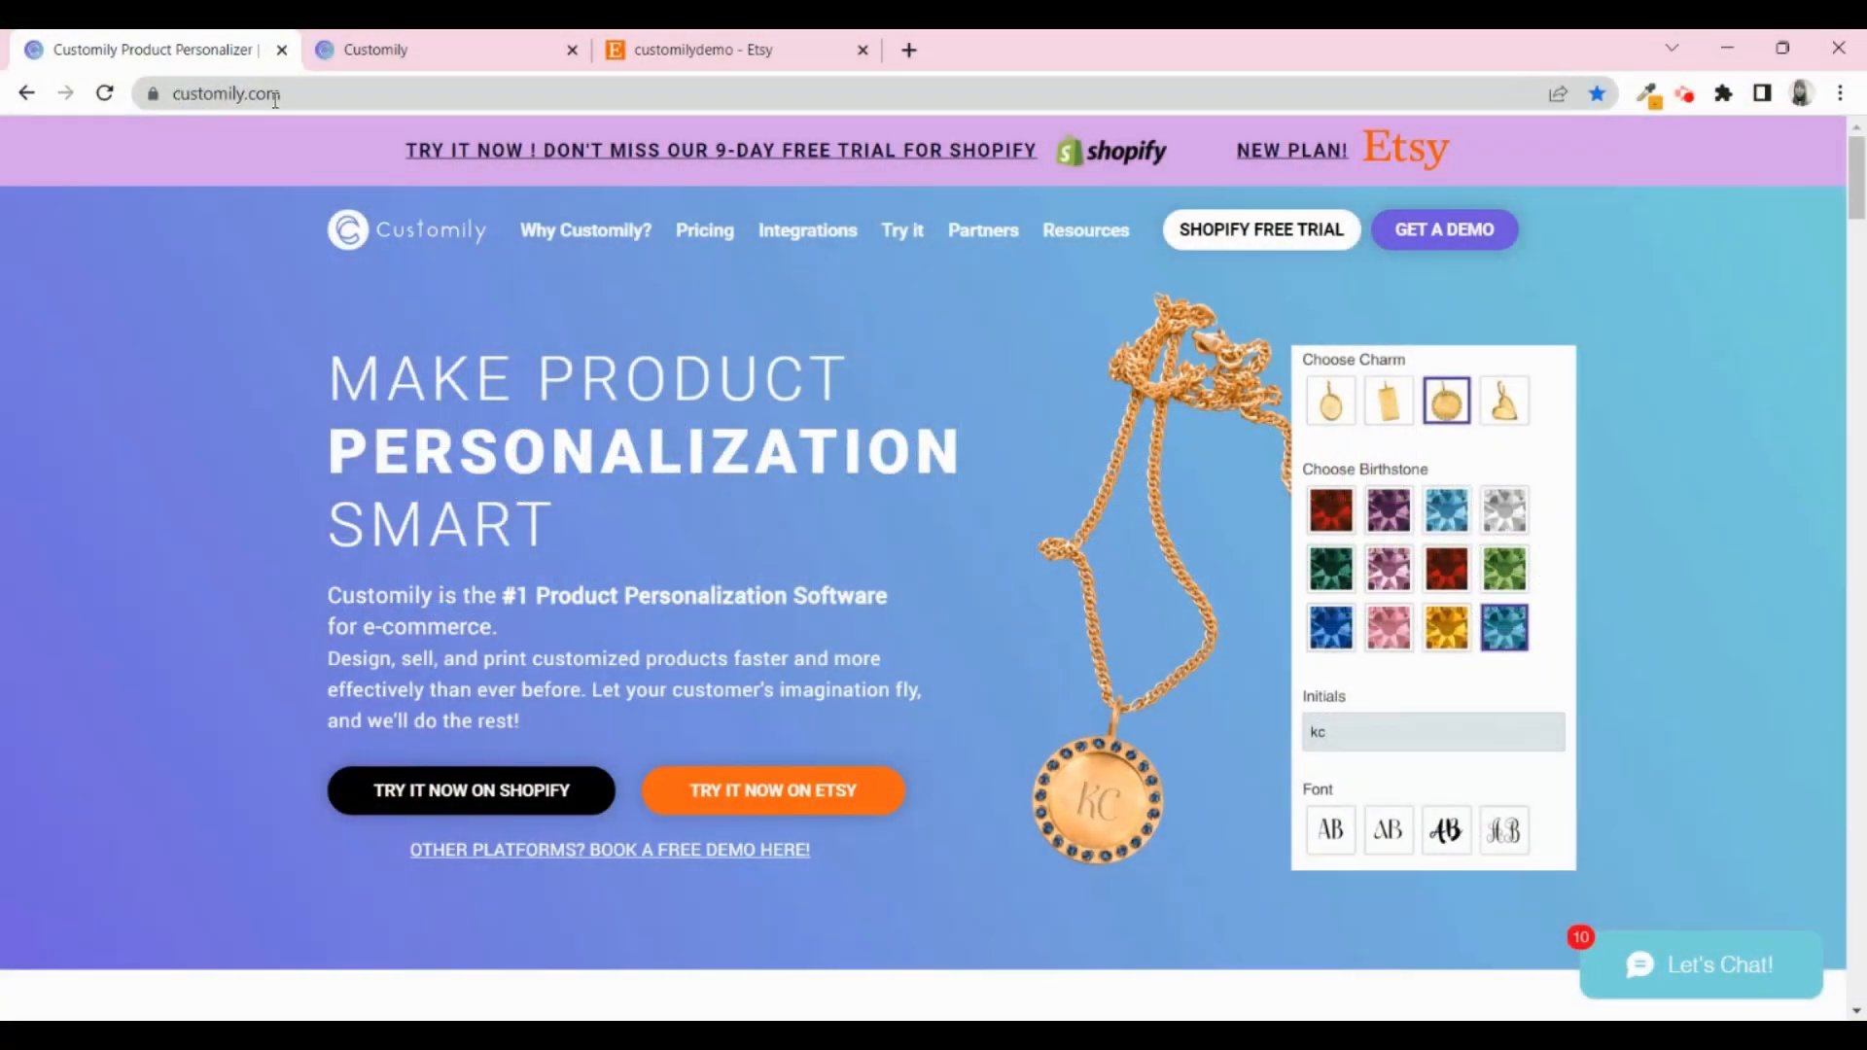
Reach the Etsy plan pricing, dismiss the July promo pop-up and start the 9-day free trial.
click(1386, 828)
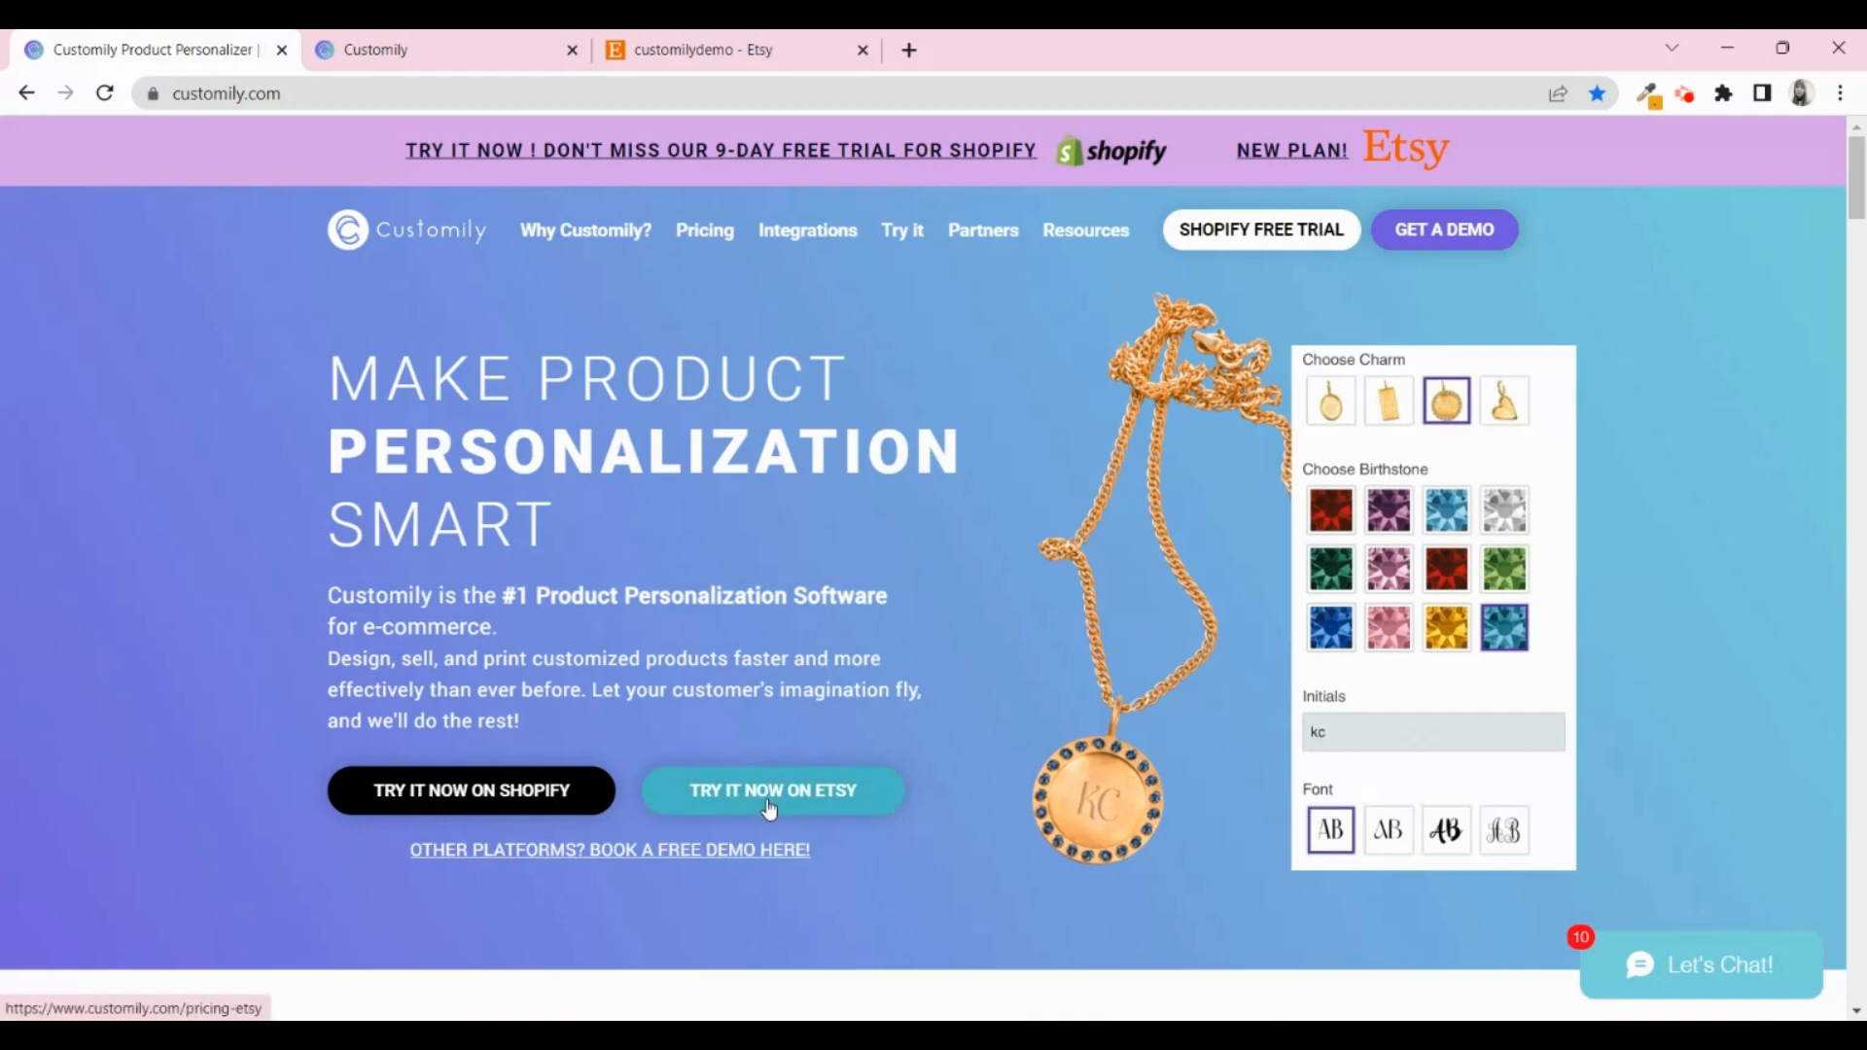
click(772, 790)
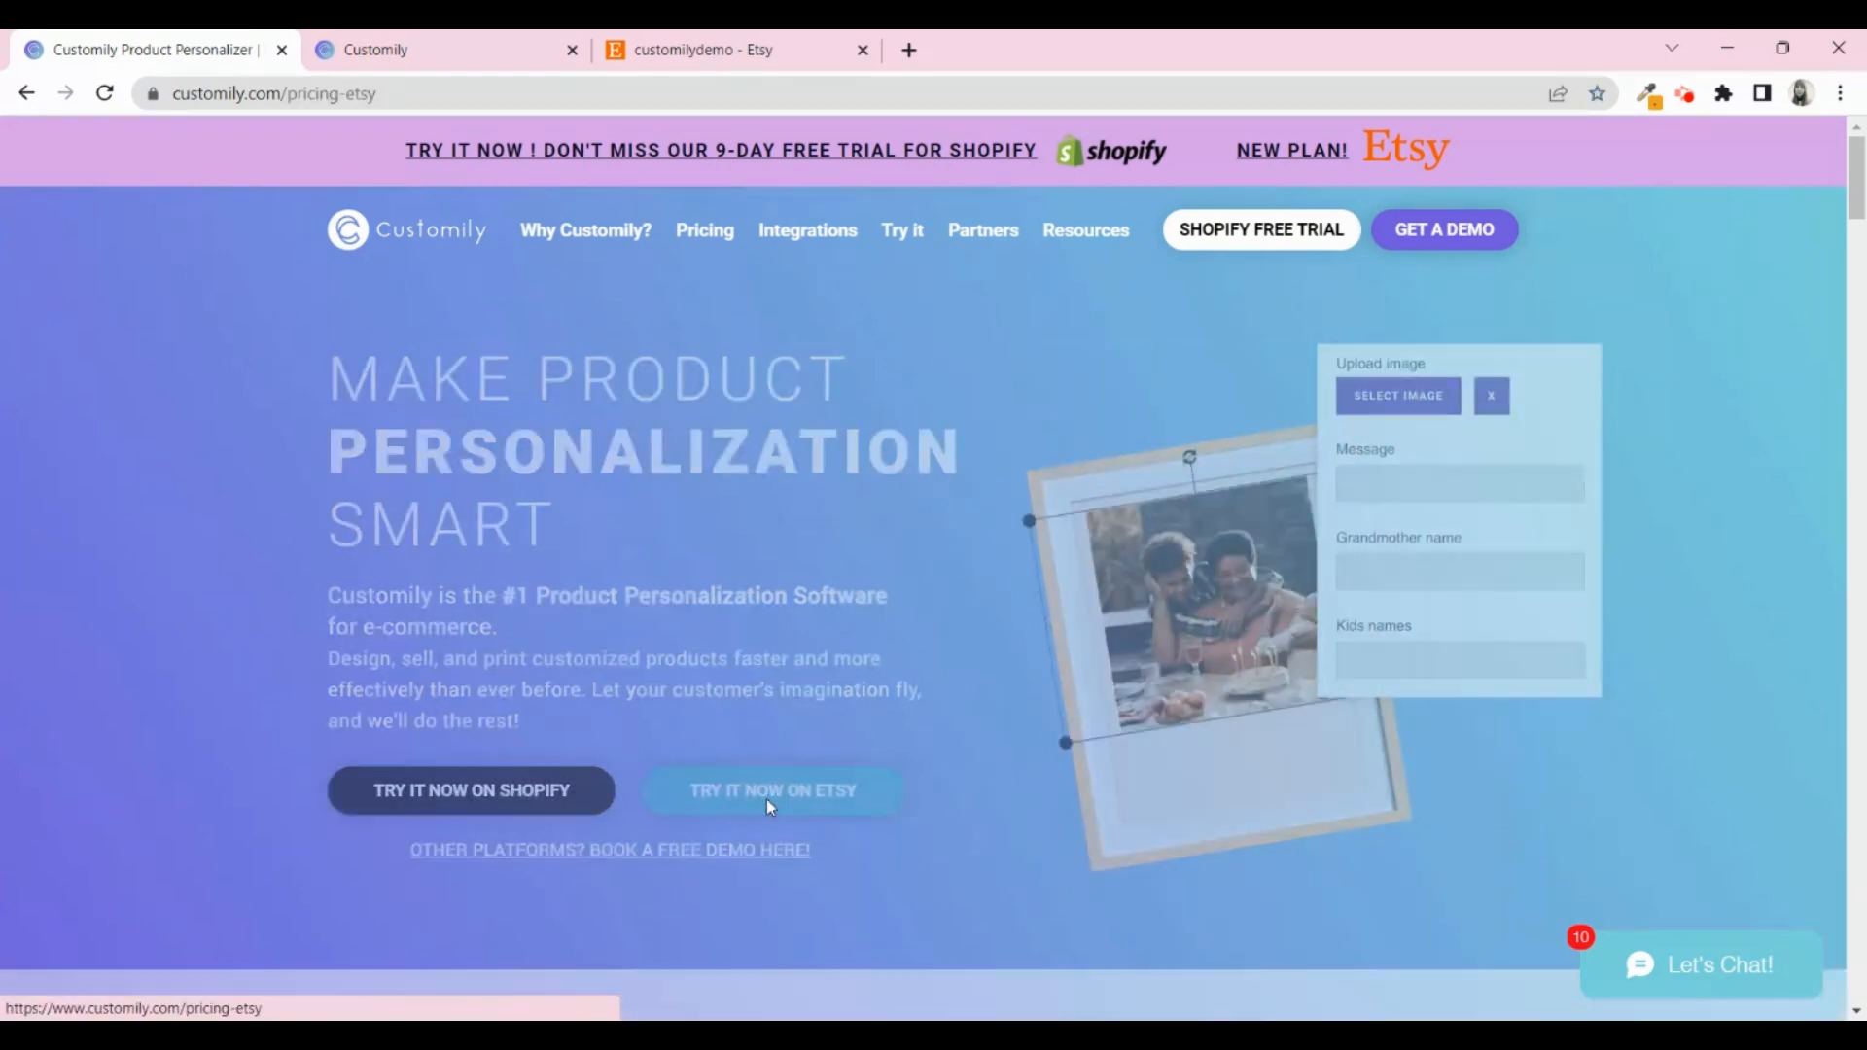
click(772, 790)
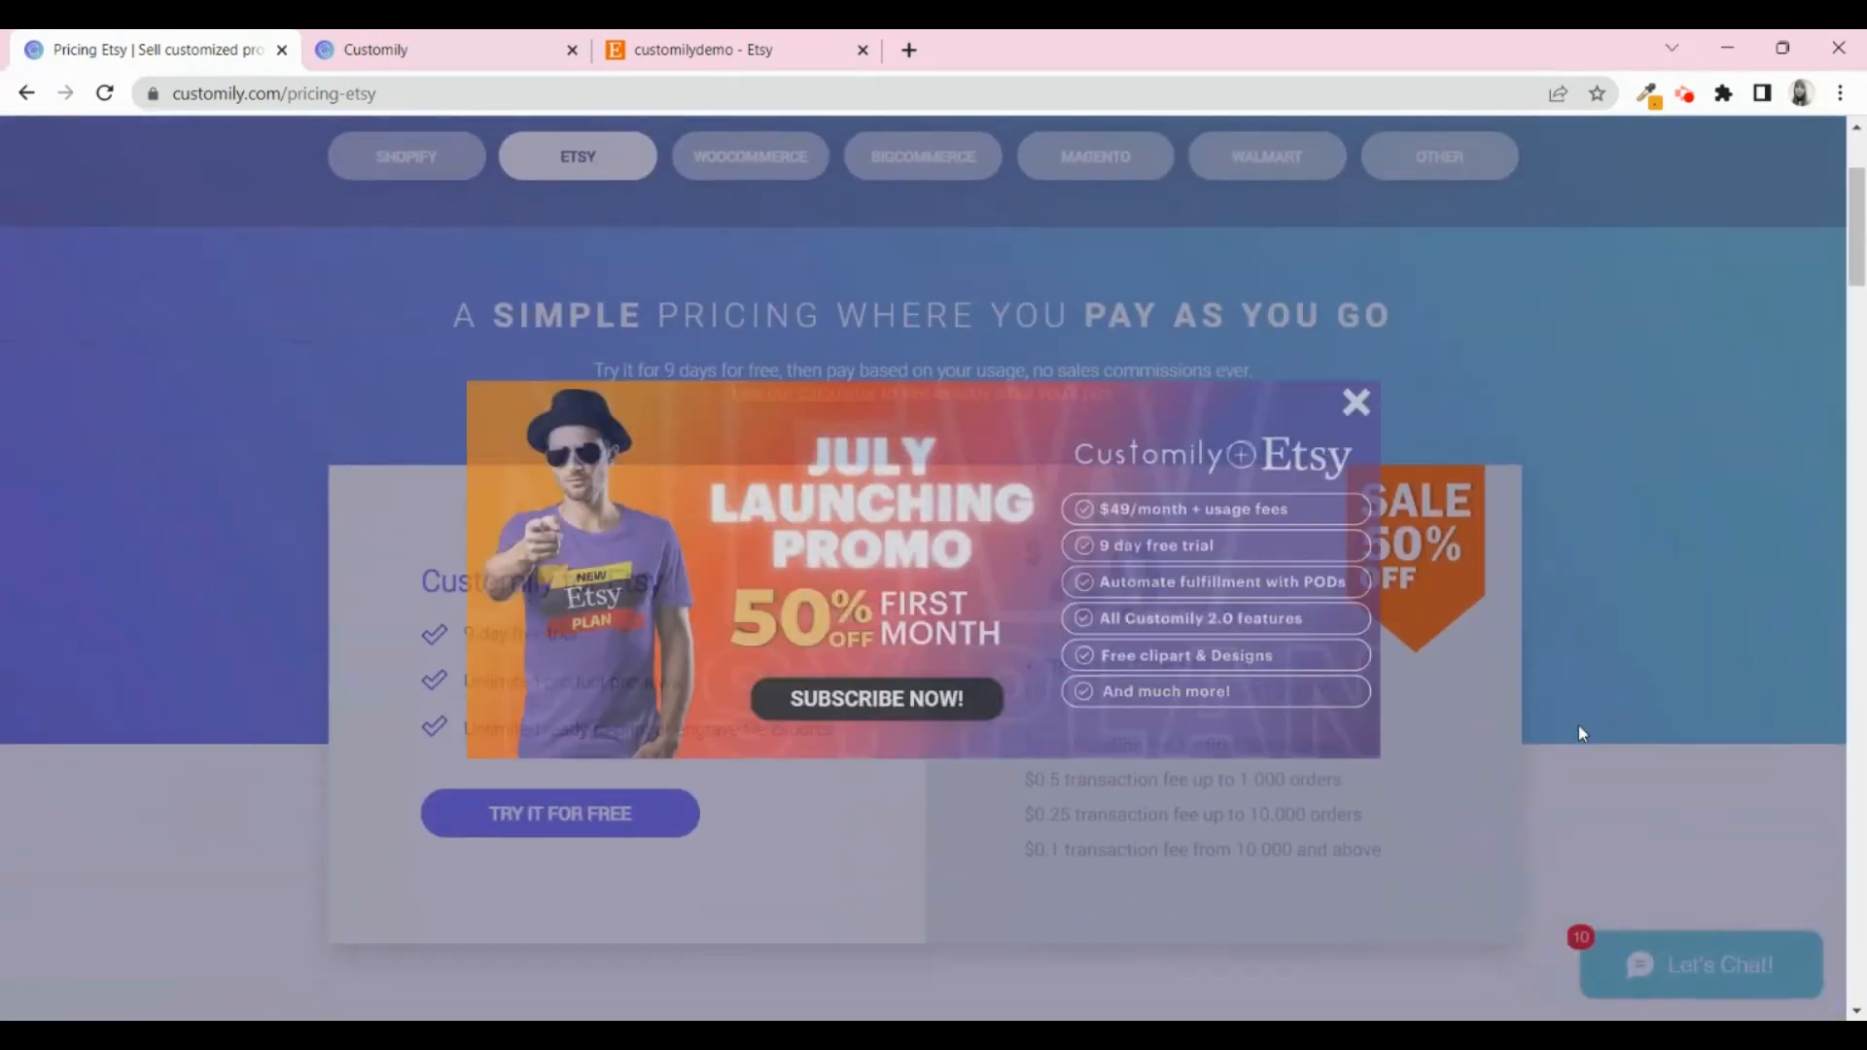
scroll(down, 3)
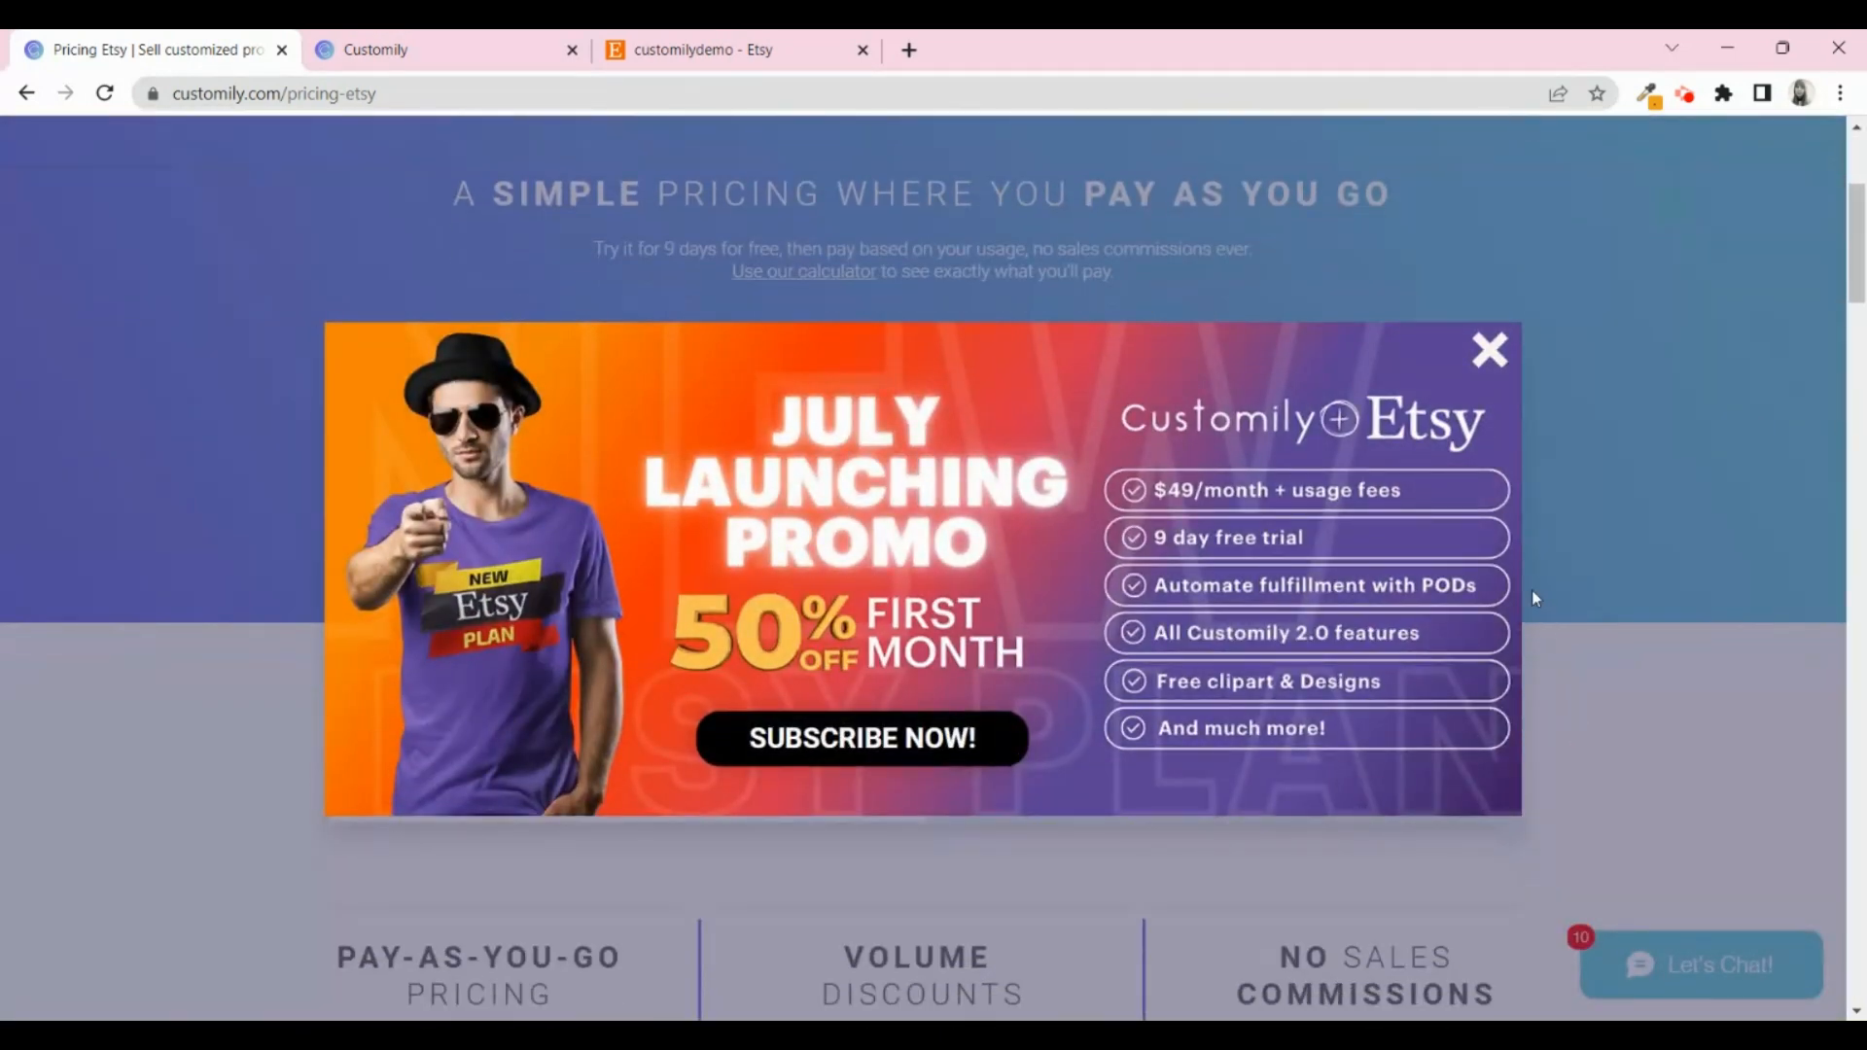
mouse_move(1490, 358)
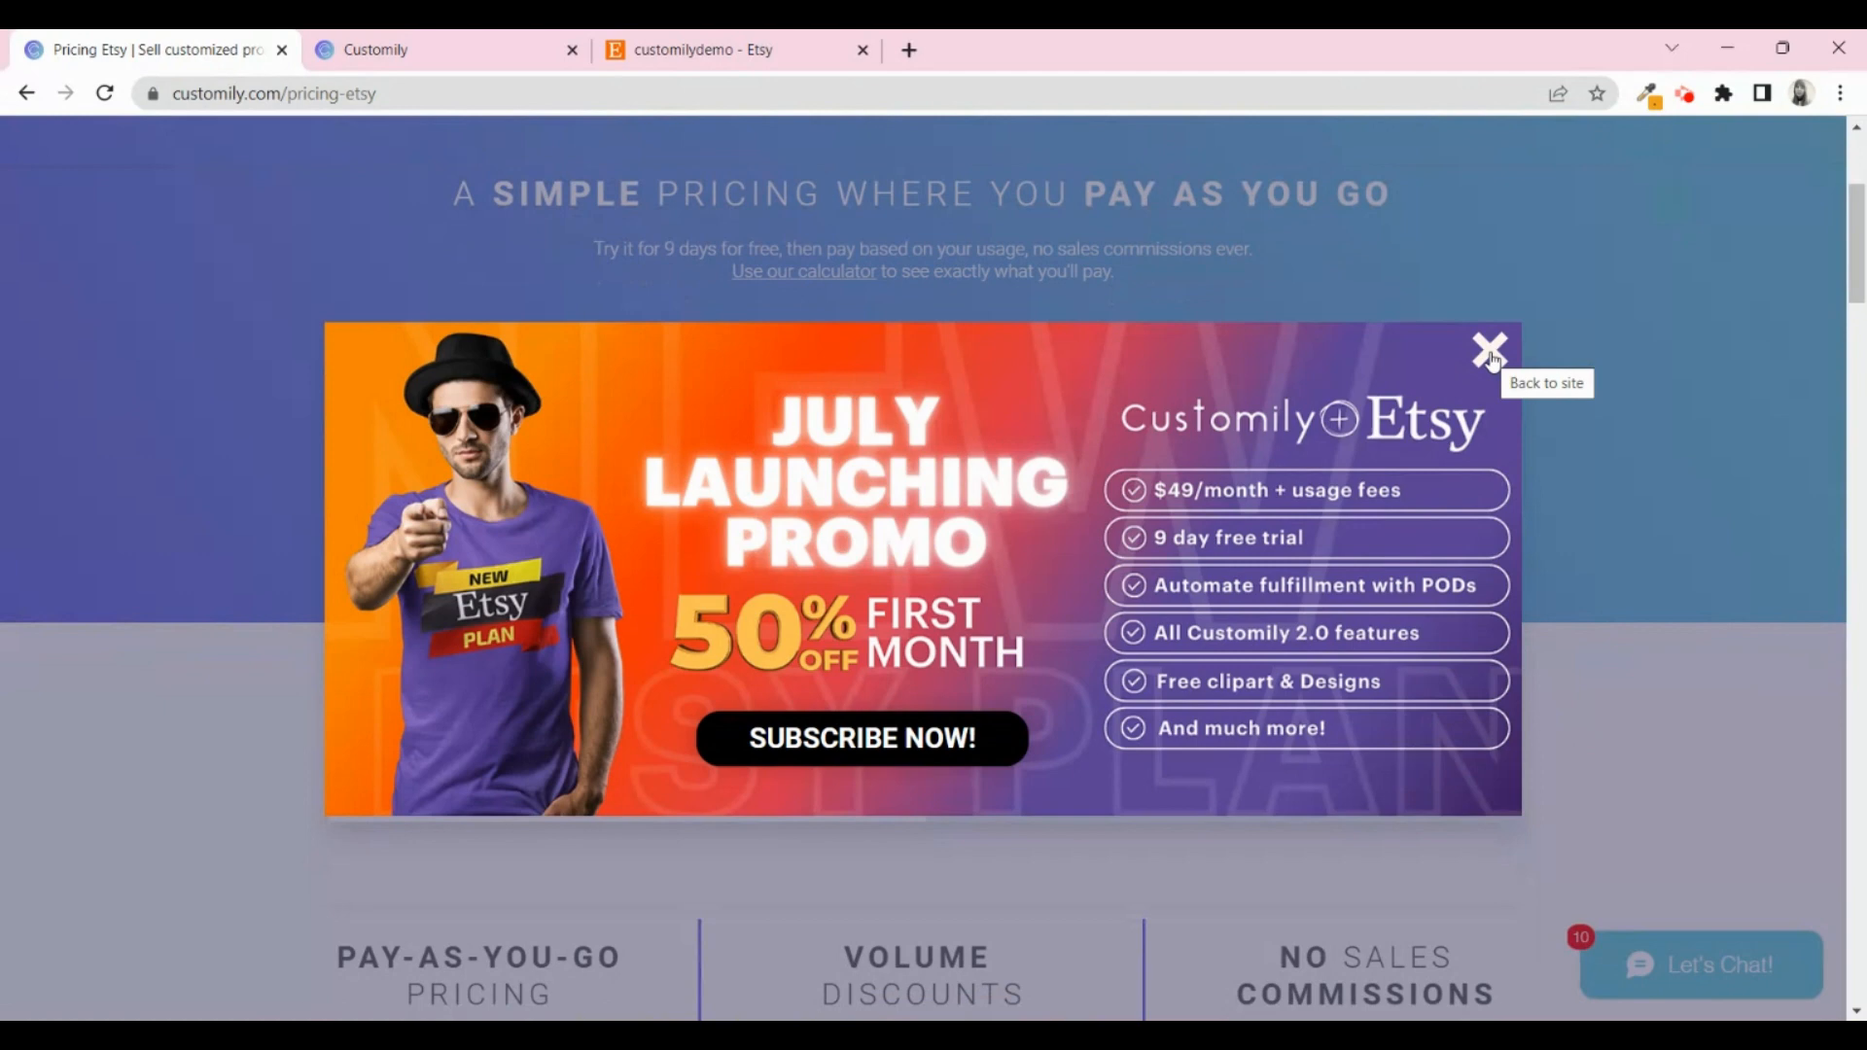
click(1488, 347)
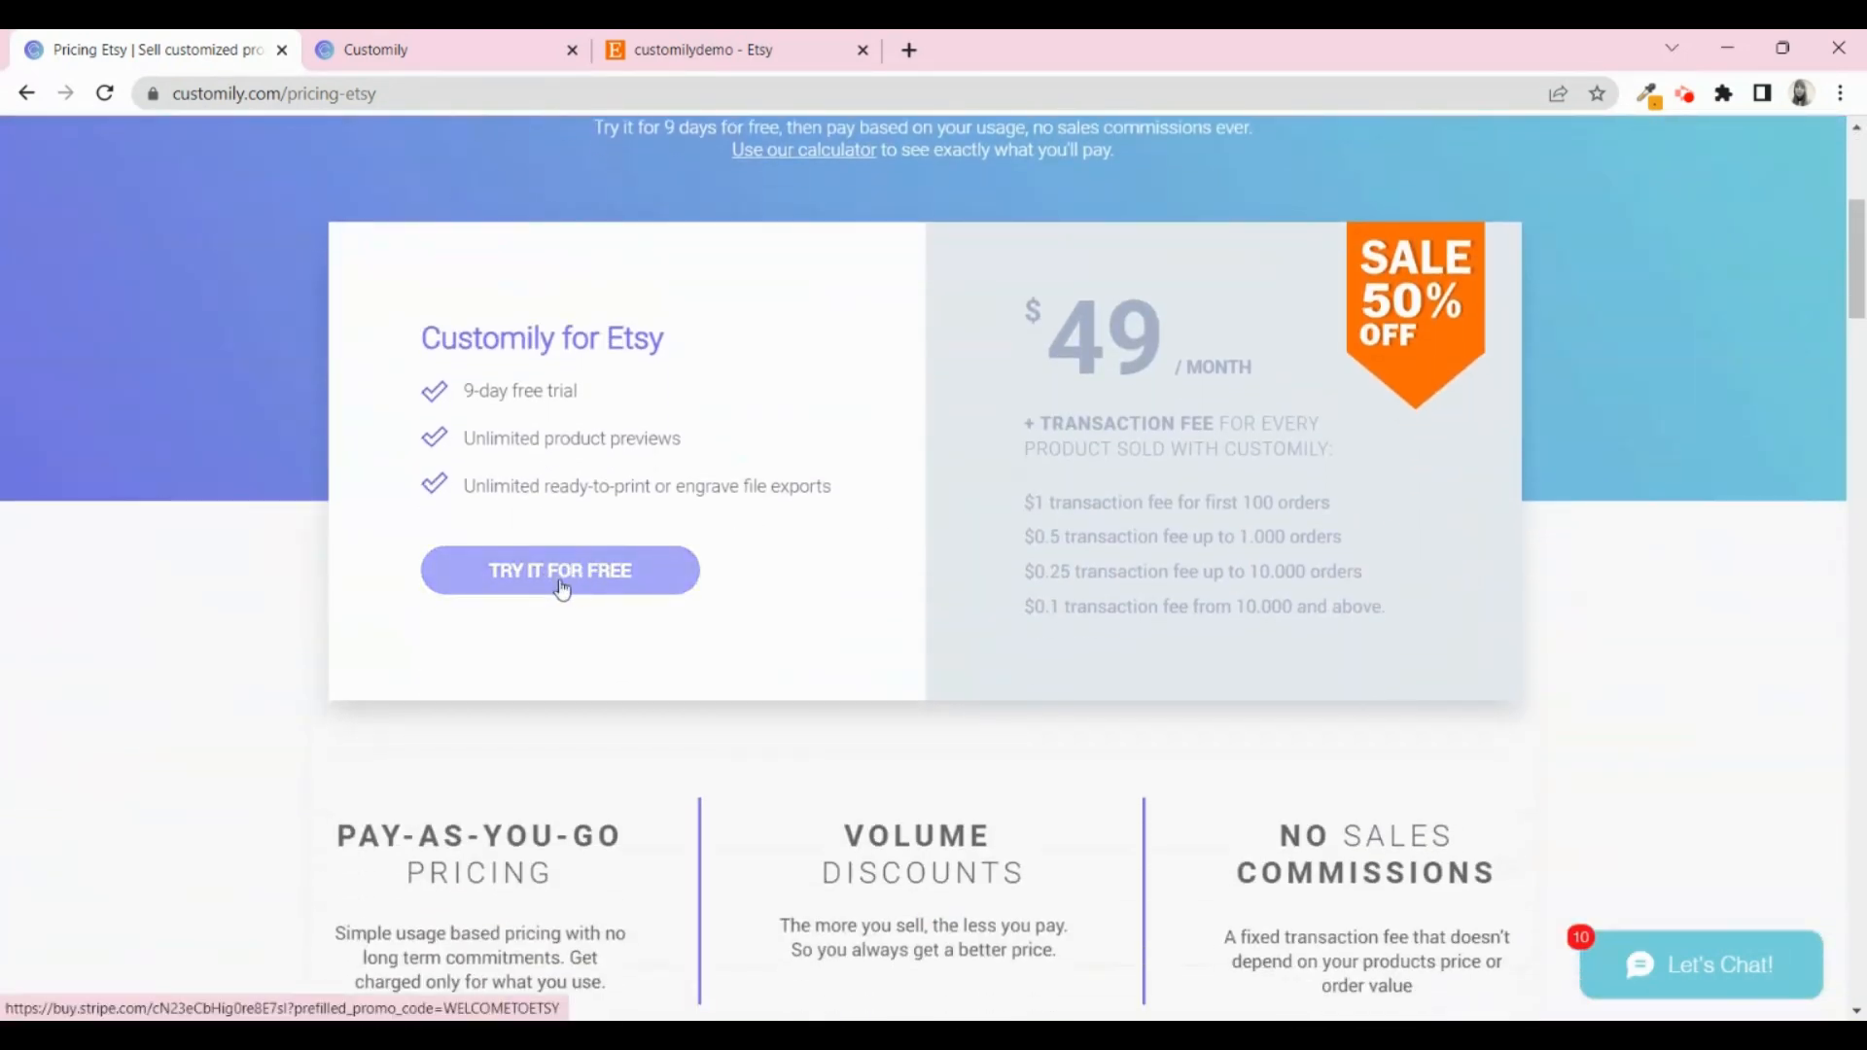
mouse_move(572, 590)
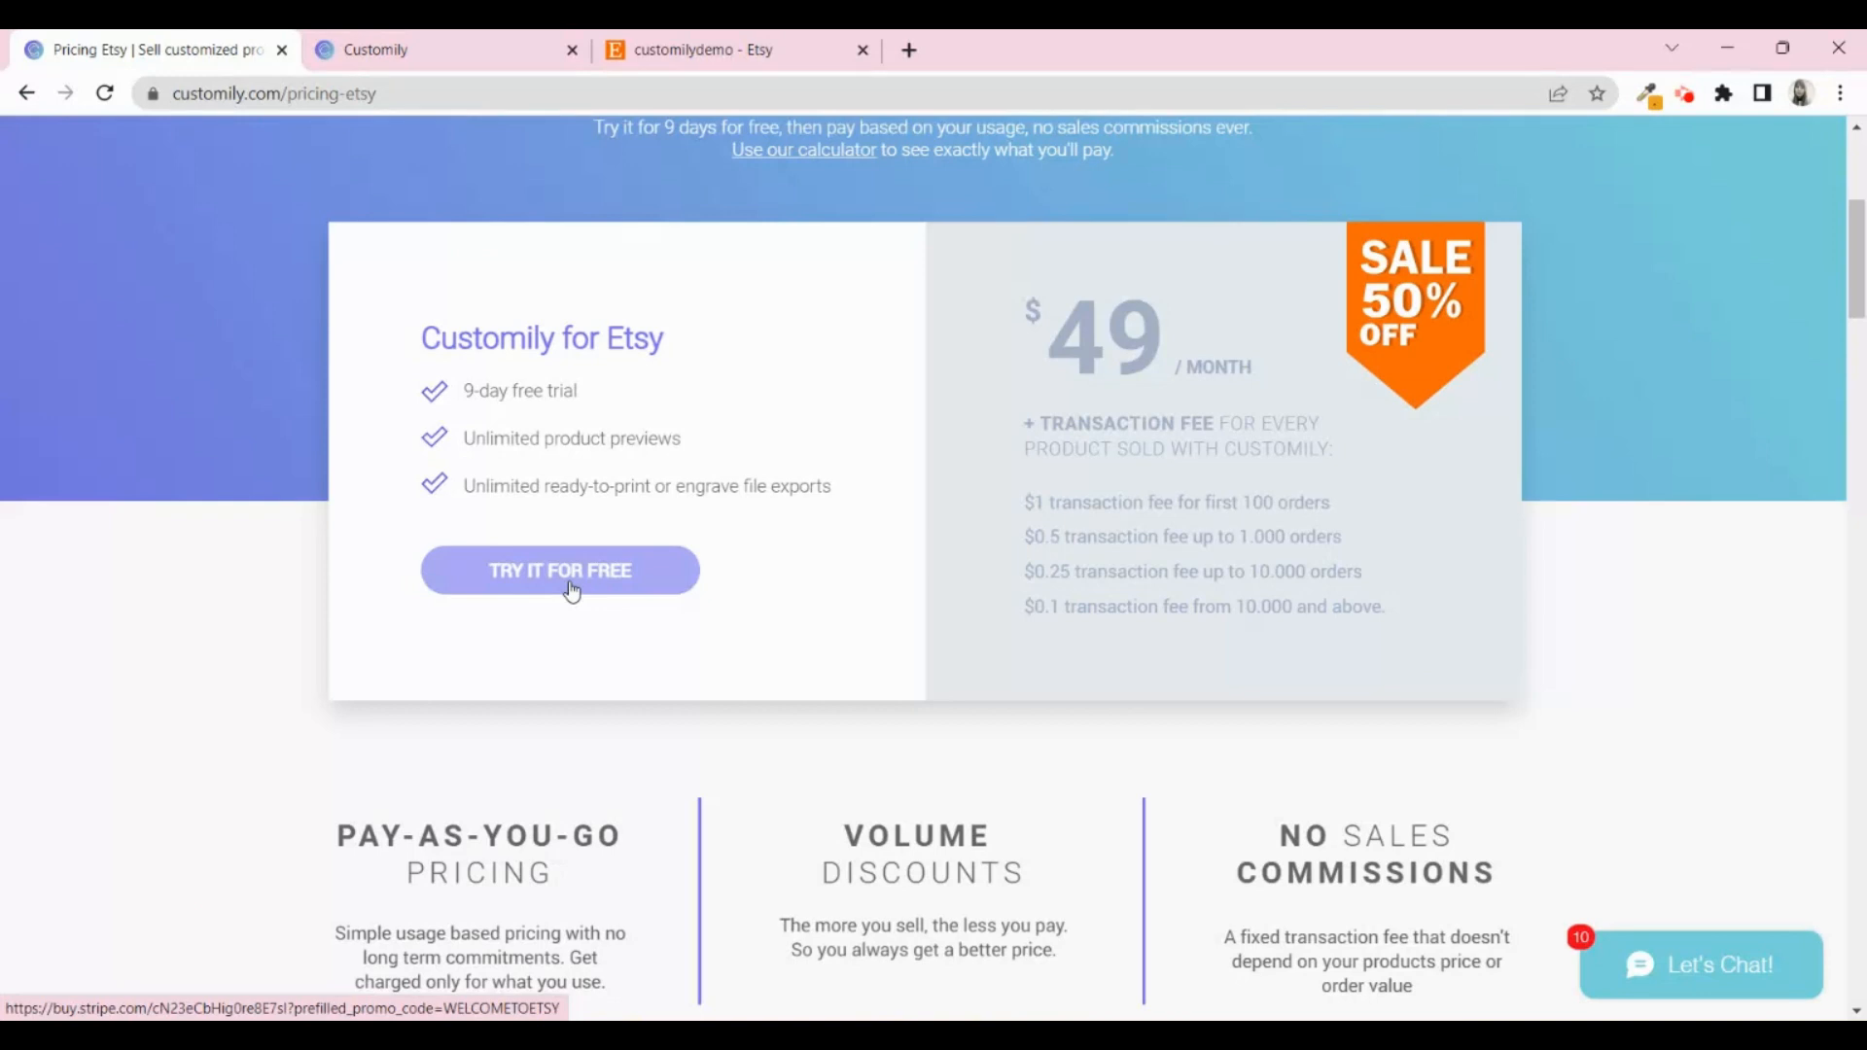
click(560, 570)
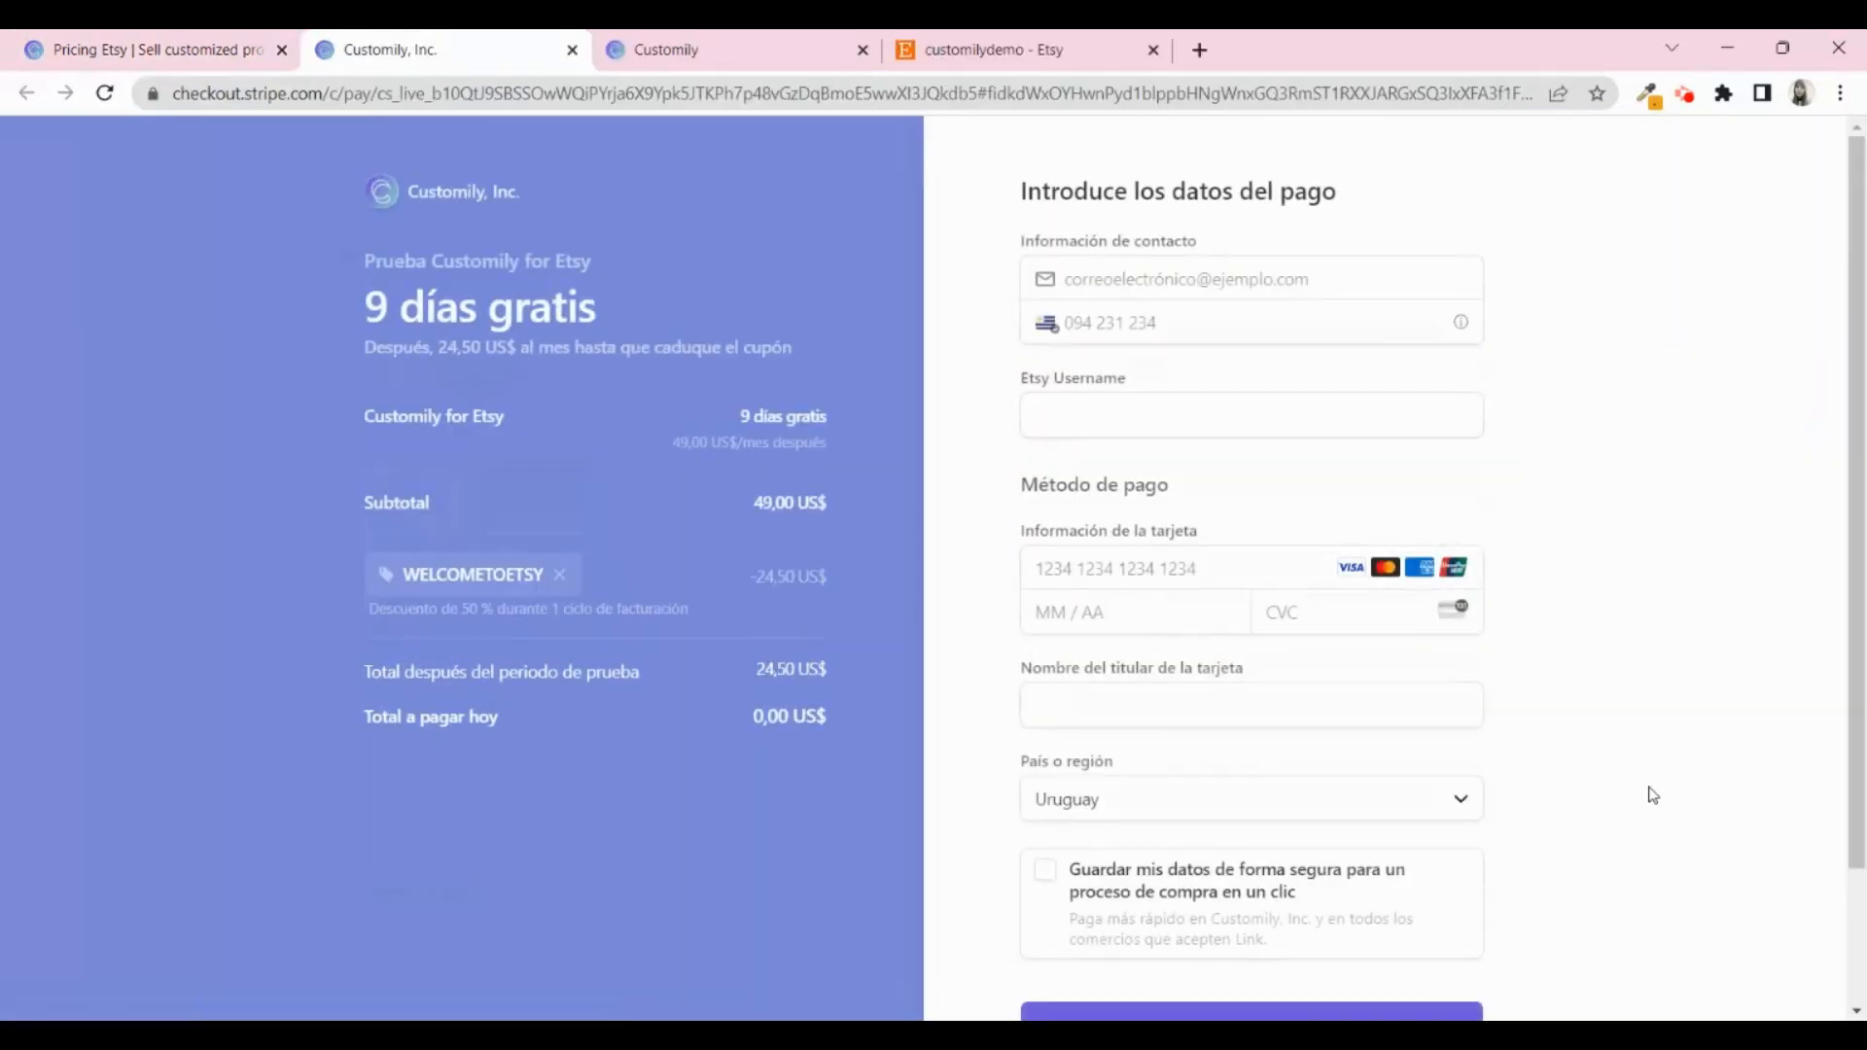
Proceed through the Stripe trial checkout form toward Customily account registration.
scroll(down, 3)
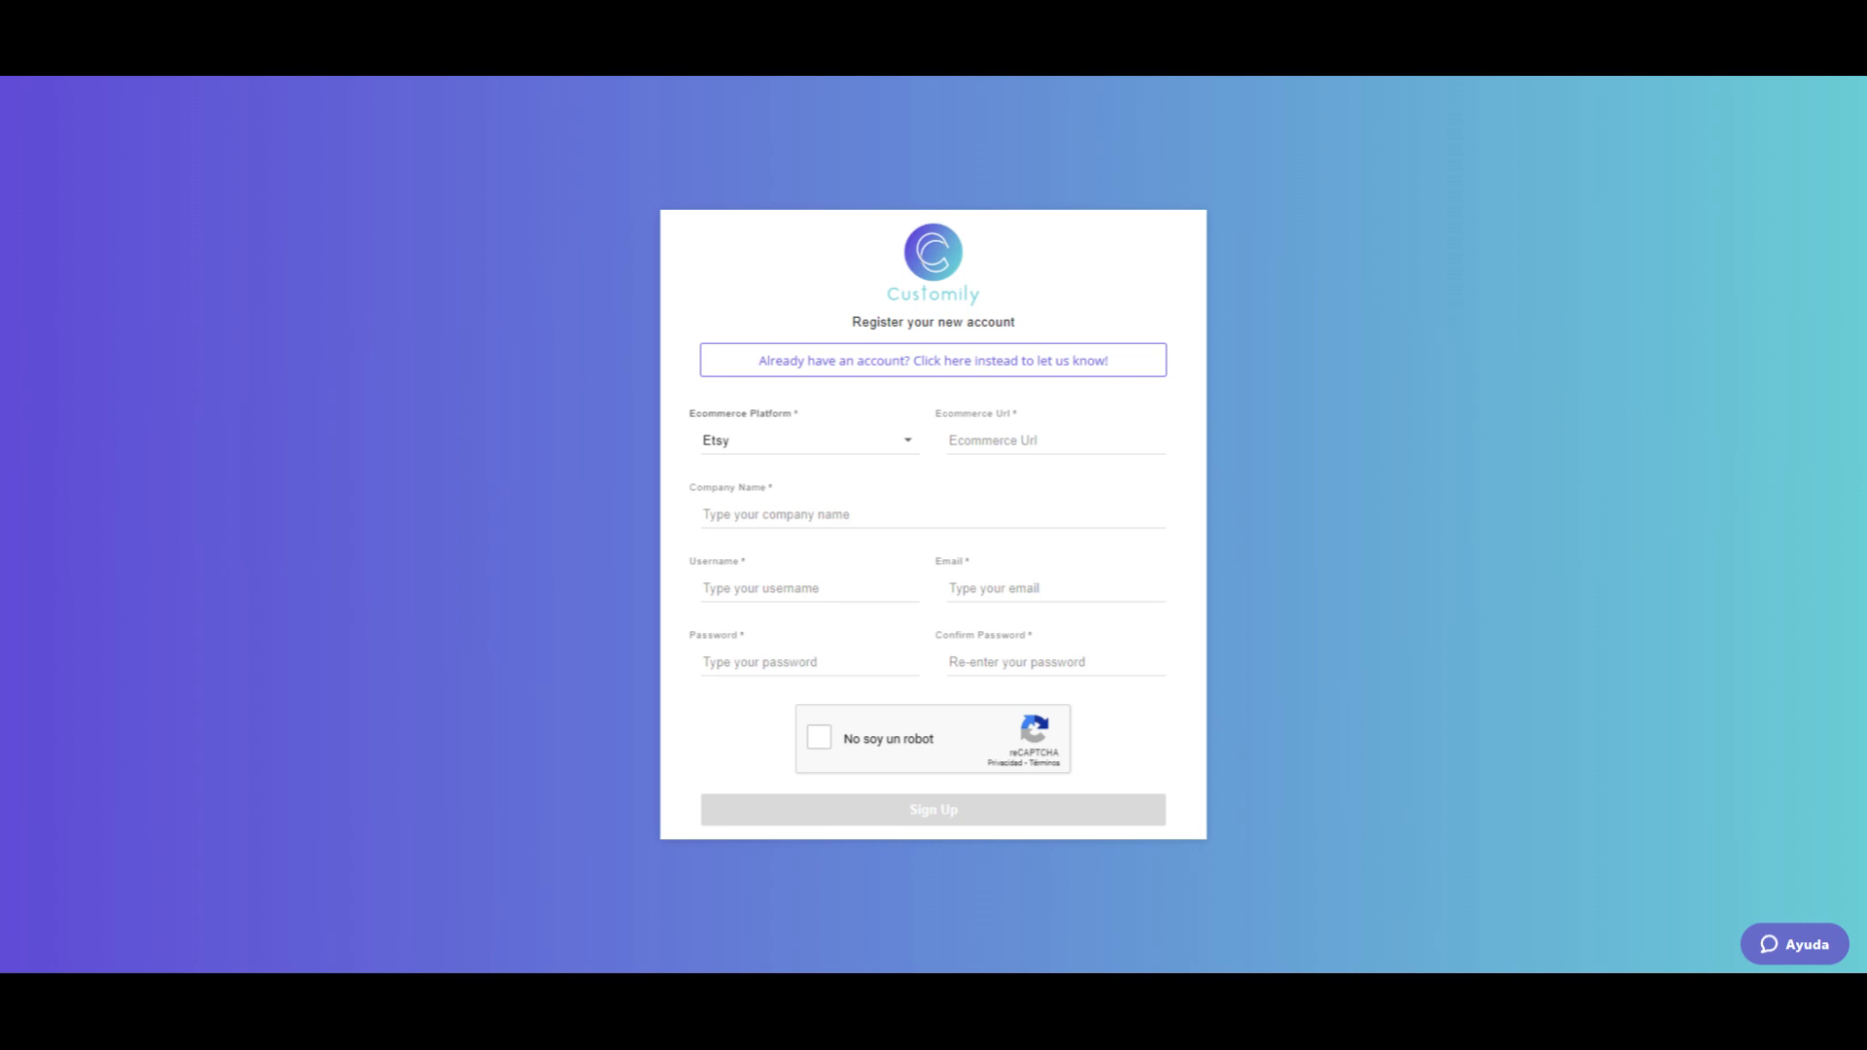
click(931, 809)
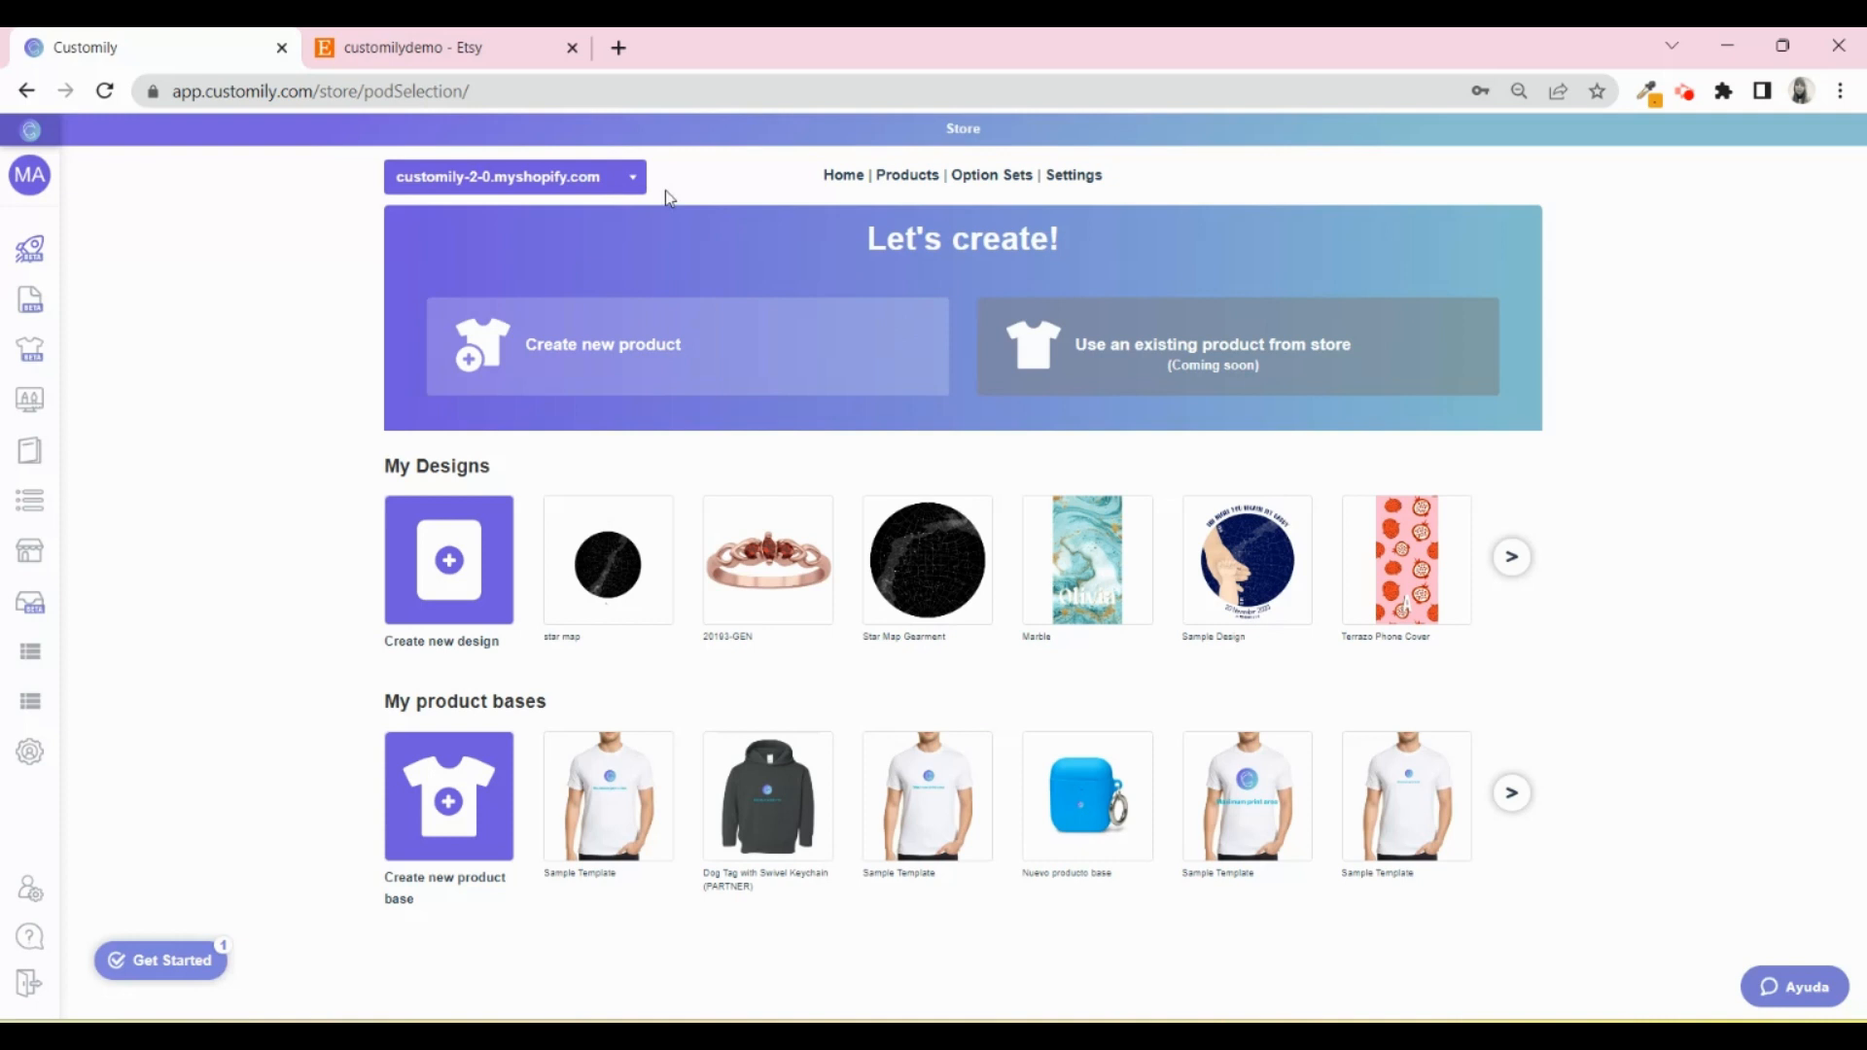
click(632, 177)
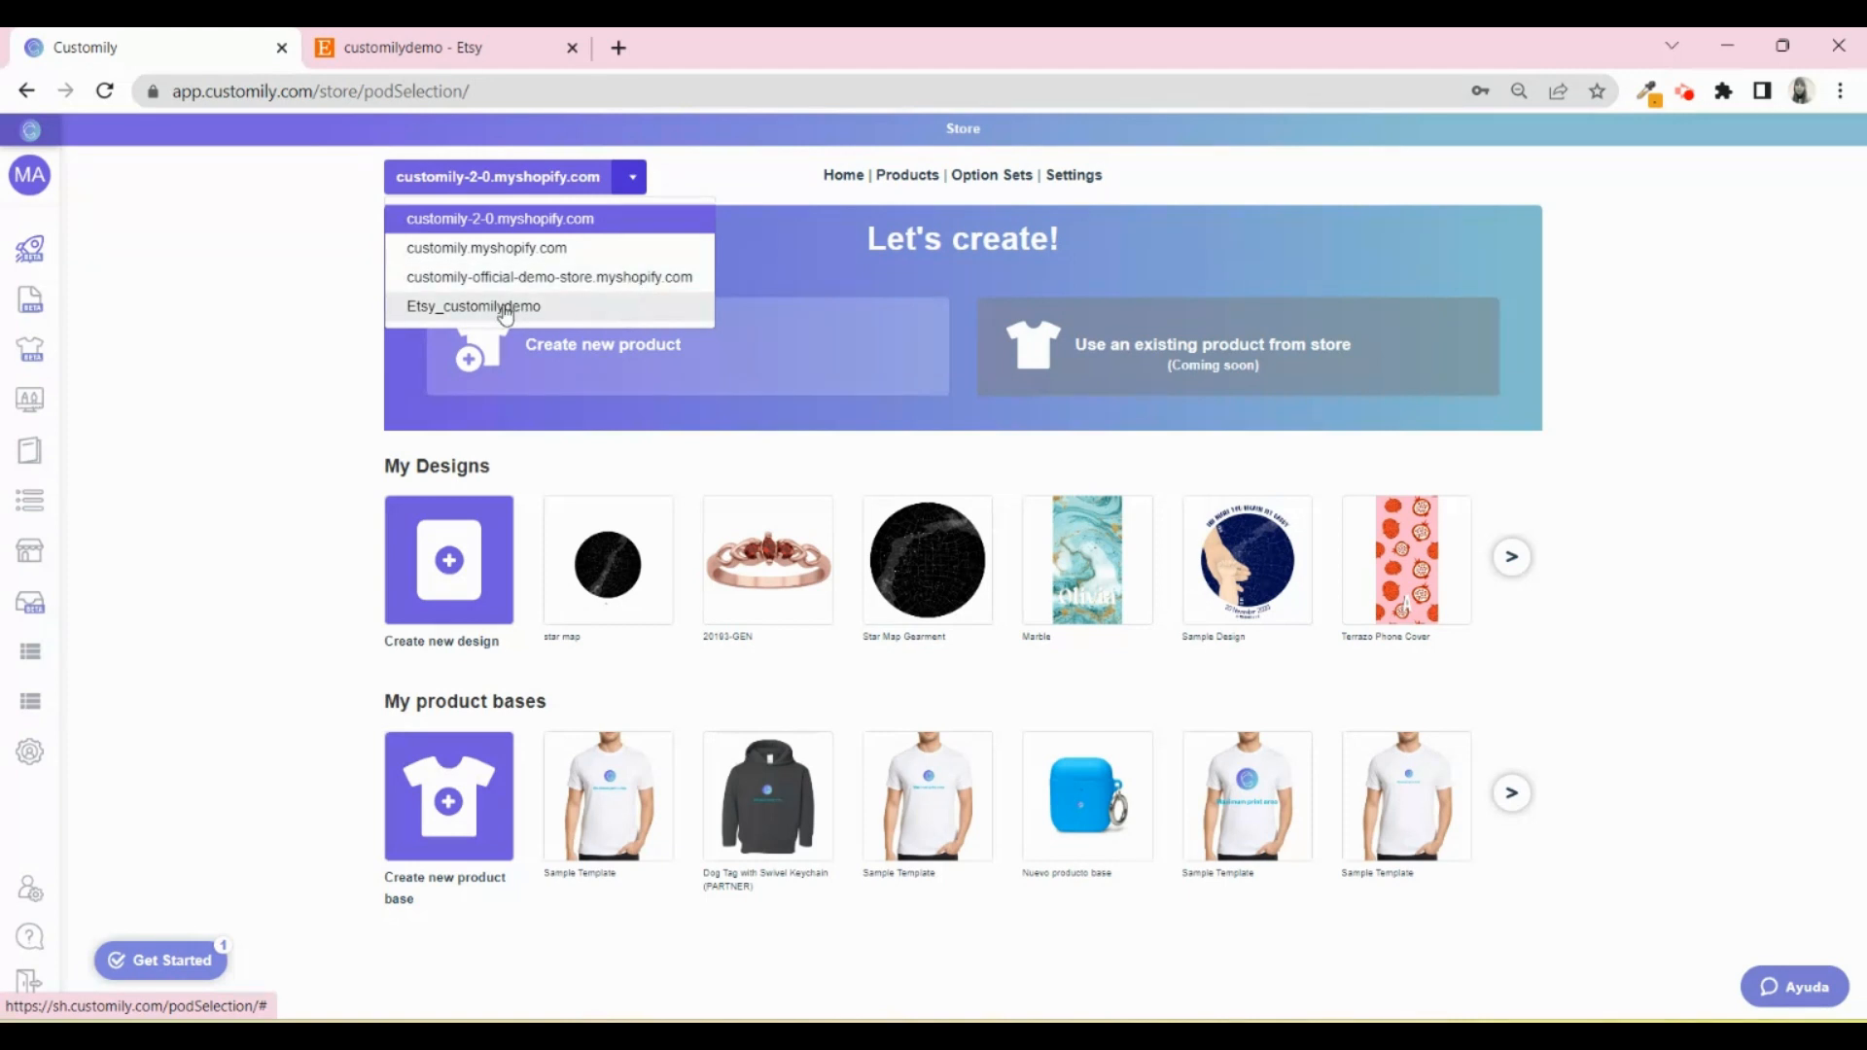
click(475, 305)
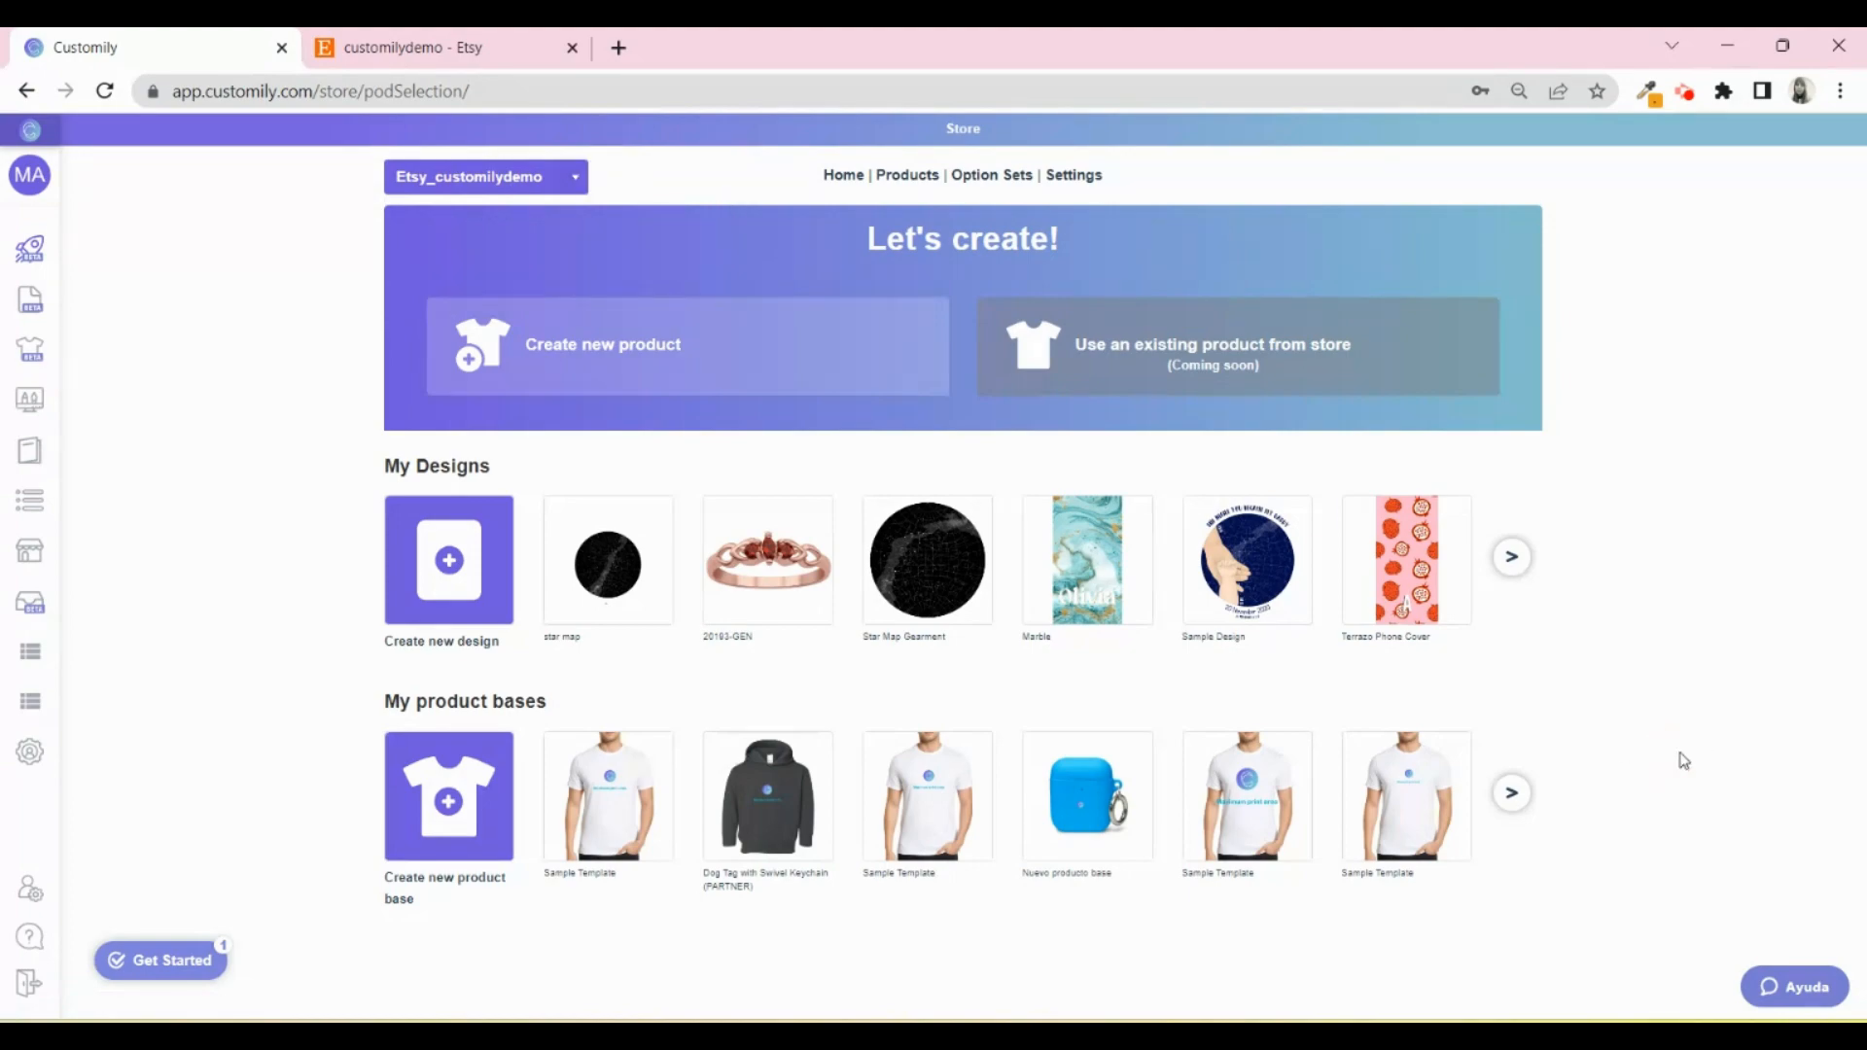
click(514, 177)
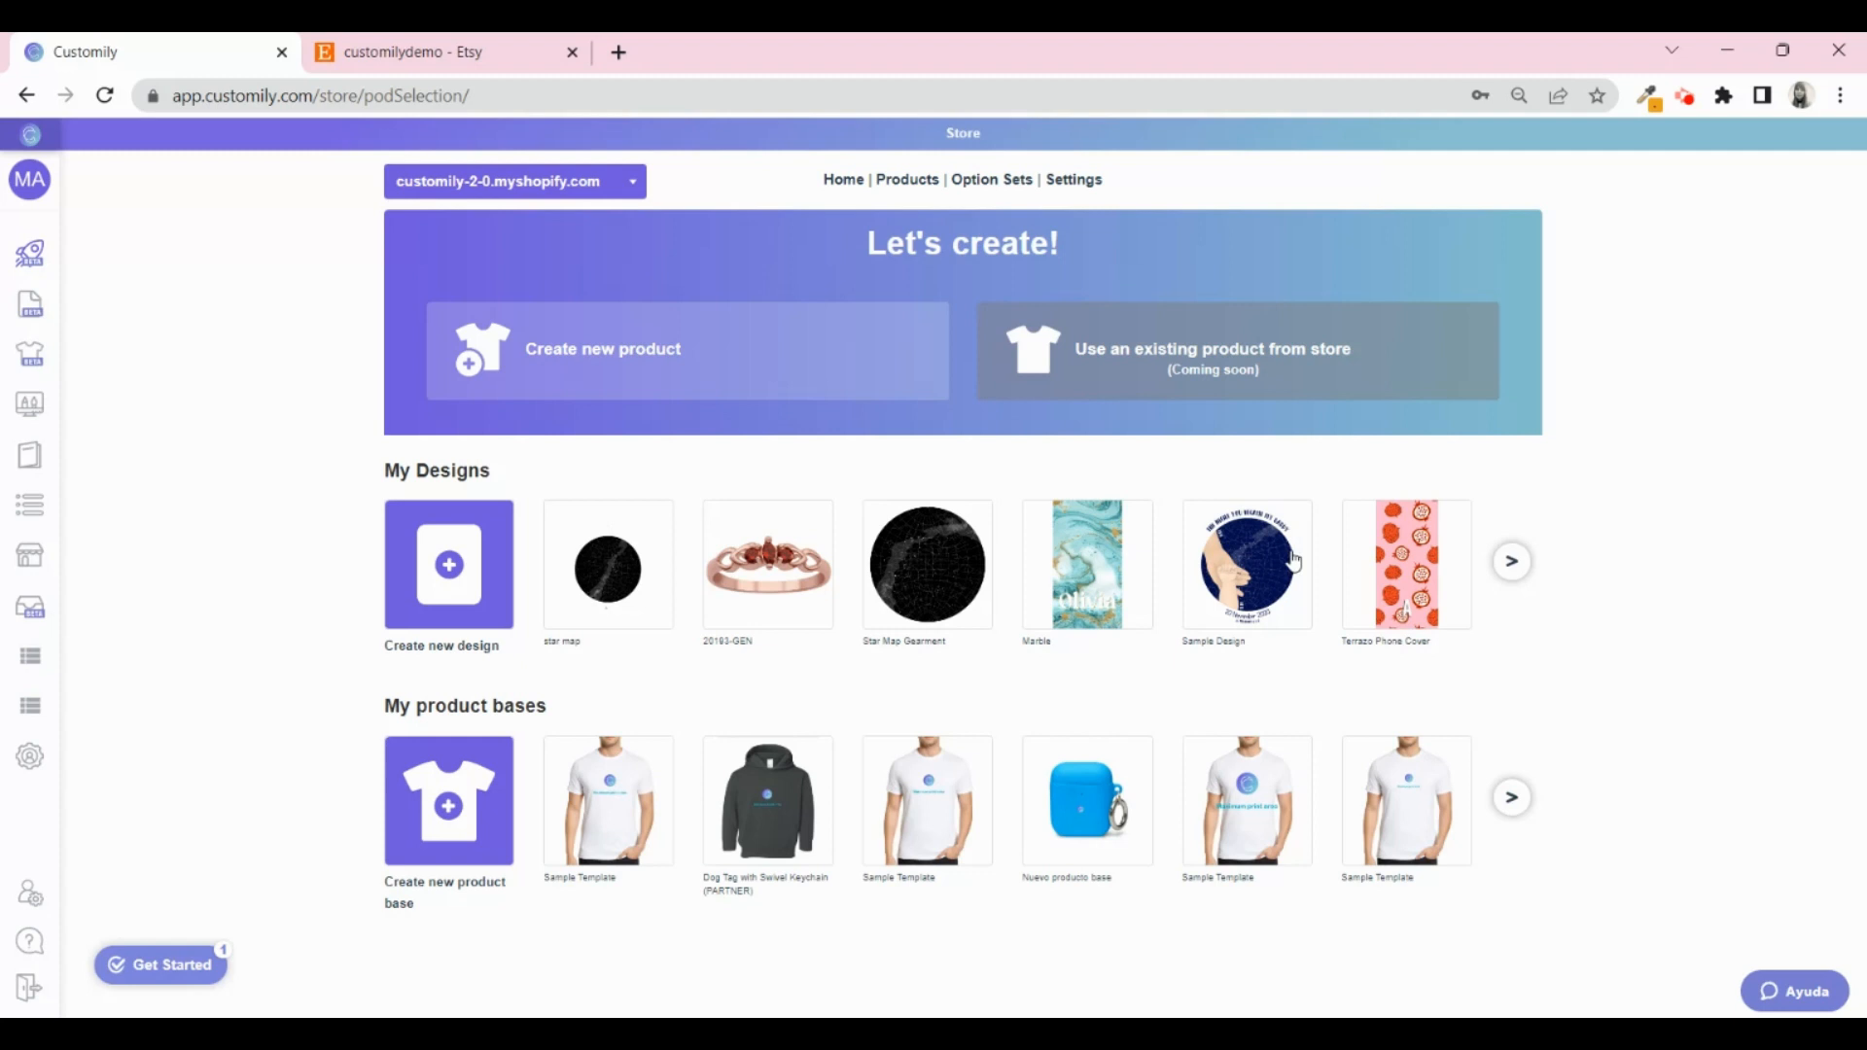
mouse_move(1621, 813)
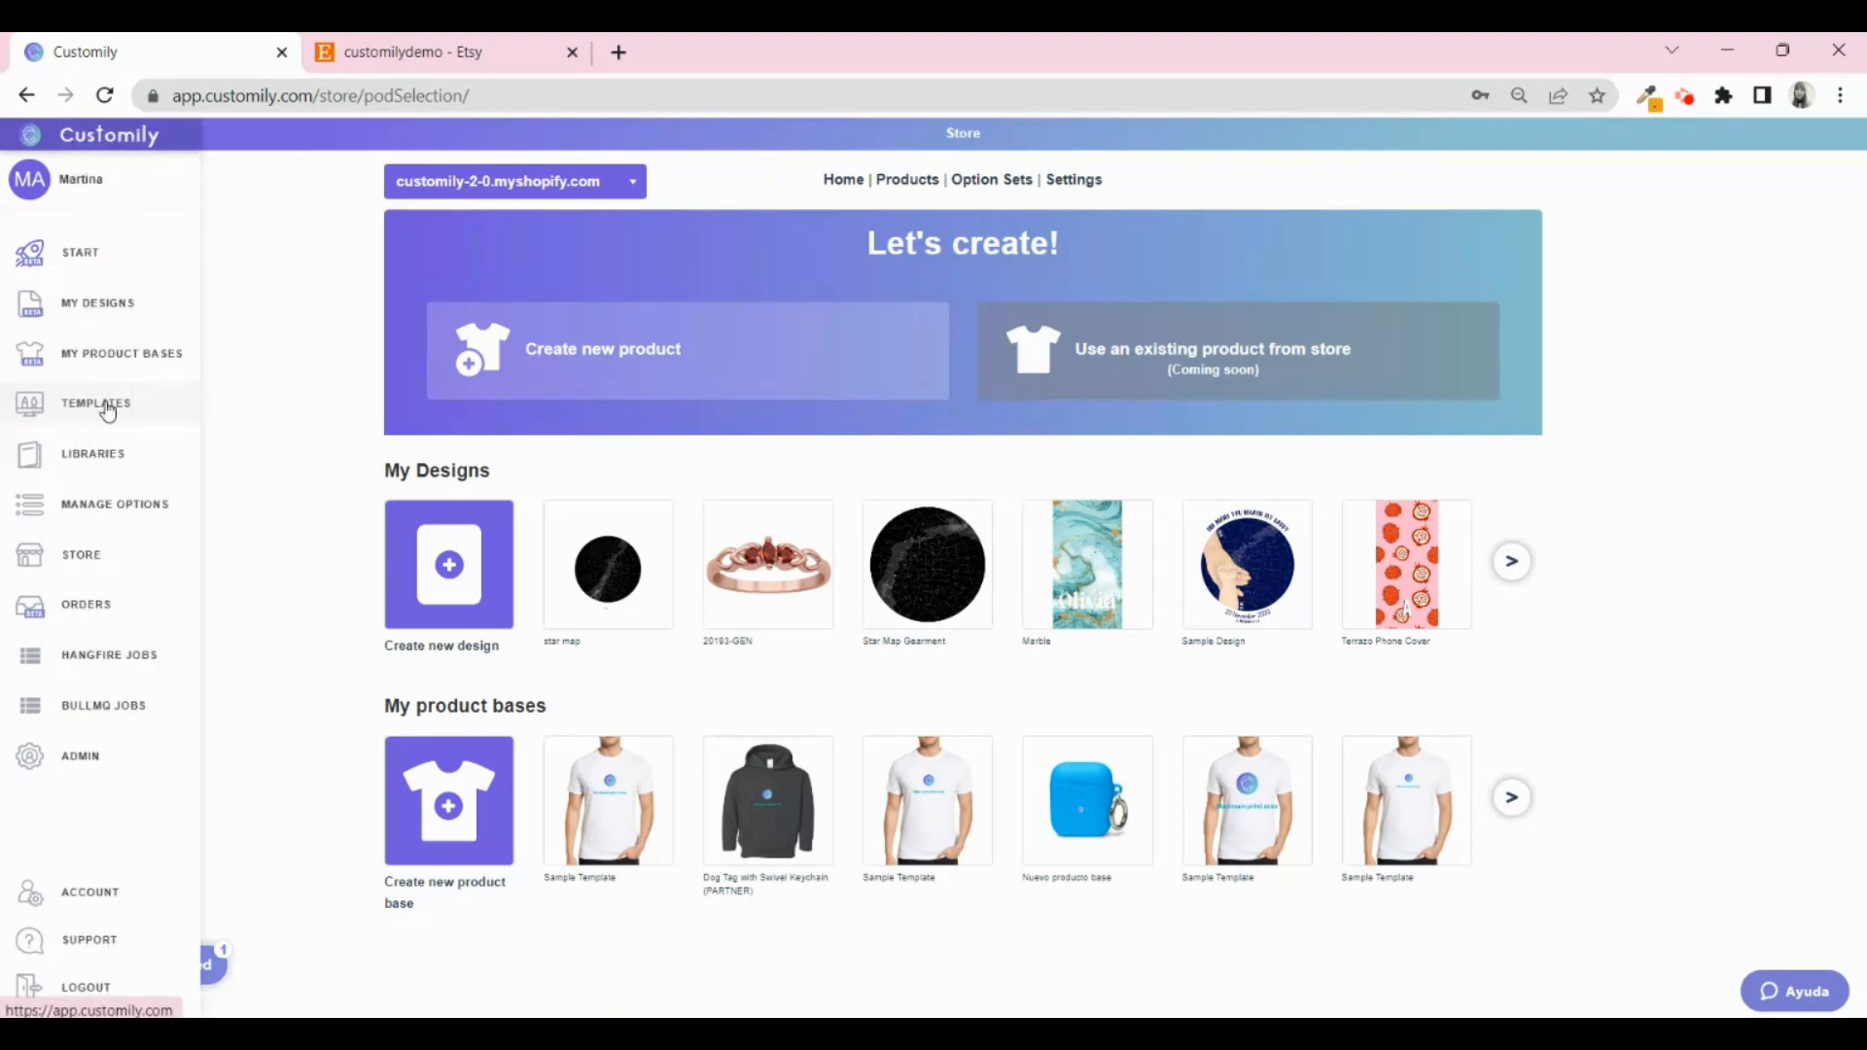
mouse_move(96, 416)
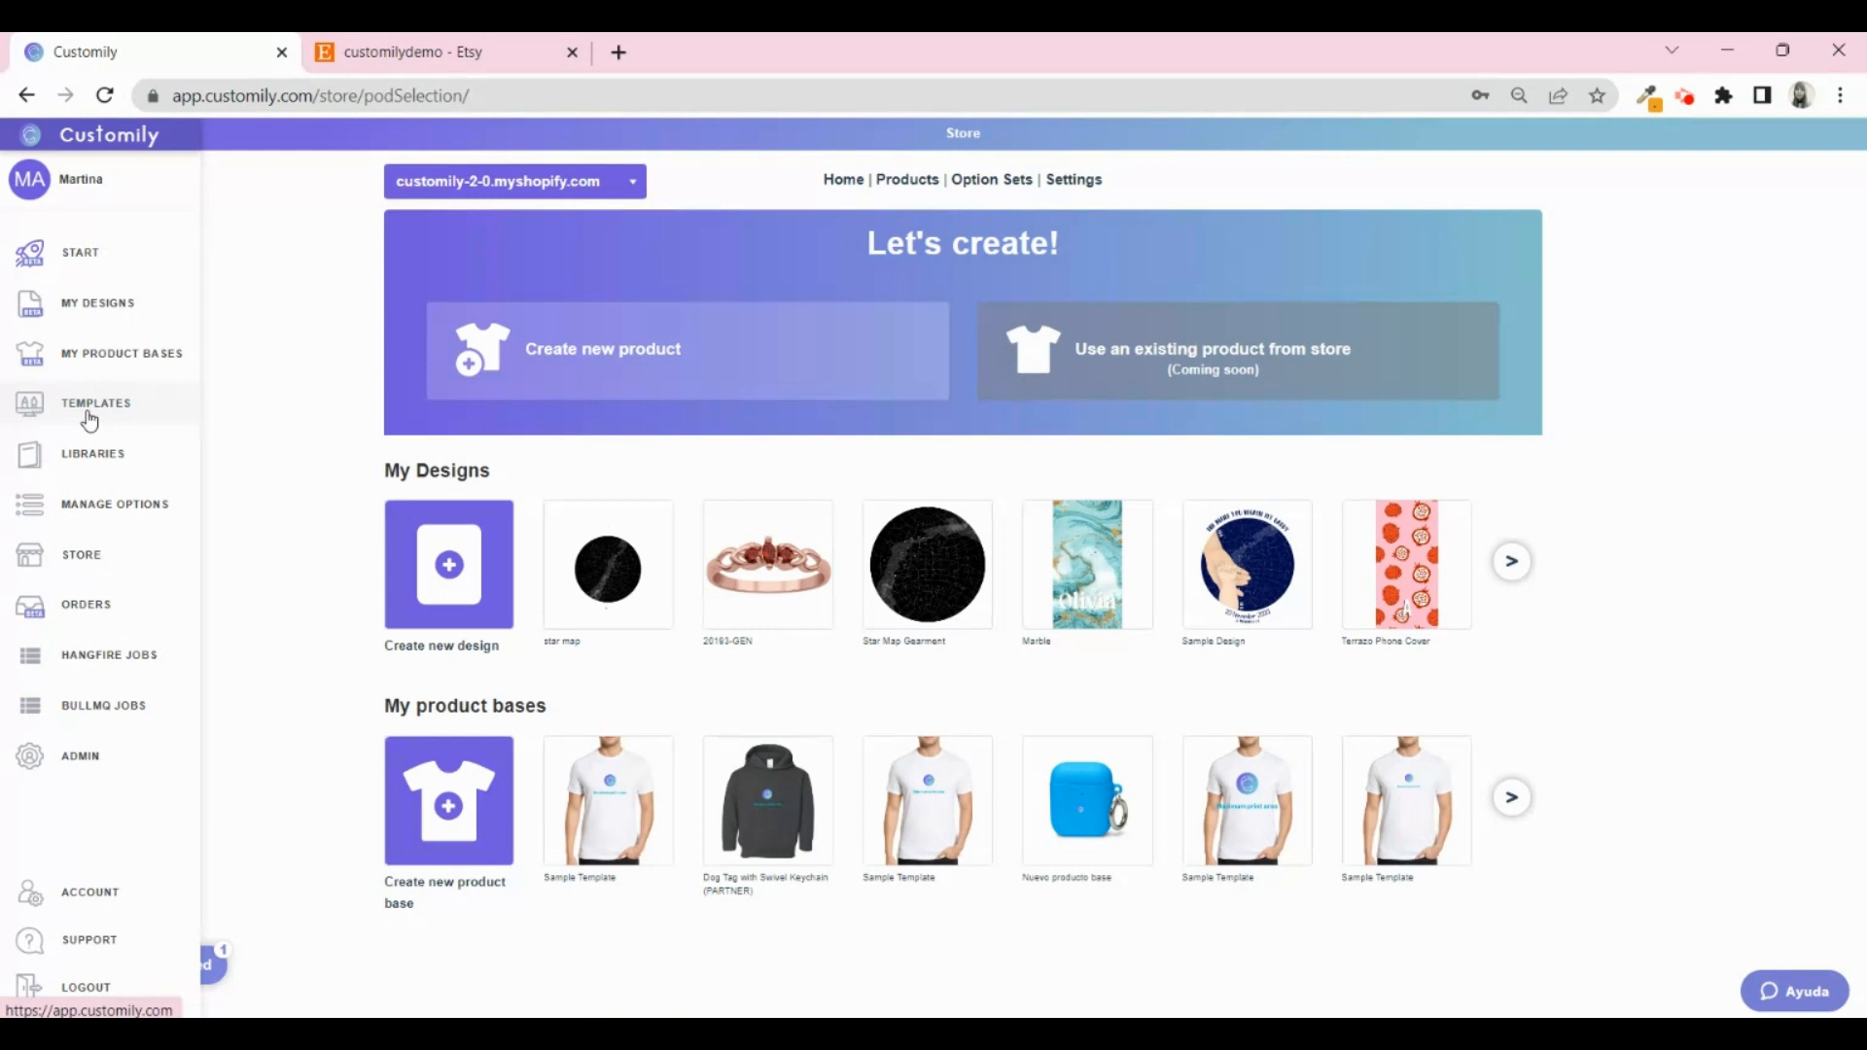
Review the Templates list, then return to the store Start page.
click(96, 403)
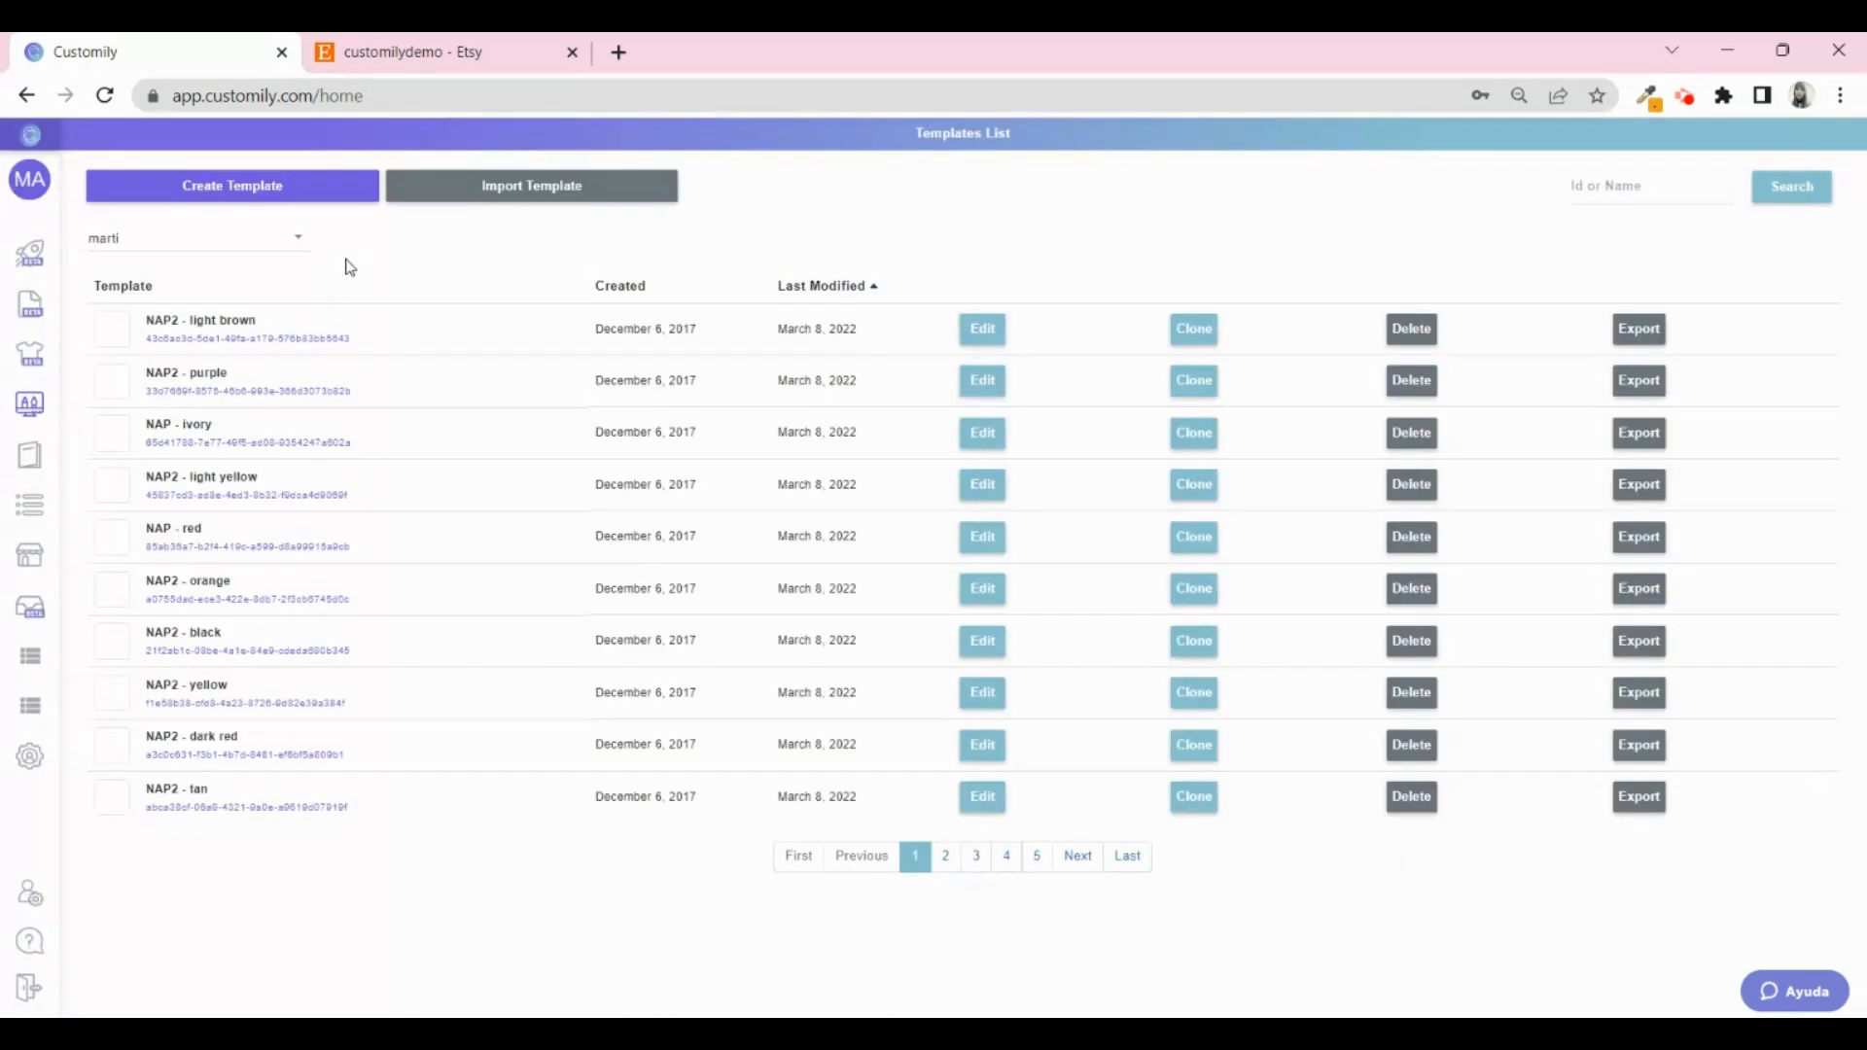
mouse_move(229, 196)
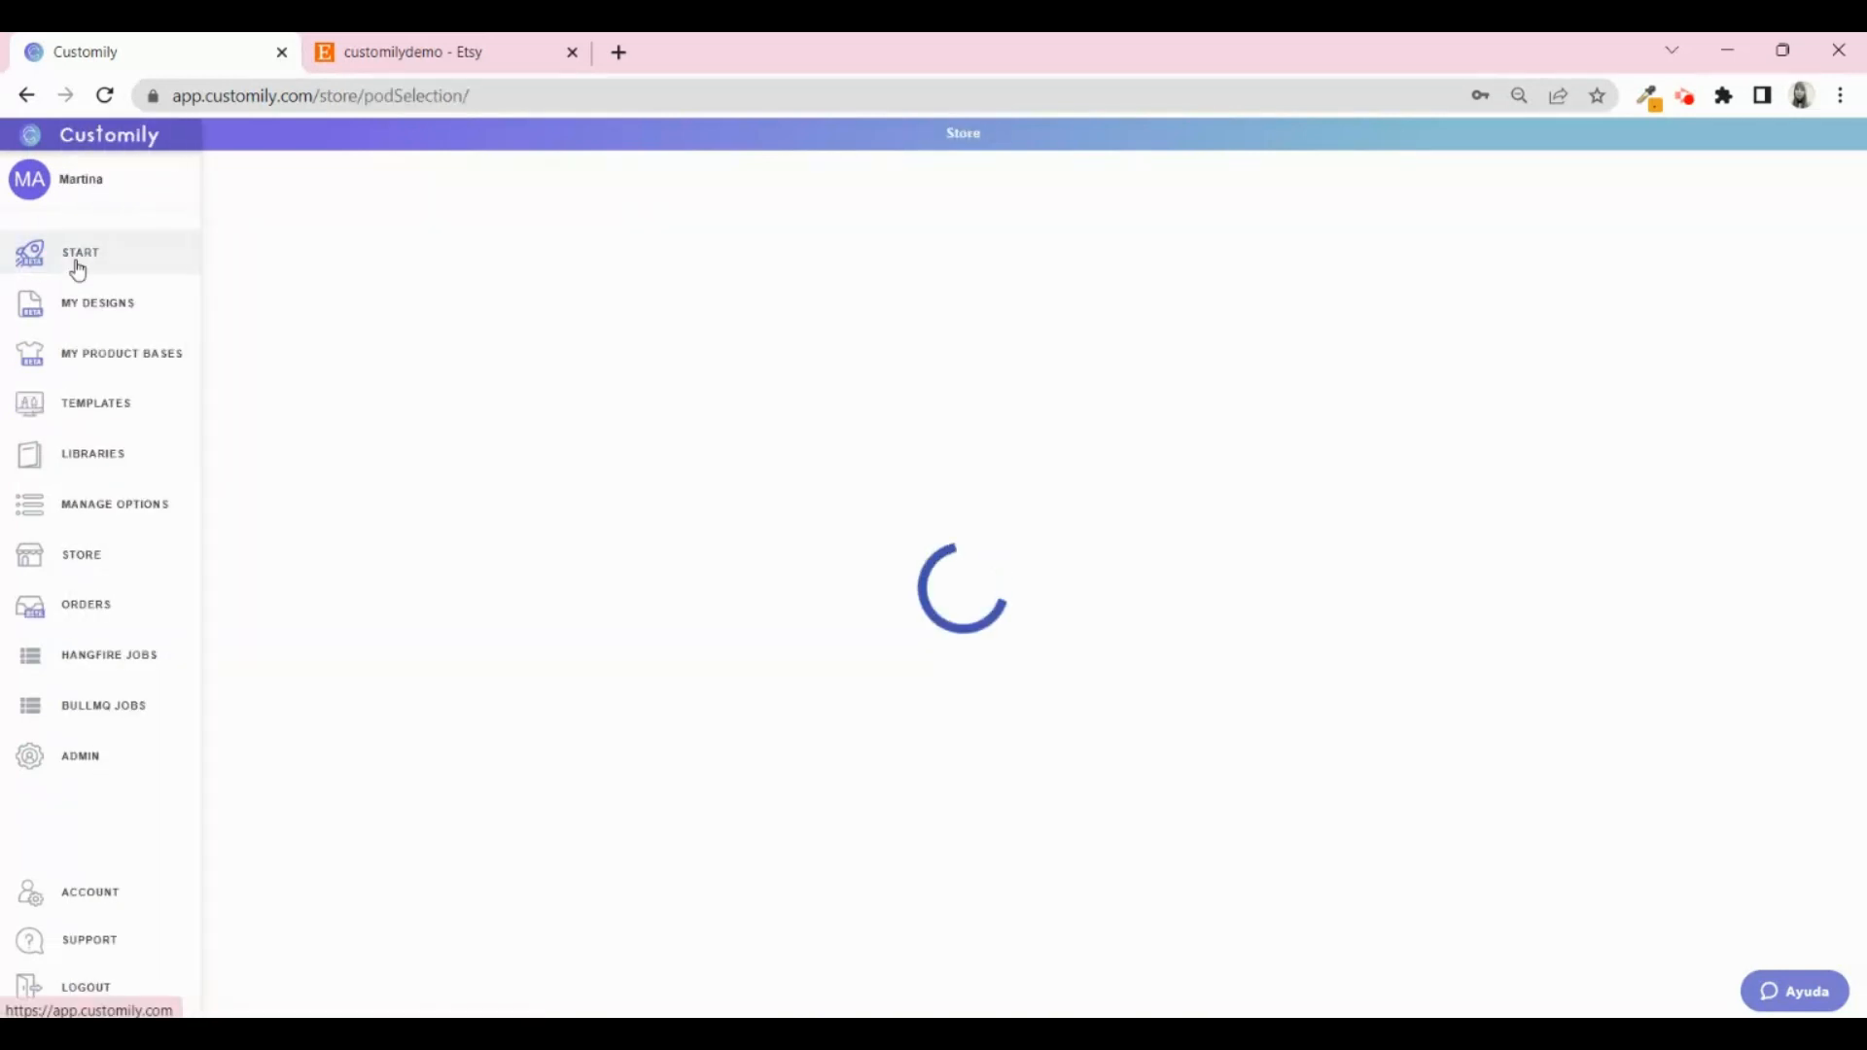
click(80, 253)
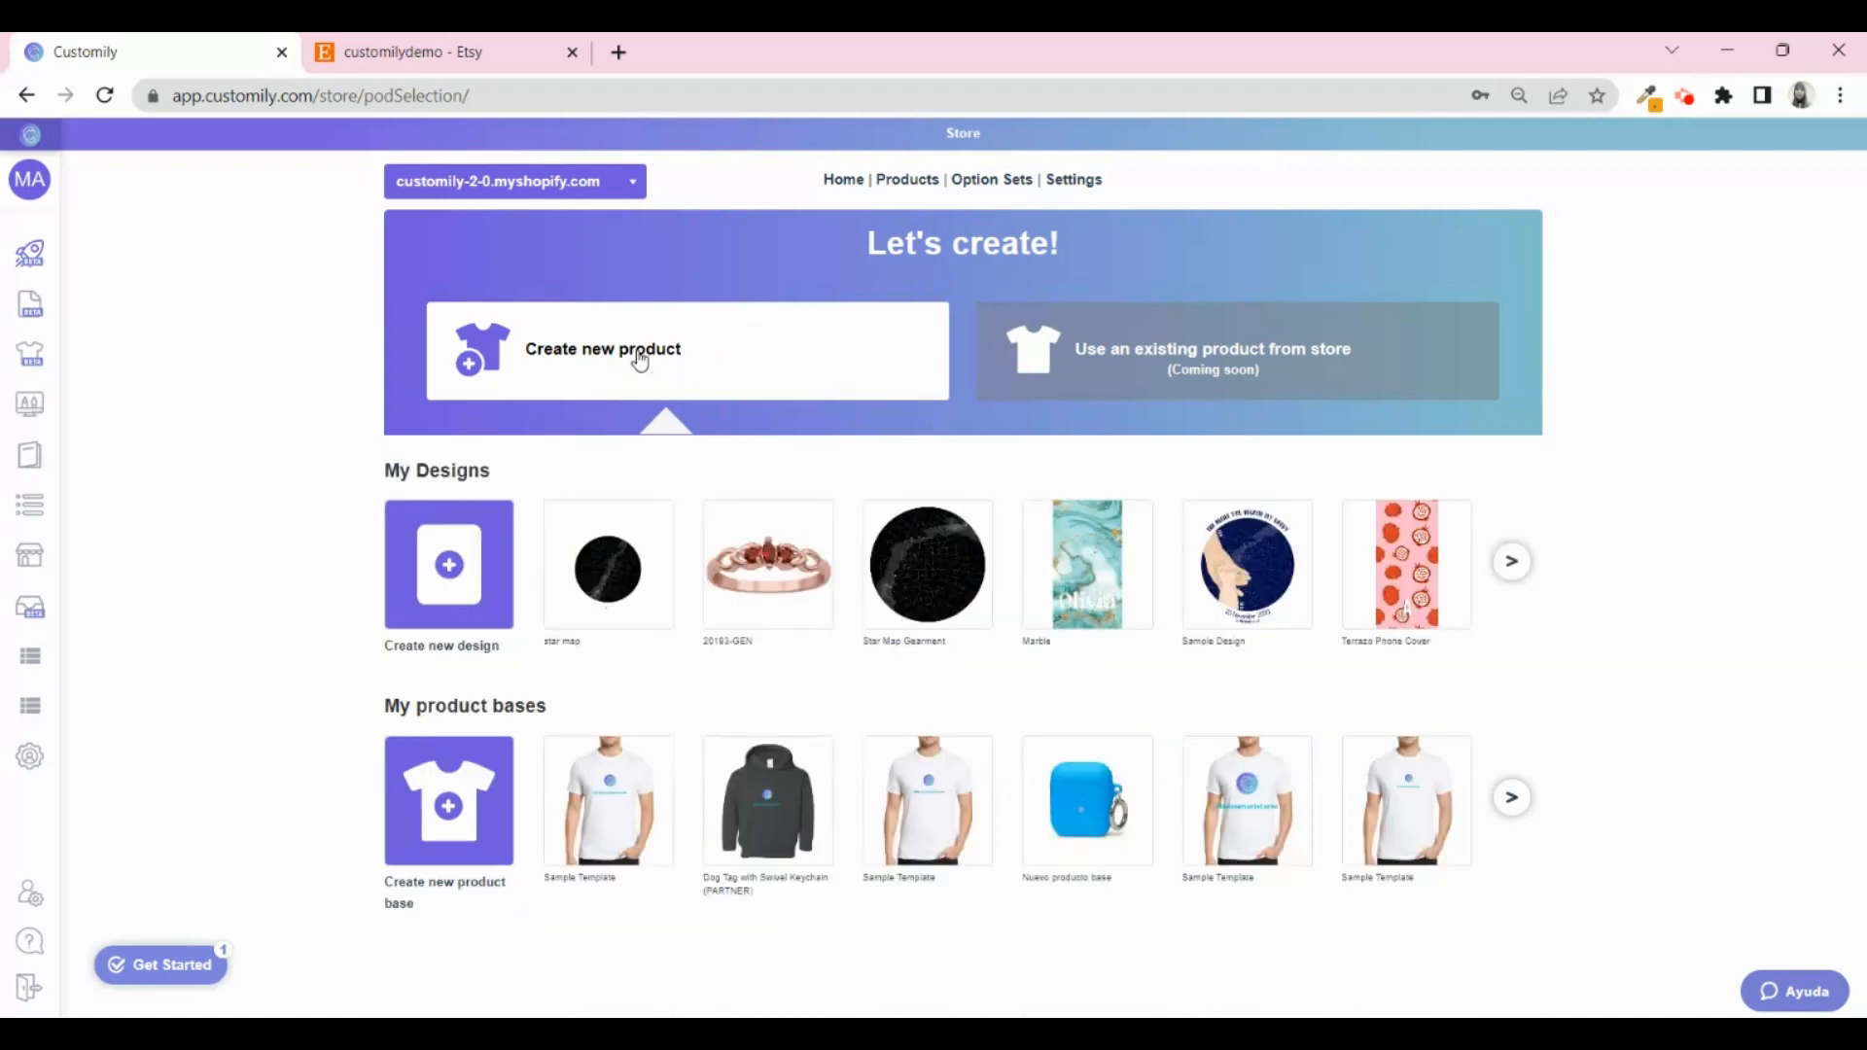
mouse_move(449, 564)
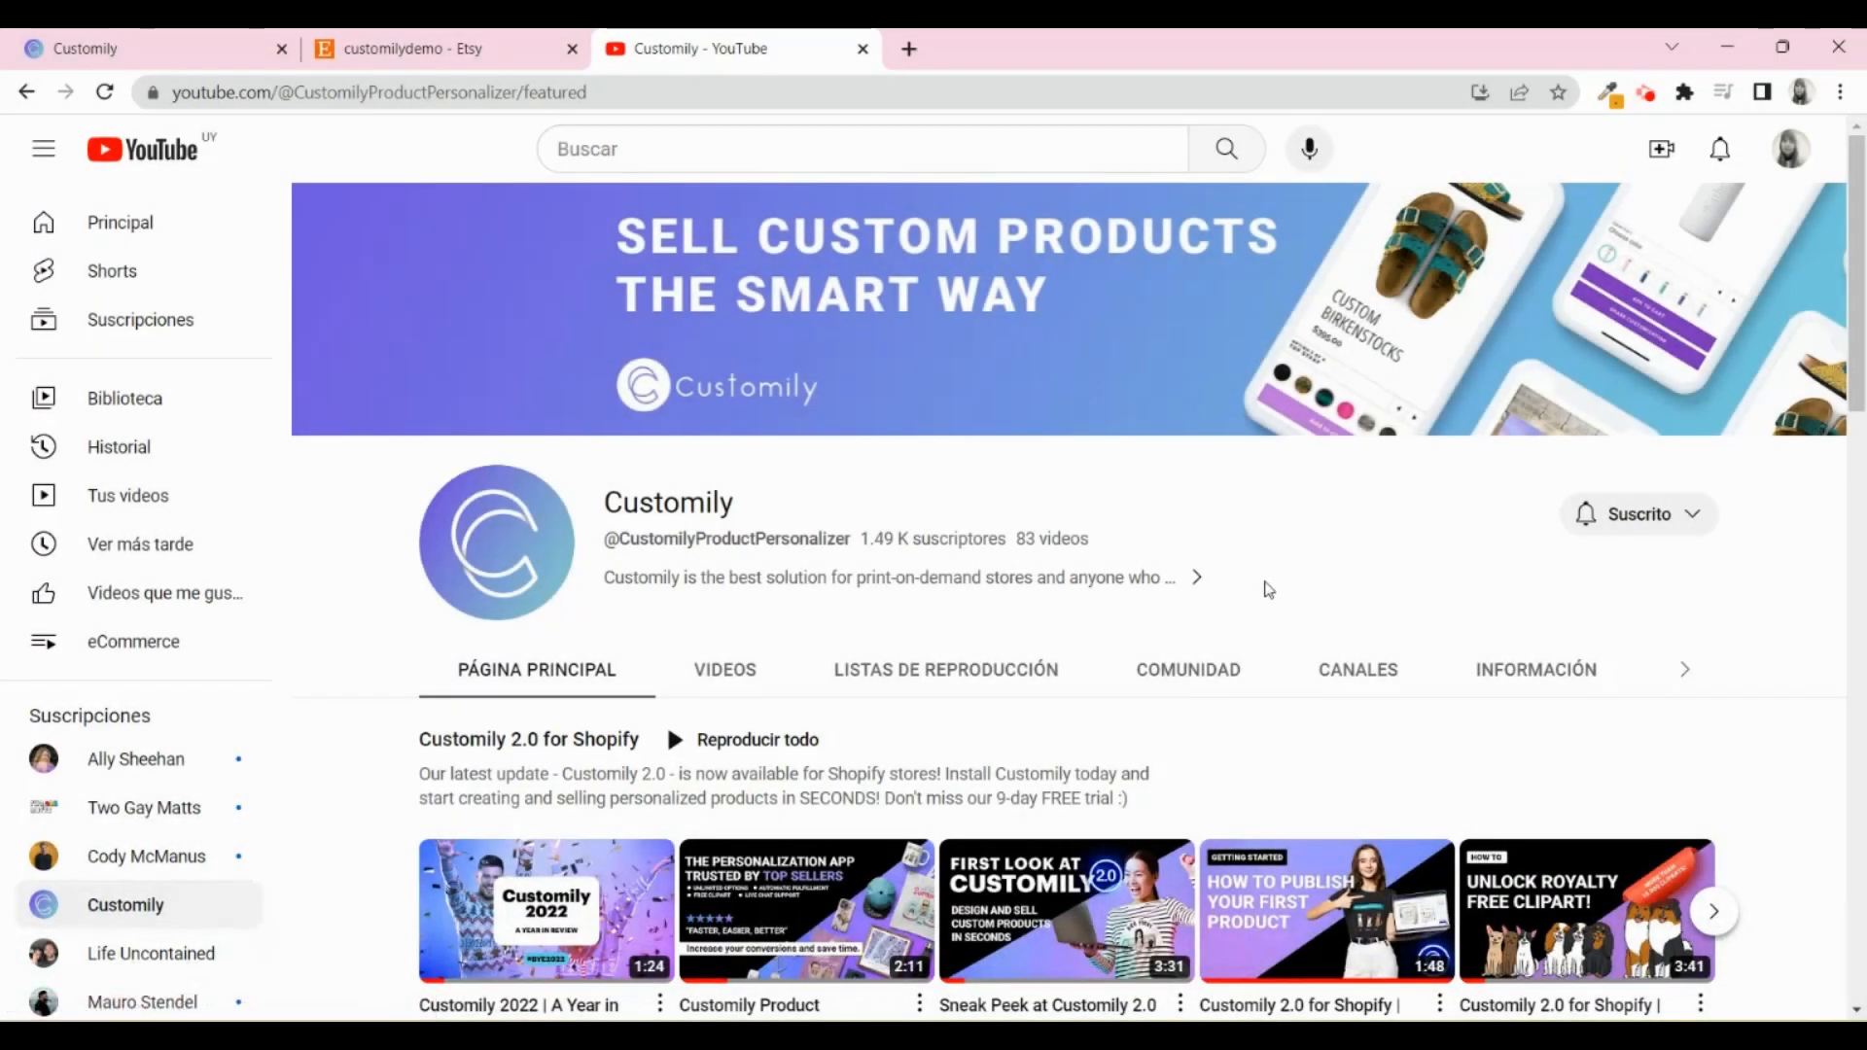
Browse the channel and open the Customily Live Webinars playlist.
scroll(down, 3)
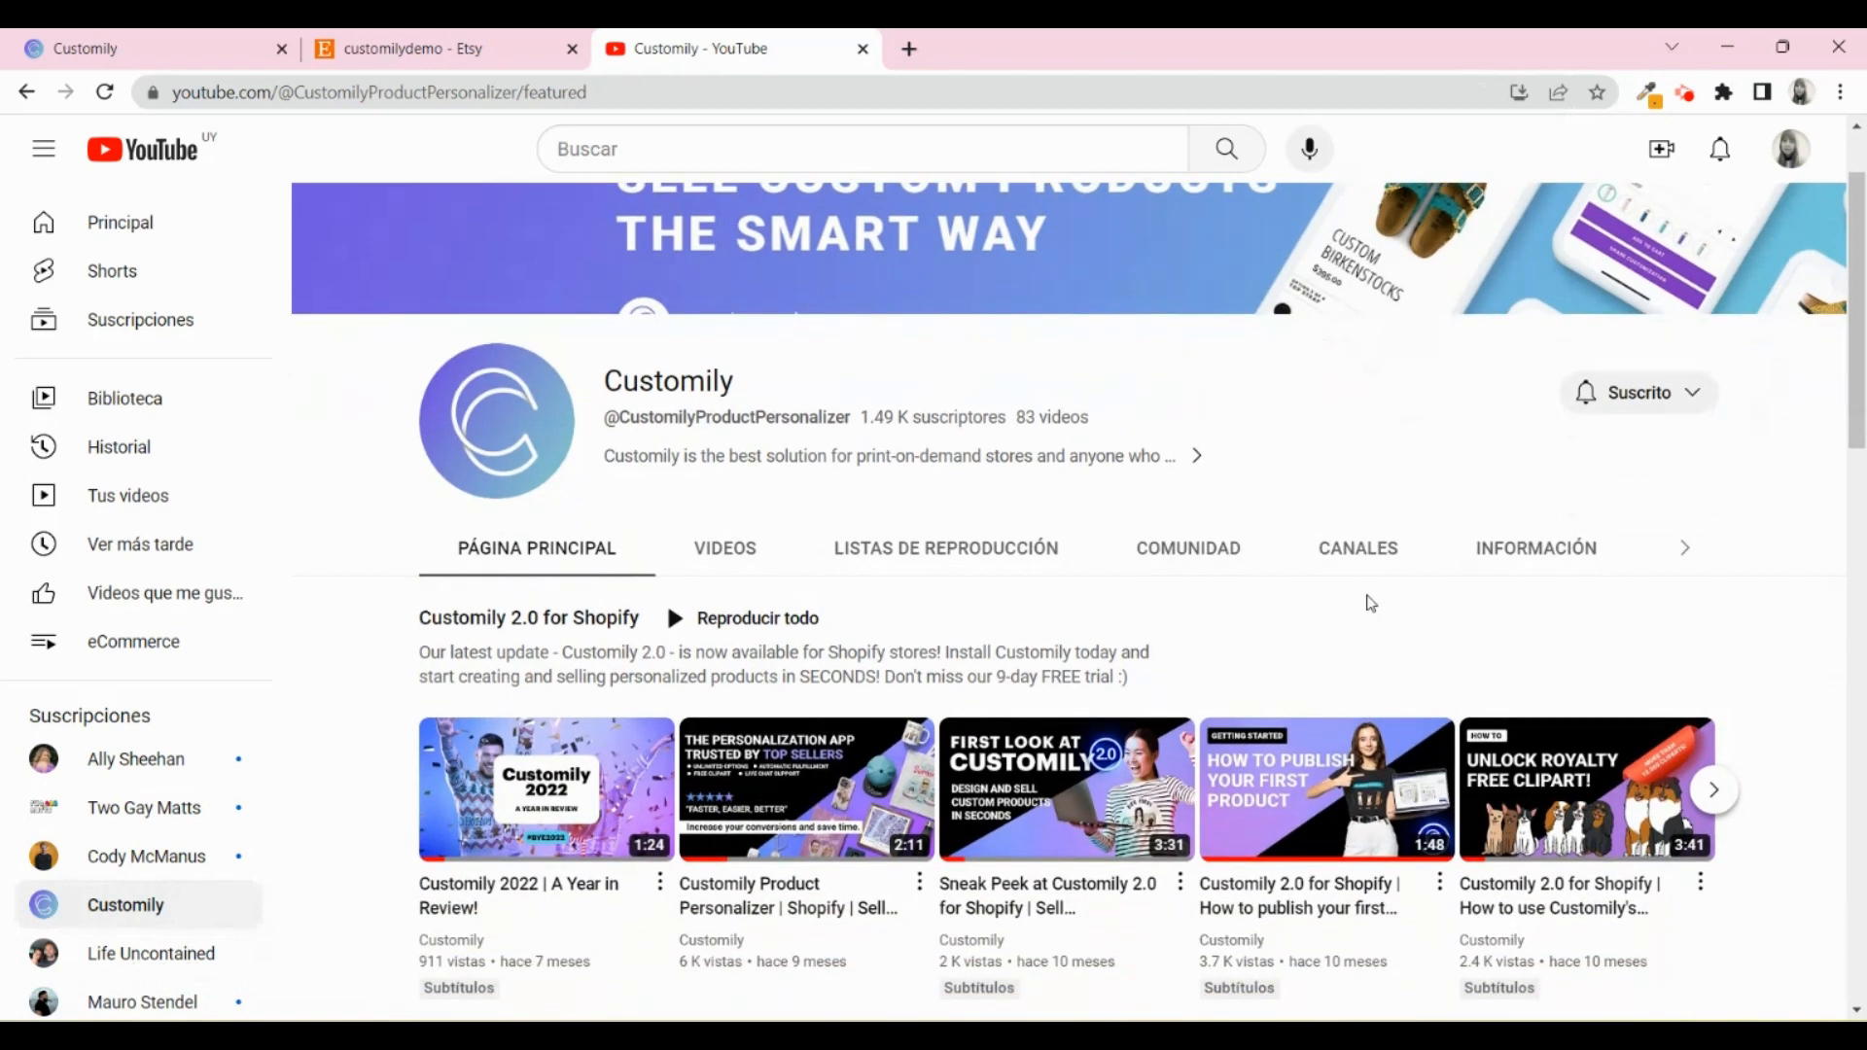
scroll(down, 3)
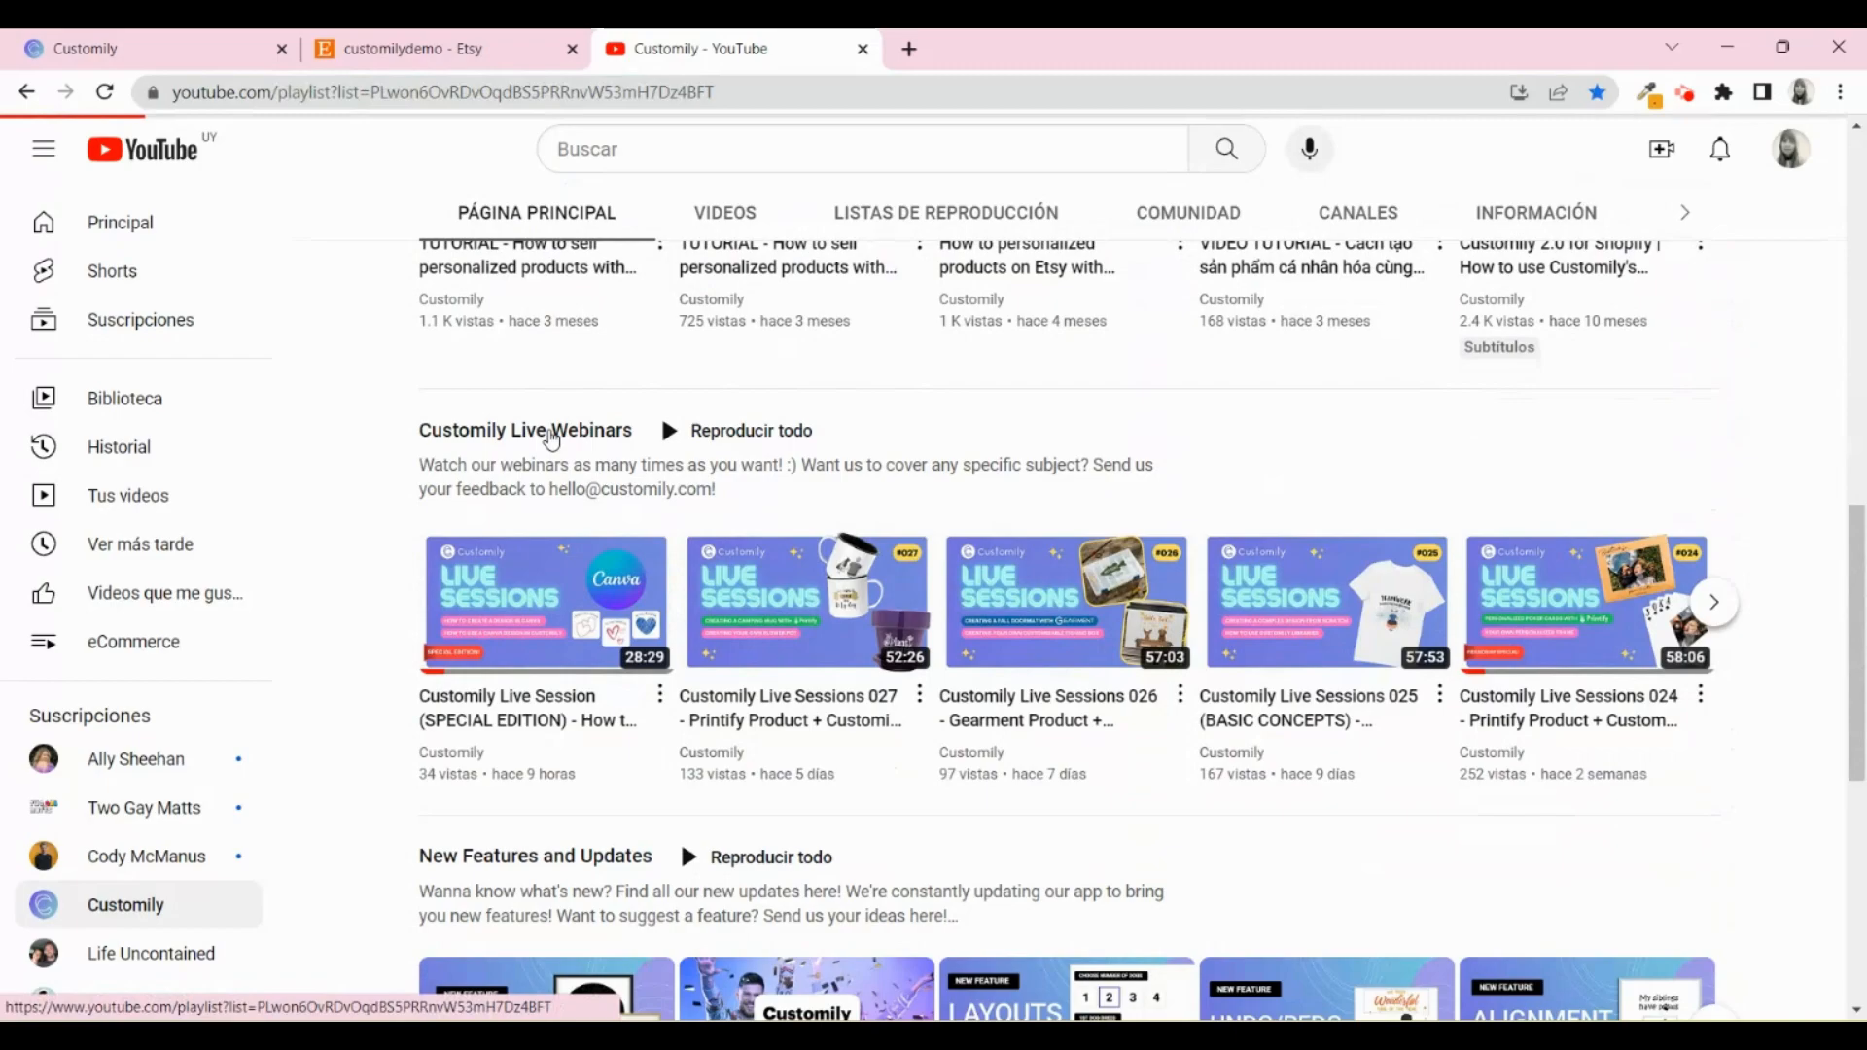
click(523, 430)
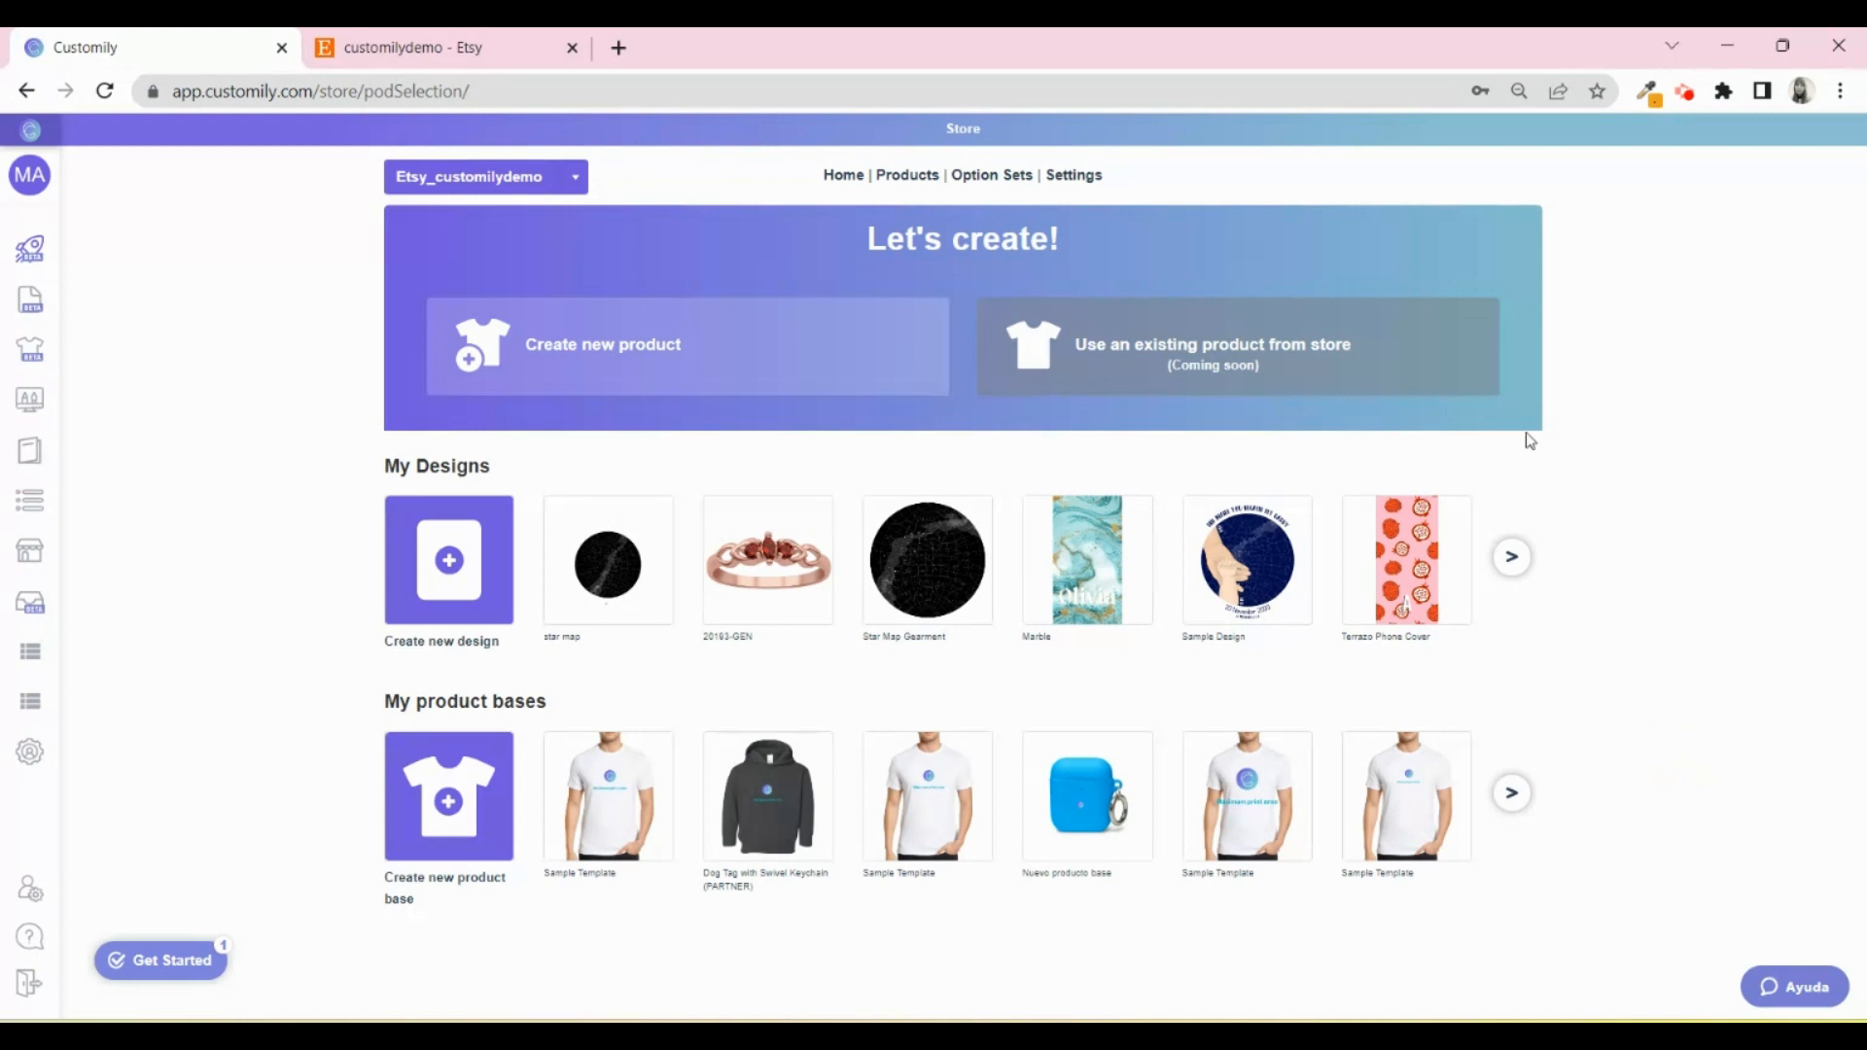
Reach the store's Integrations settings and expand the list of print providers.
click(1074, 173)
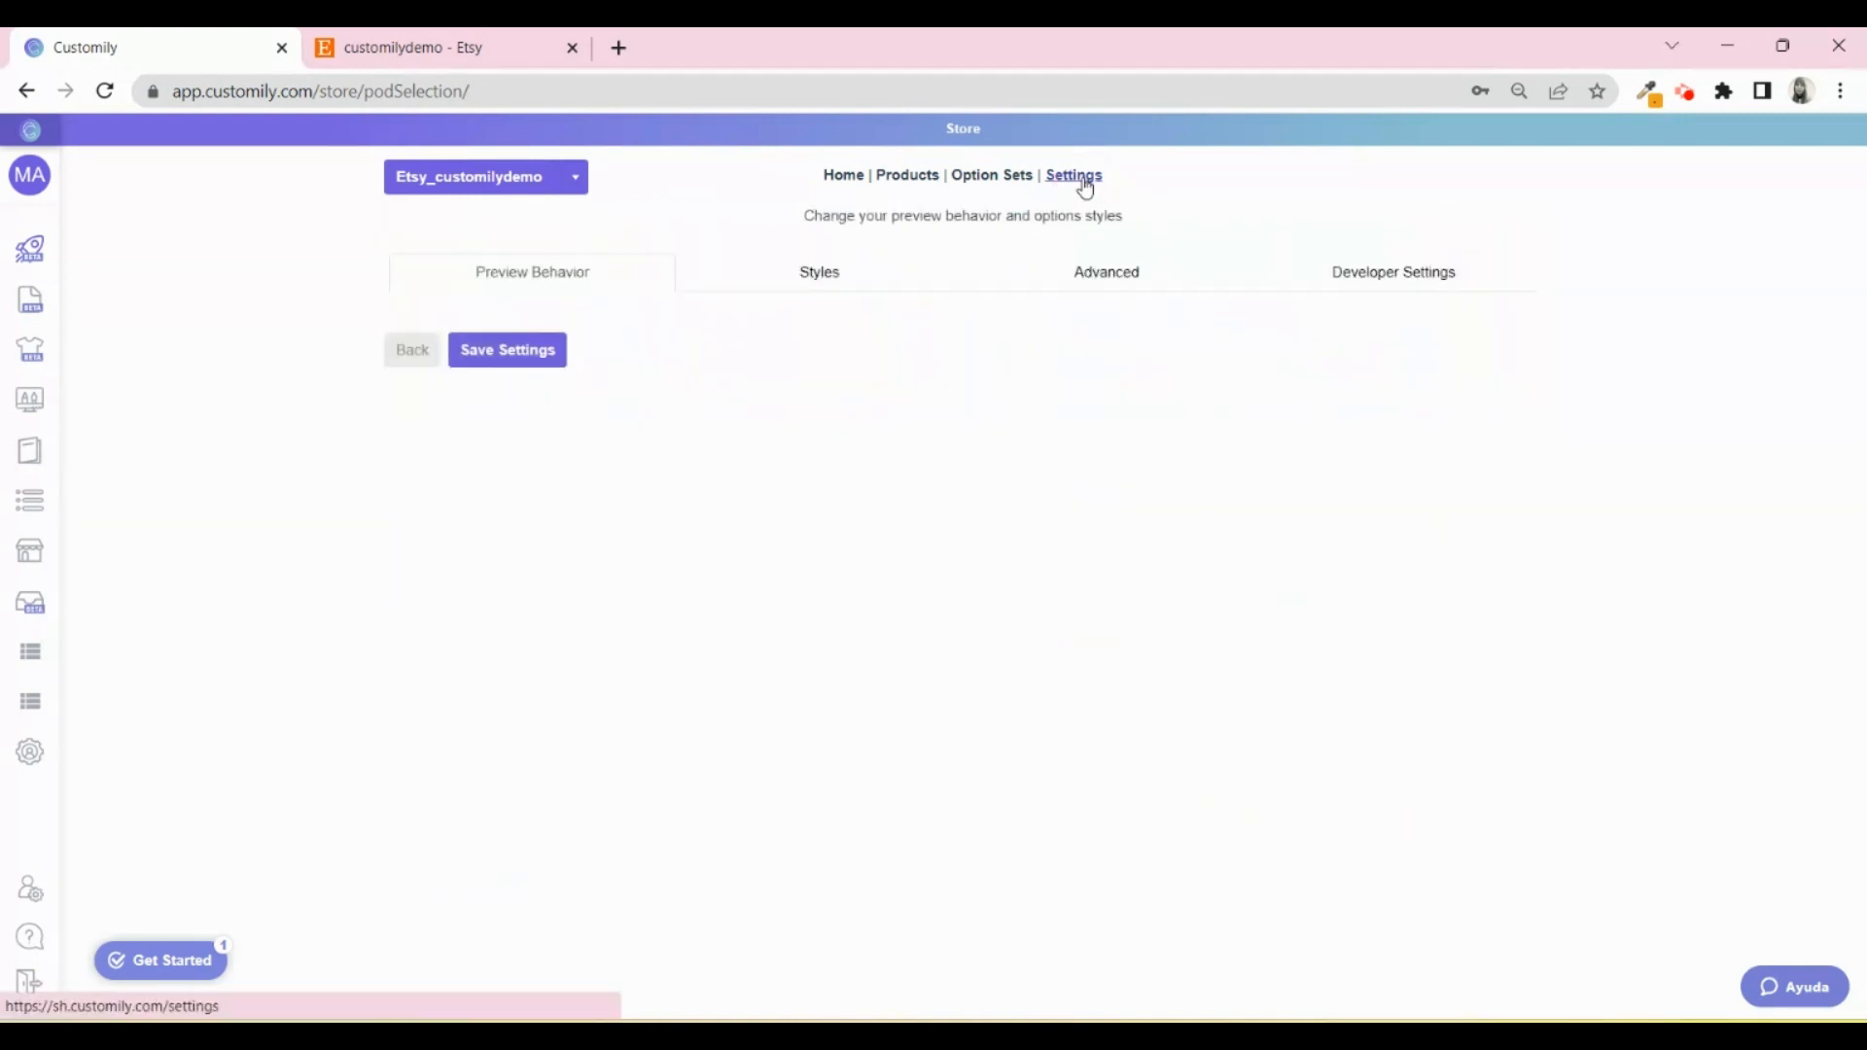
click(1074, 175)
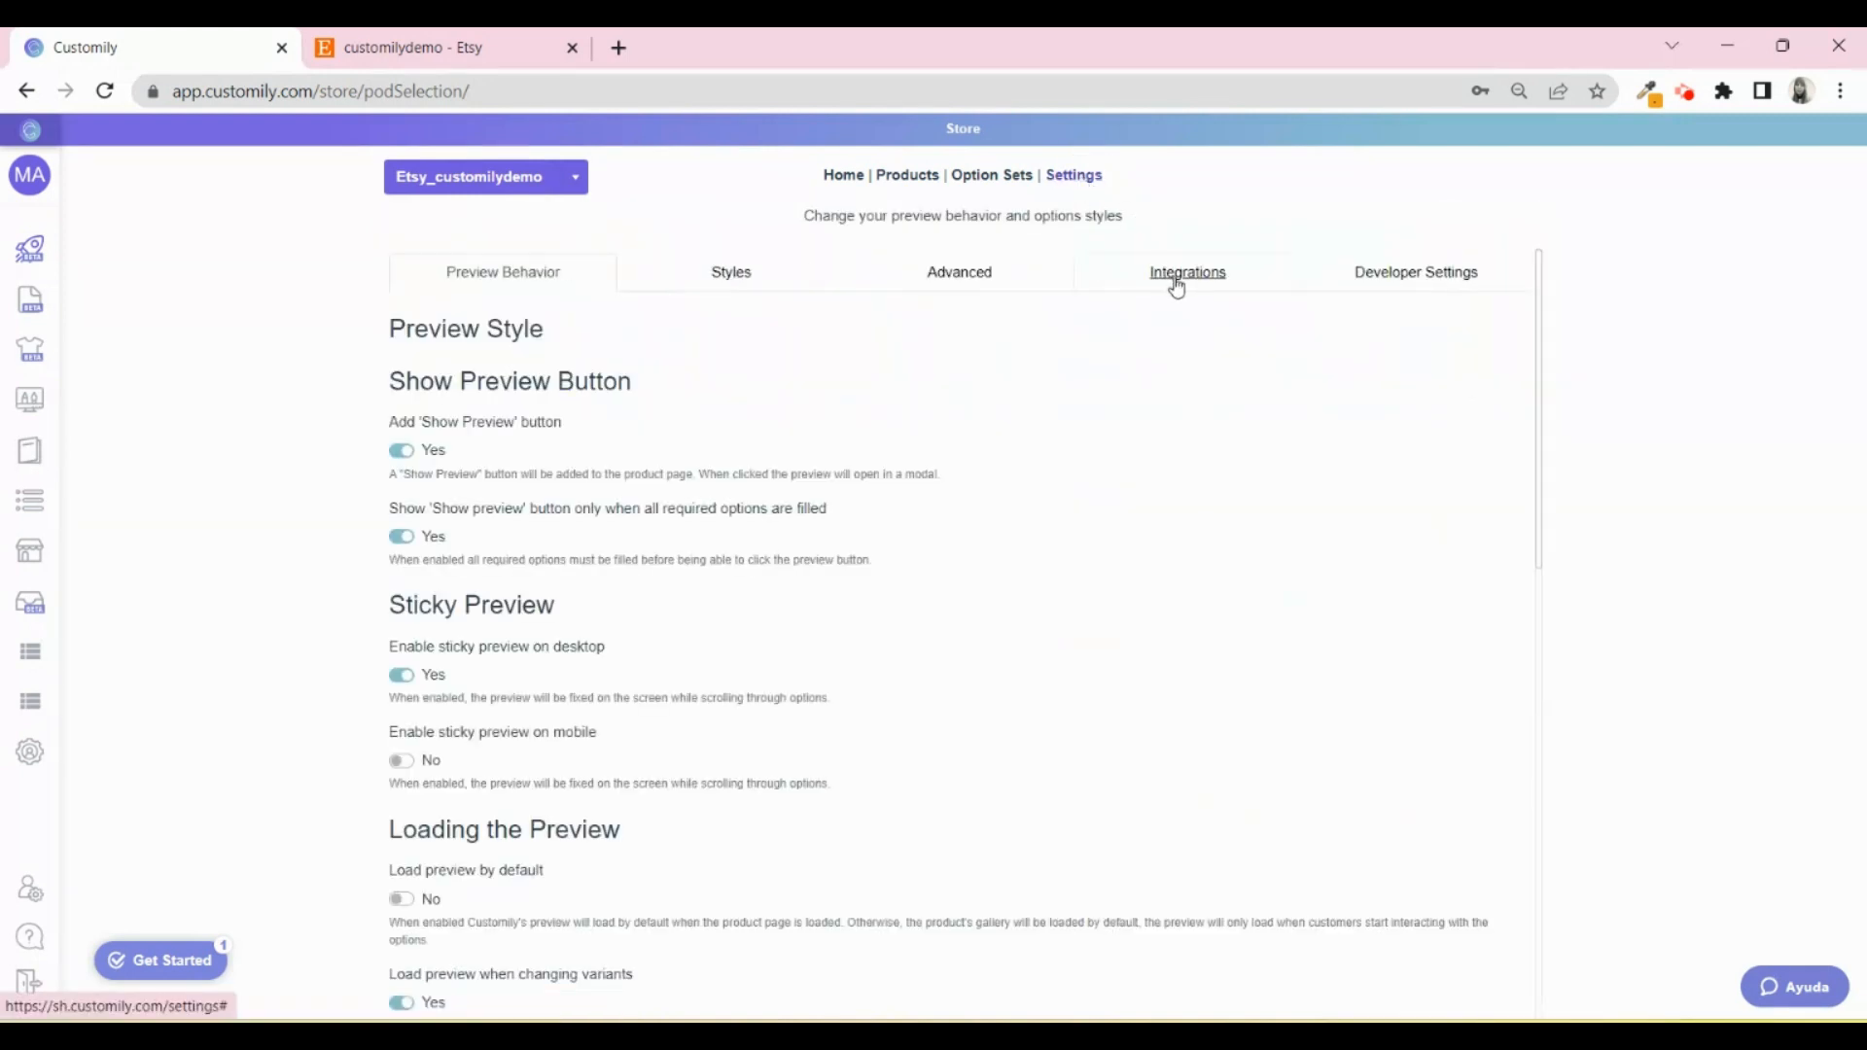
click(1186, 272)
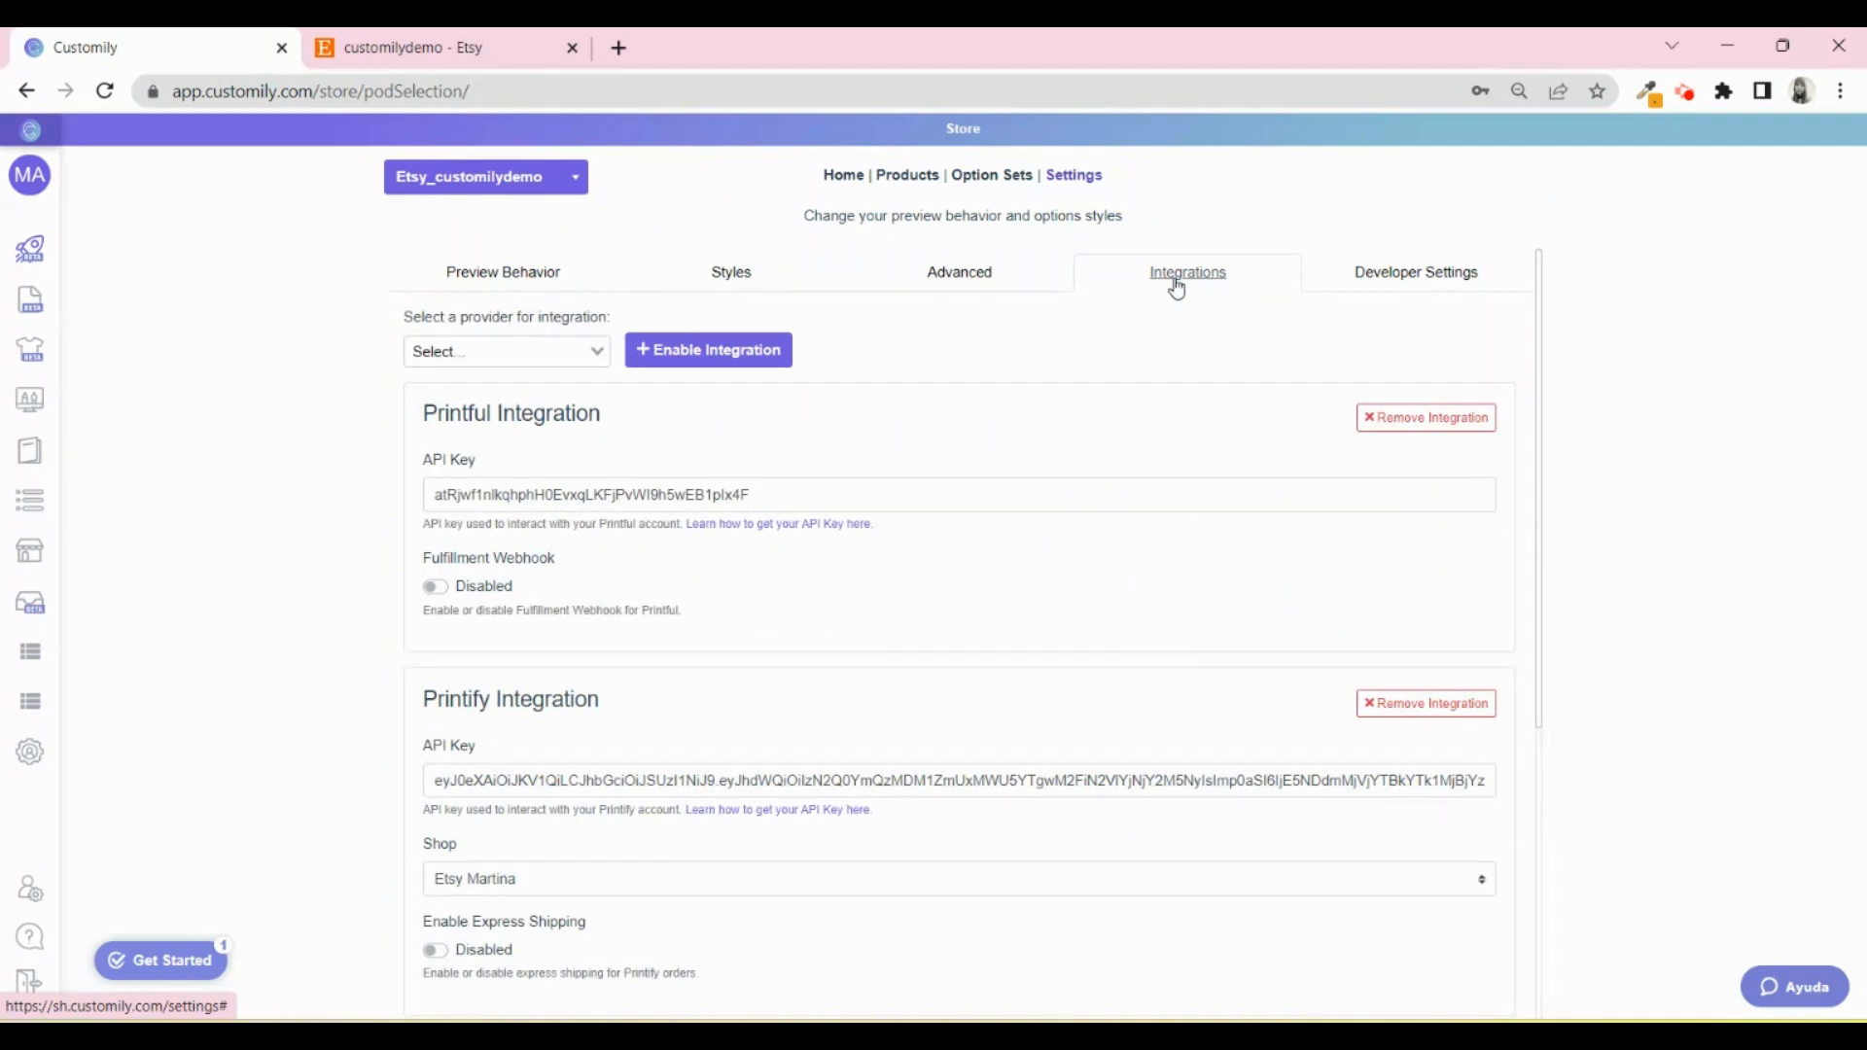
click(506, 350)
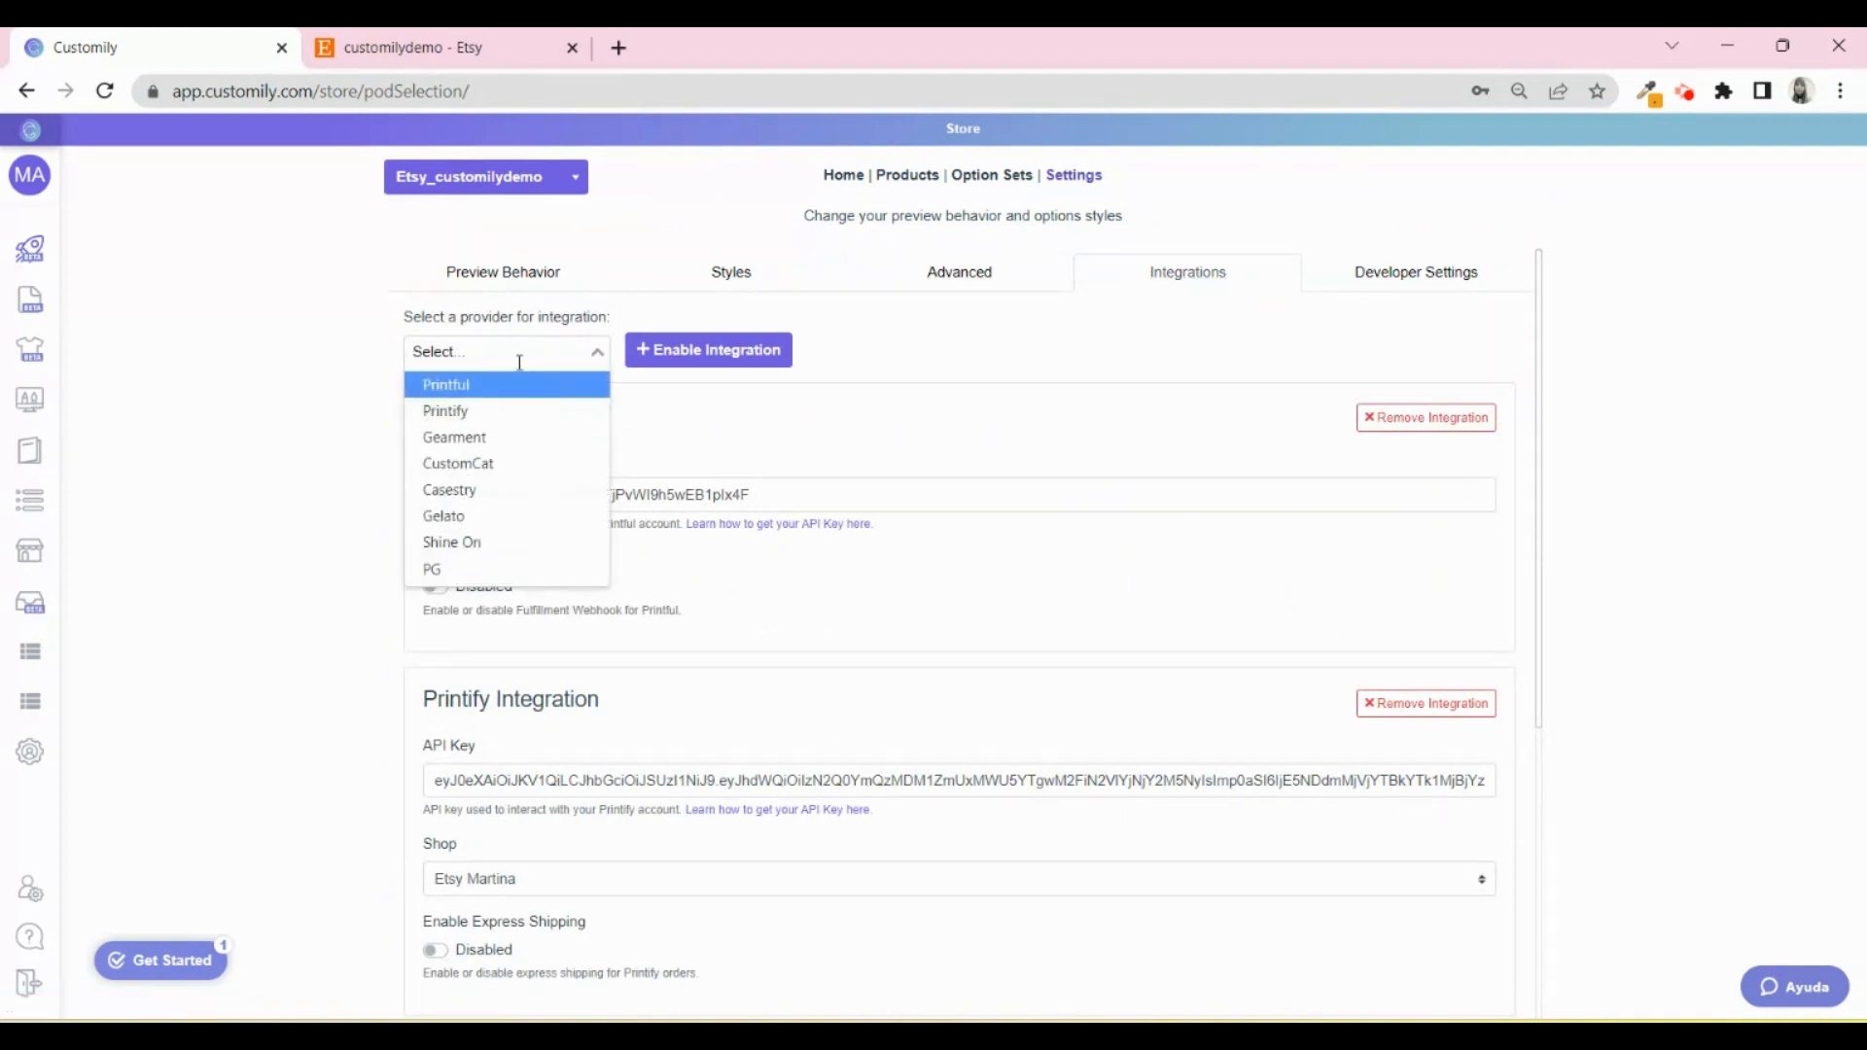
click(445, 411)
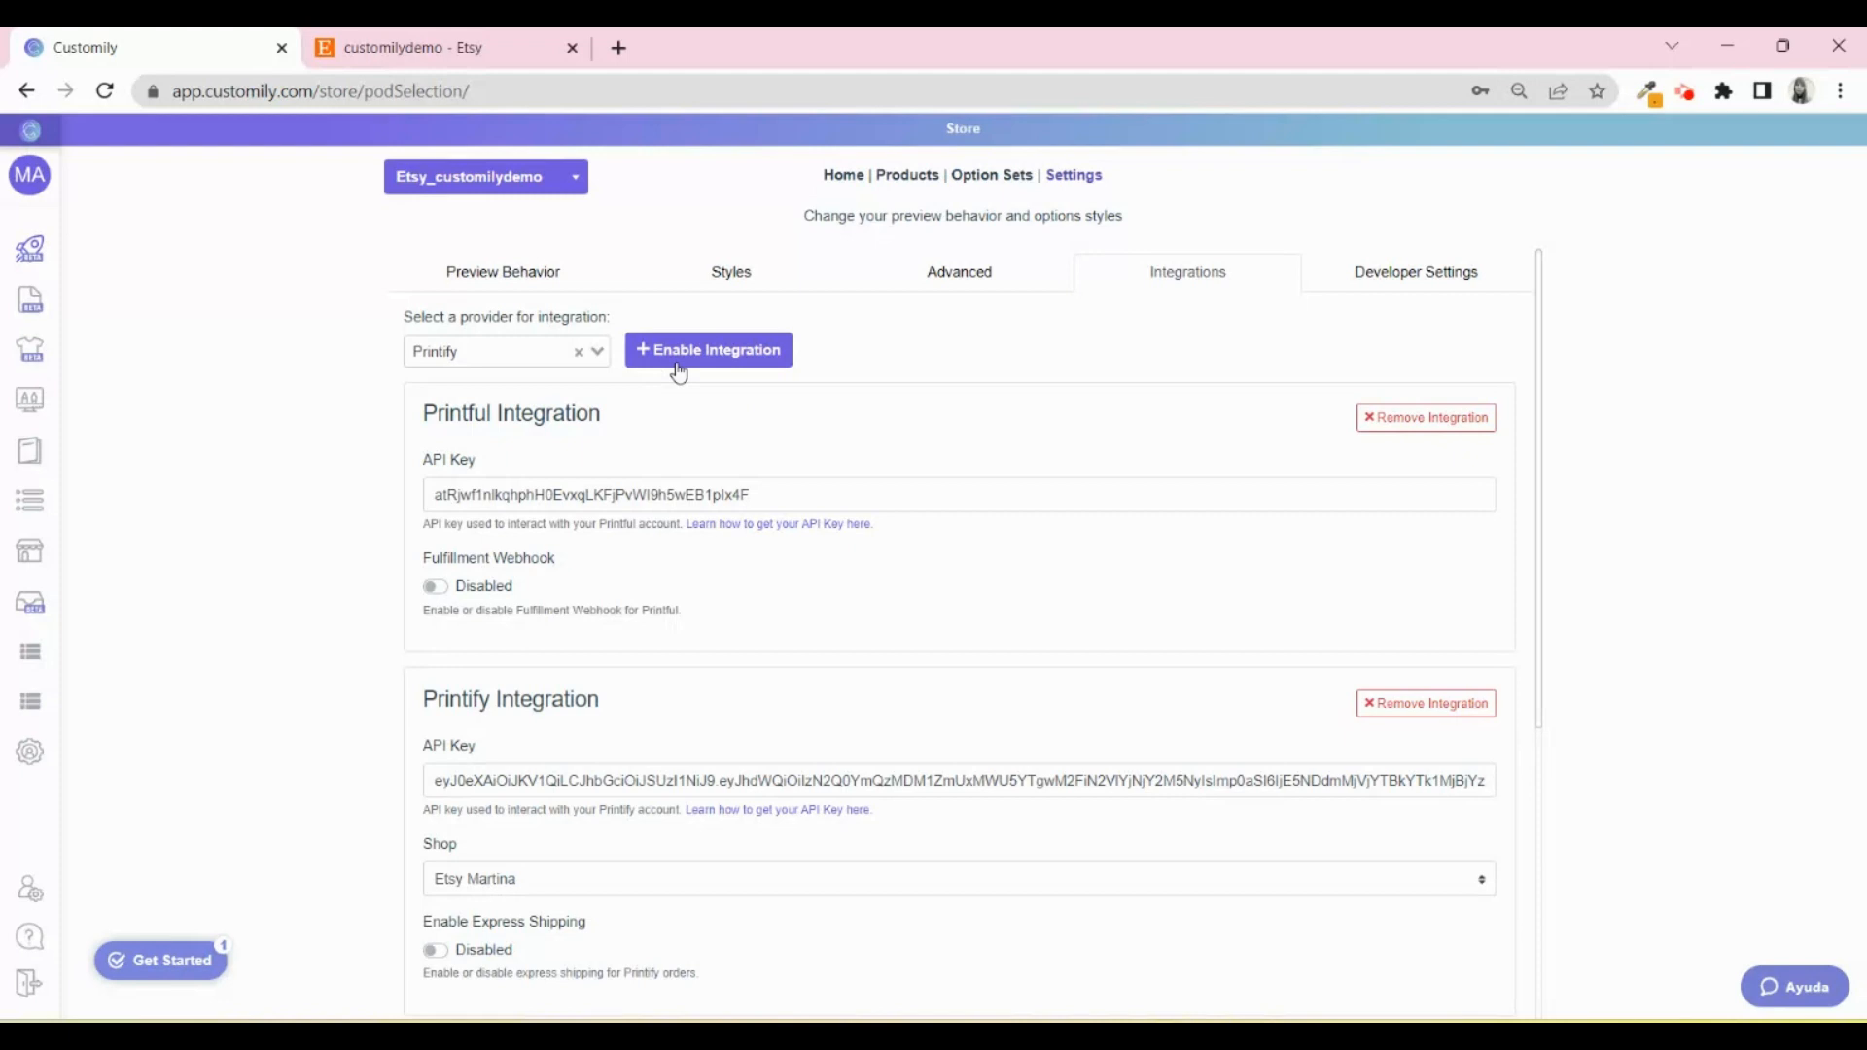
scroll(down, 3)
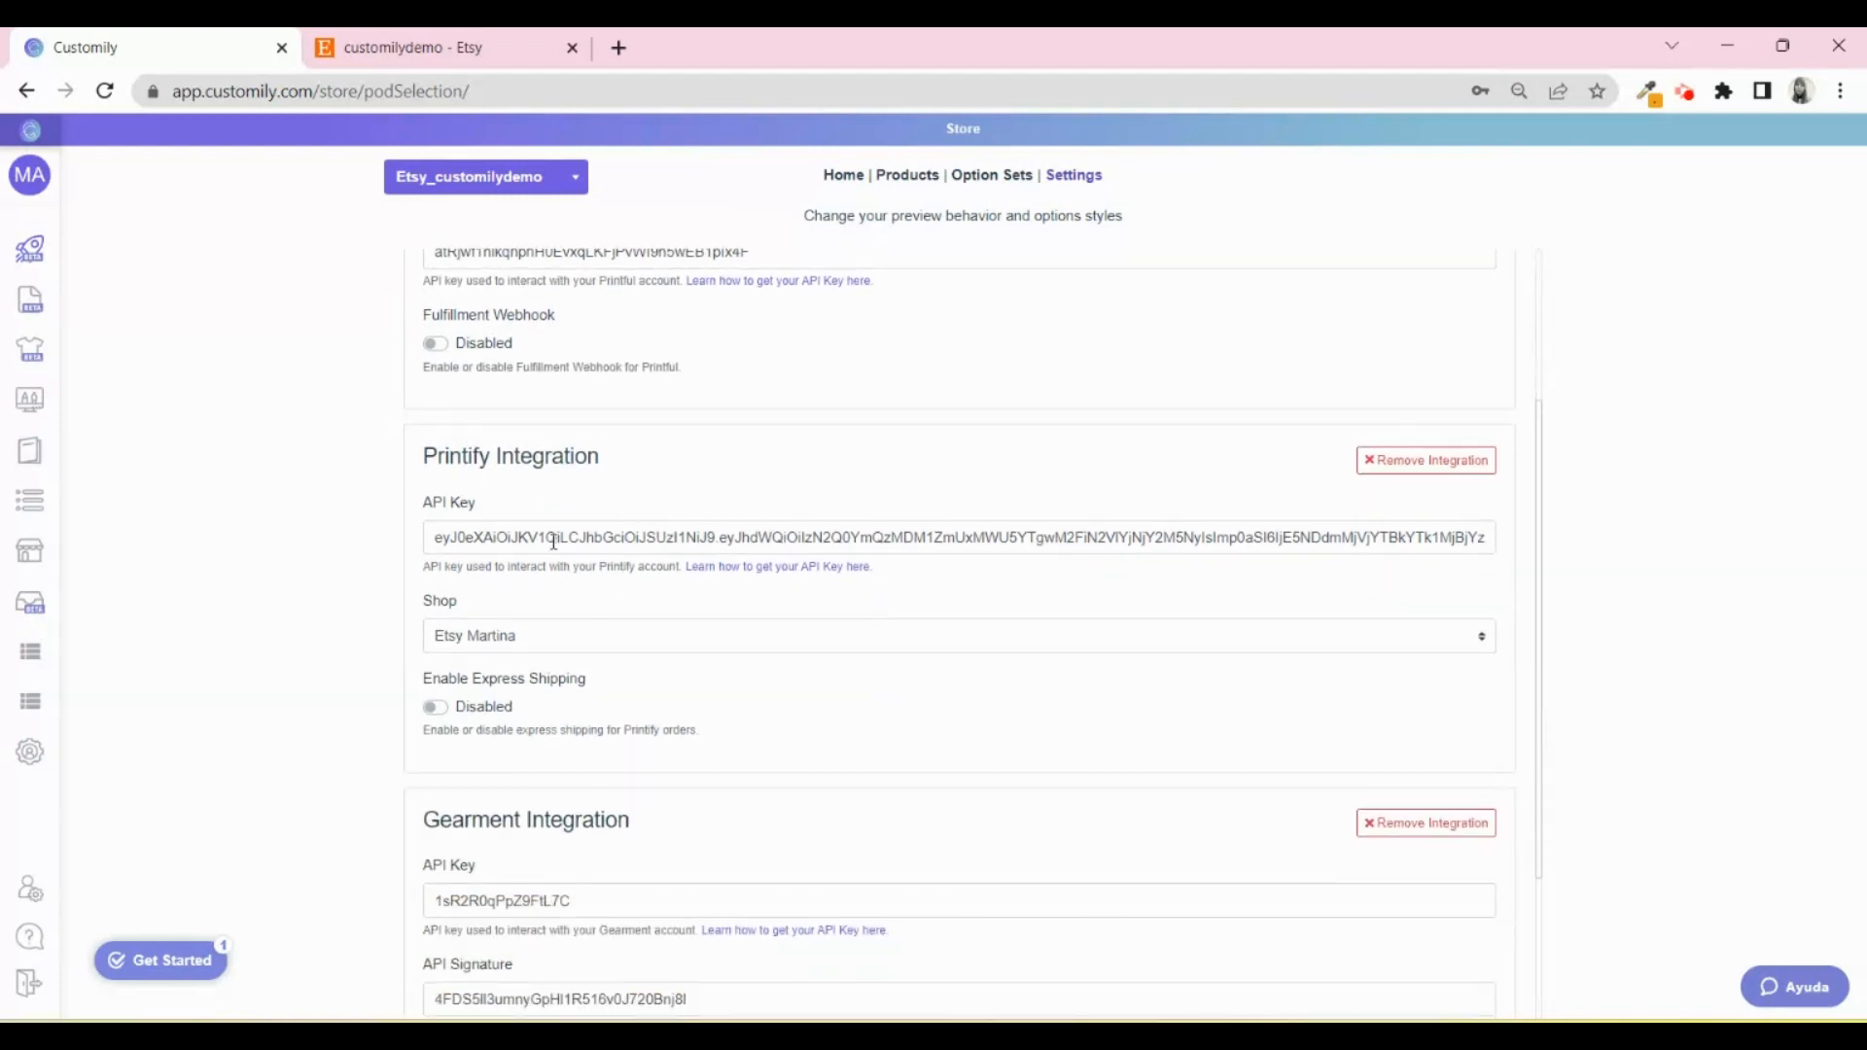
mouse_move(776, 566)
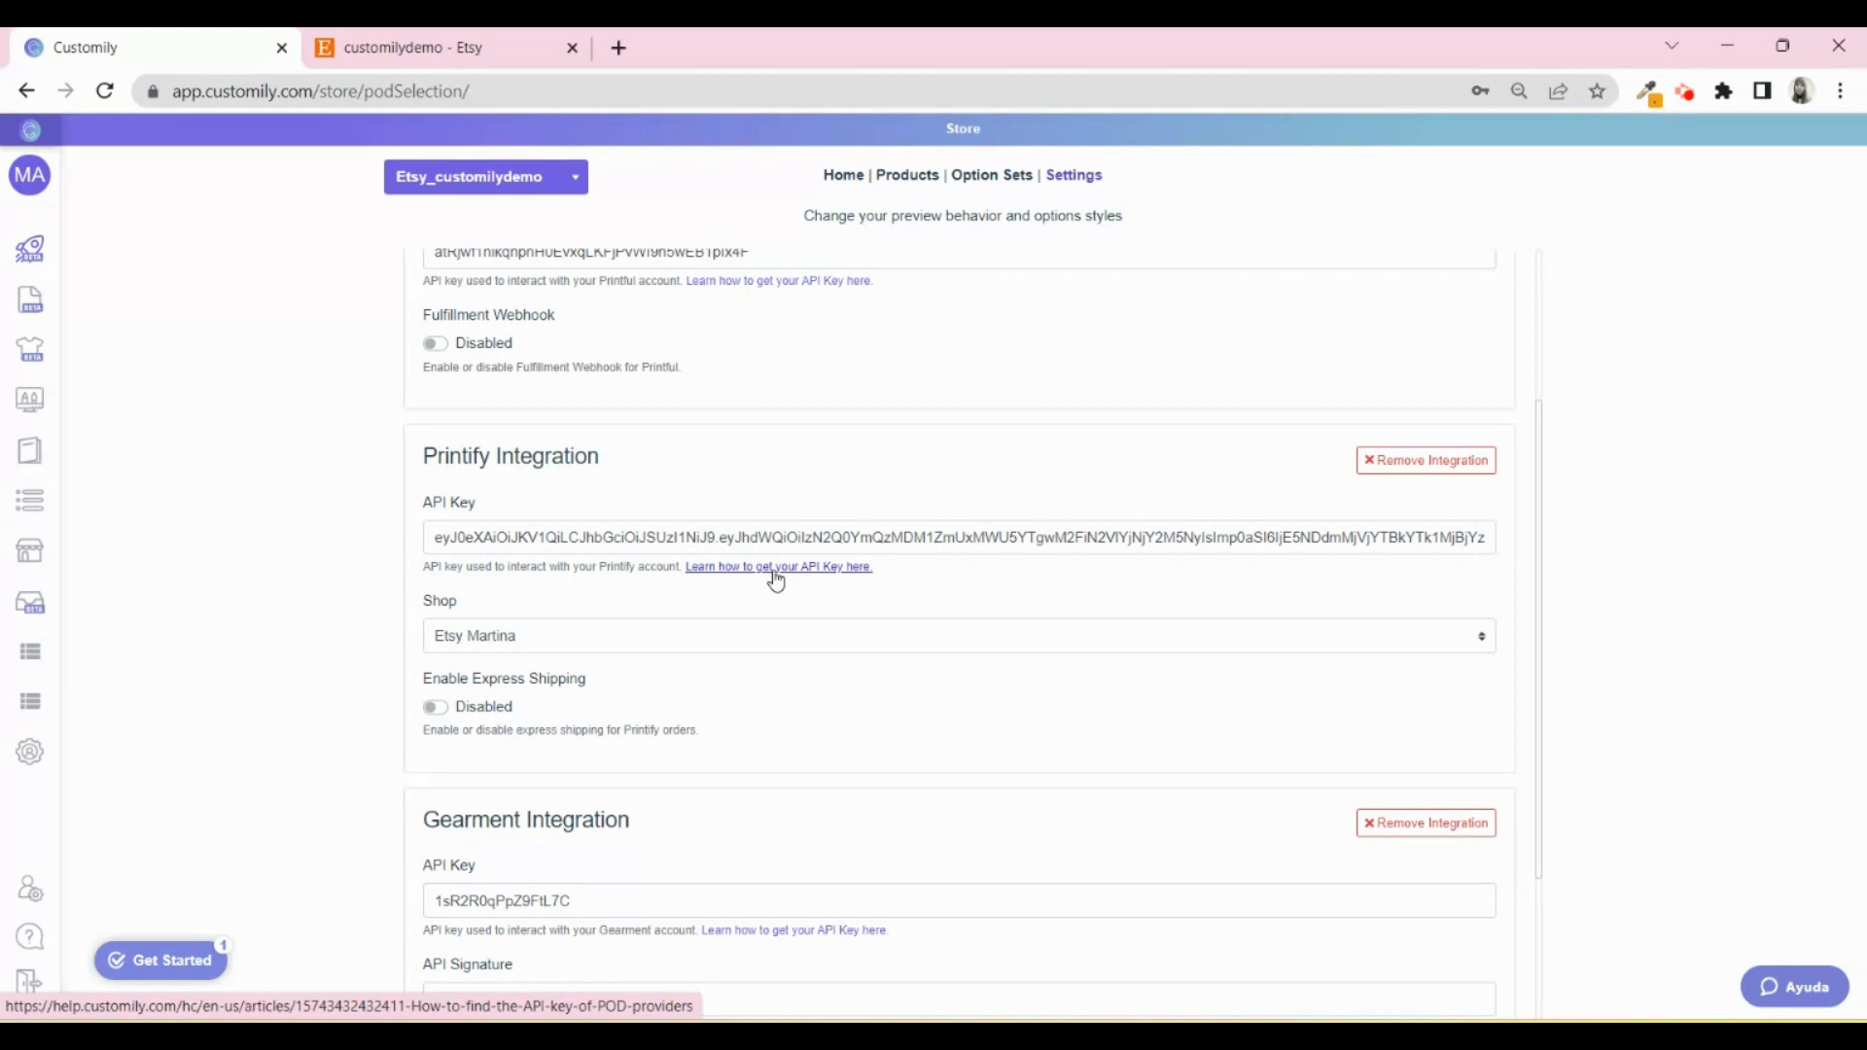
Check the API-key help article, save the integration settings and return to Start.
click(778, 566)
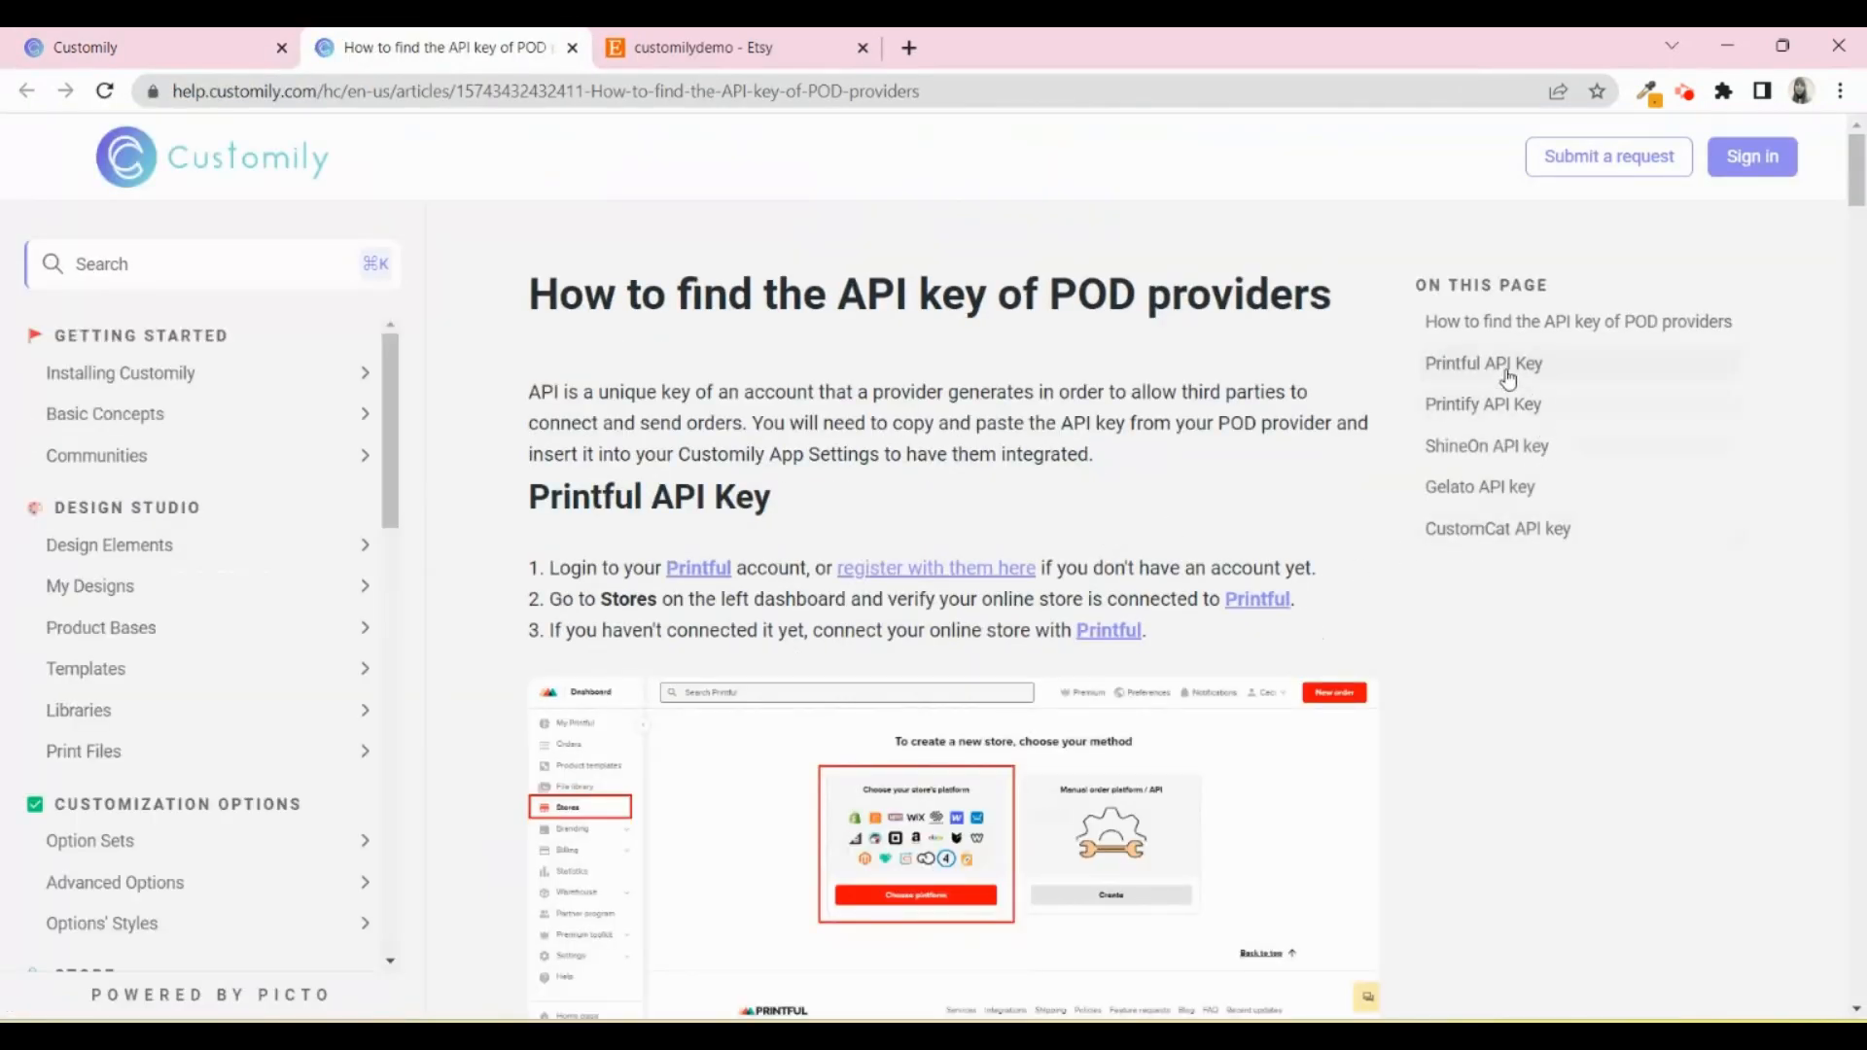
click(142, 46)
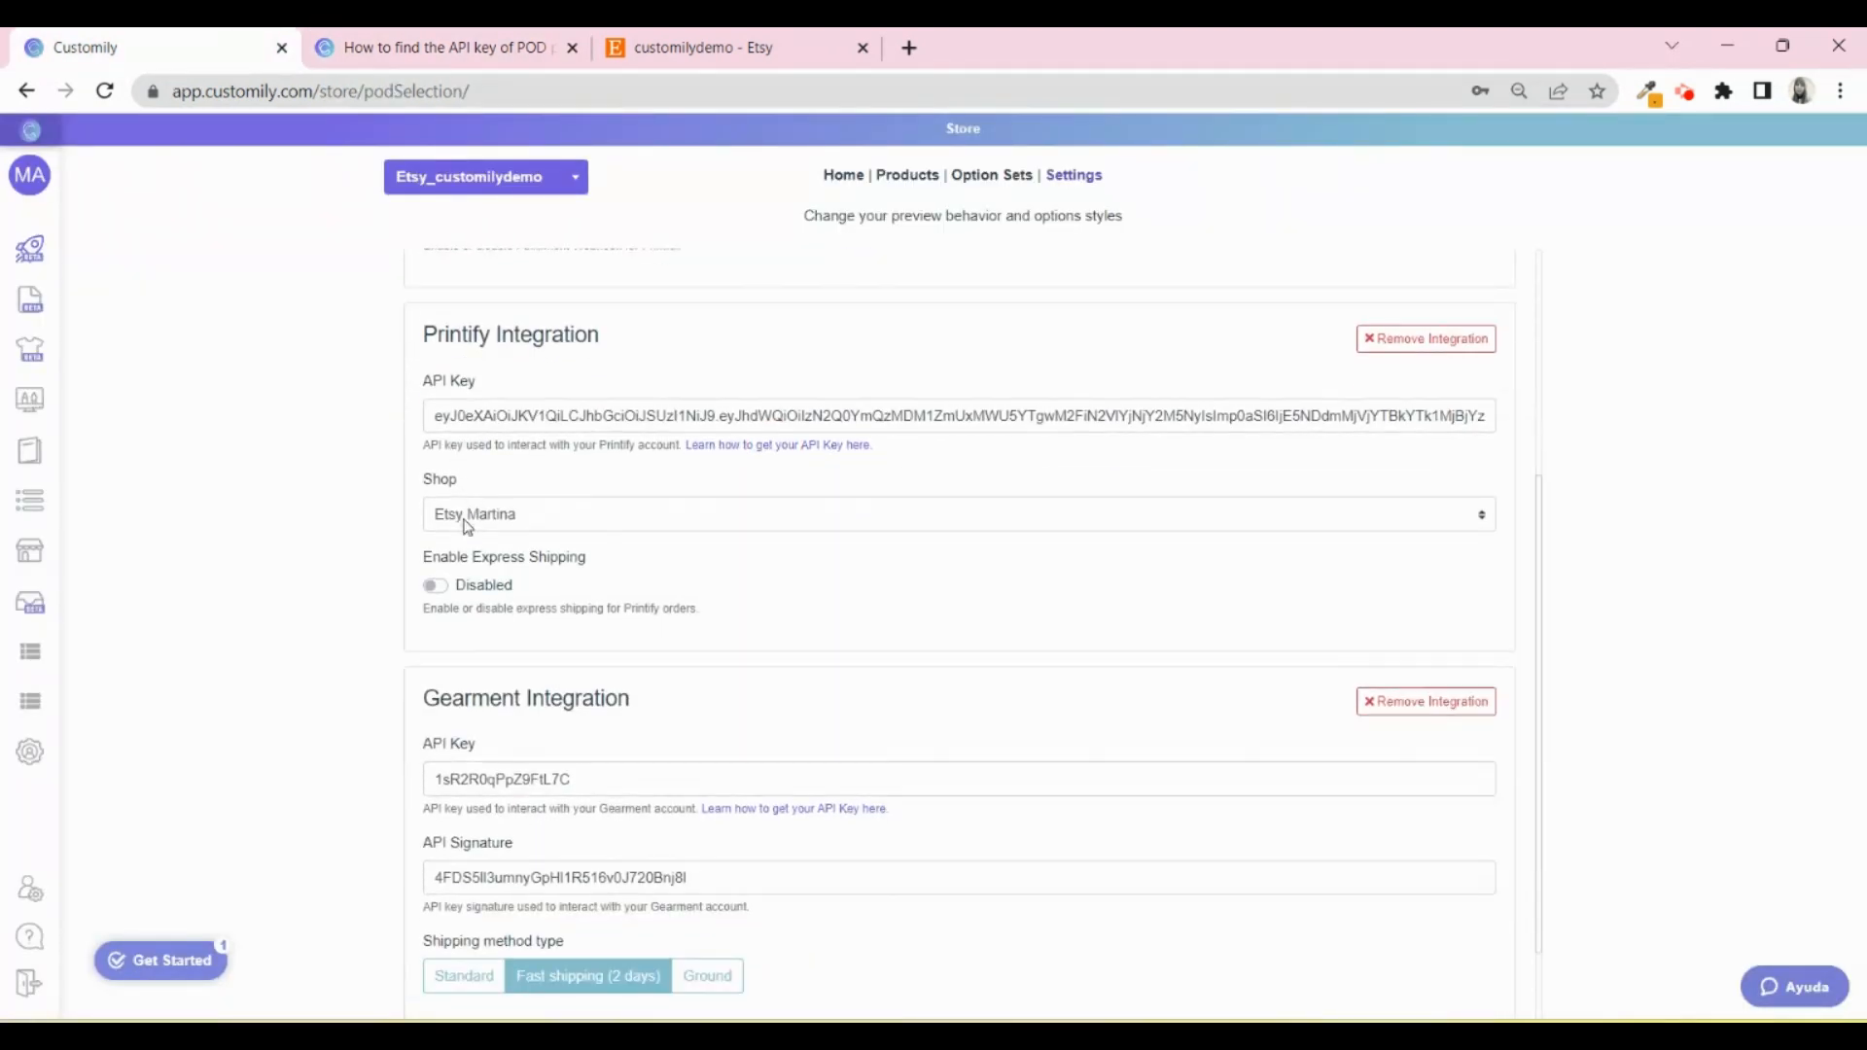
scroll(down, 3)
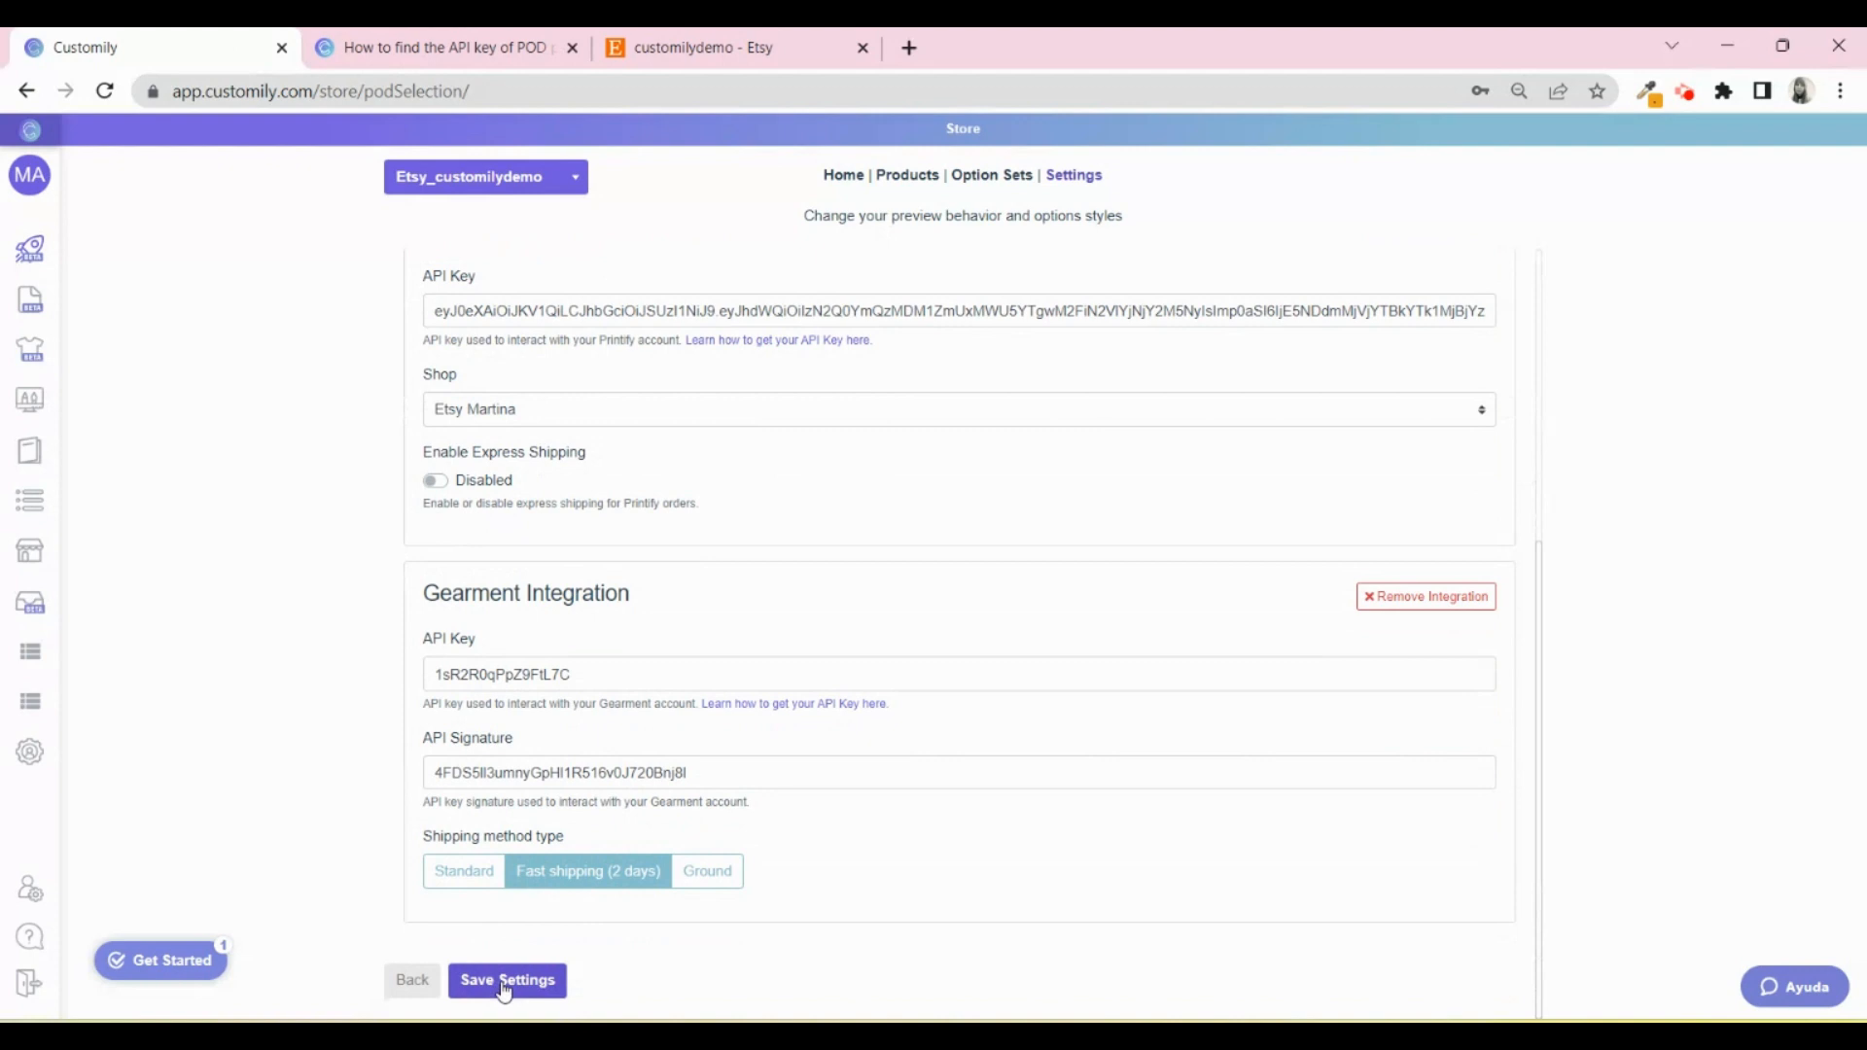
click(506, 980)
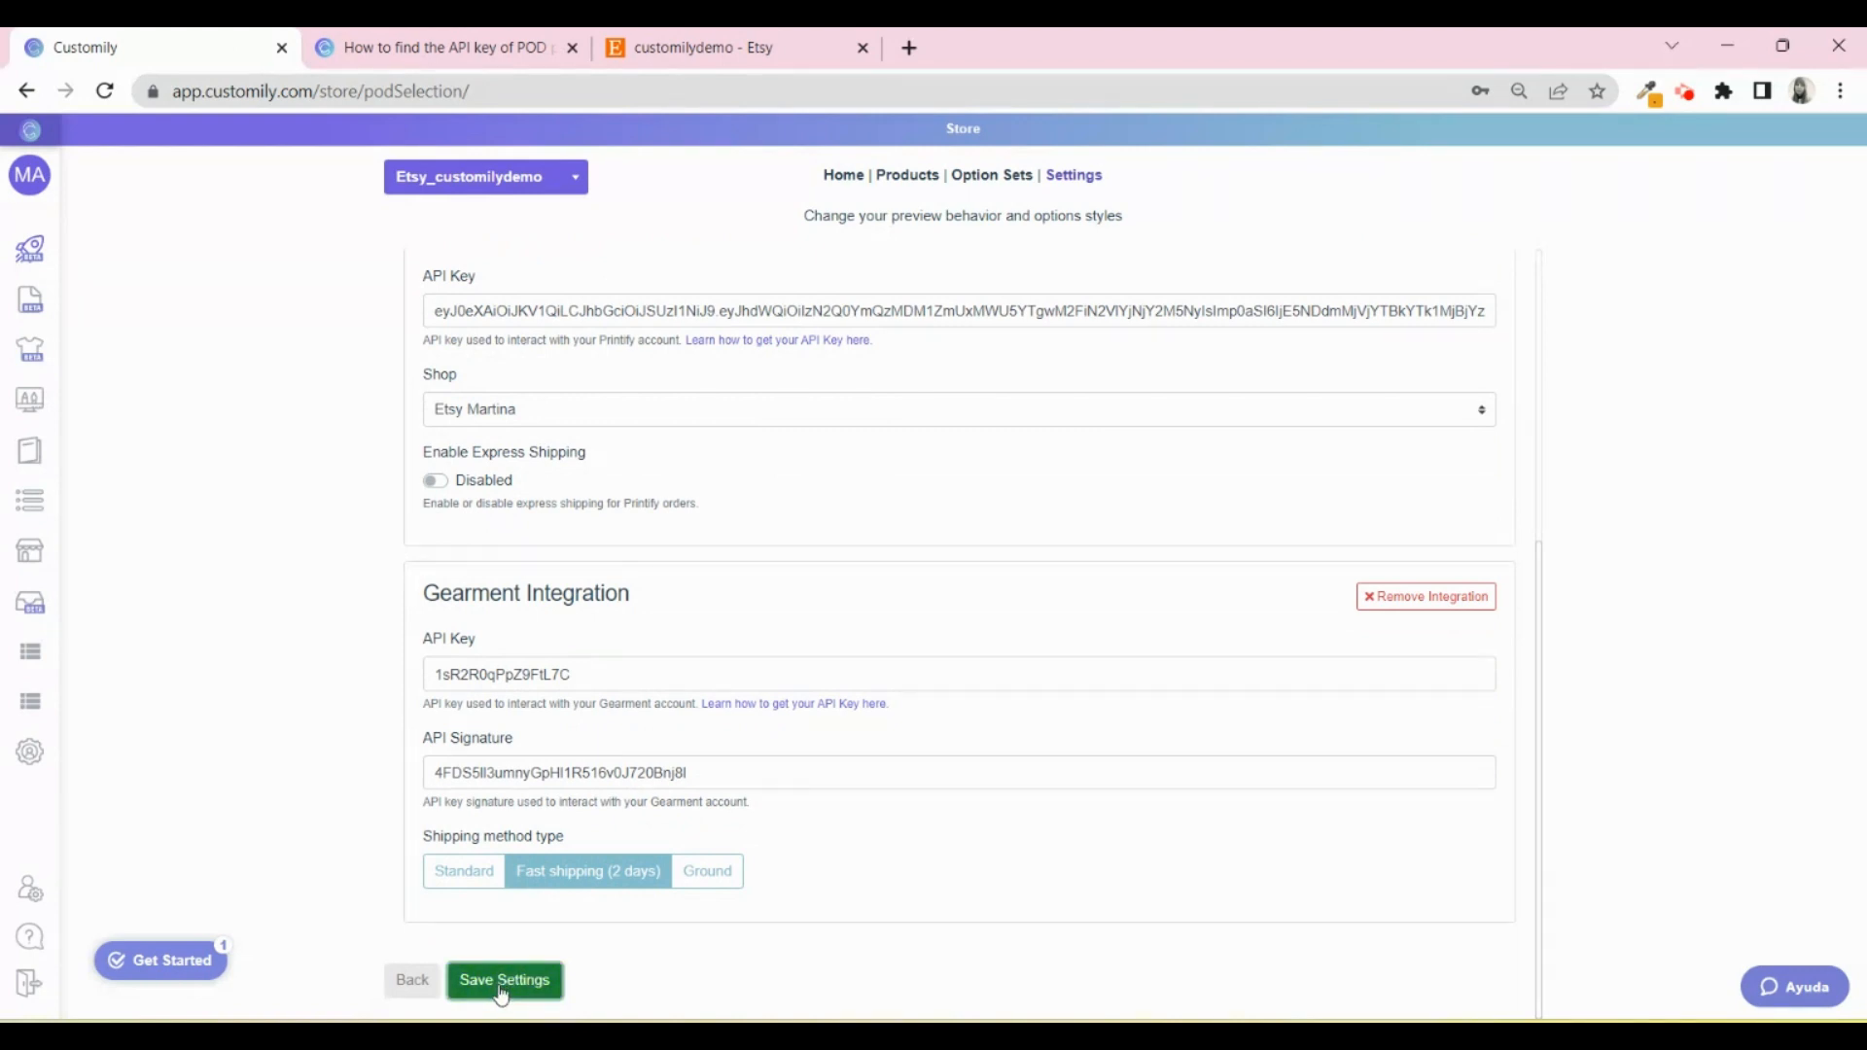
click(506, 981)
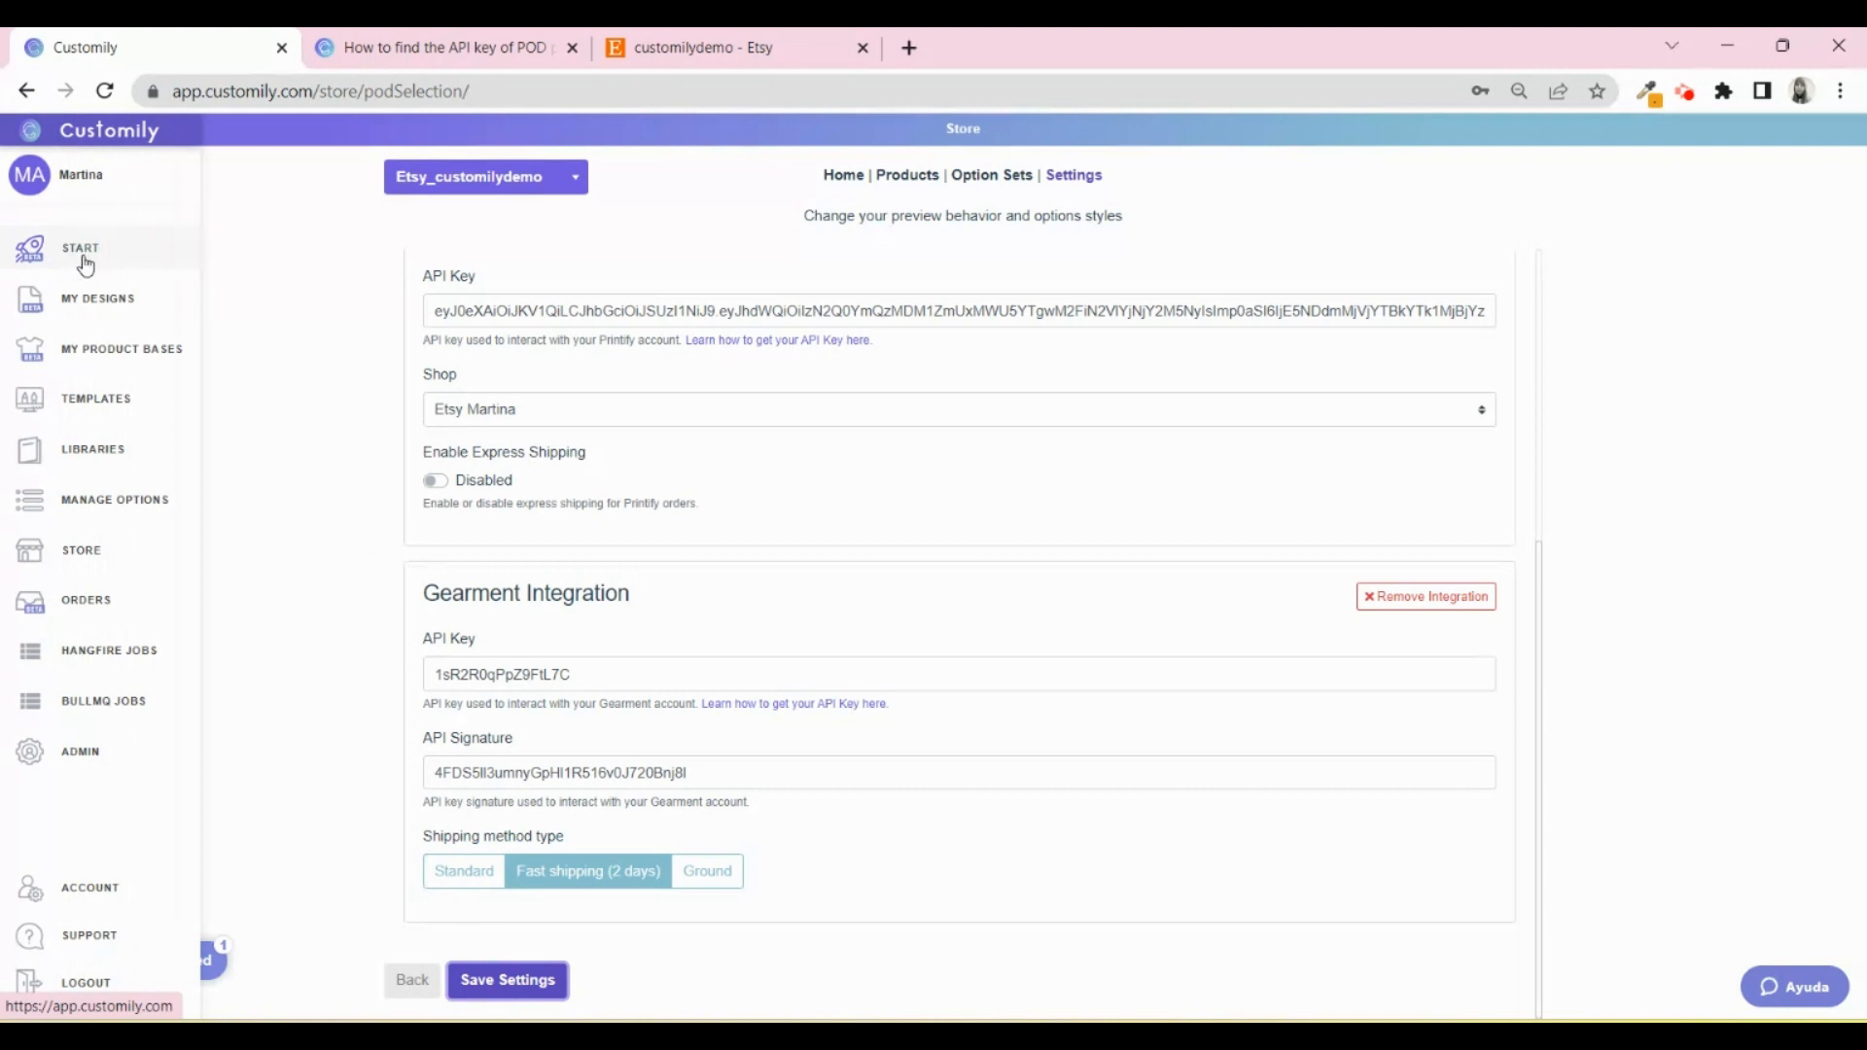
click(505, 980)
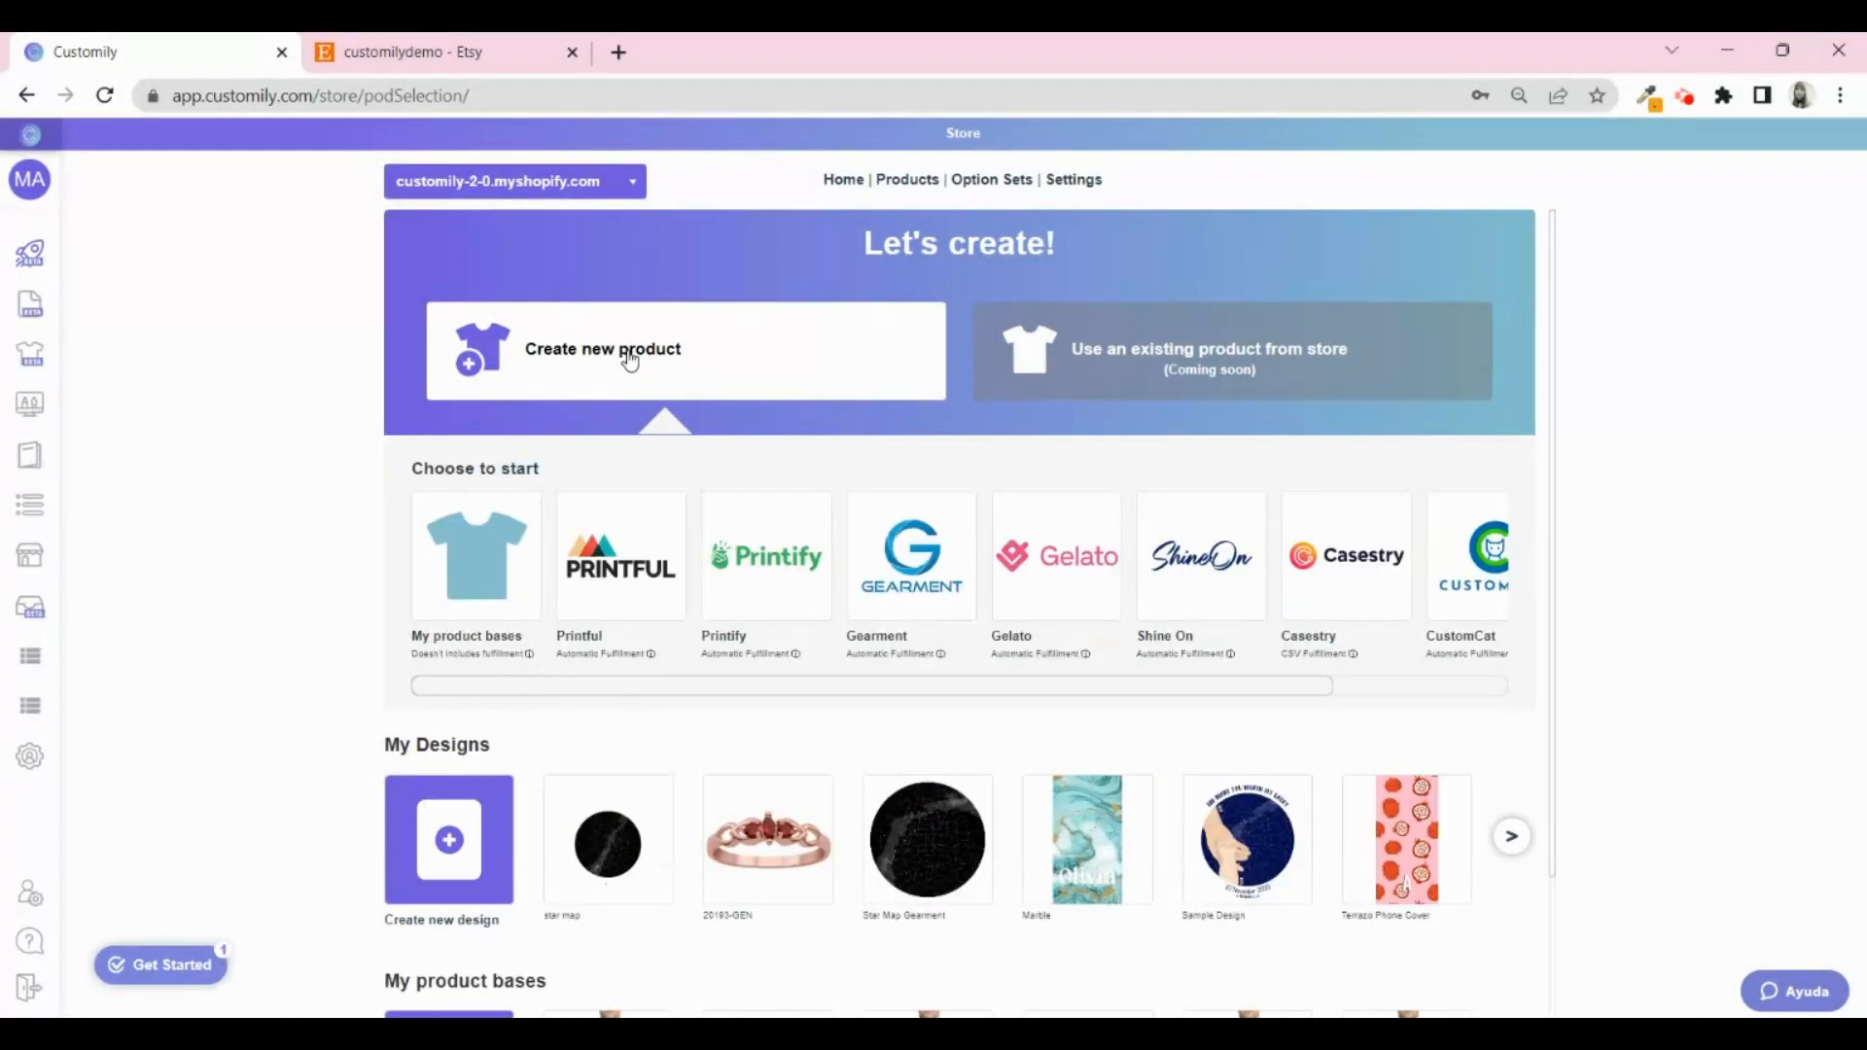
mouse_move(683, 389)
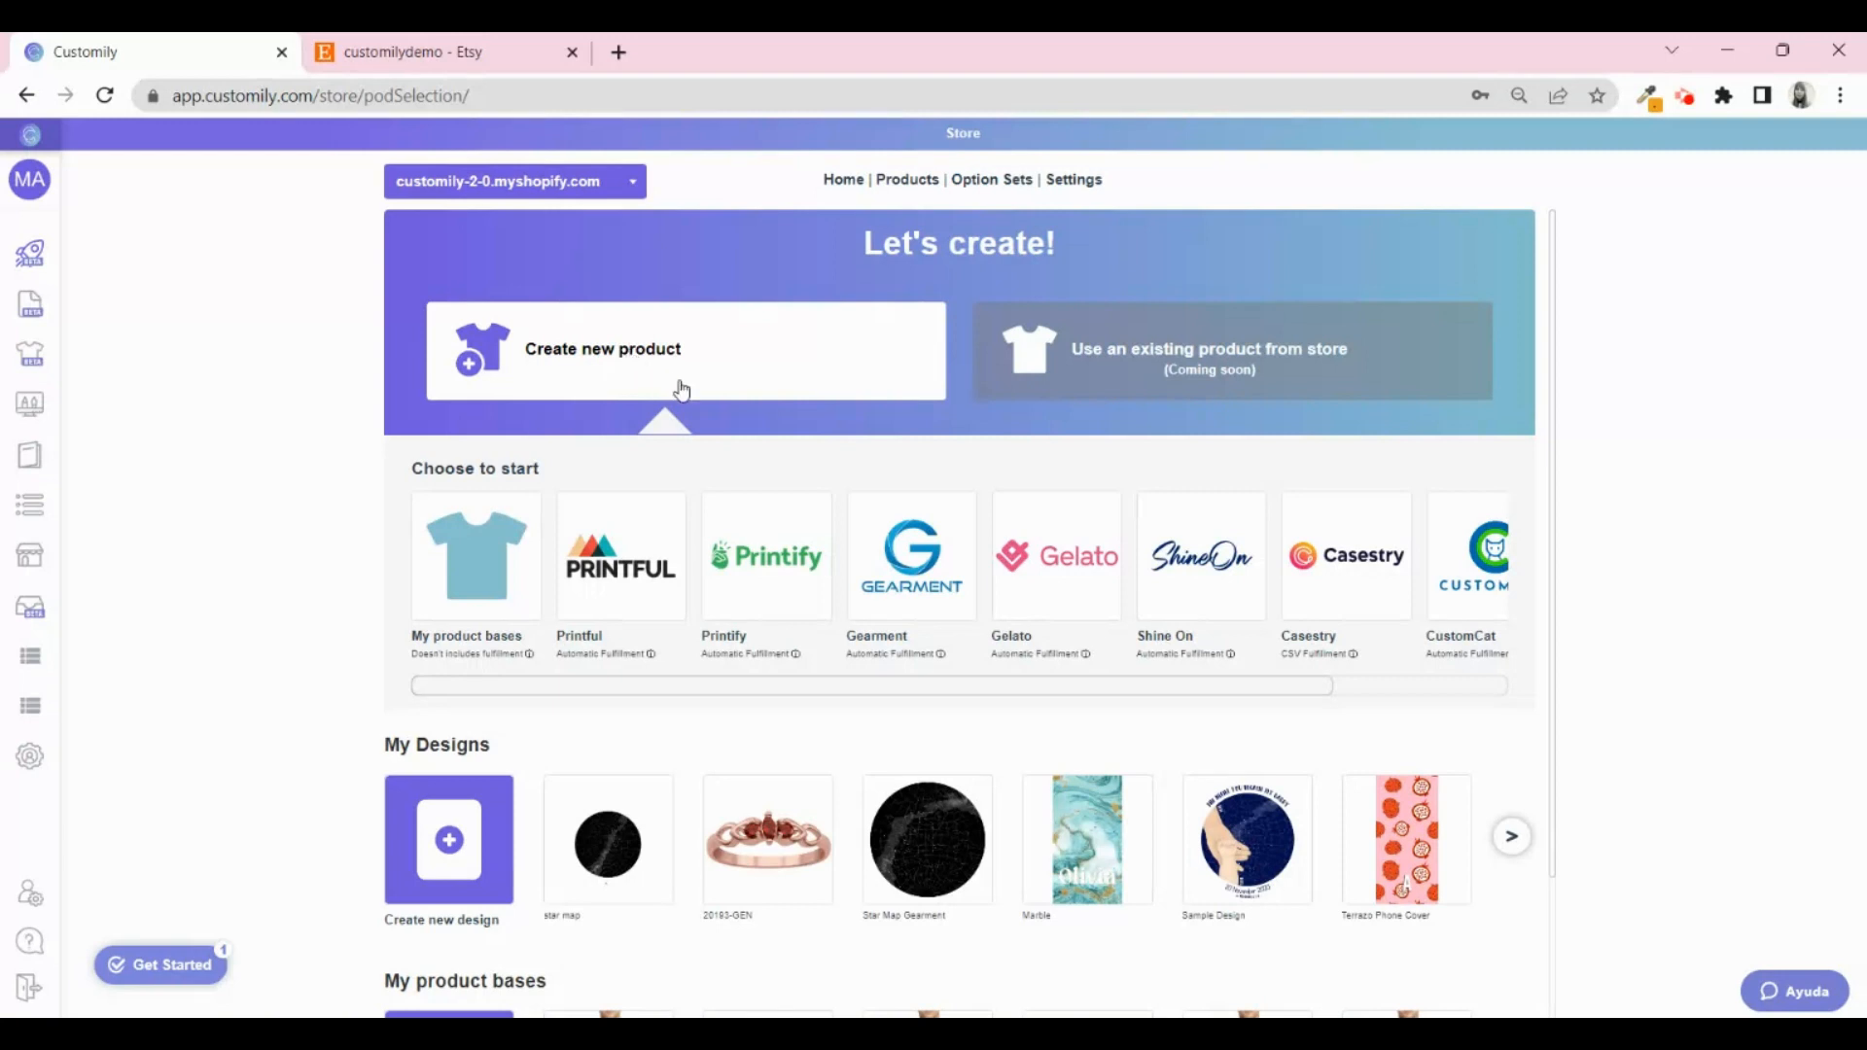
mouse_move(1033, 598)
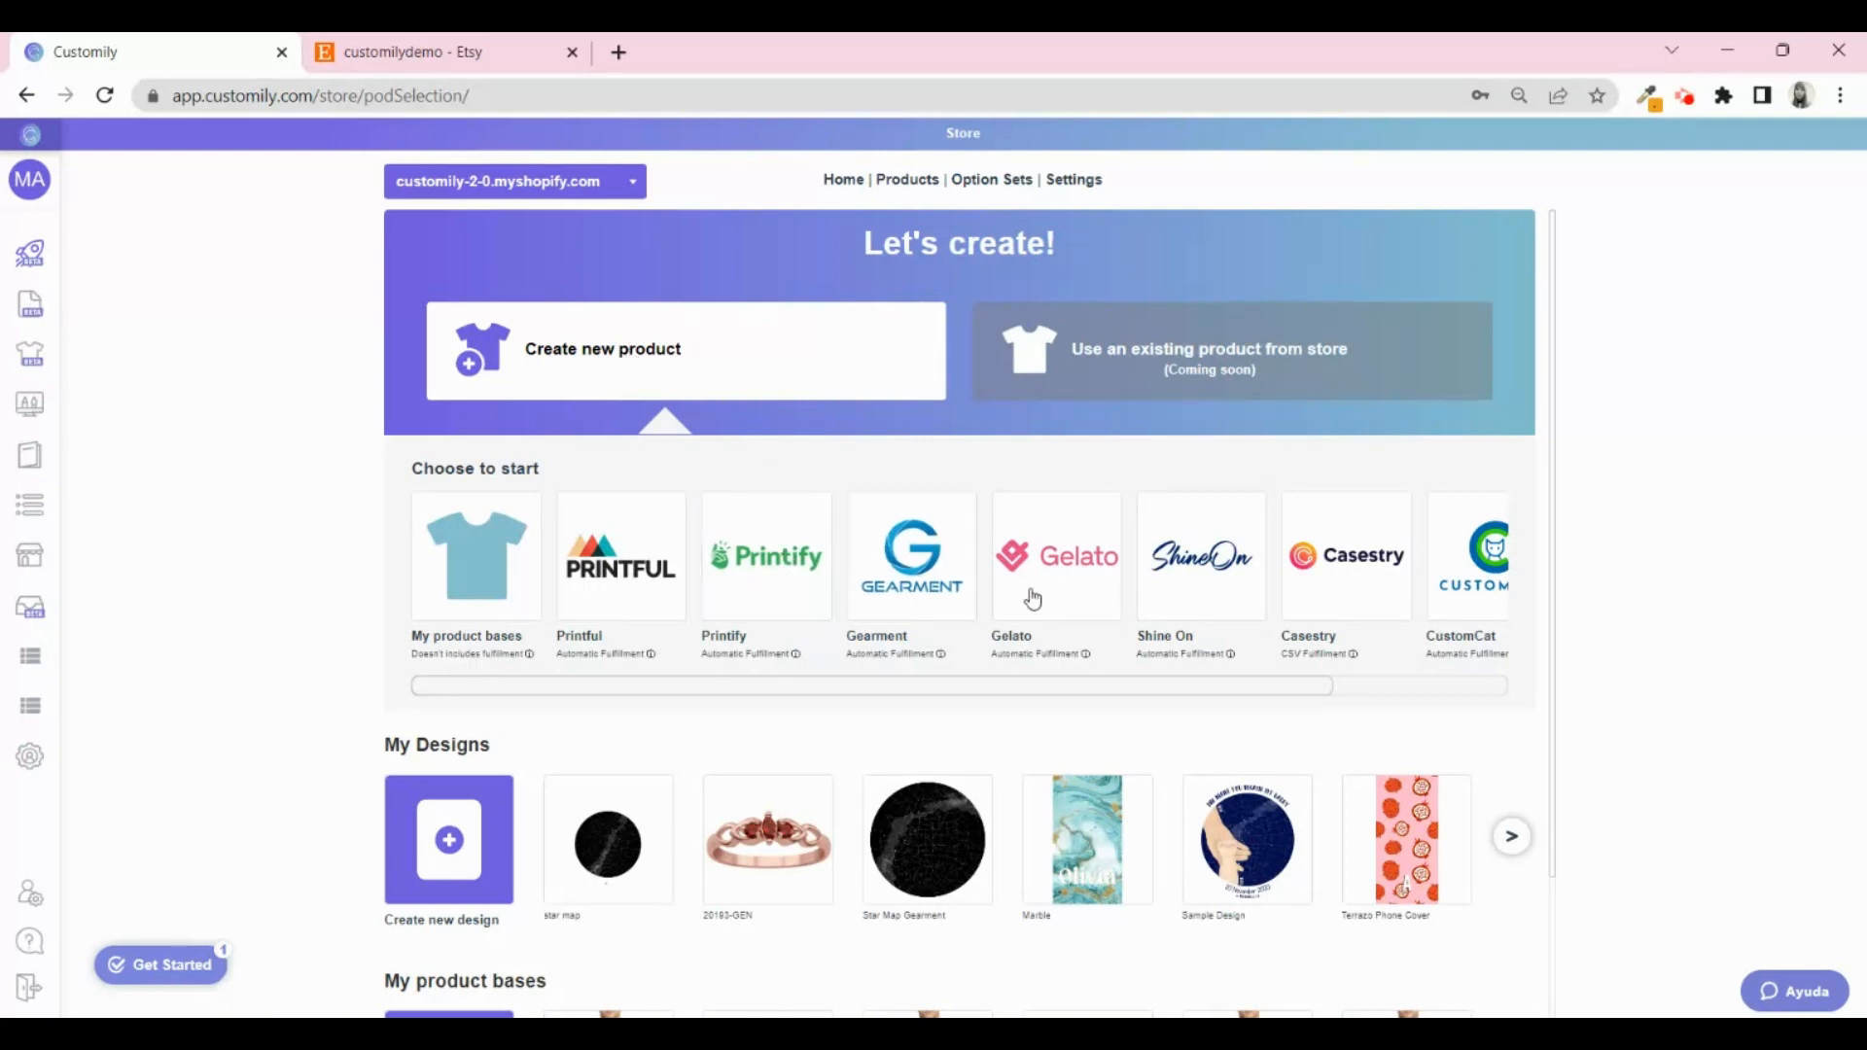
Choose Shine On as the product provider to load its catalogue.
click(1200, 556)
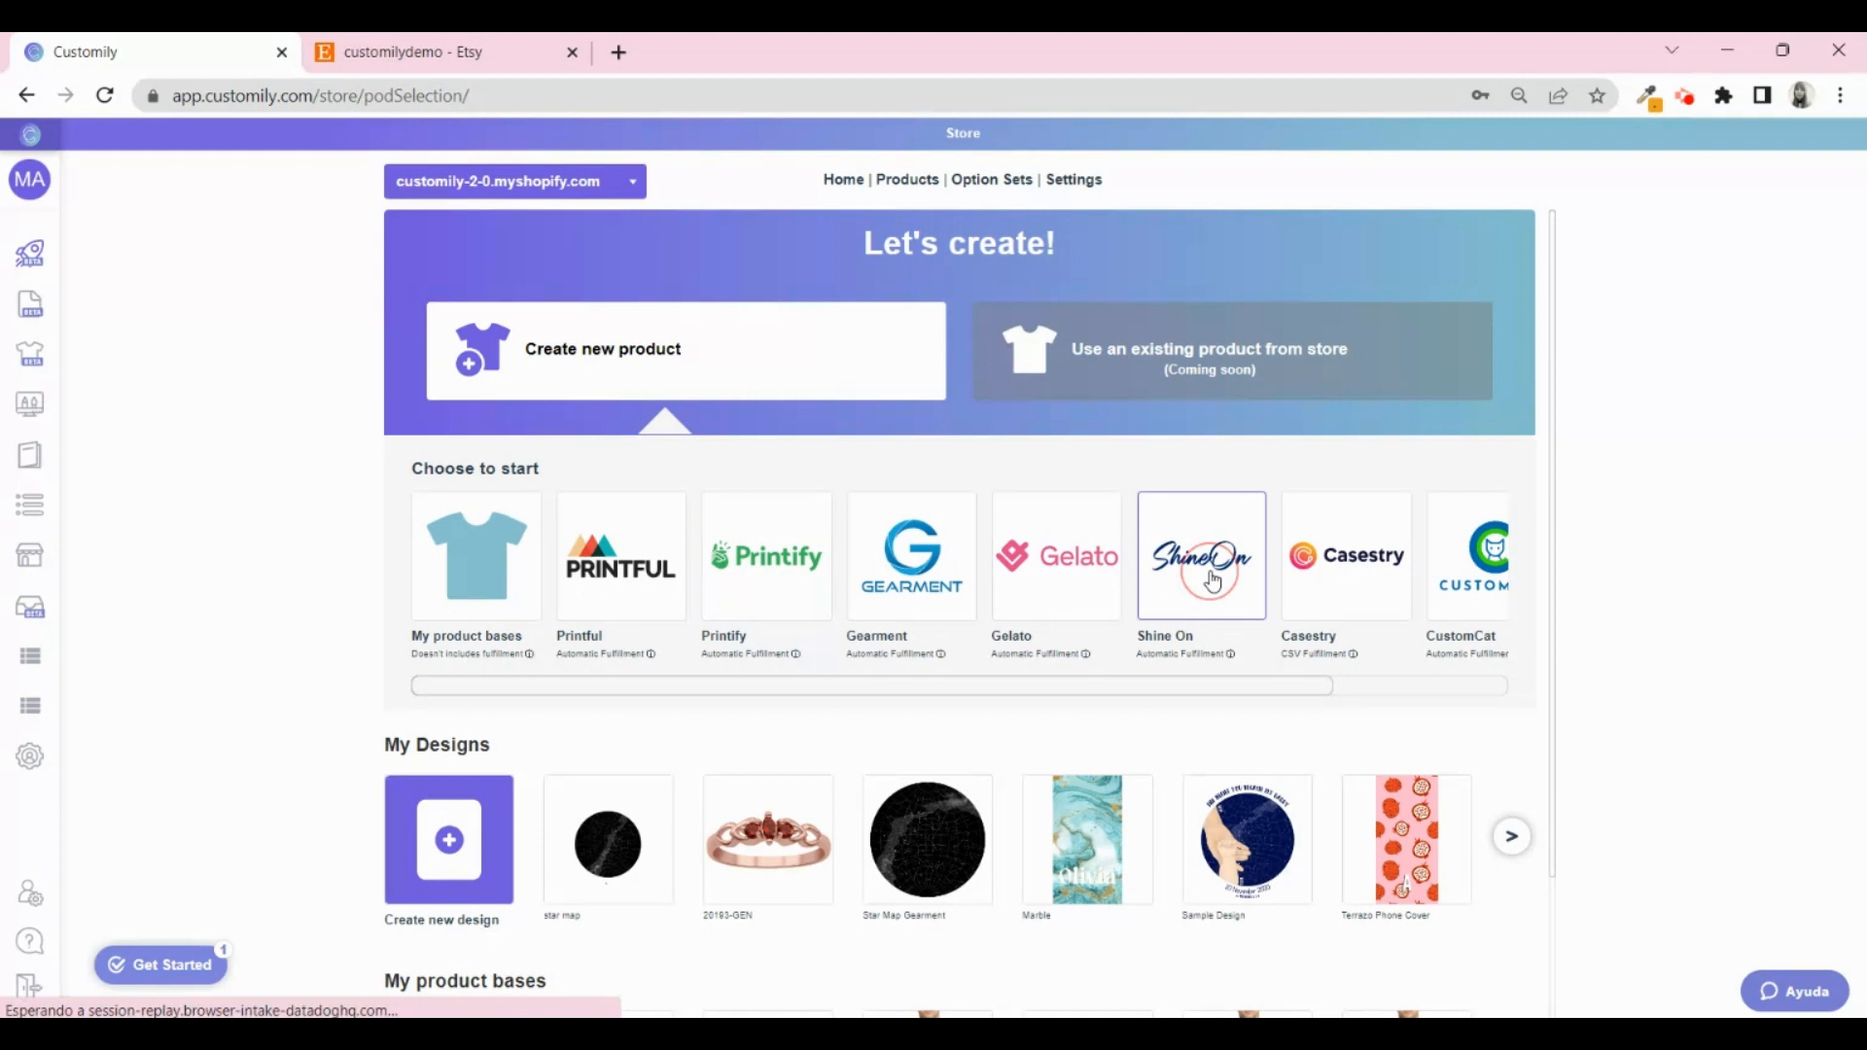
click(1202, 556)
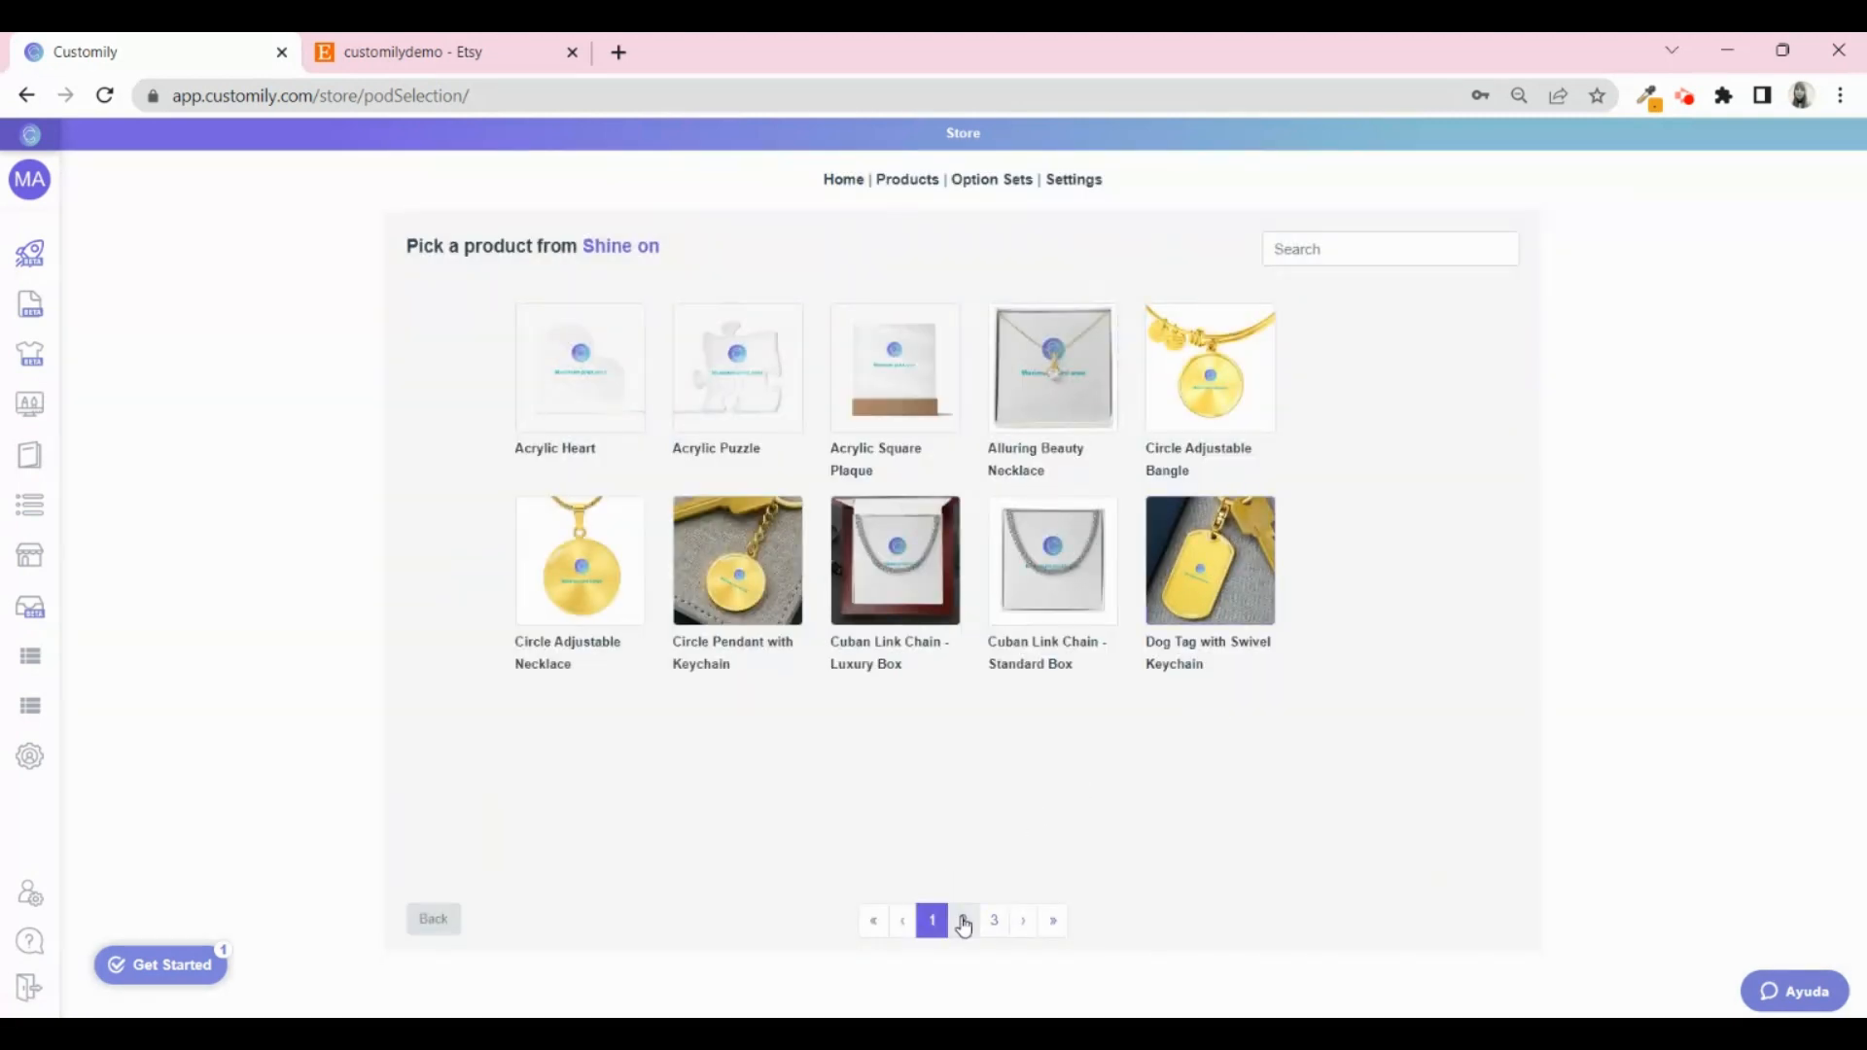
Pick the Graphic Journal from page 2, keeping Vegan Leather and Default print area, and continue.
click(963, 920)
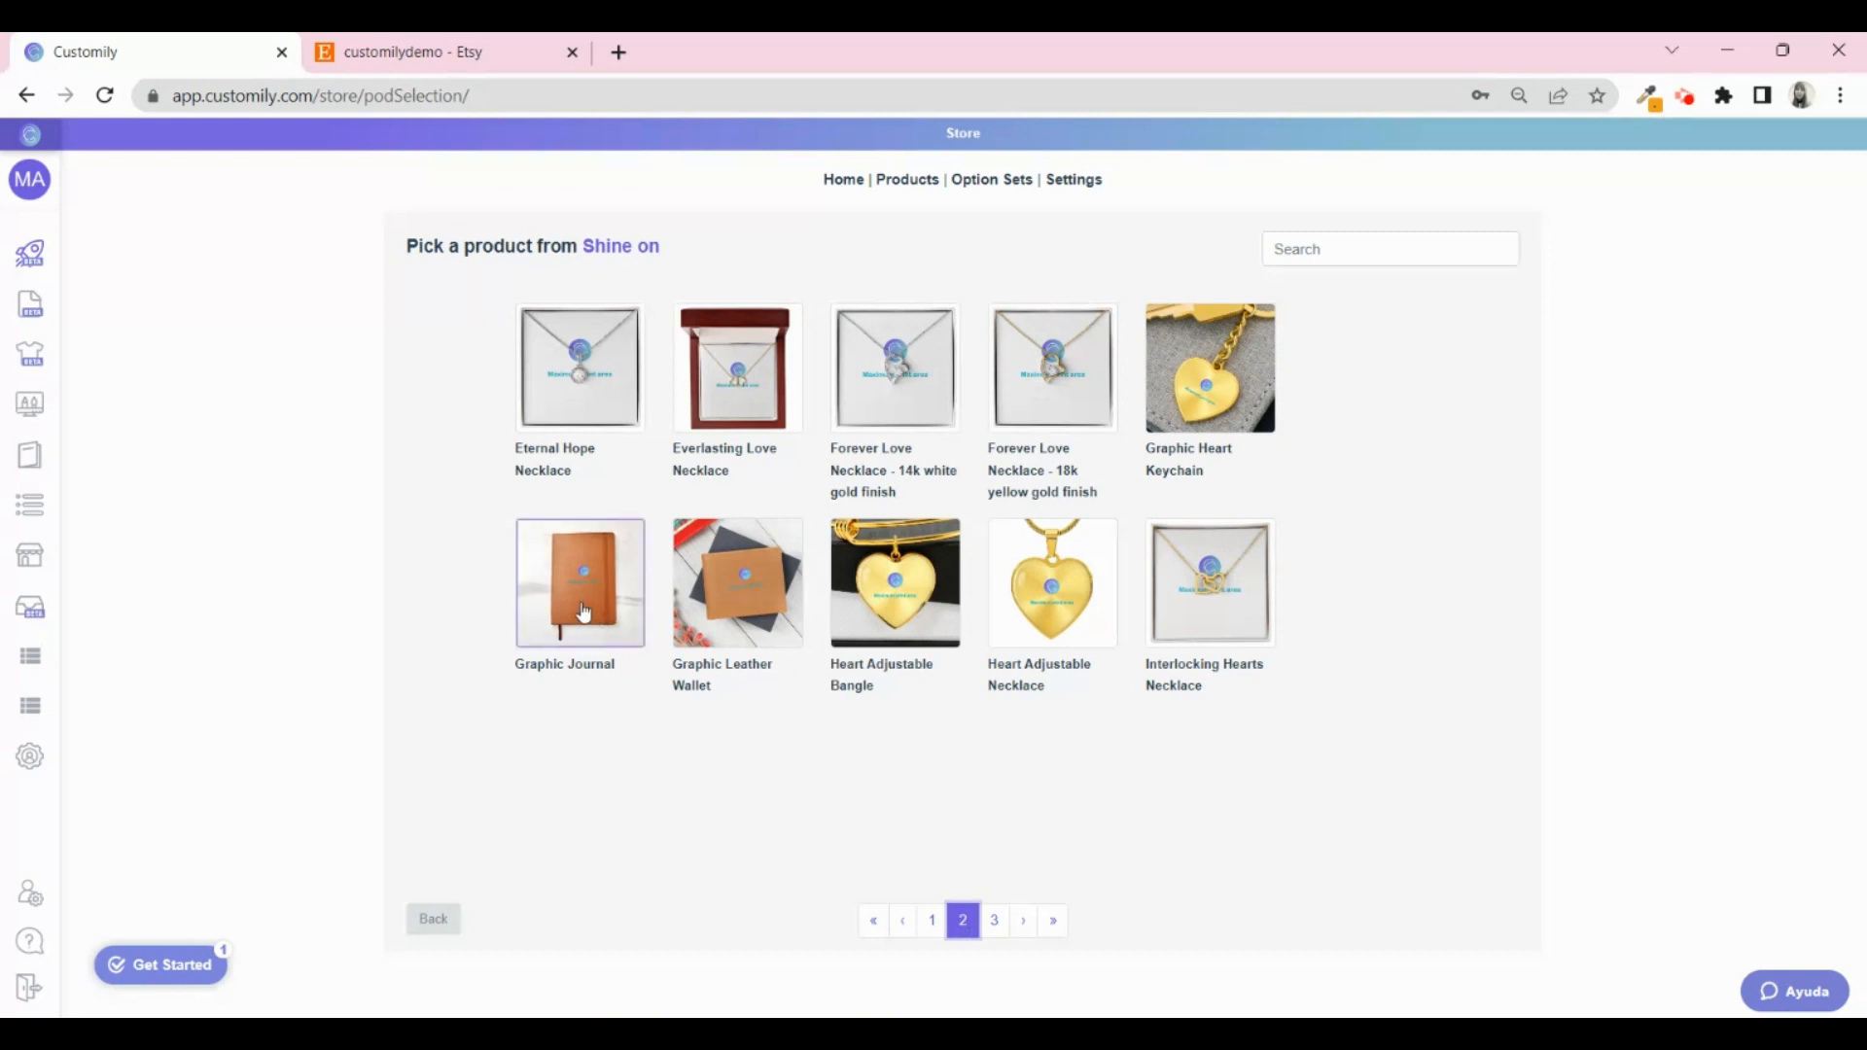
click(580, 581)
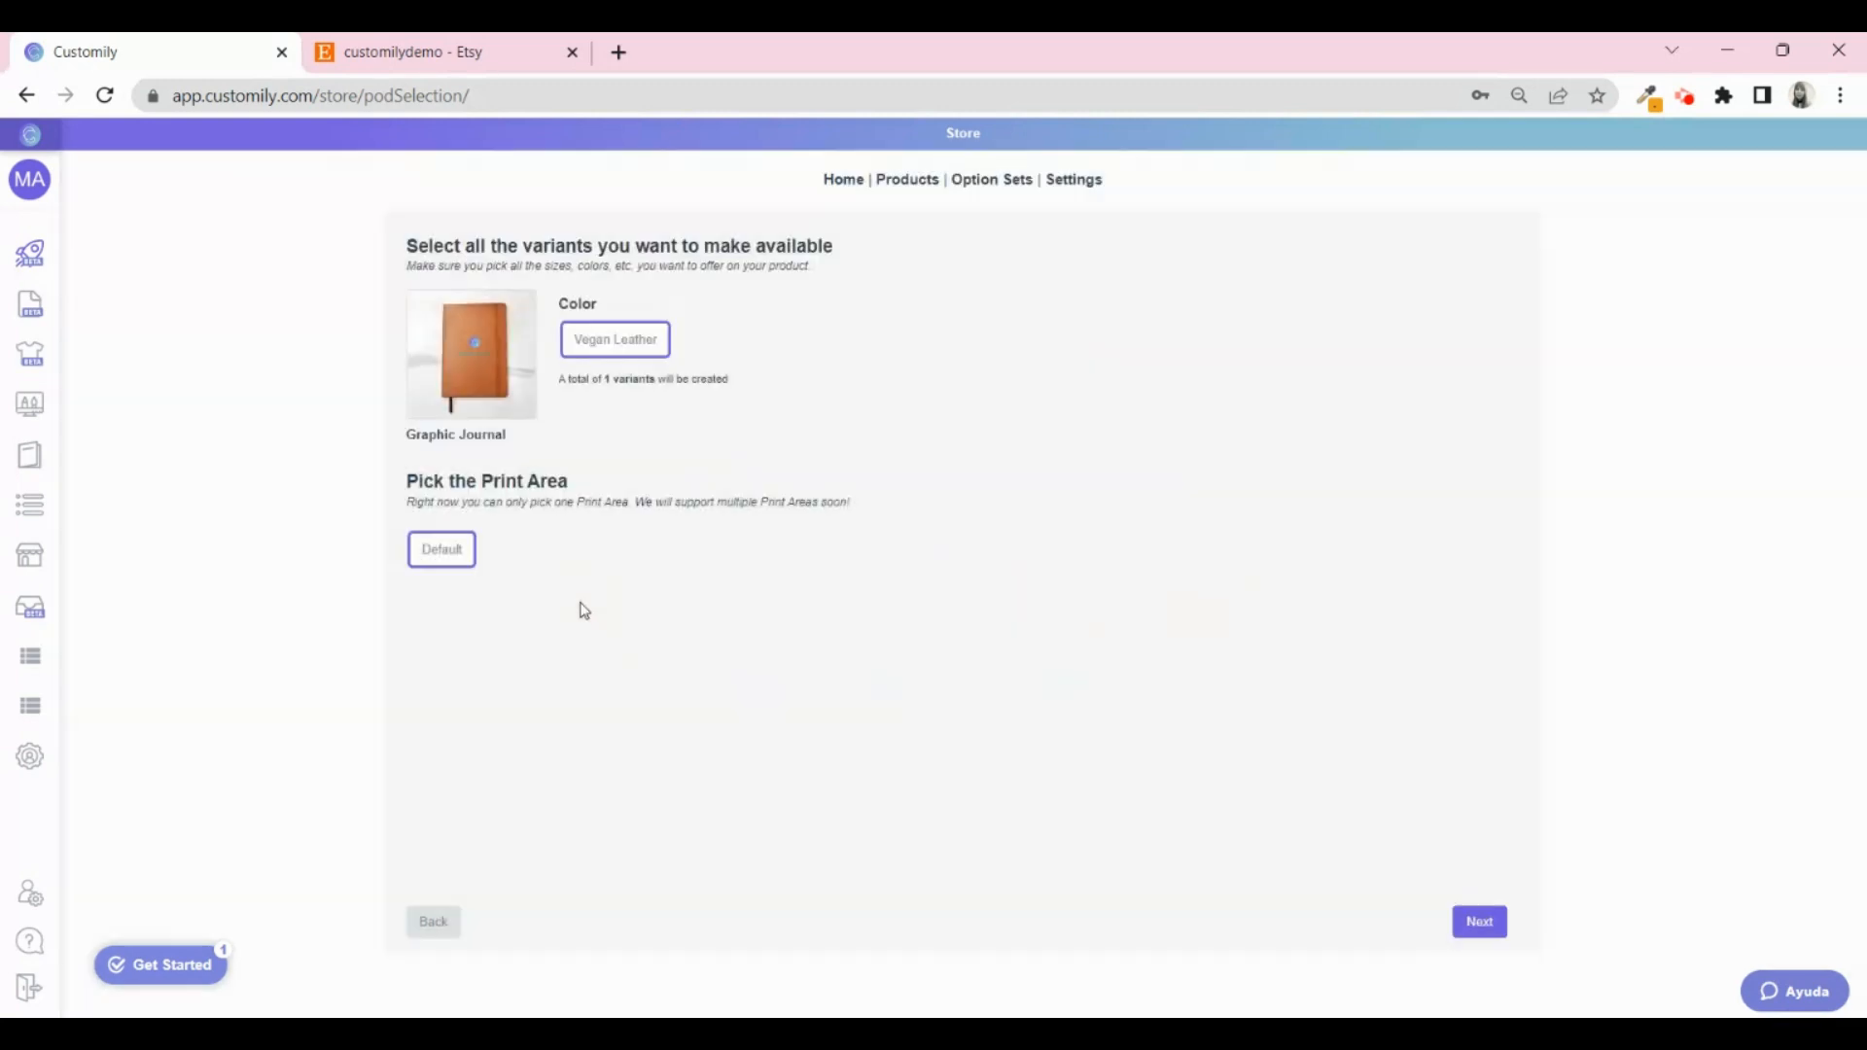
mouse_move(1451, 897)
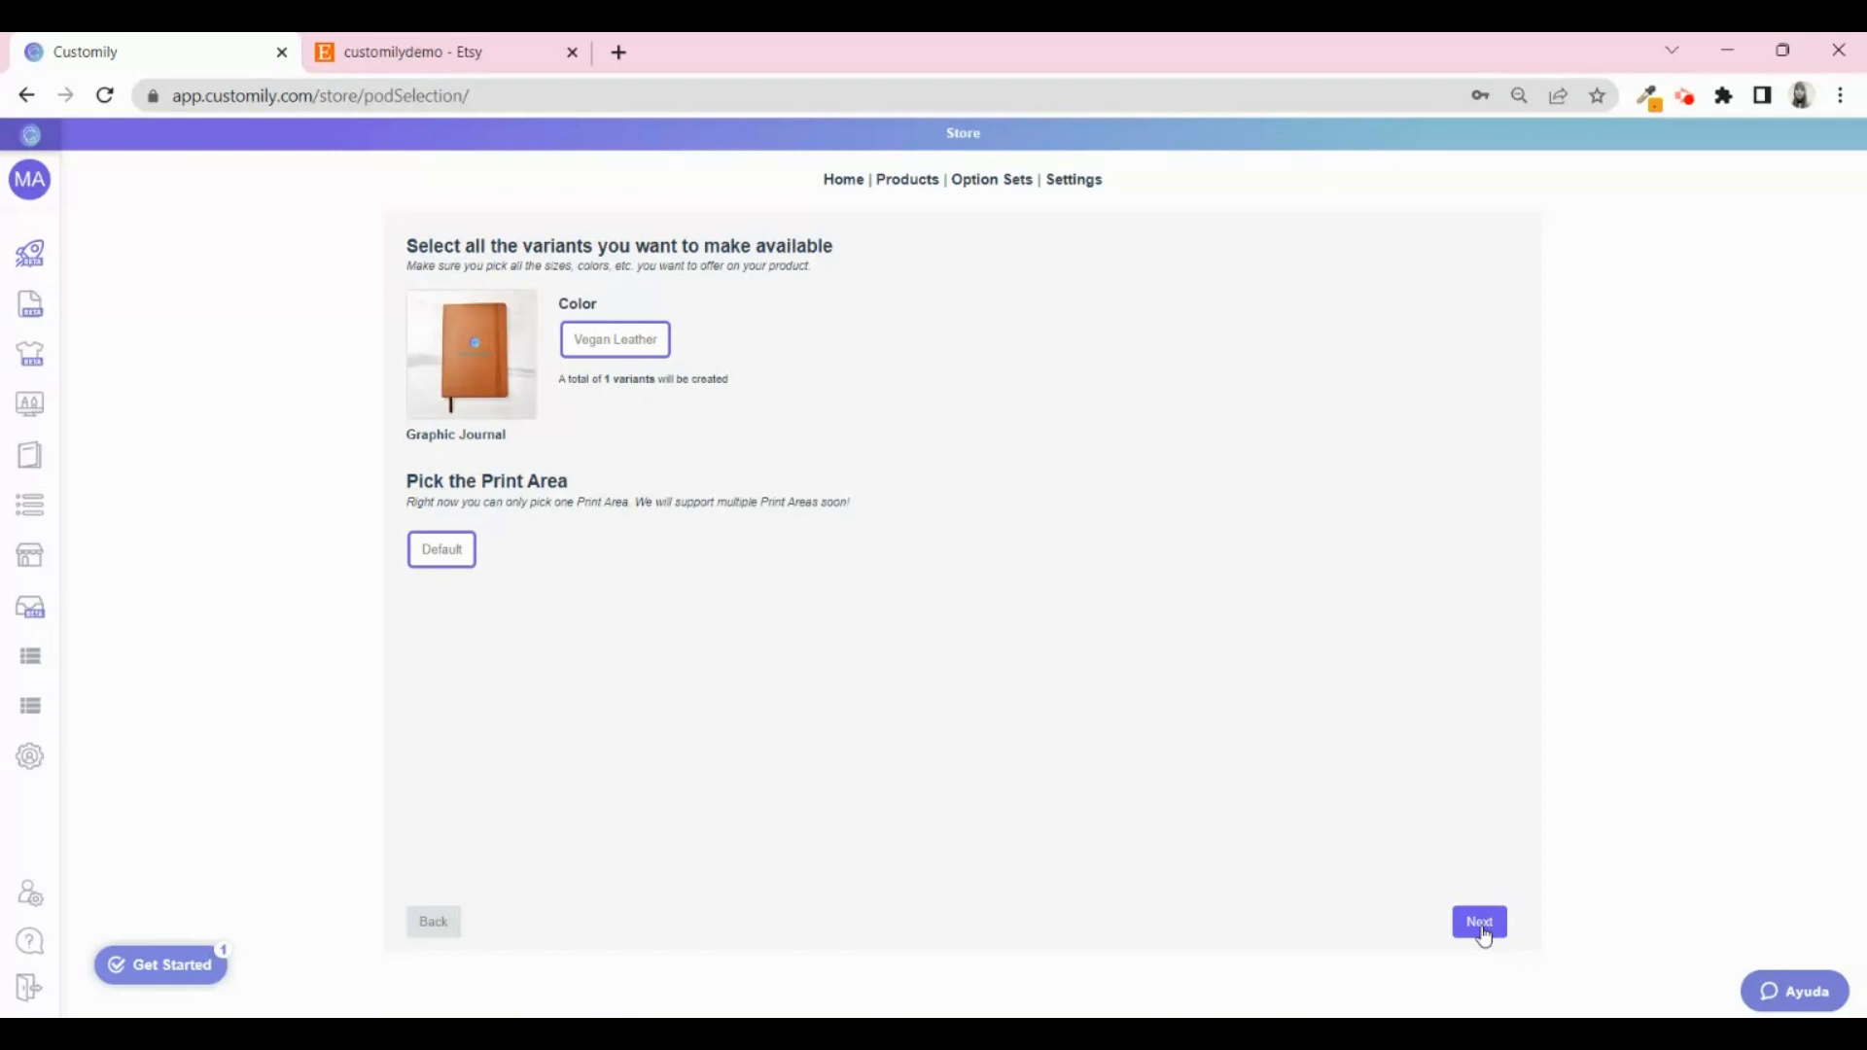
click(1478, 920)
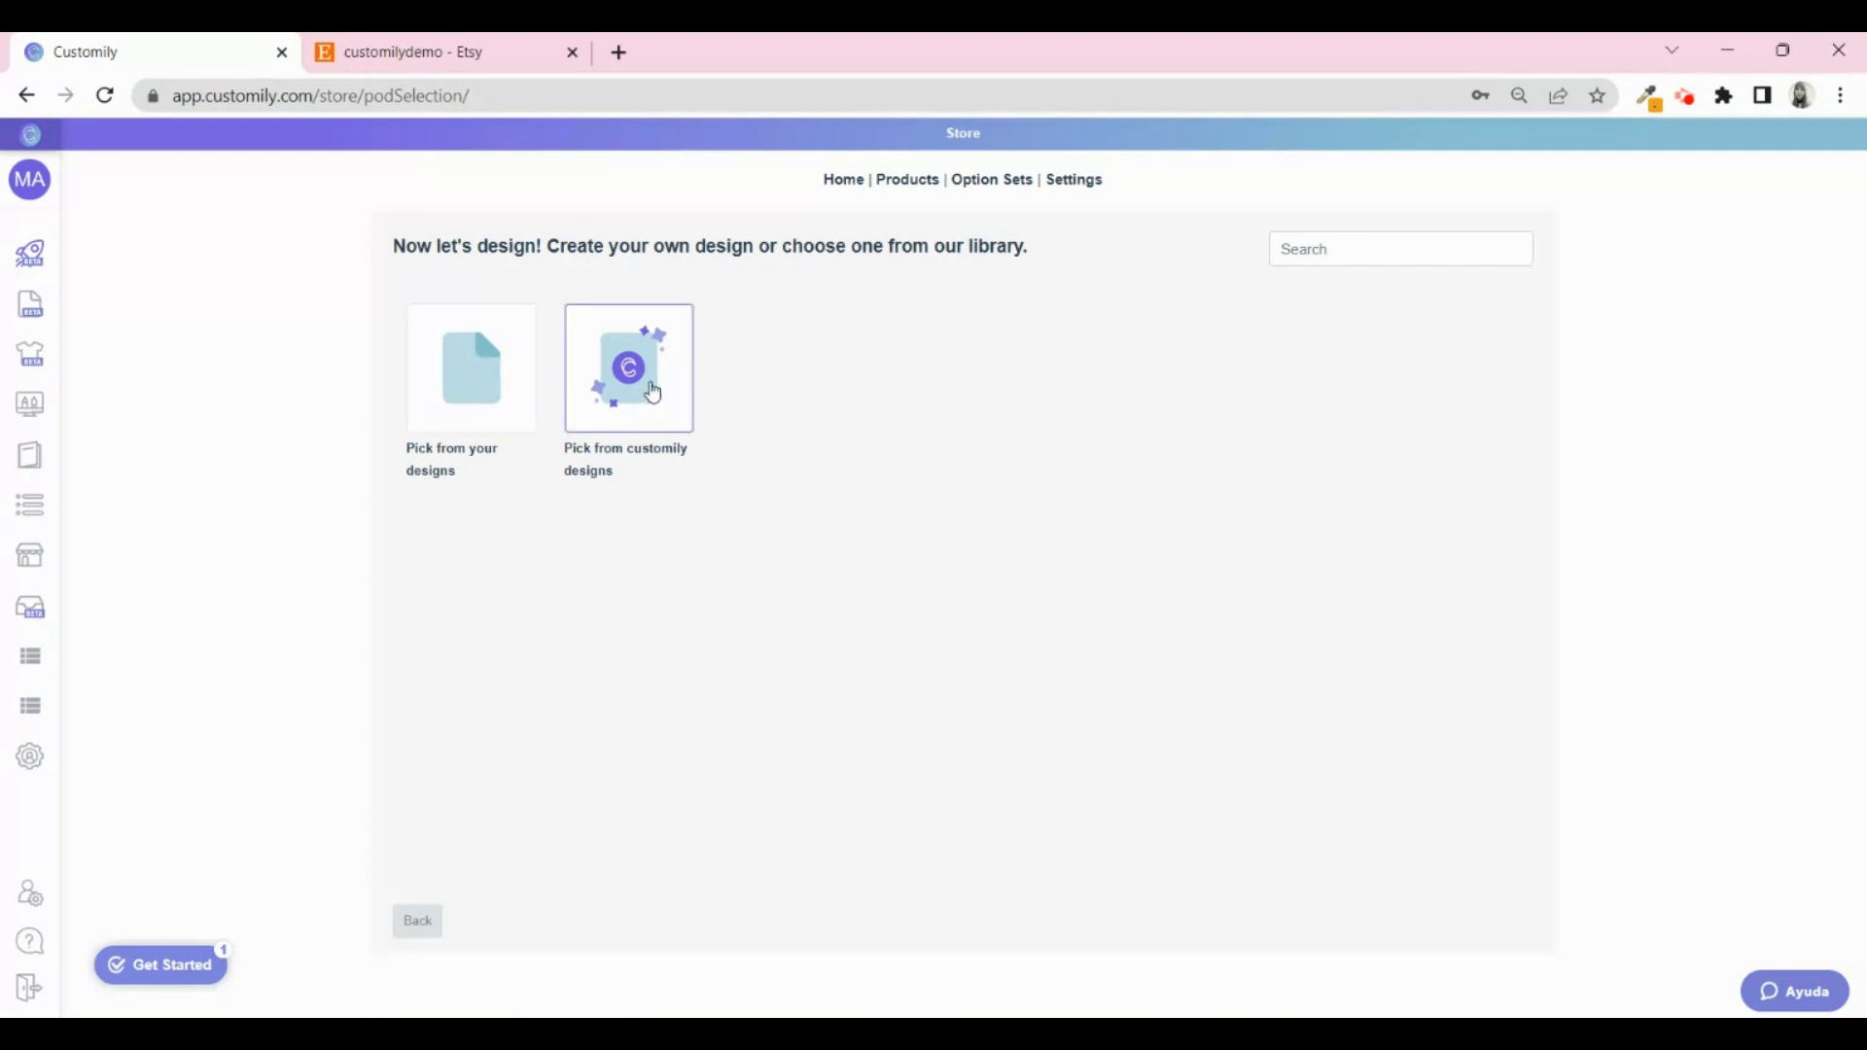
mouse_move(640, 398)
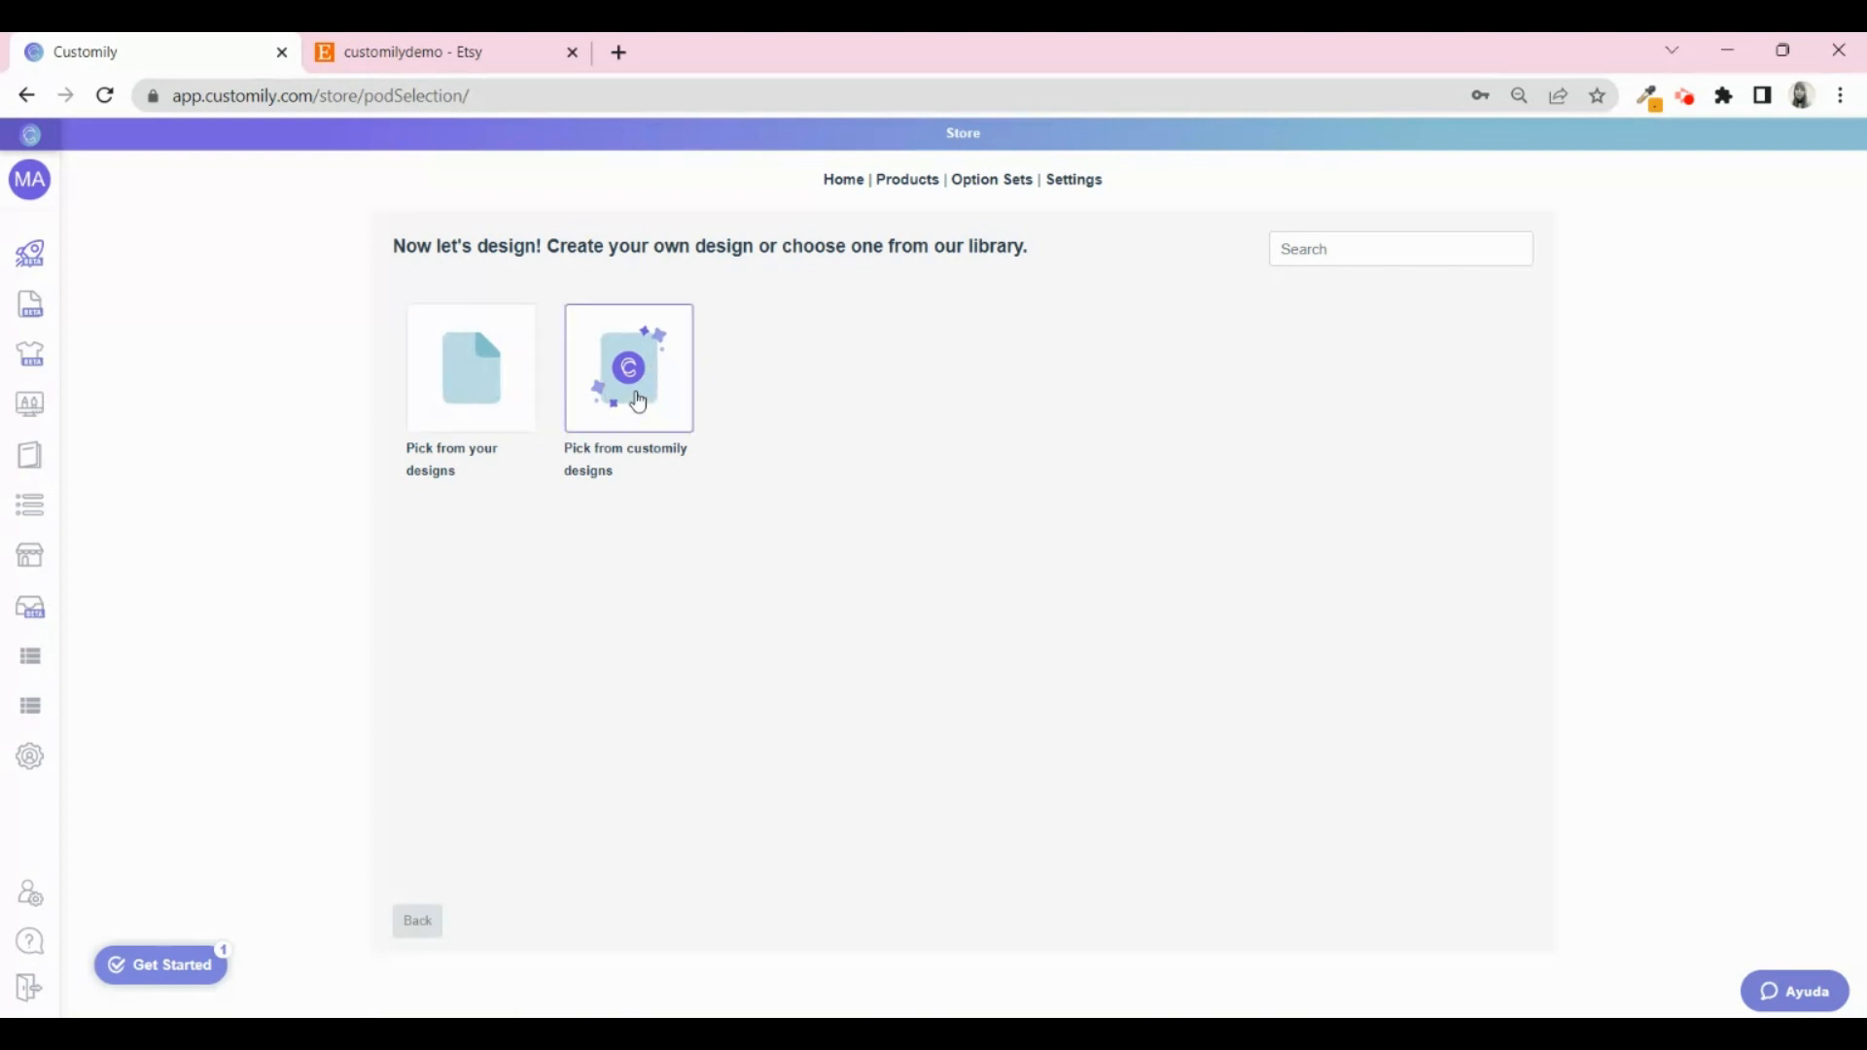
Browse Customily's ready-made design library filtered to the Star Maps category.
click(629, 368)
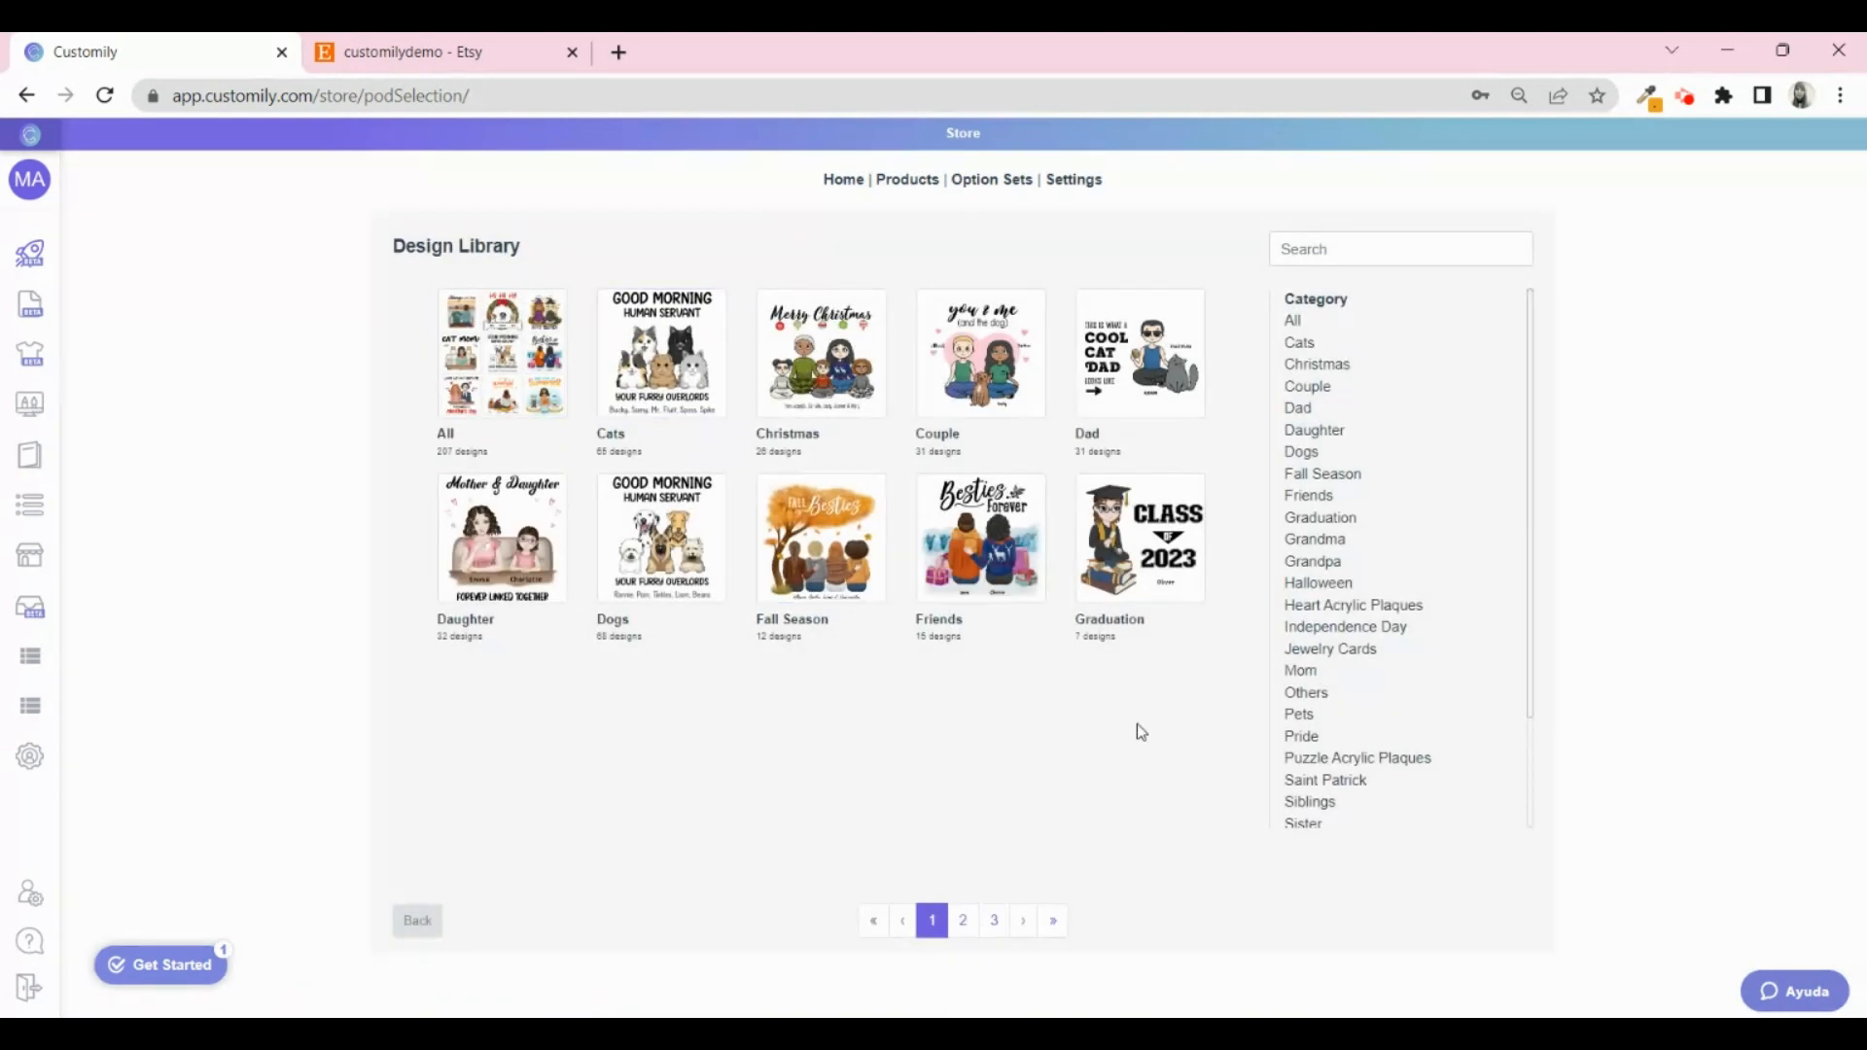
mouse_move(1498, 597)
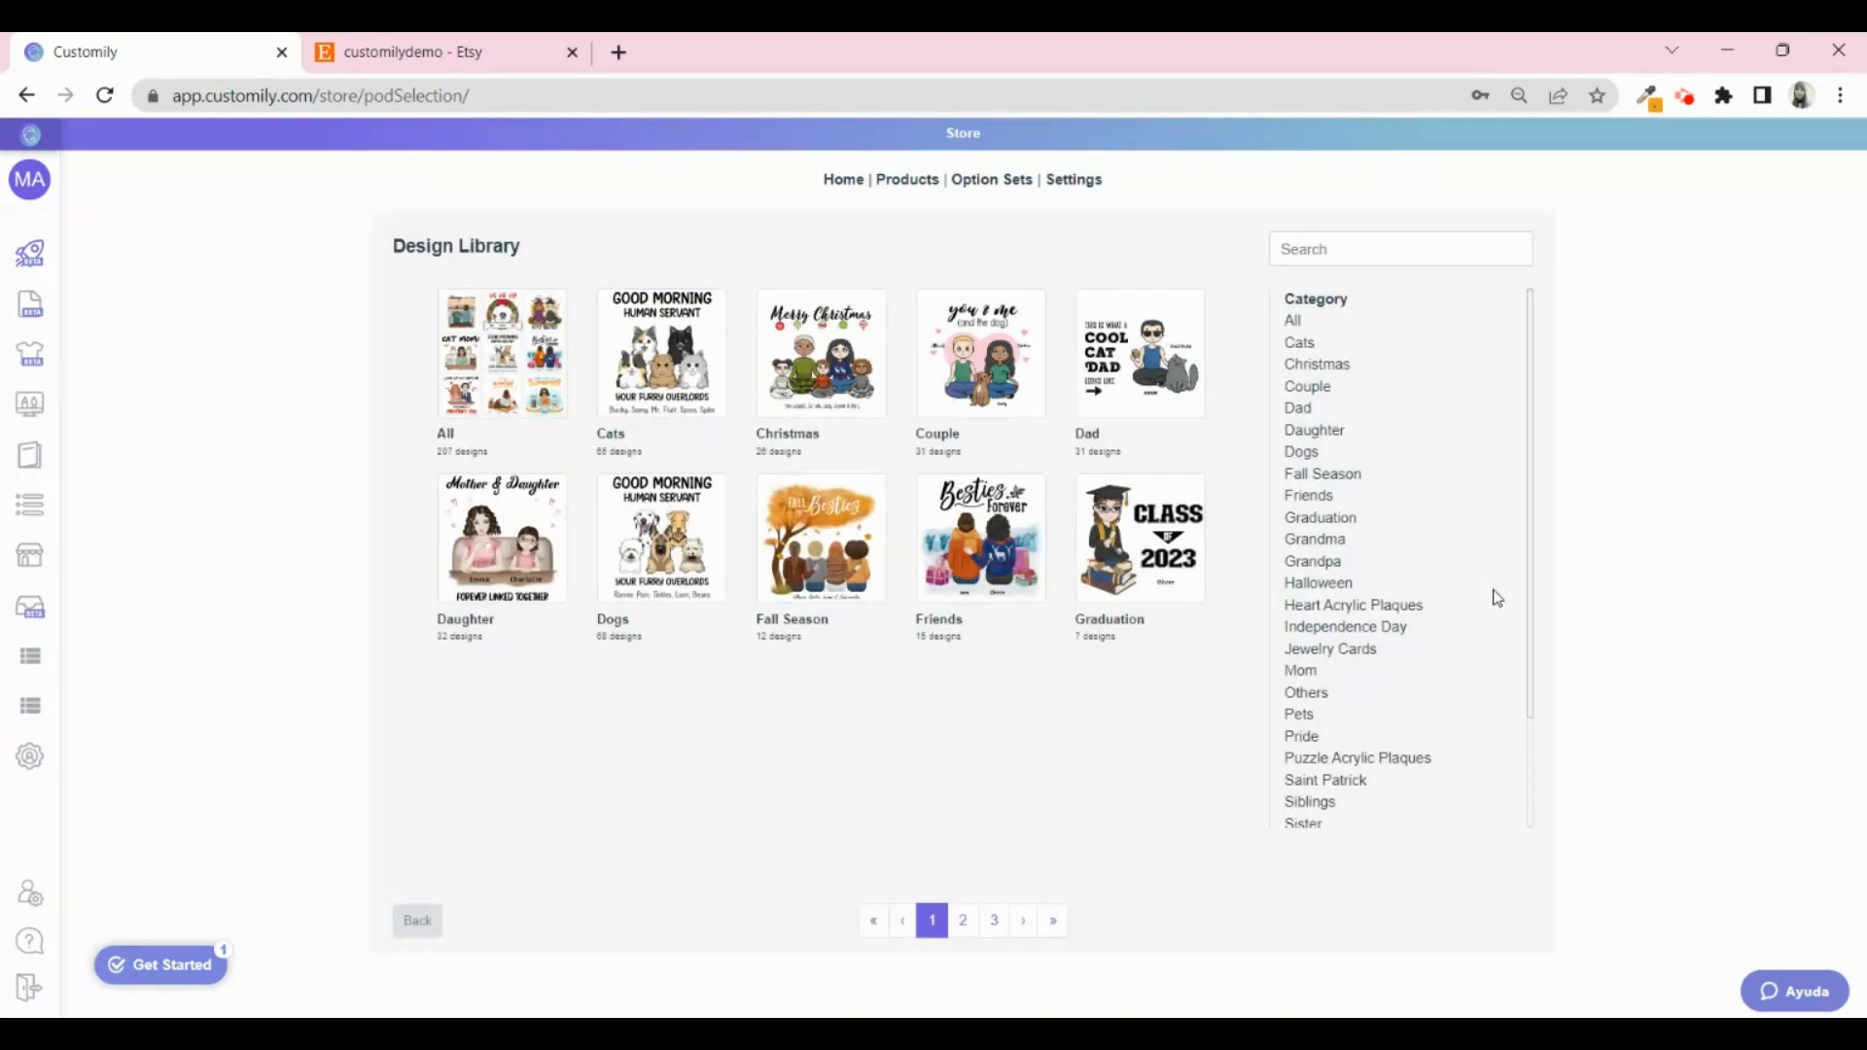
scroll(down, 3)
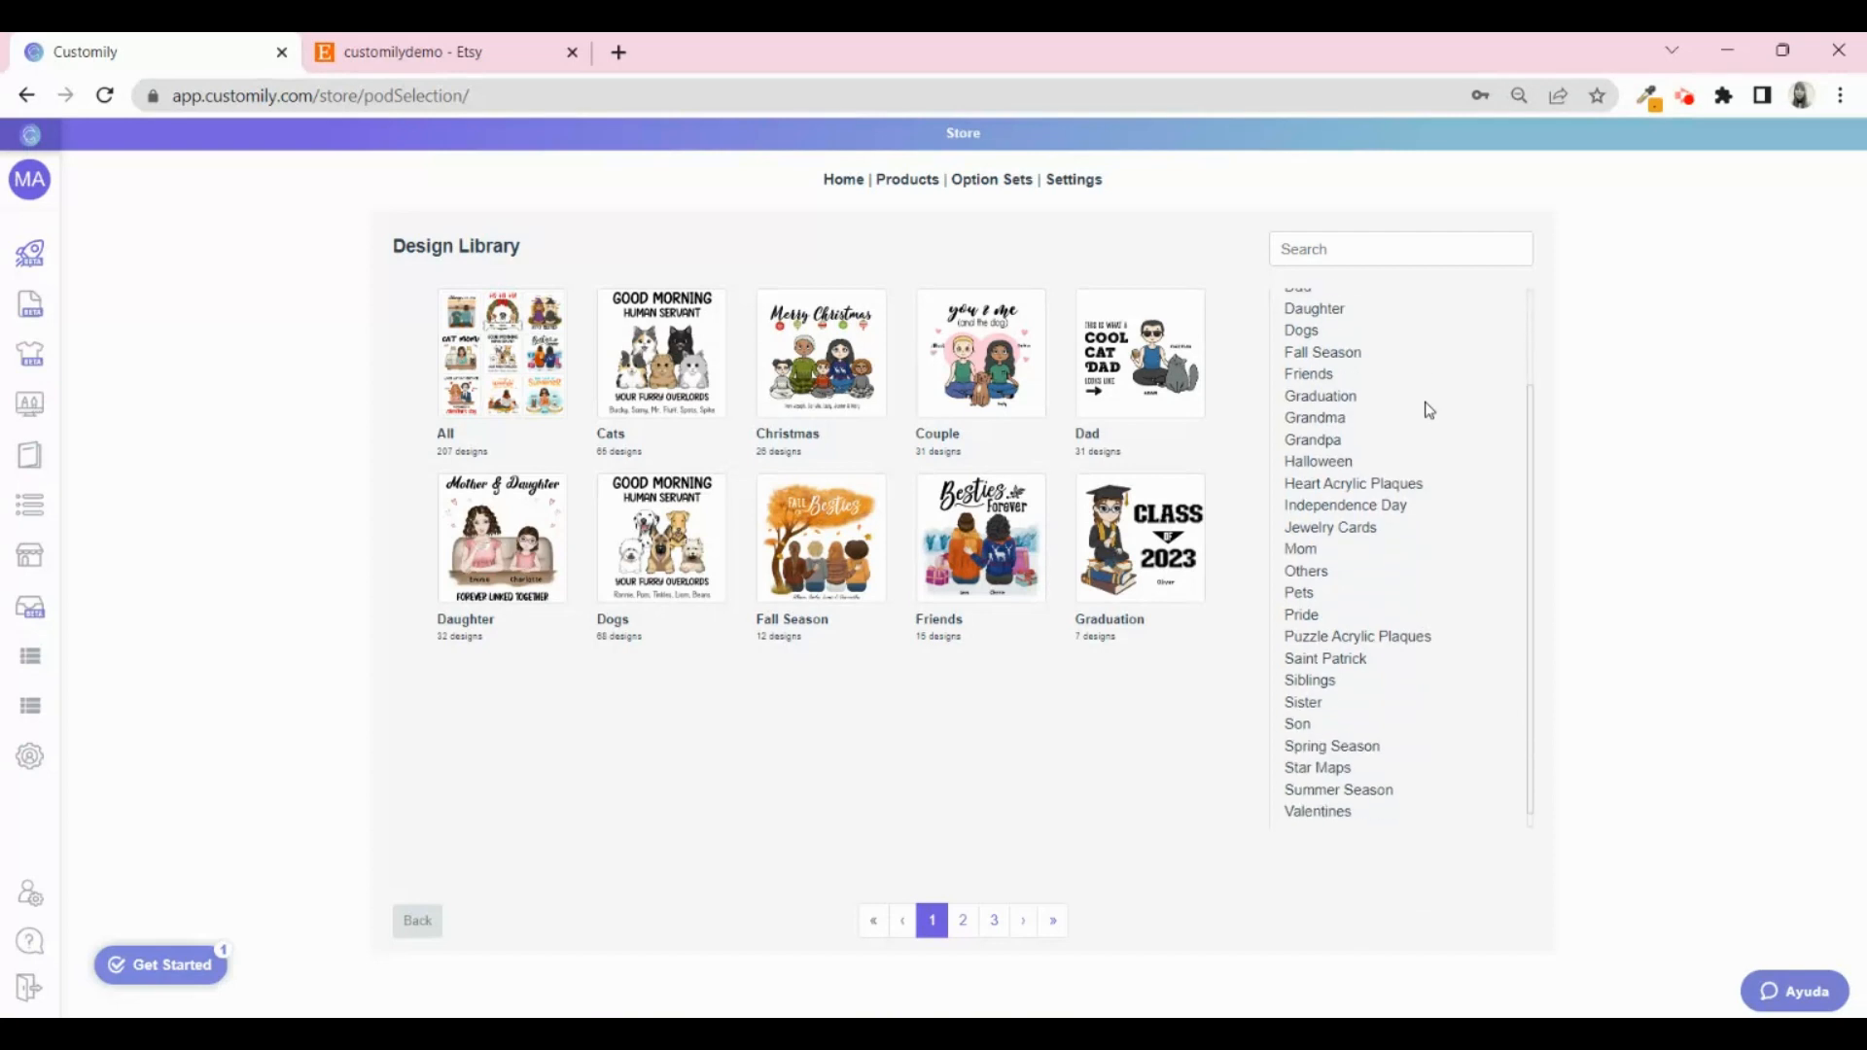
scroll(down, 3)
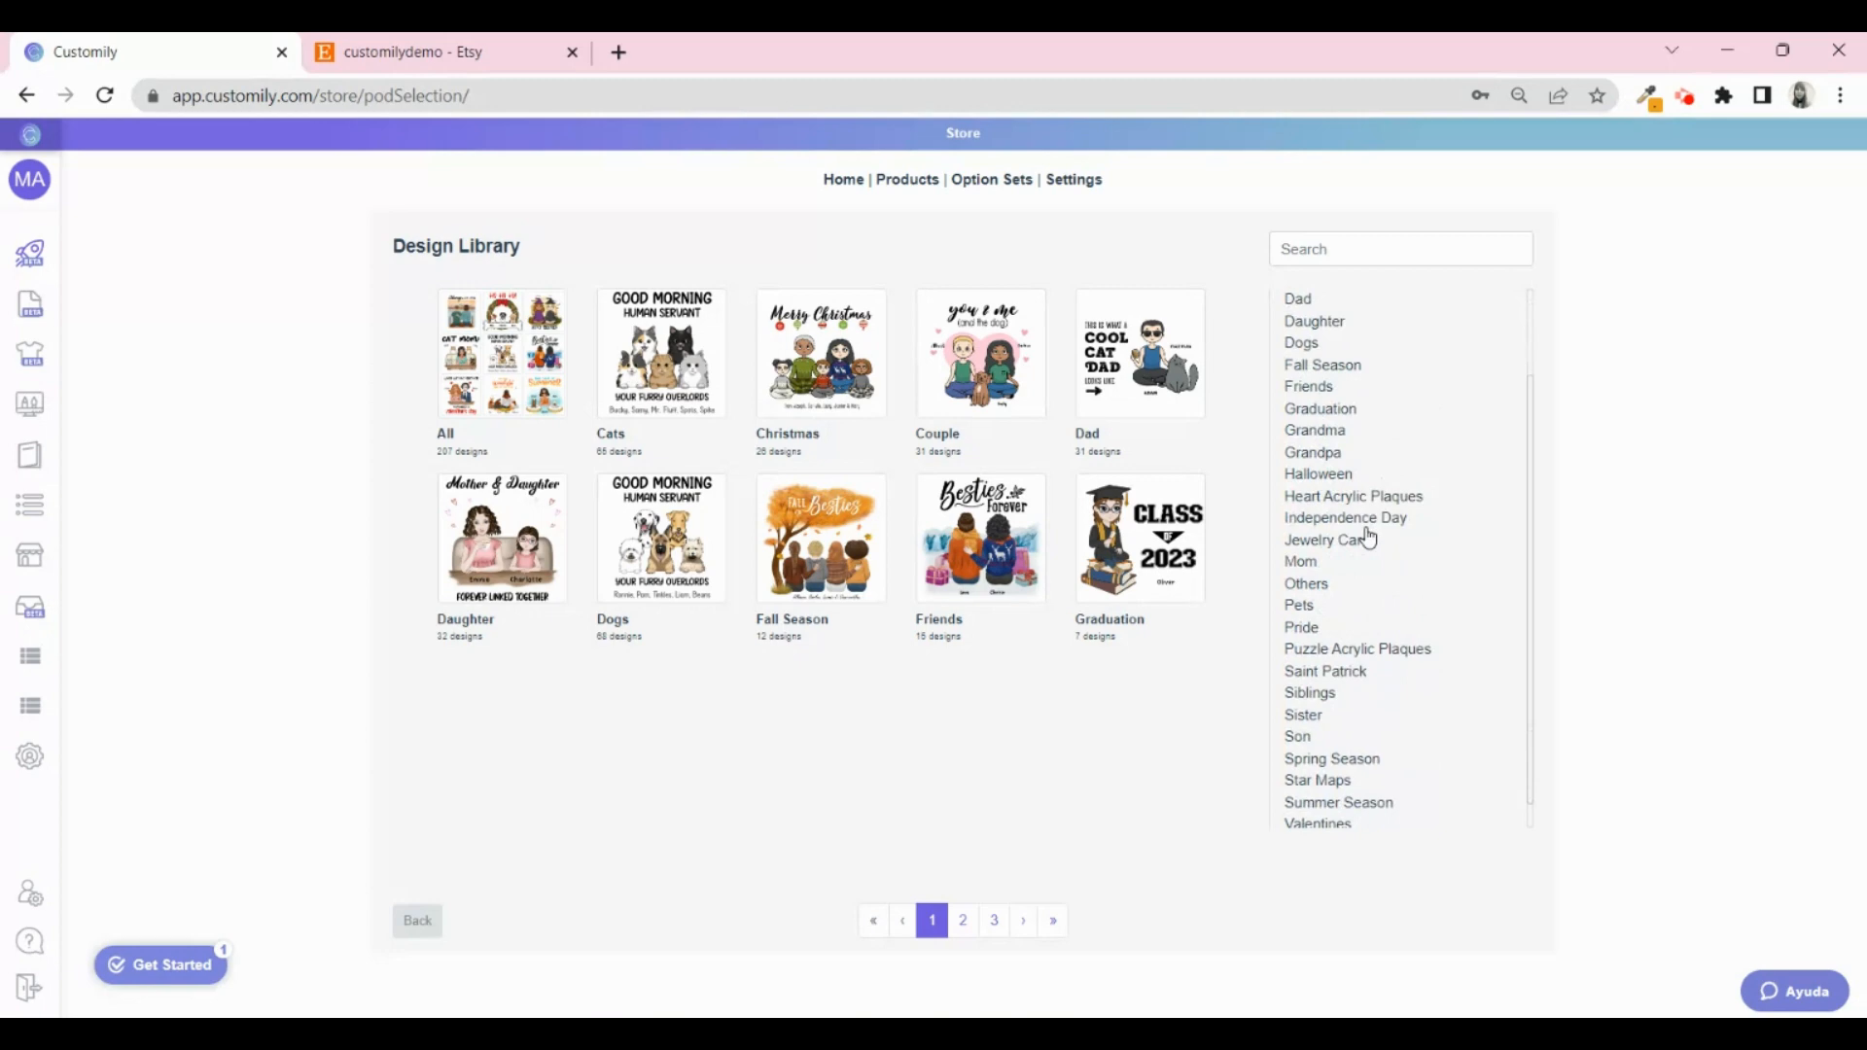
scroll(down, 3)
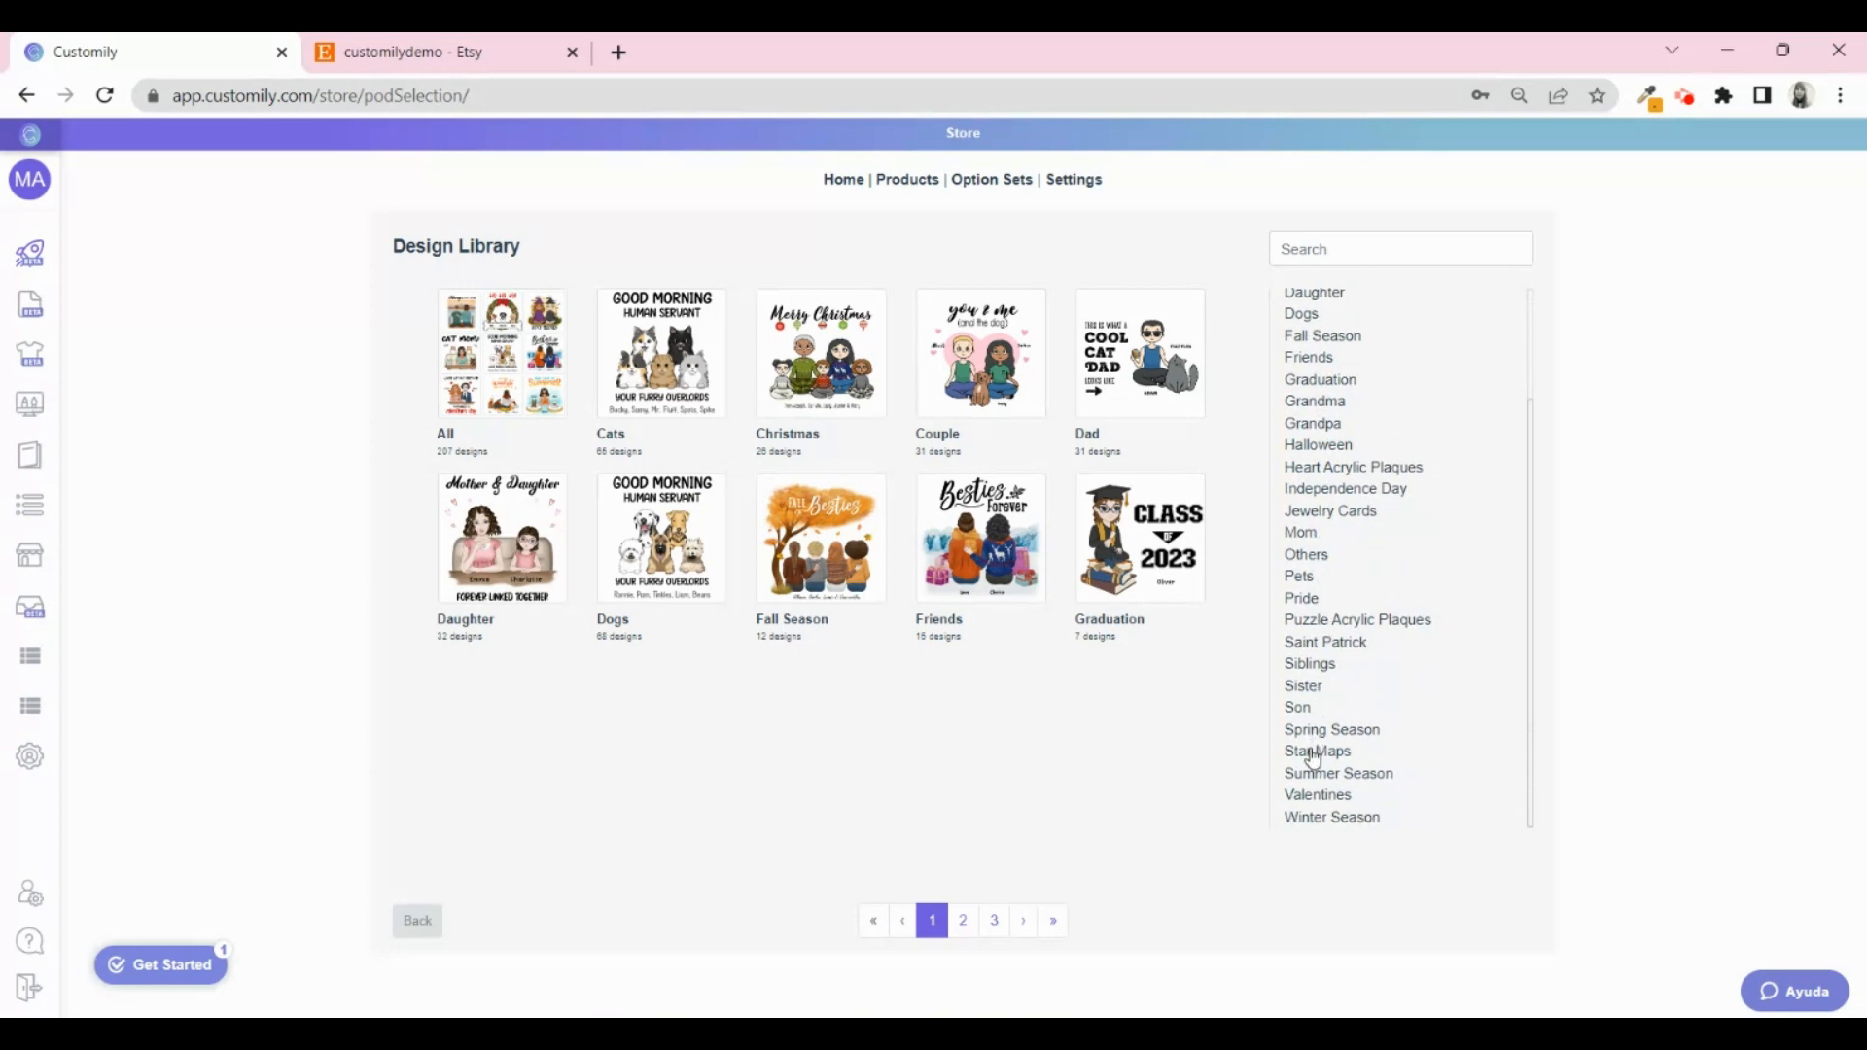
click(1317, 751)
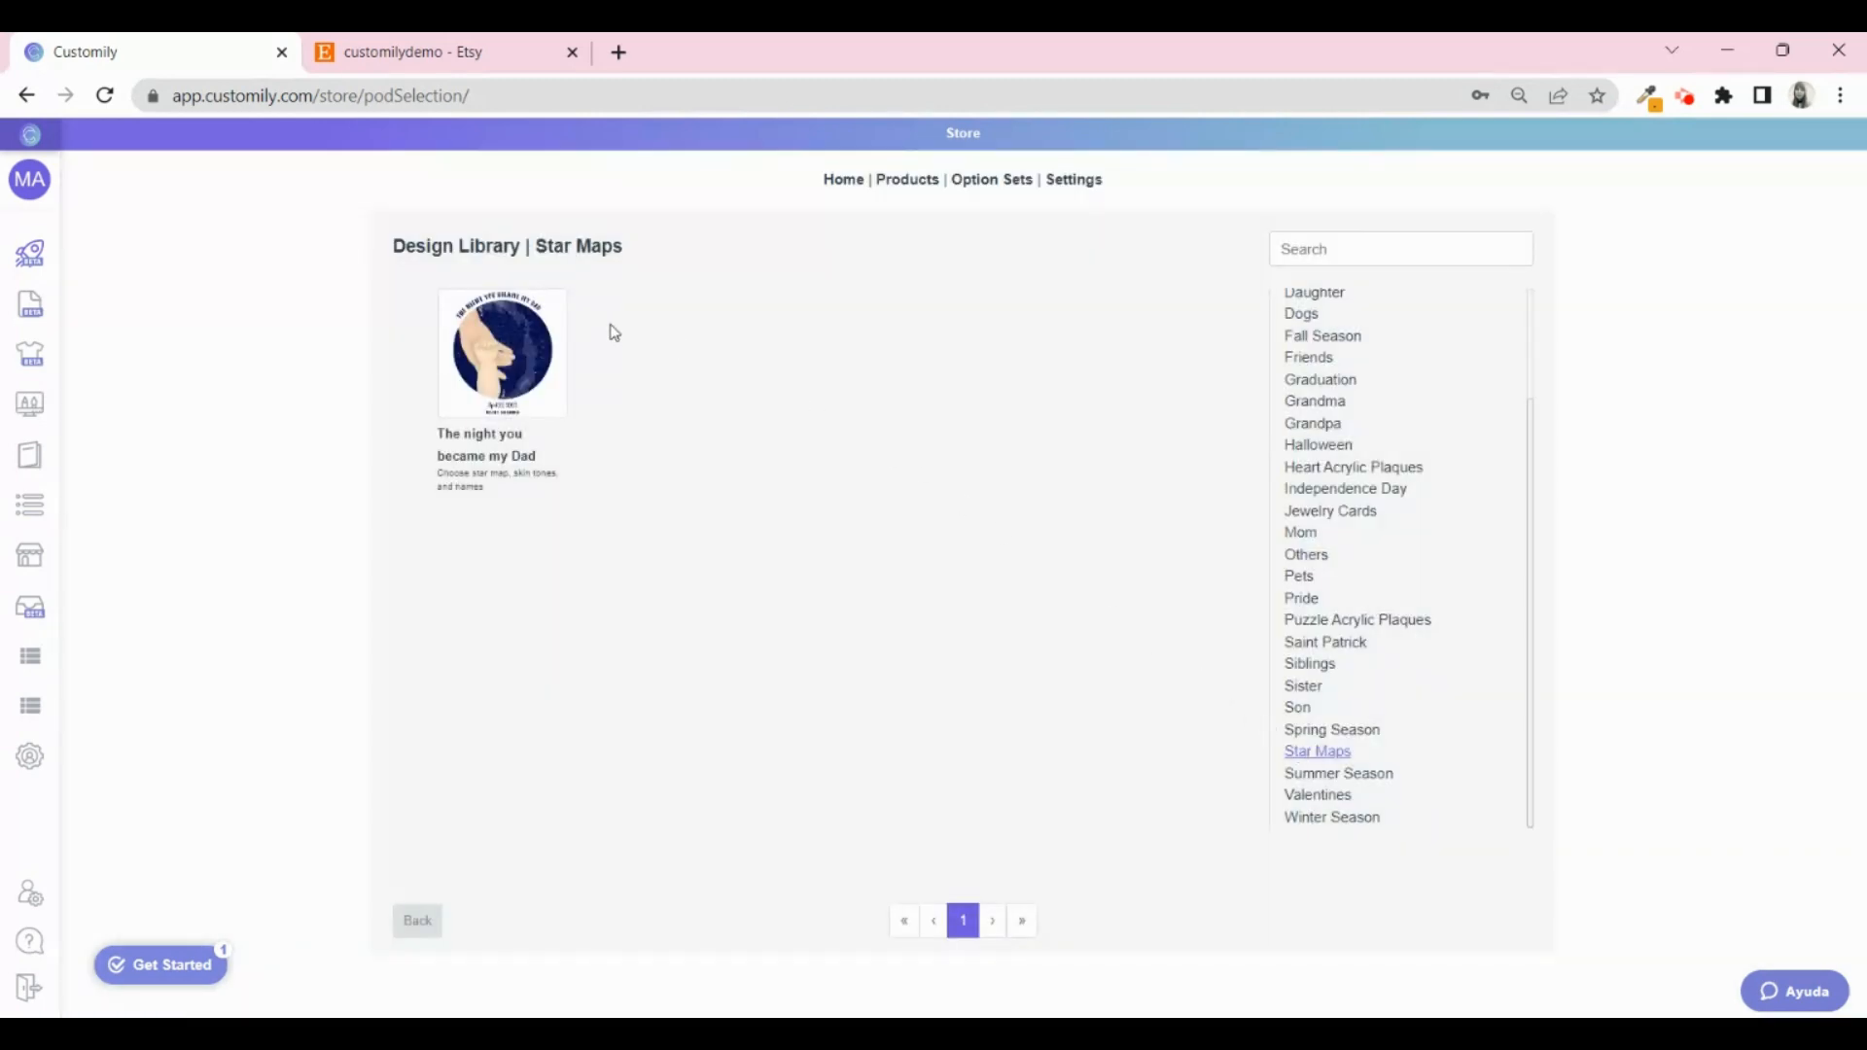
Create the journal from 'The night you became my Dad' design in the Etsy store.
click(501, 352)
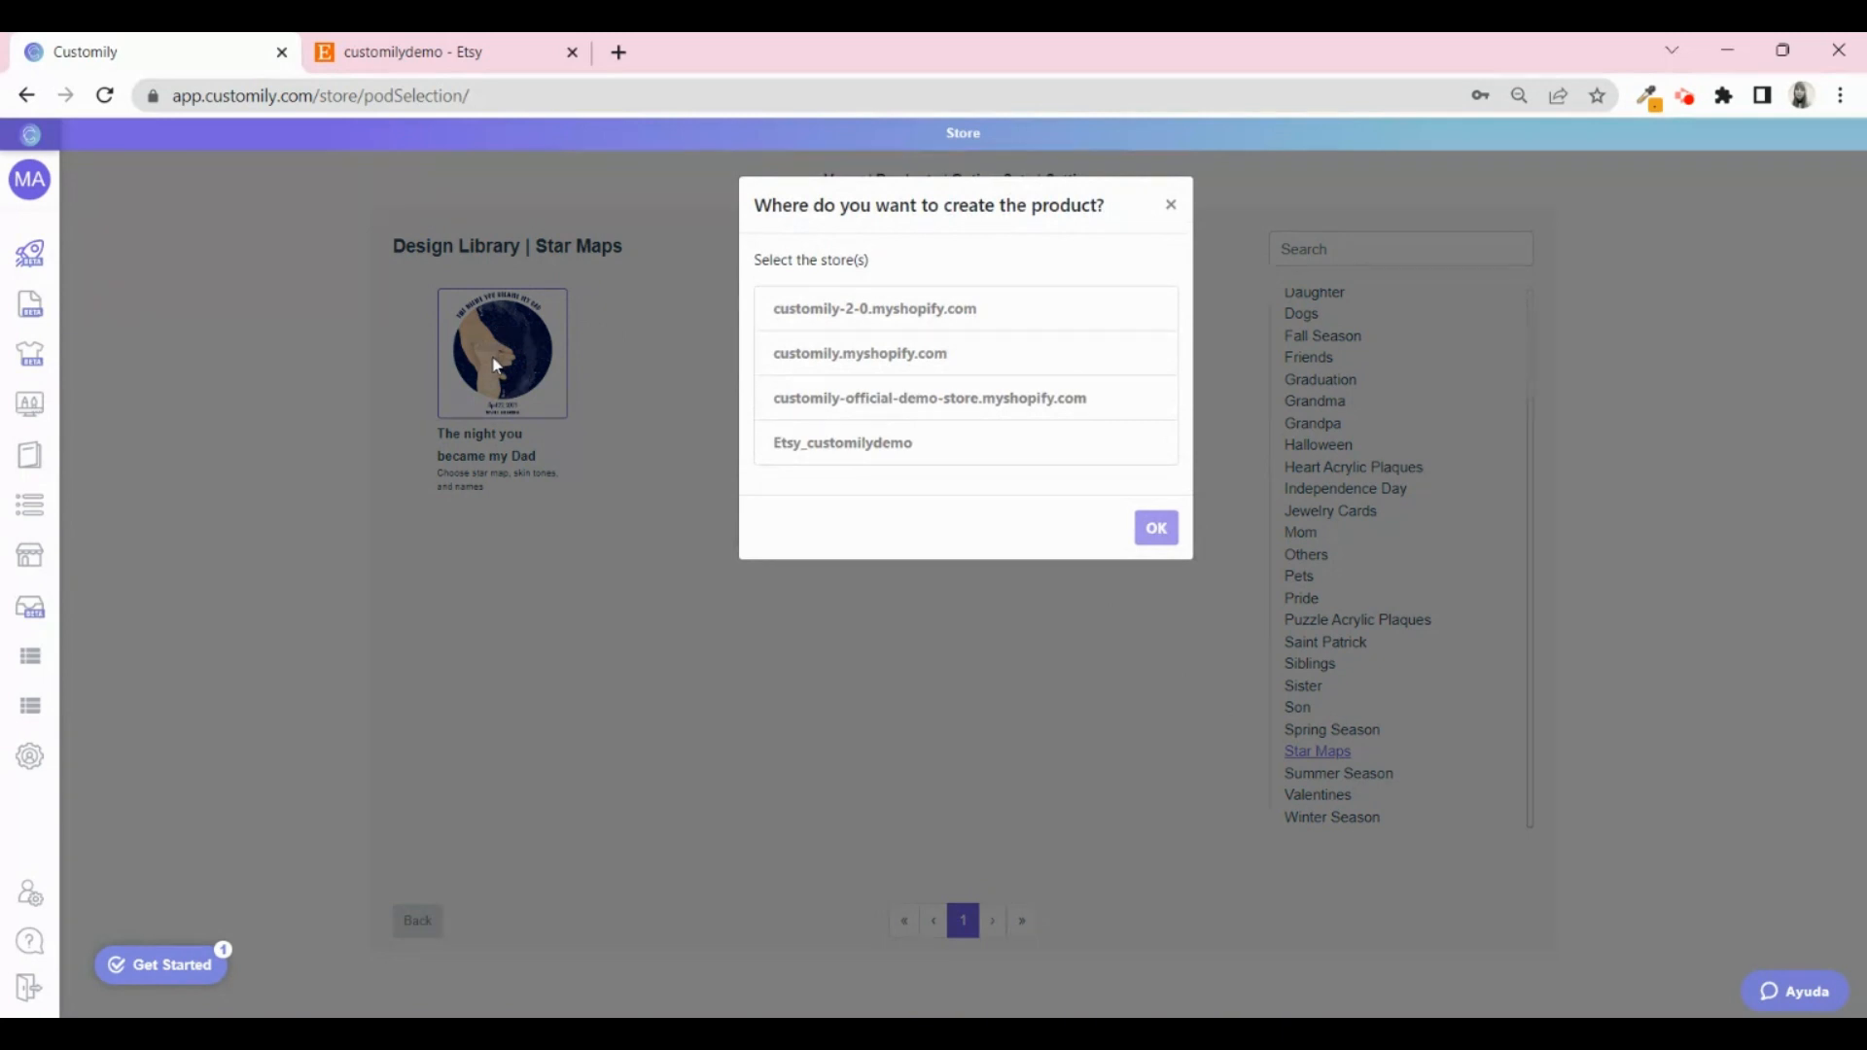
click(842, 441)
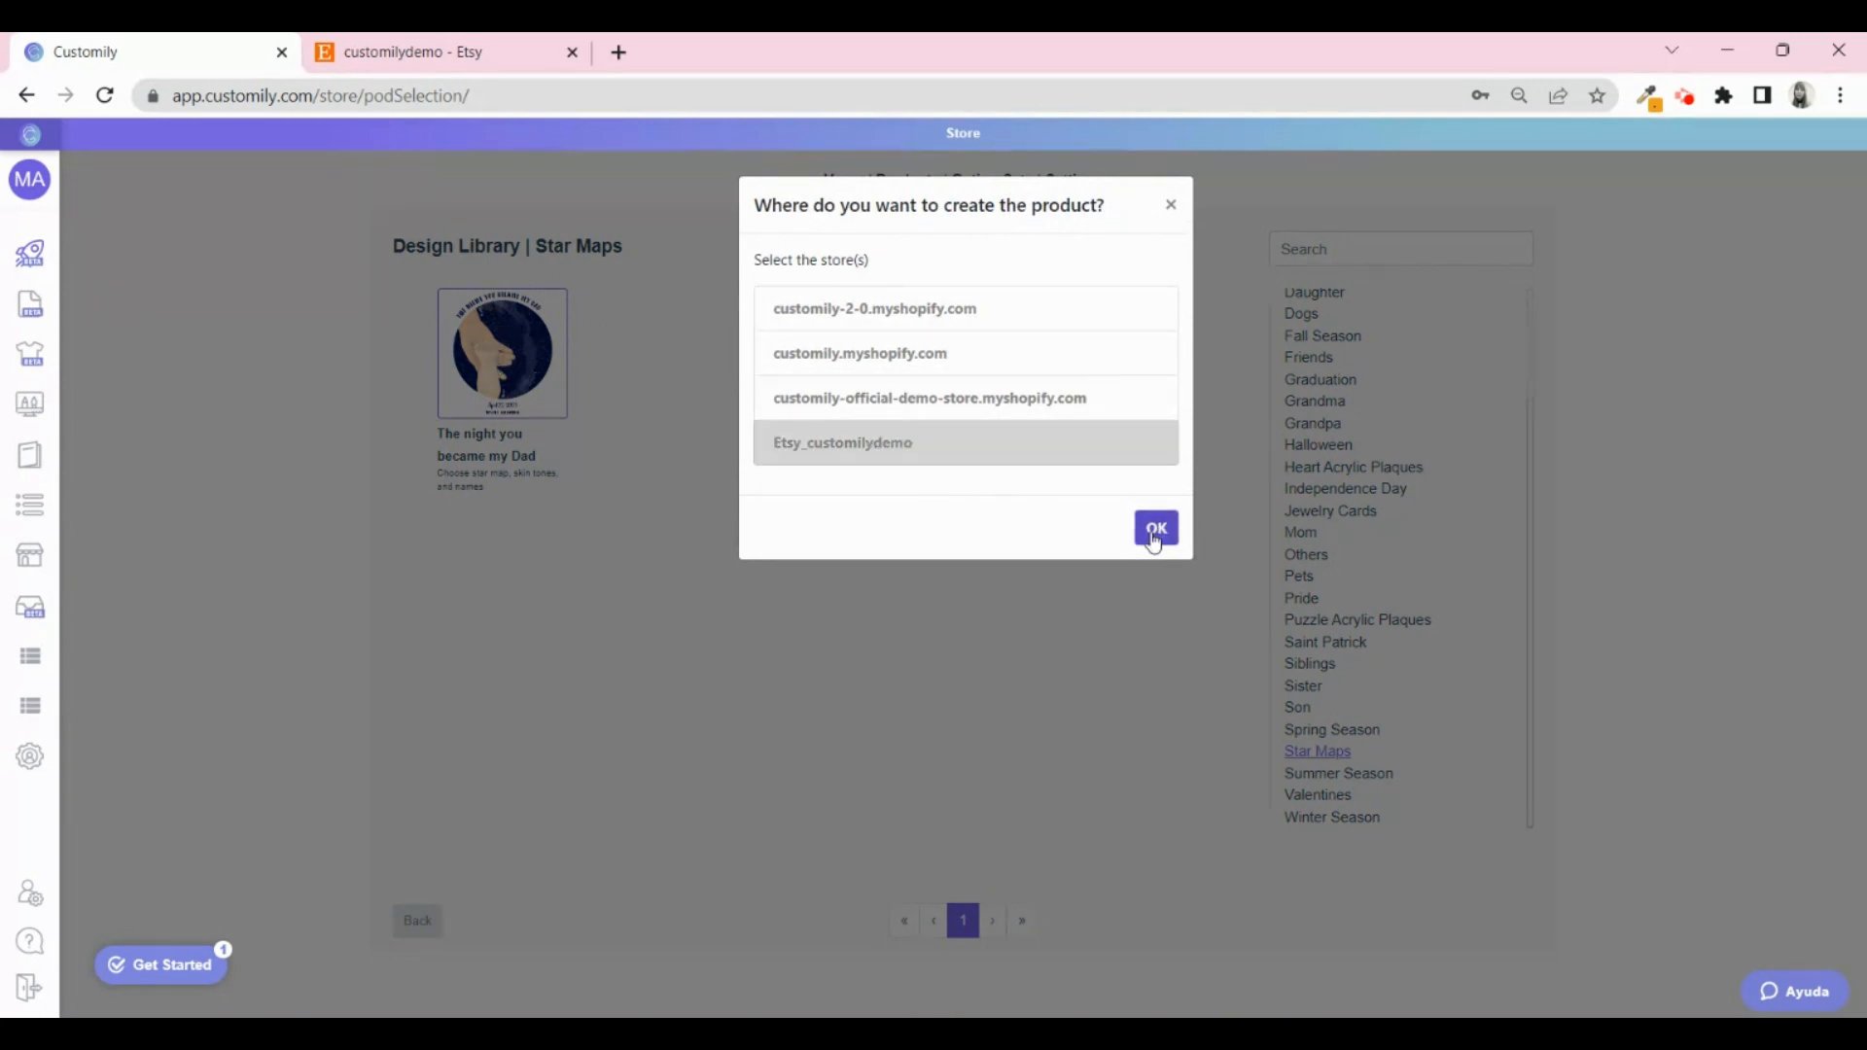
click(1153, 529)
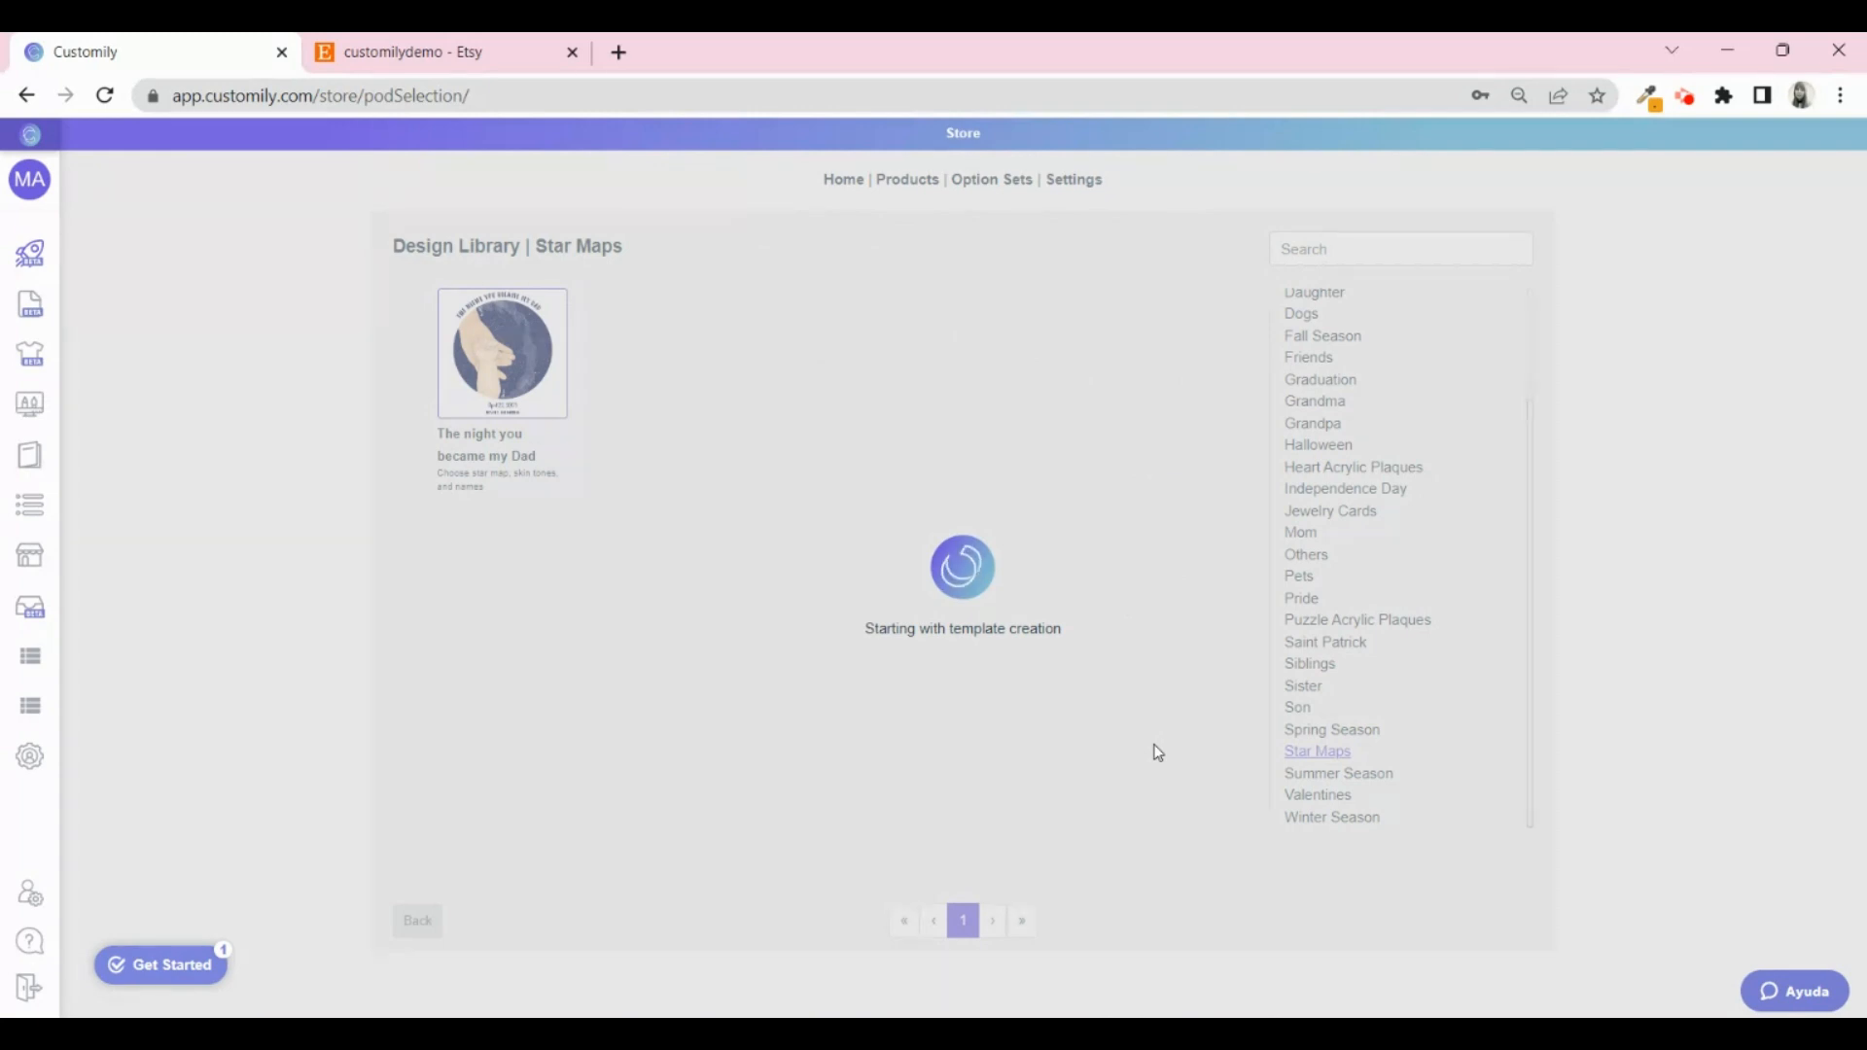
click(502, 352)
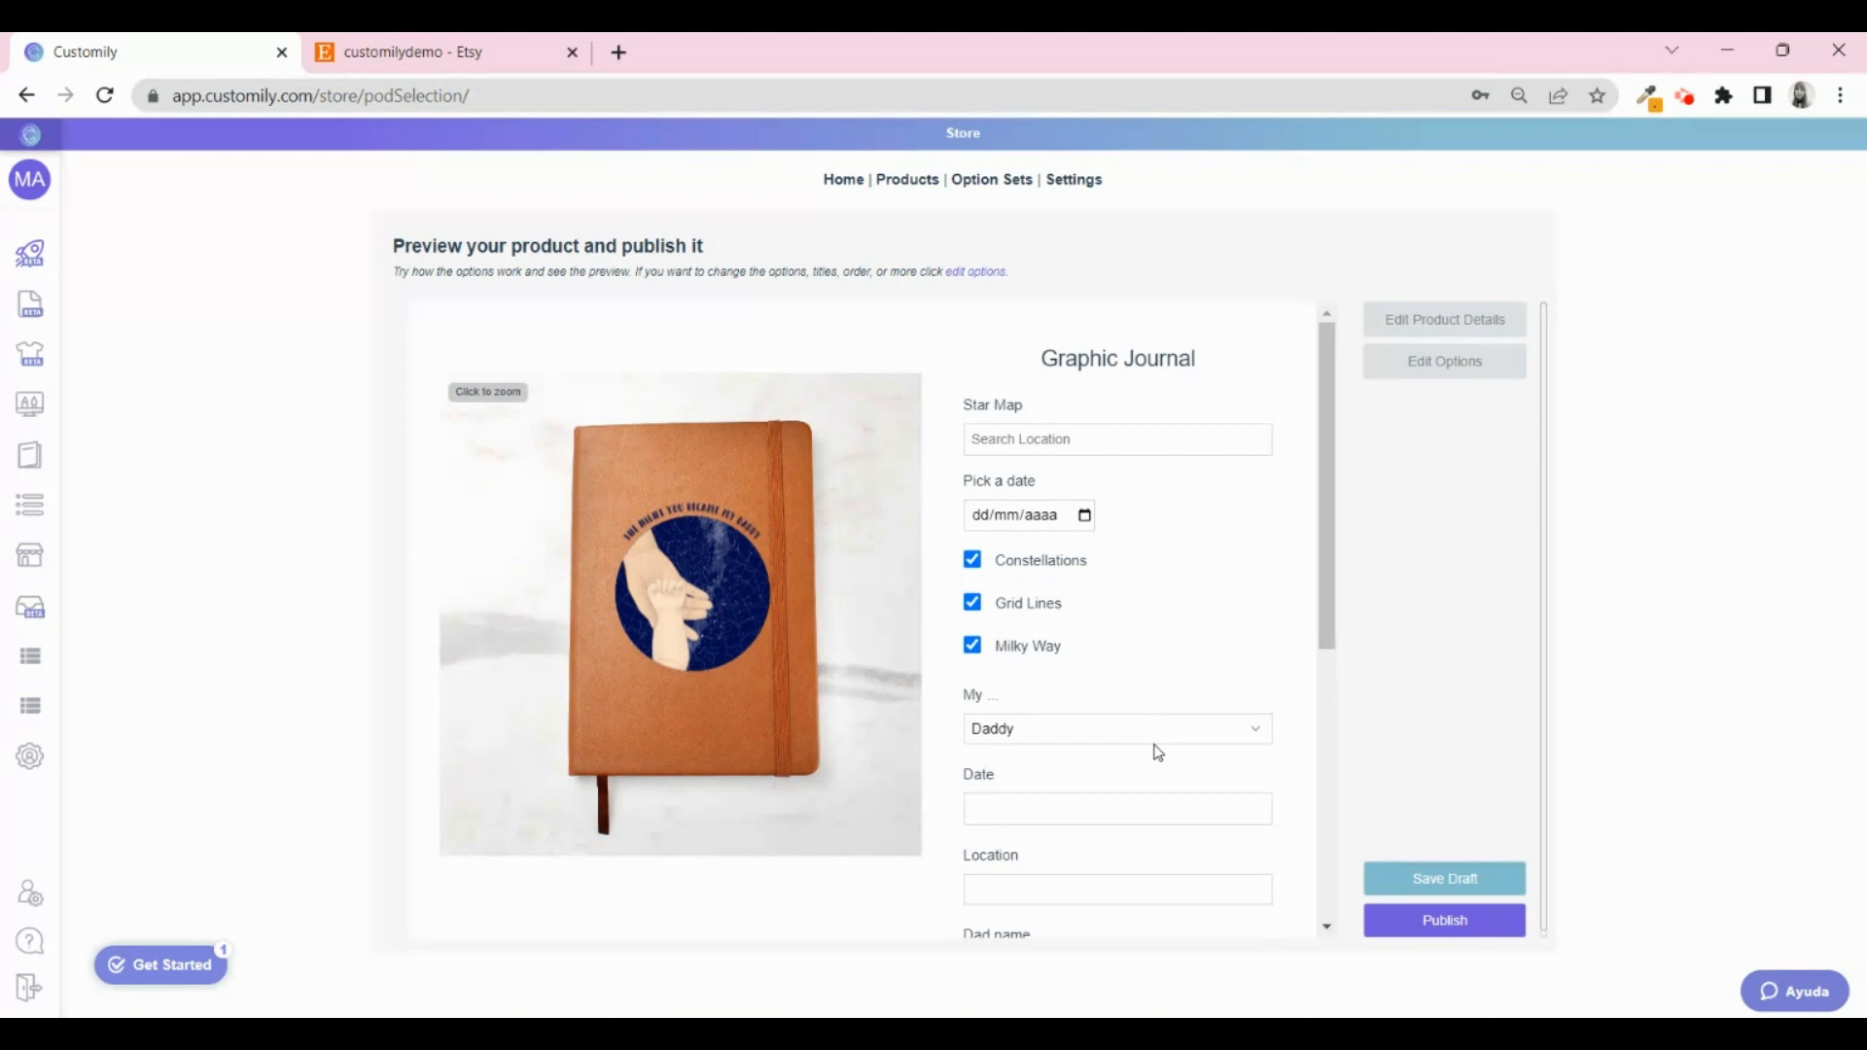
mouse_move(1196, 640)
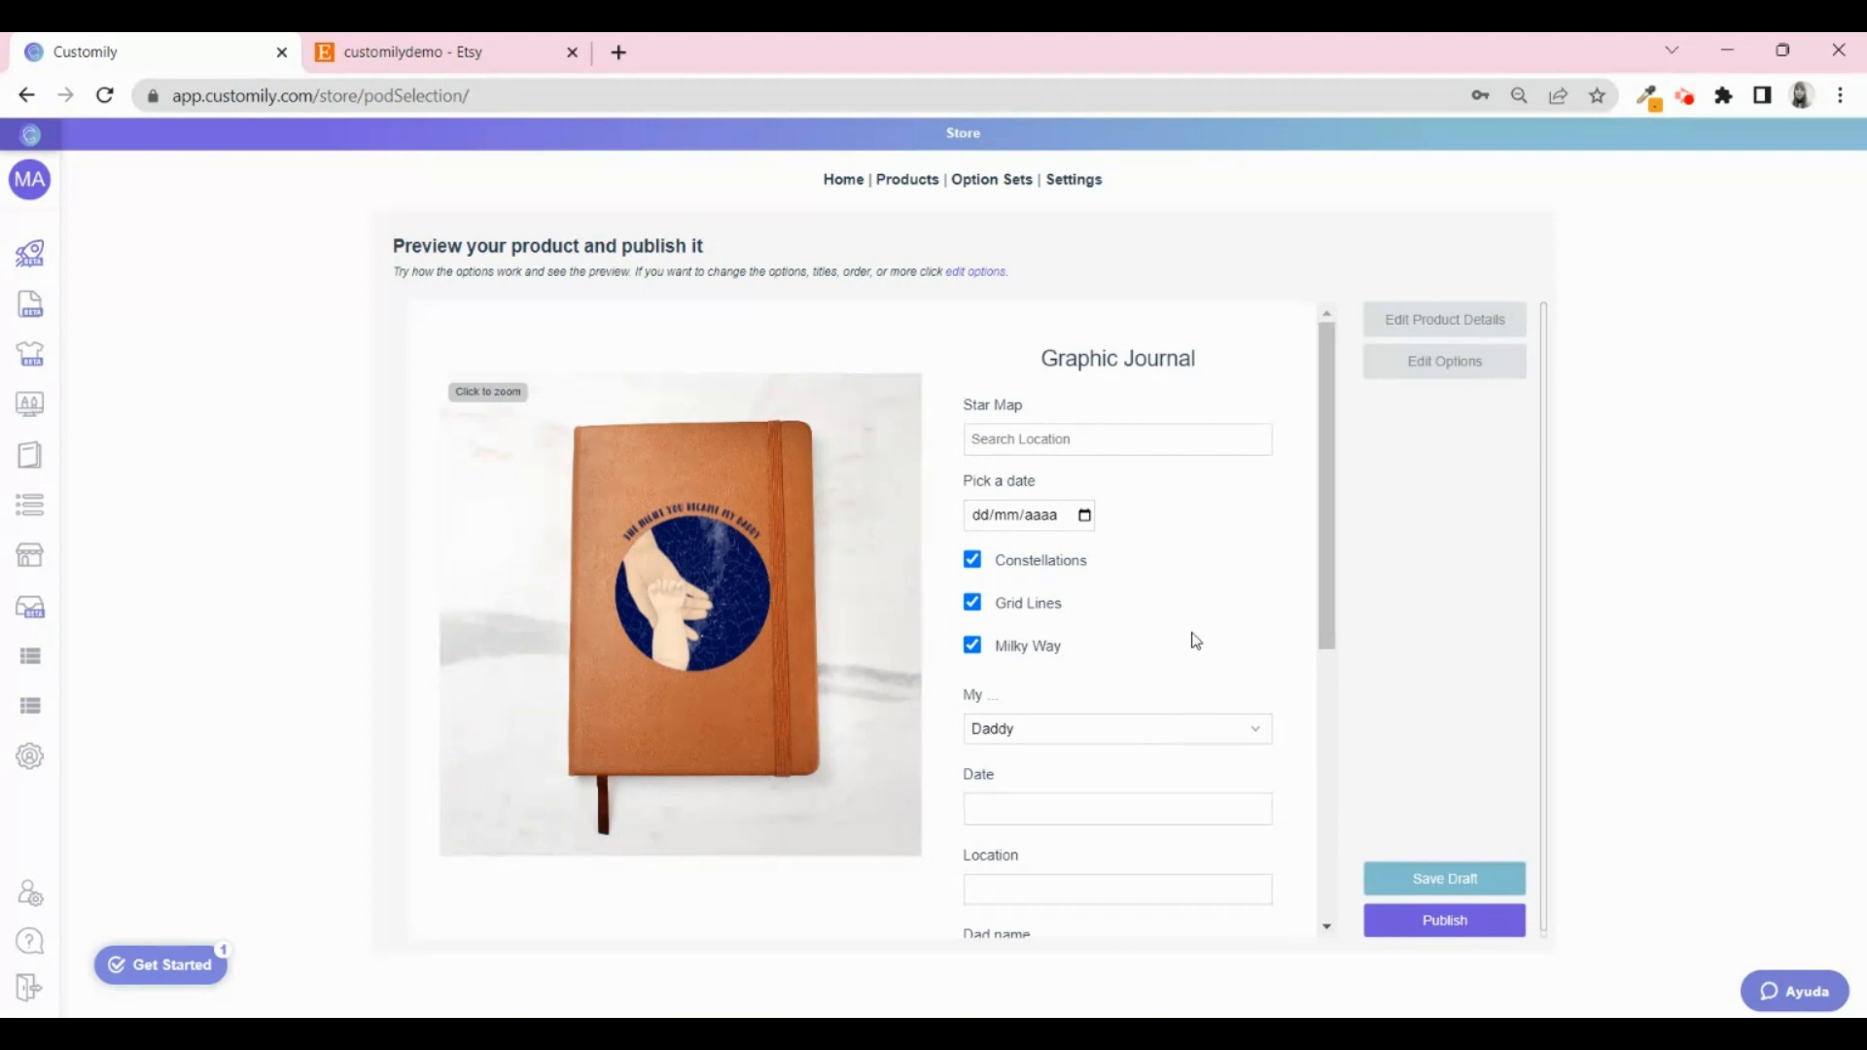
mouse_move(1330, 494)
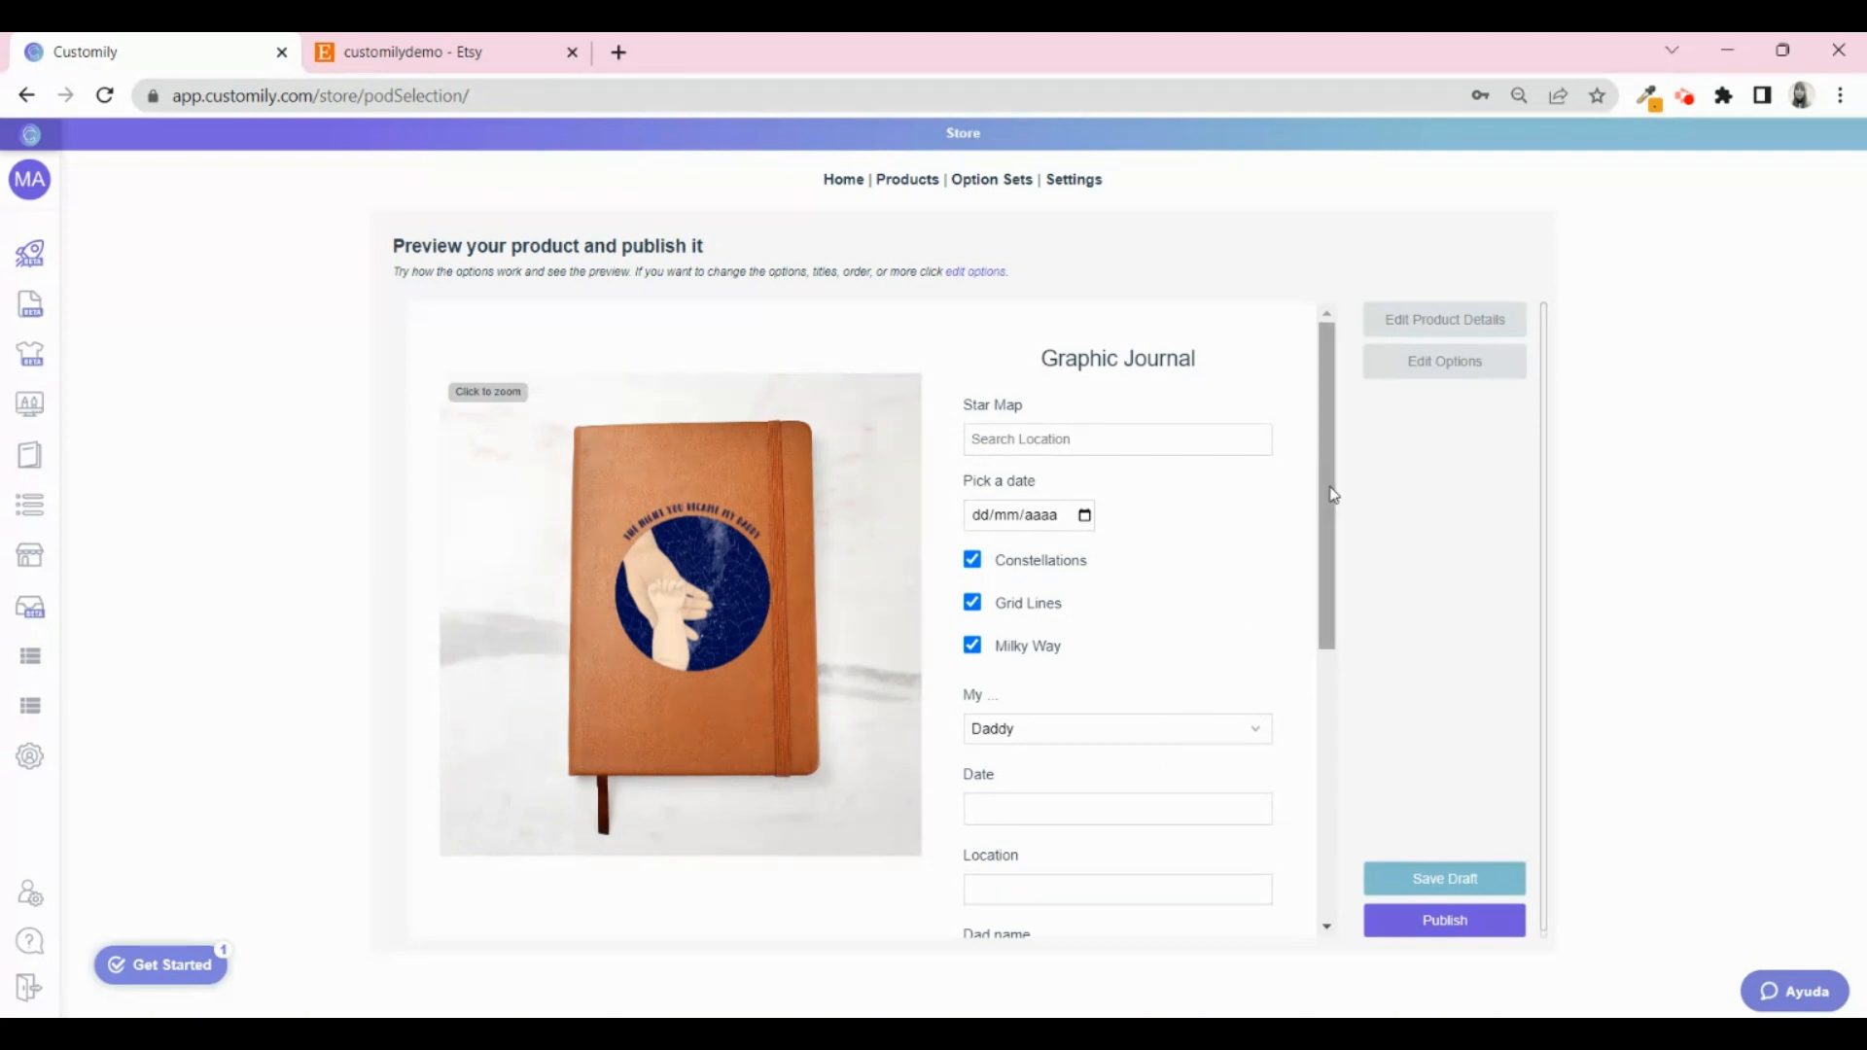
Fill in the preview's Date, Location and name personalization fields.
scroll(down, 3)
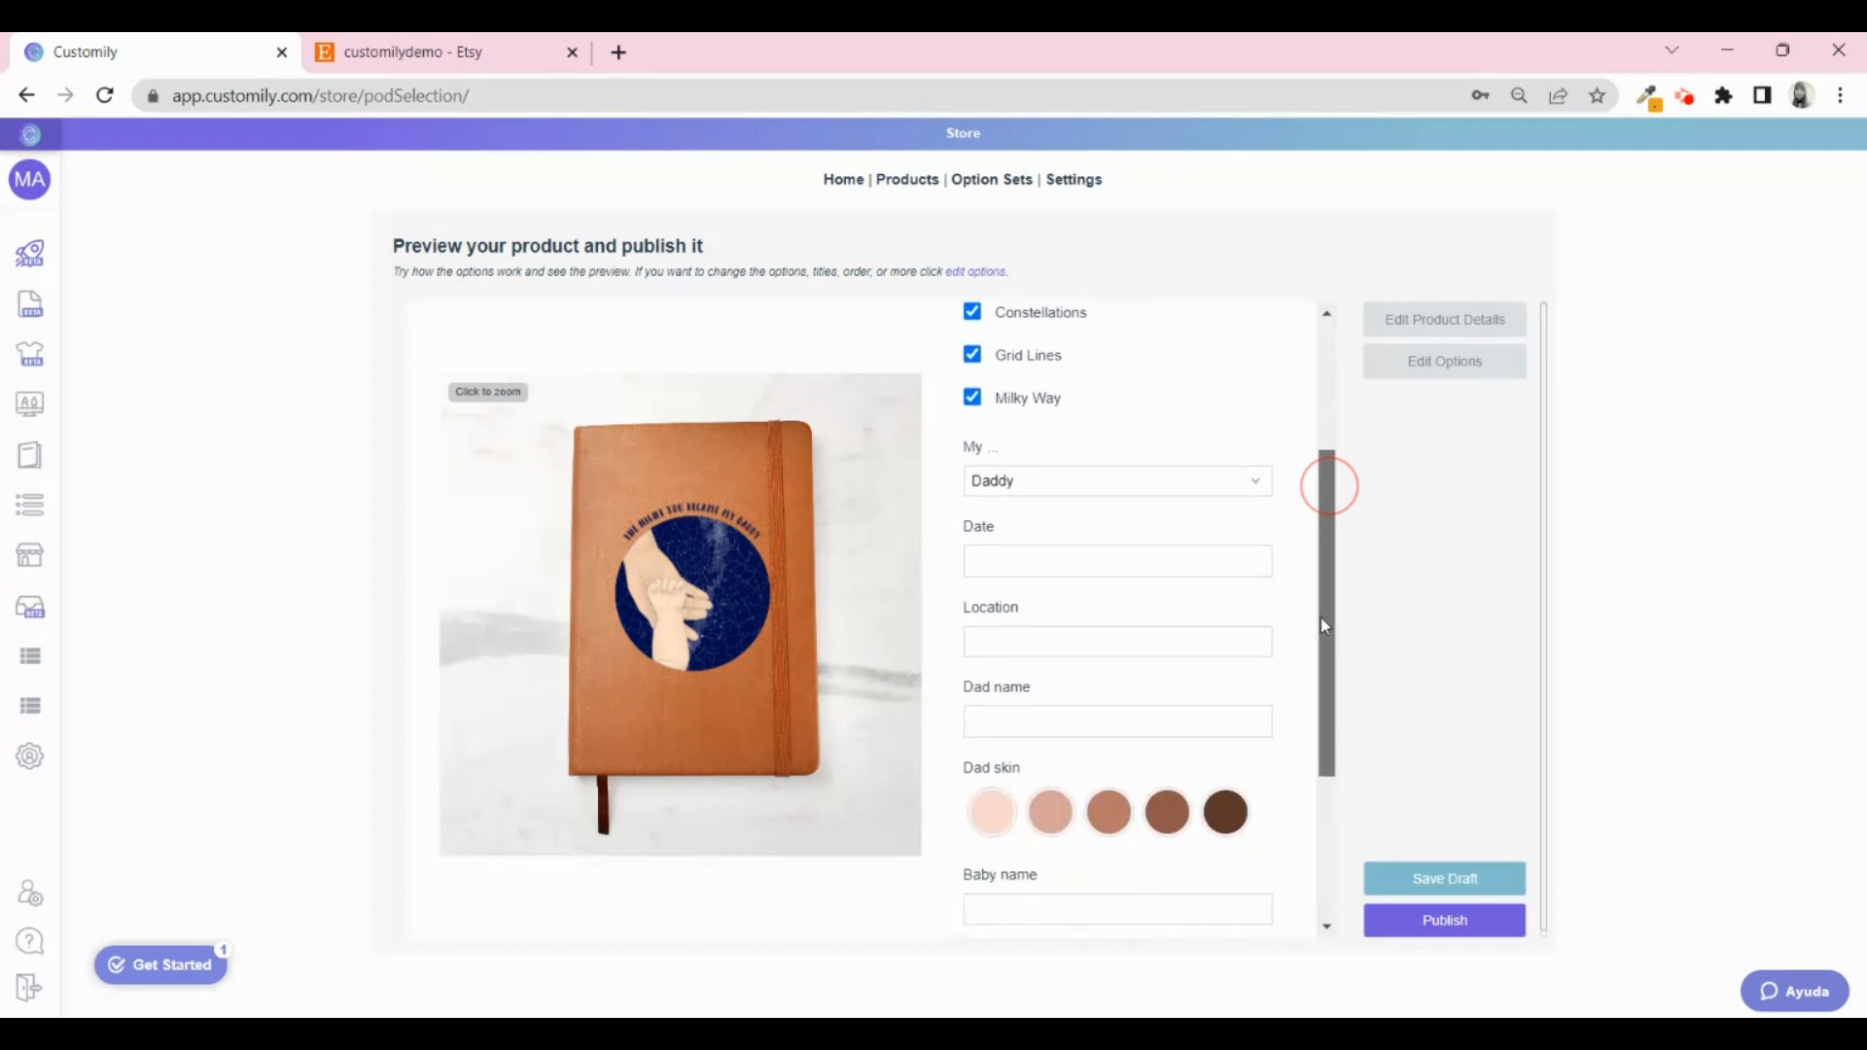
scroll(down, 3)
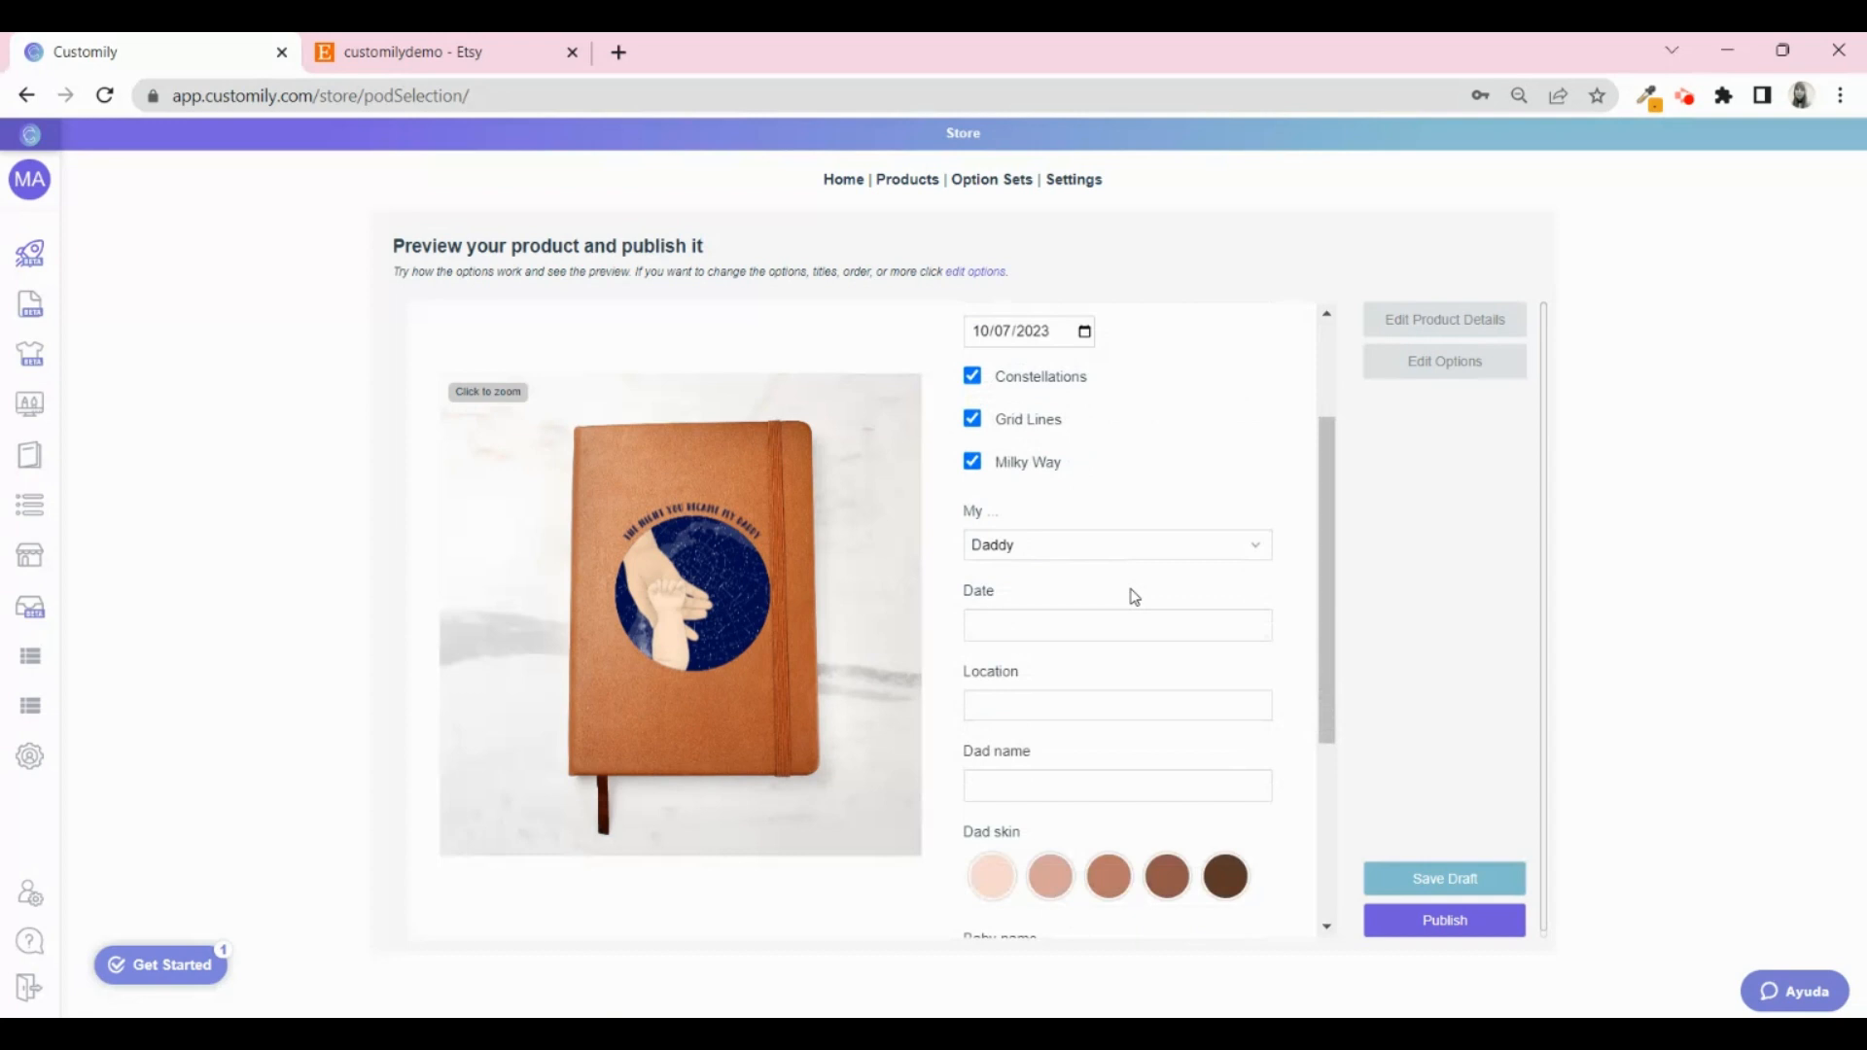
click(1115, 545)
text(07)
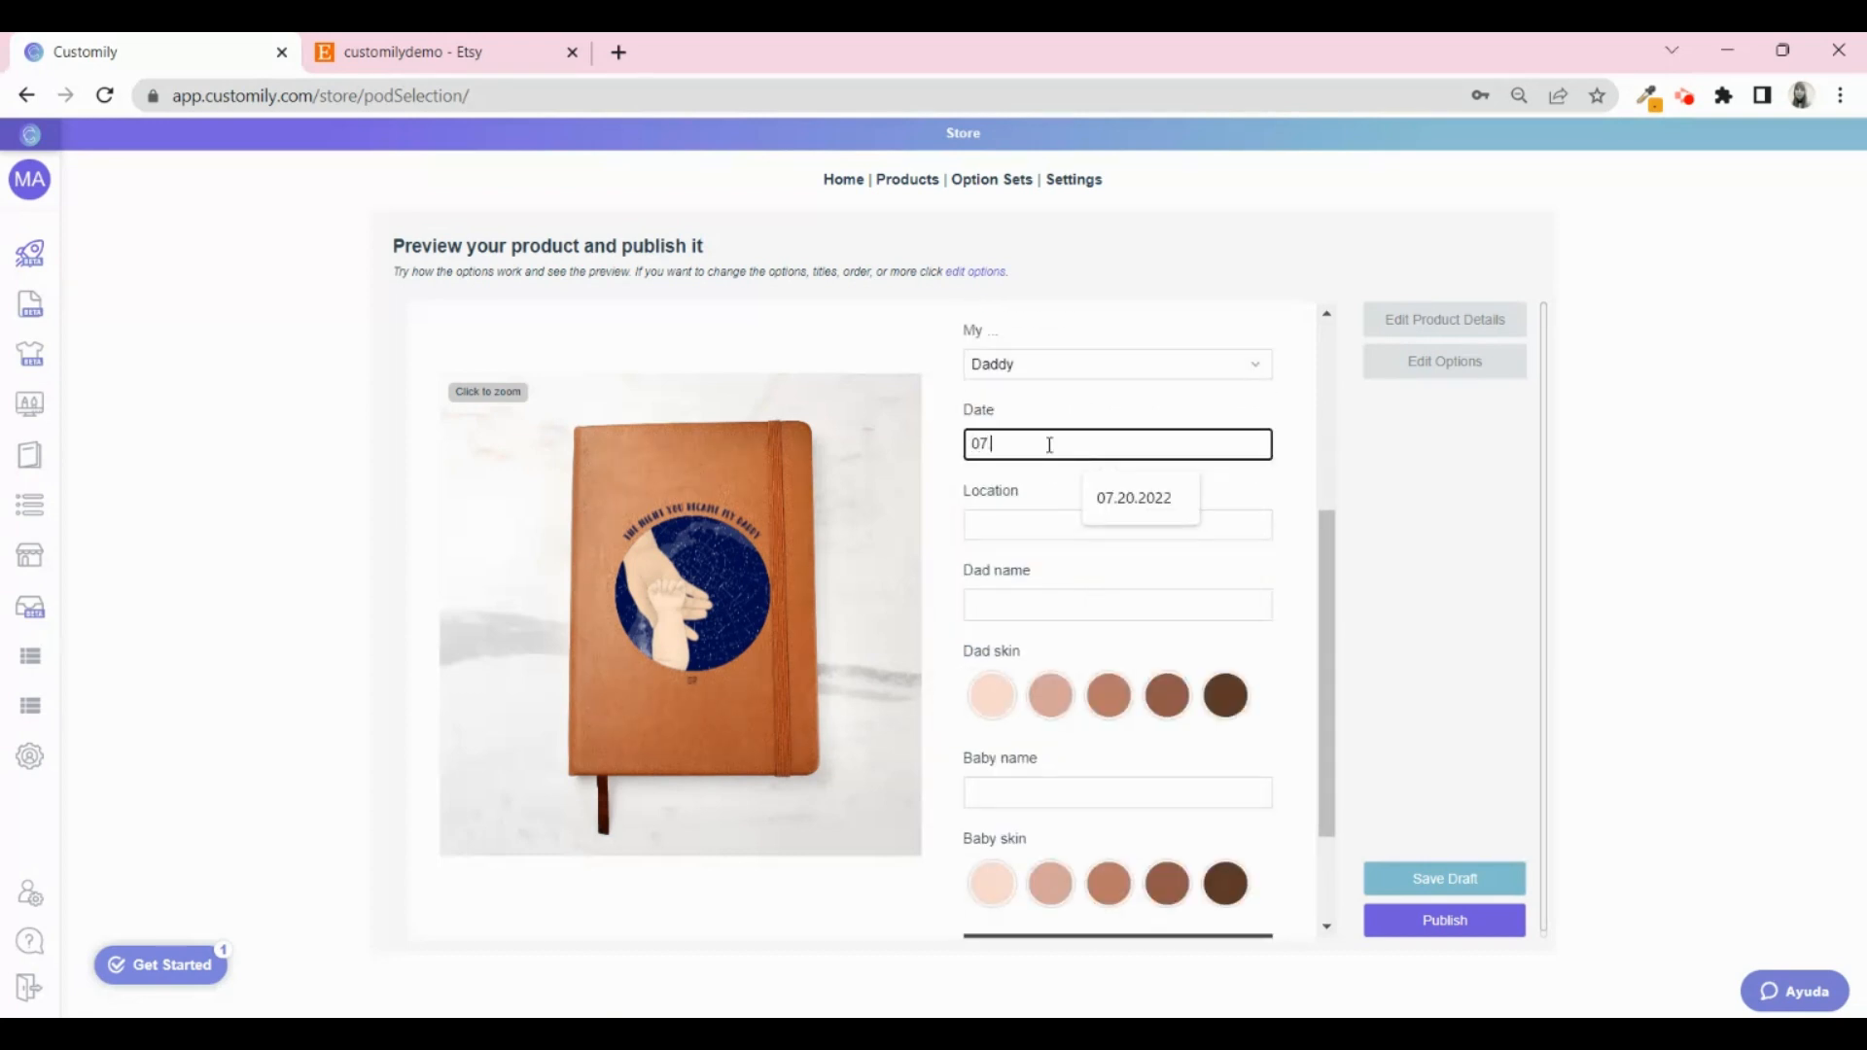
click(1116, 646)
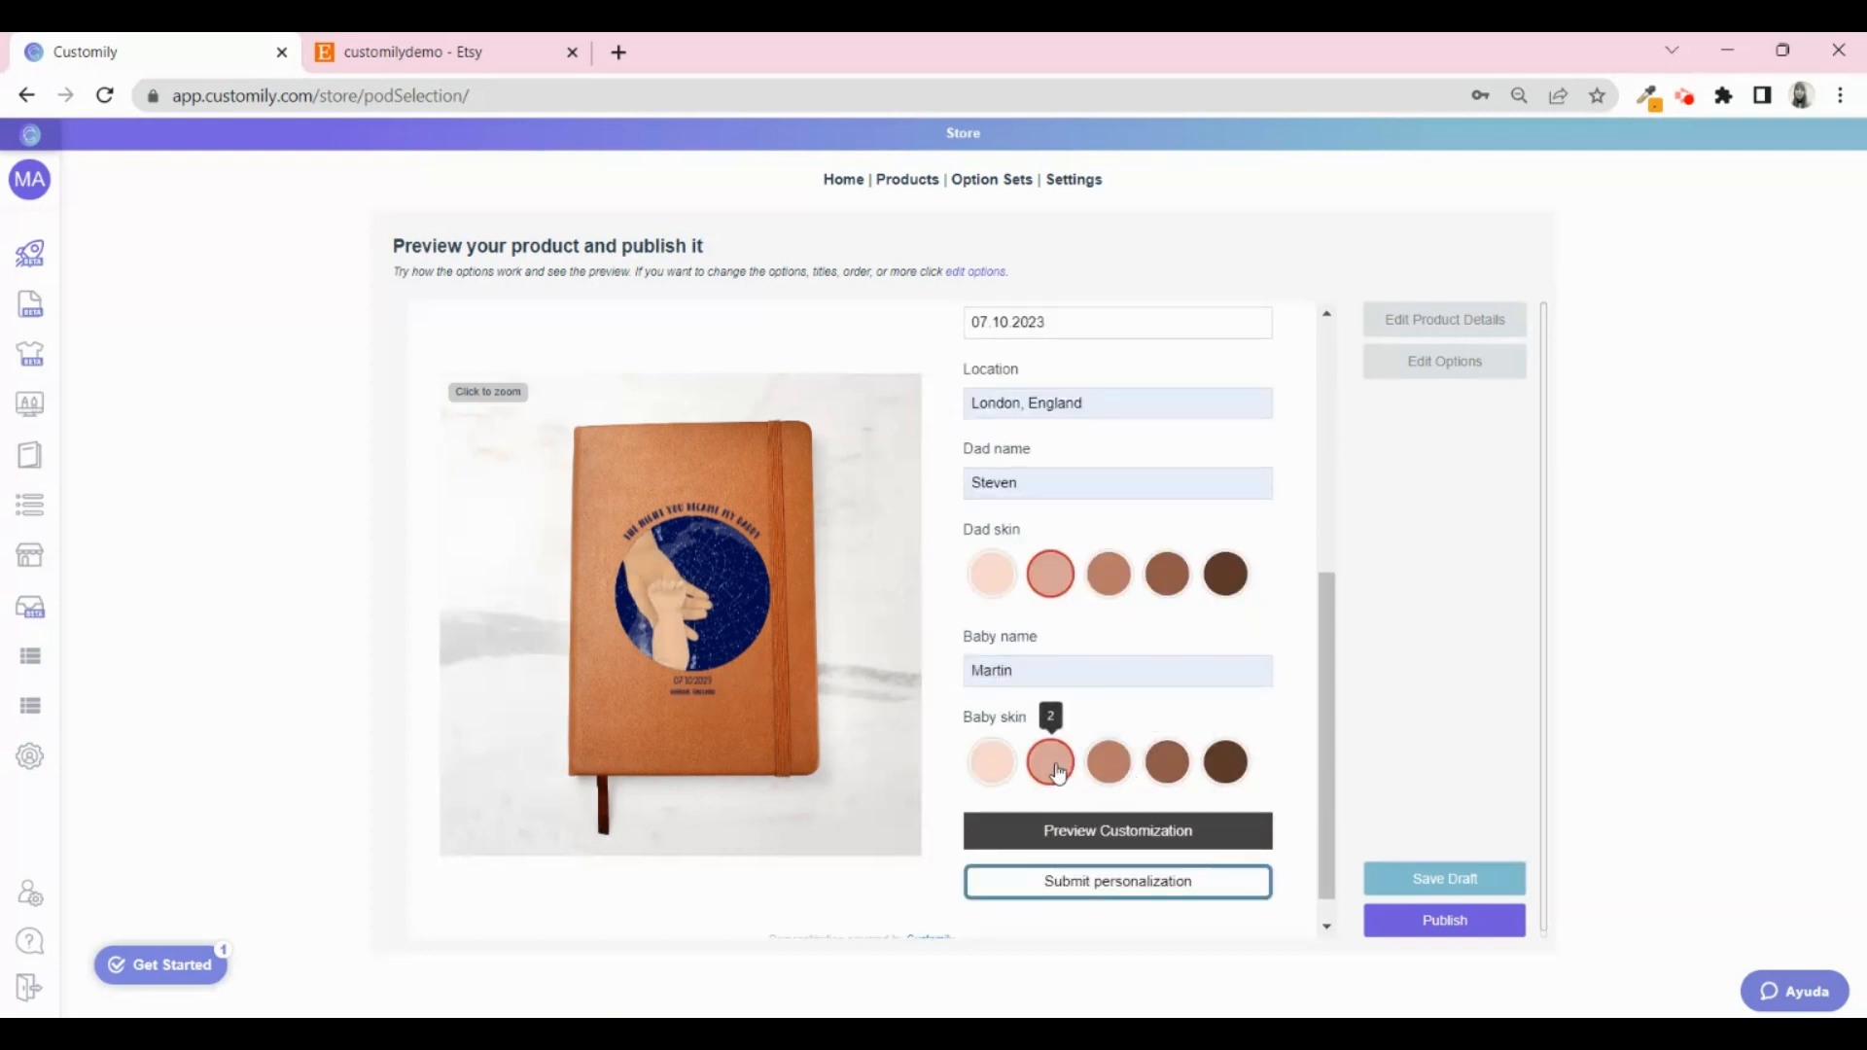
scroll(down, 3)
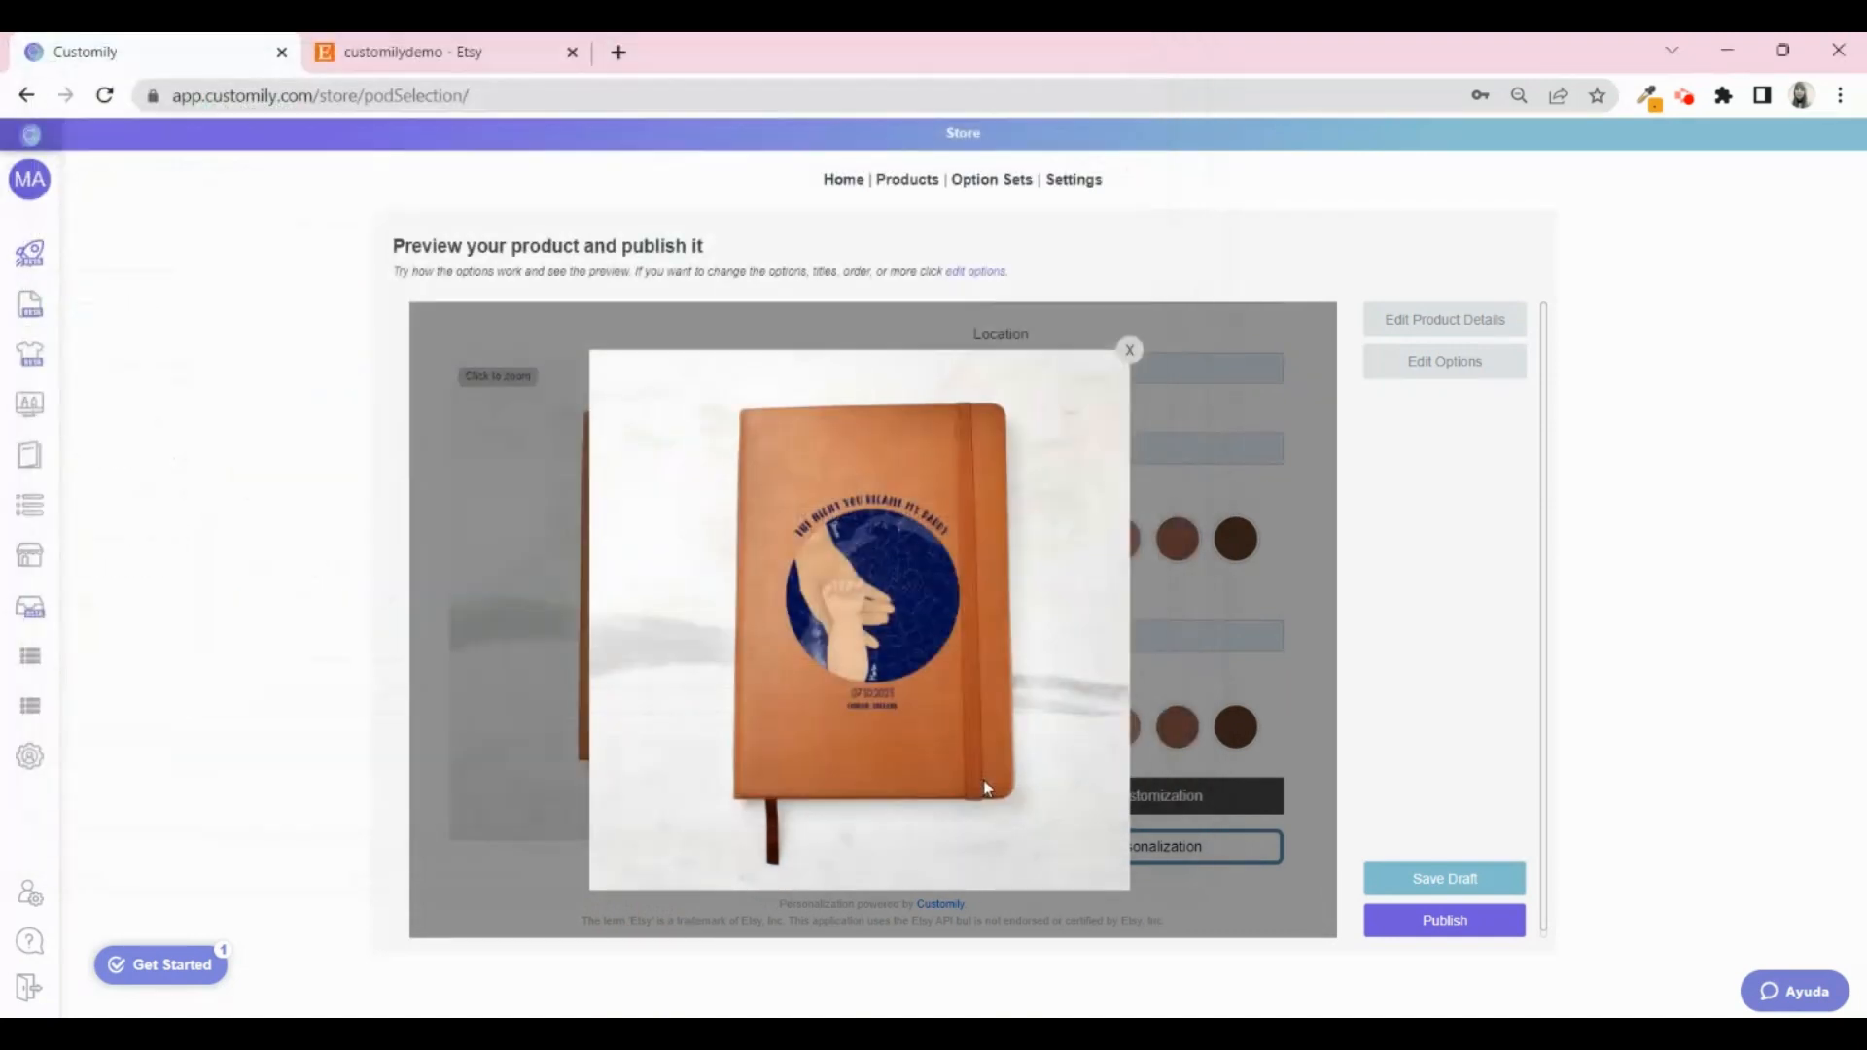
Try a different skin tone for dad and save the personalized preview image.
click(1128, 350)
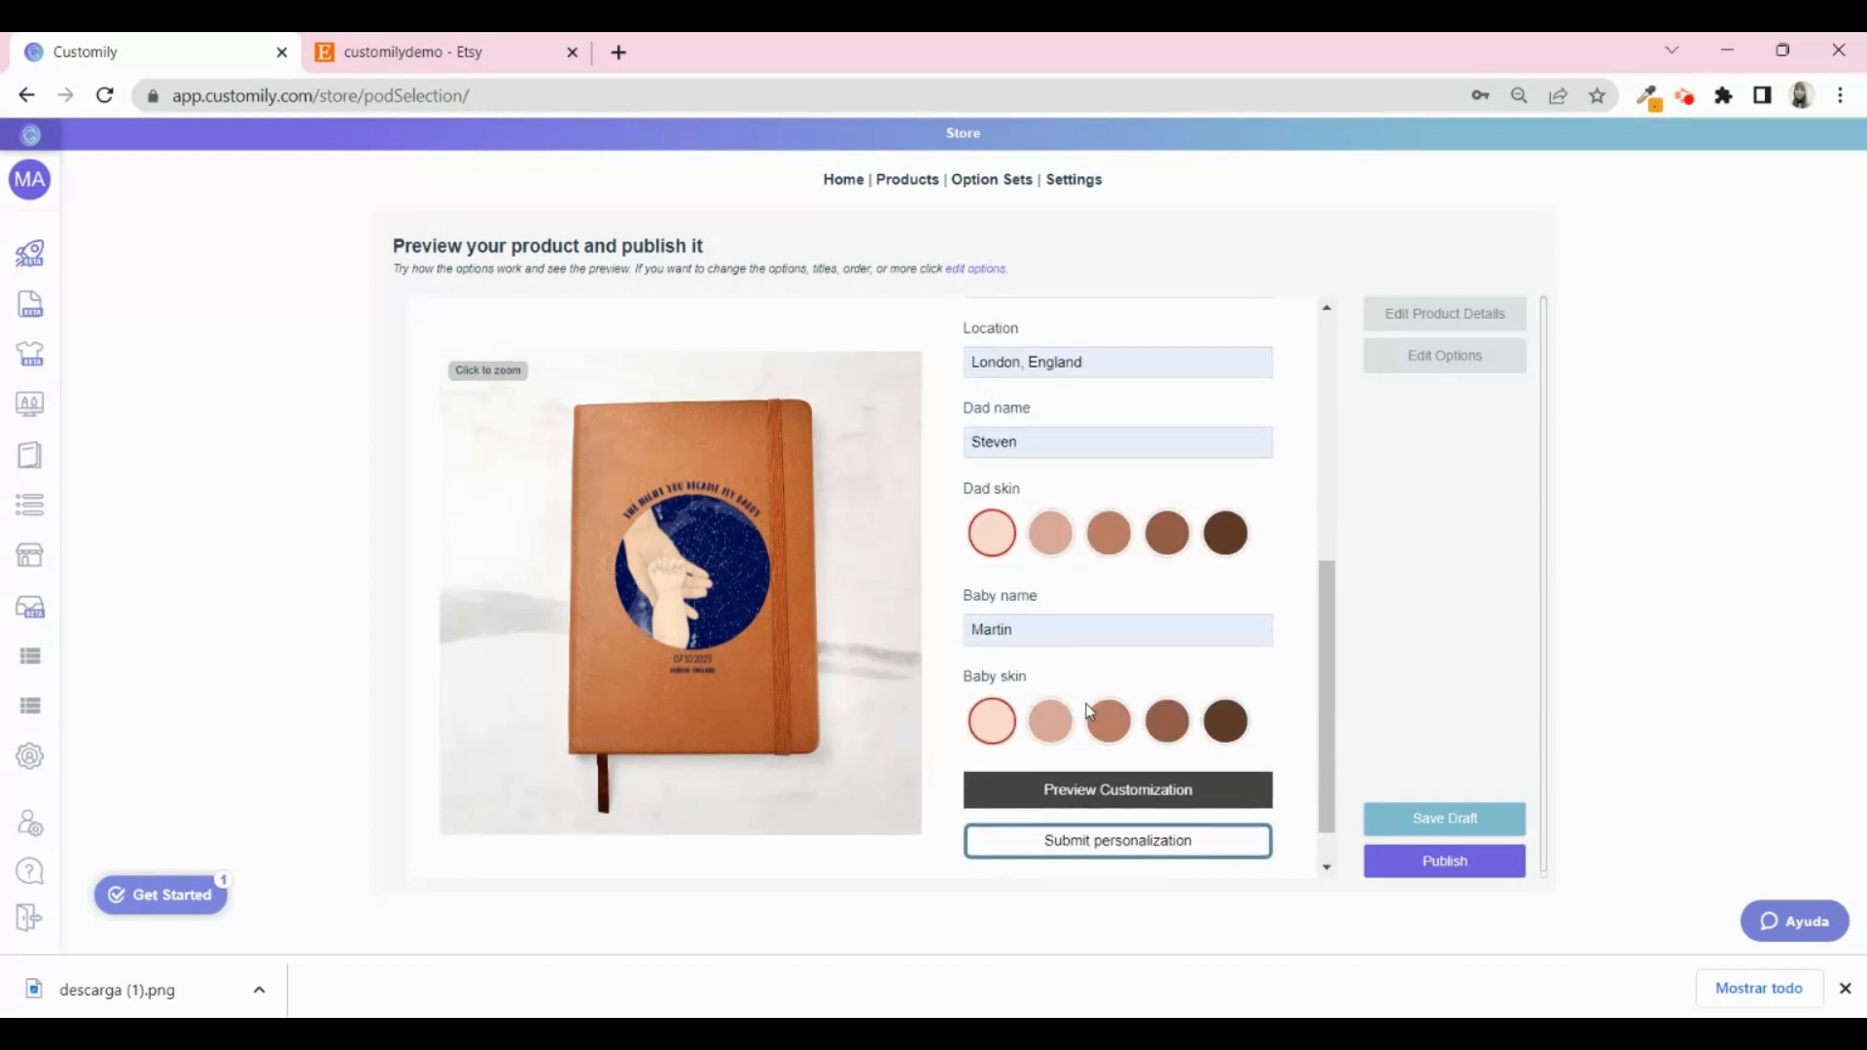
click(1165, 533)
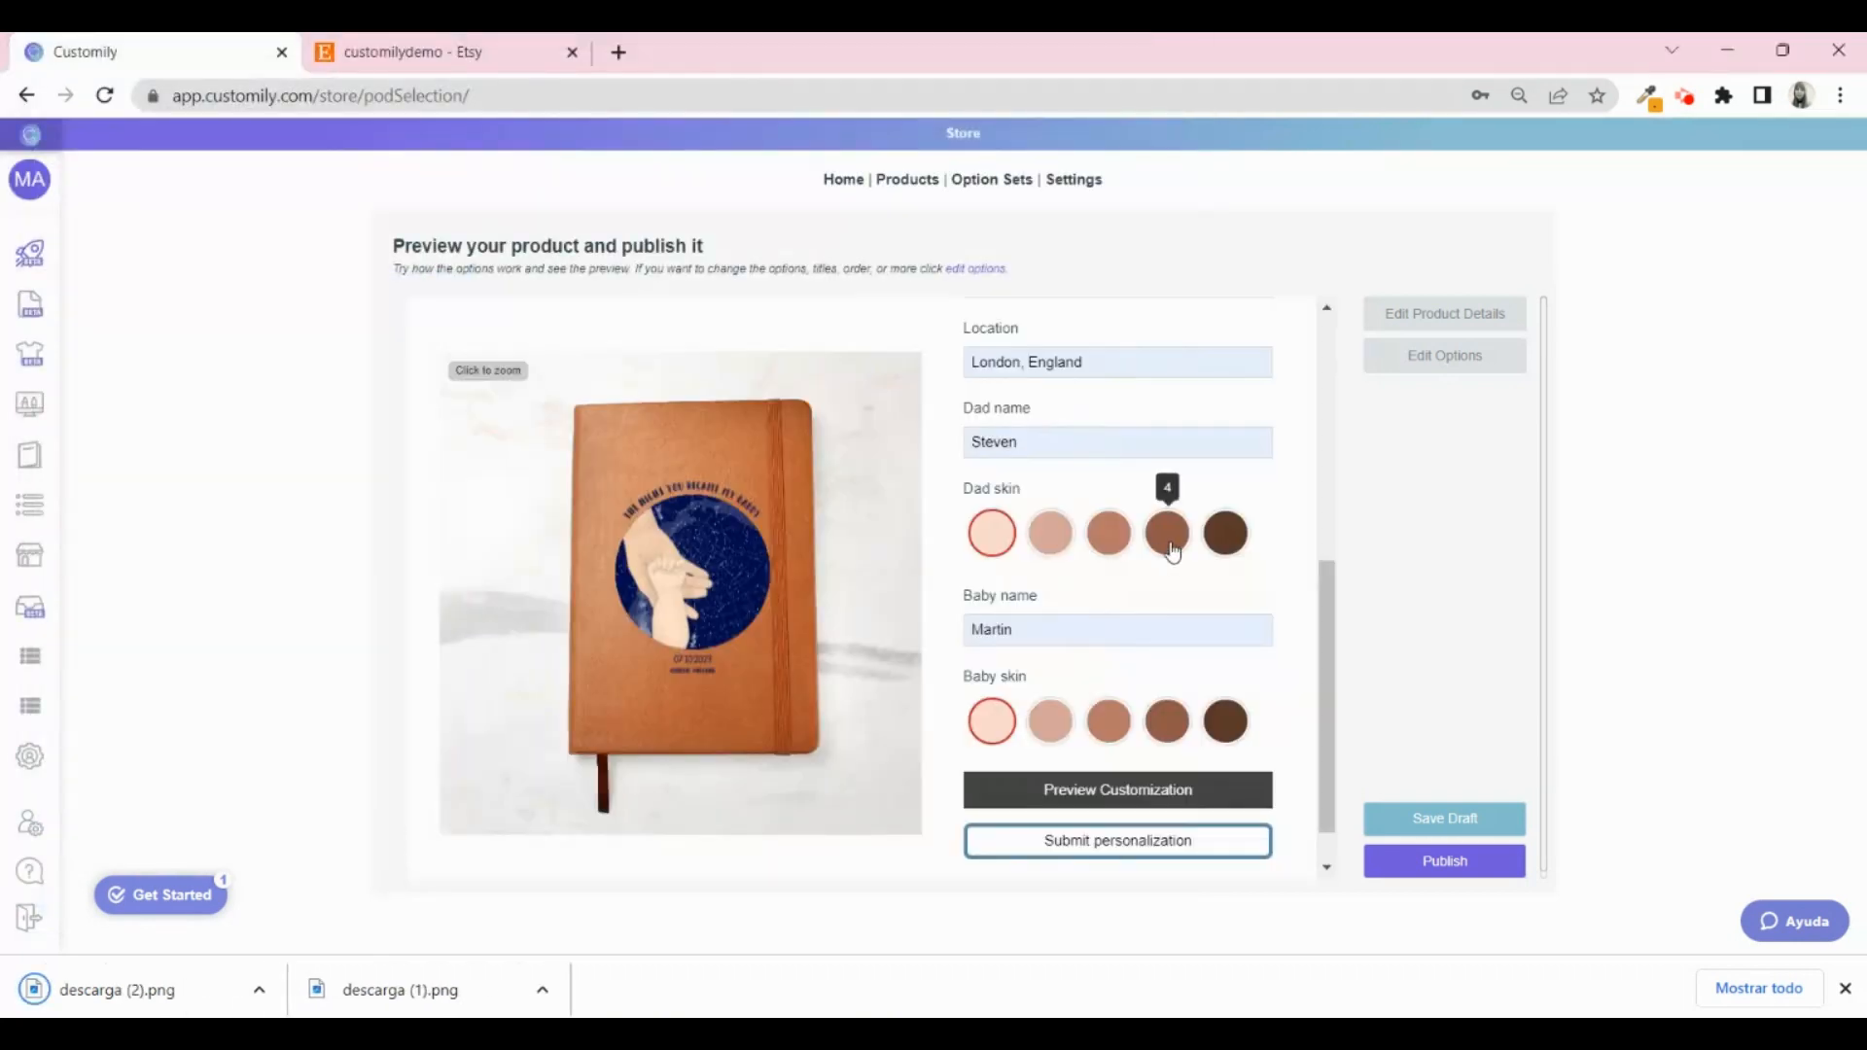
right_click(809, 583)
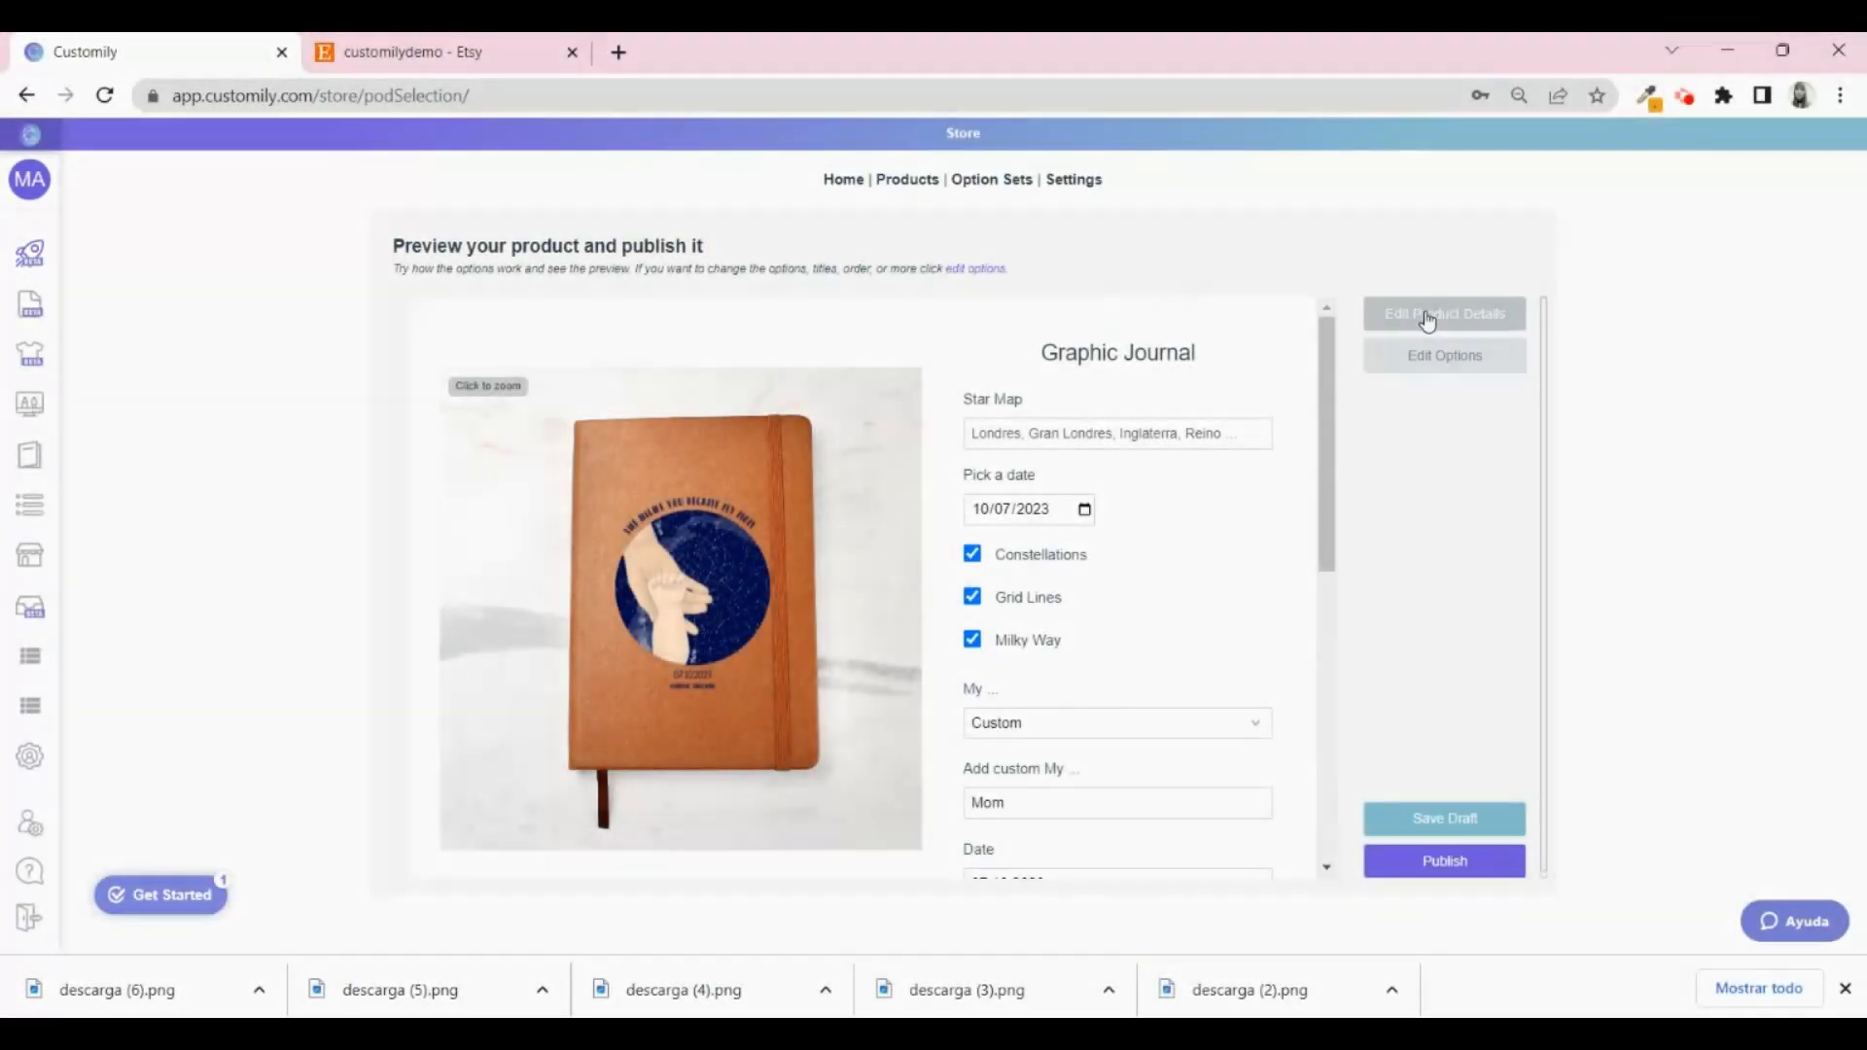
Set 'descarga (6)' as the main product image and save the product details.
click(1444, 313)
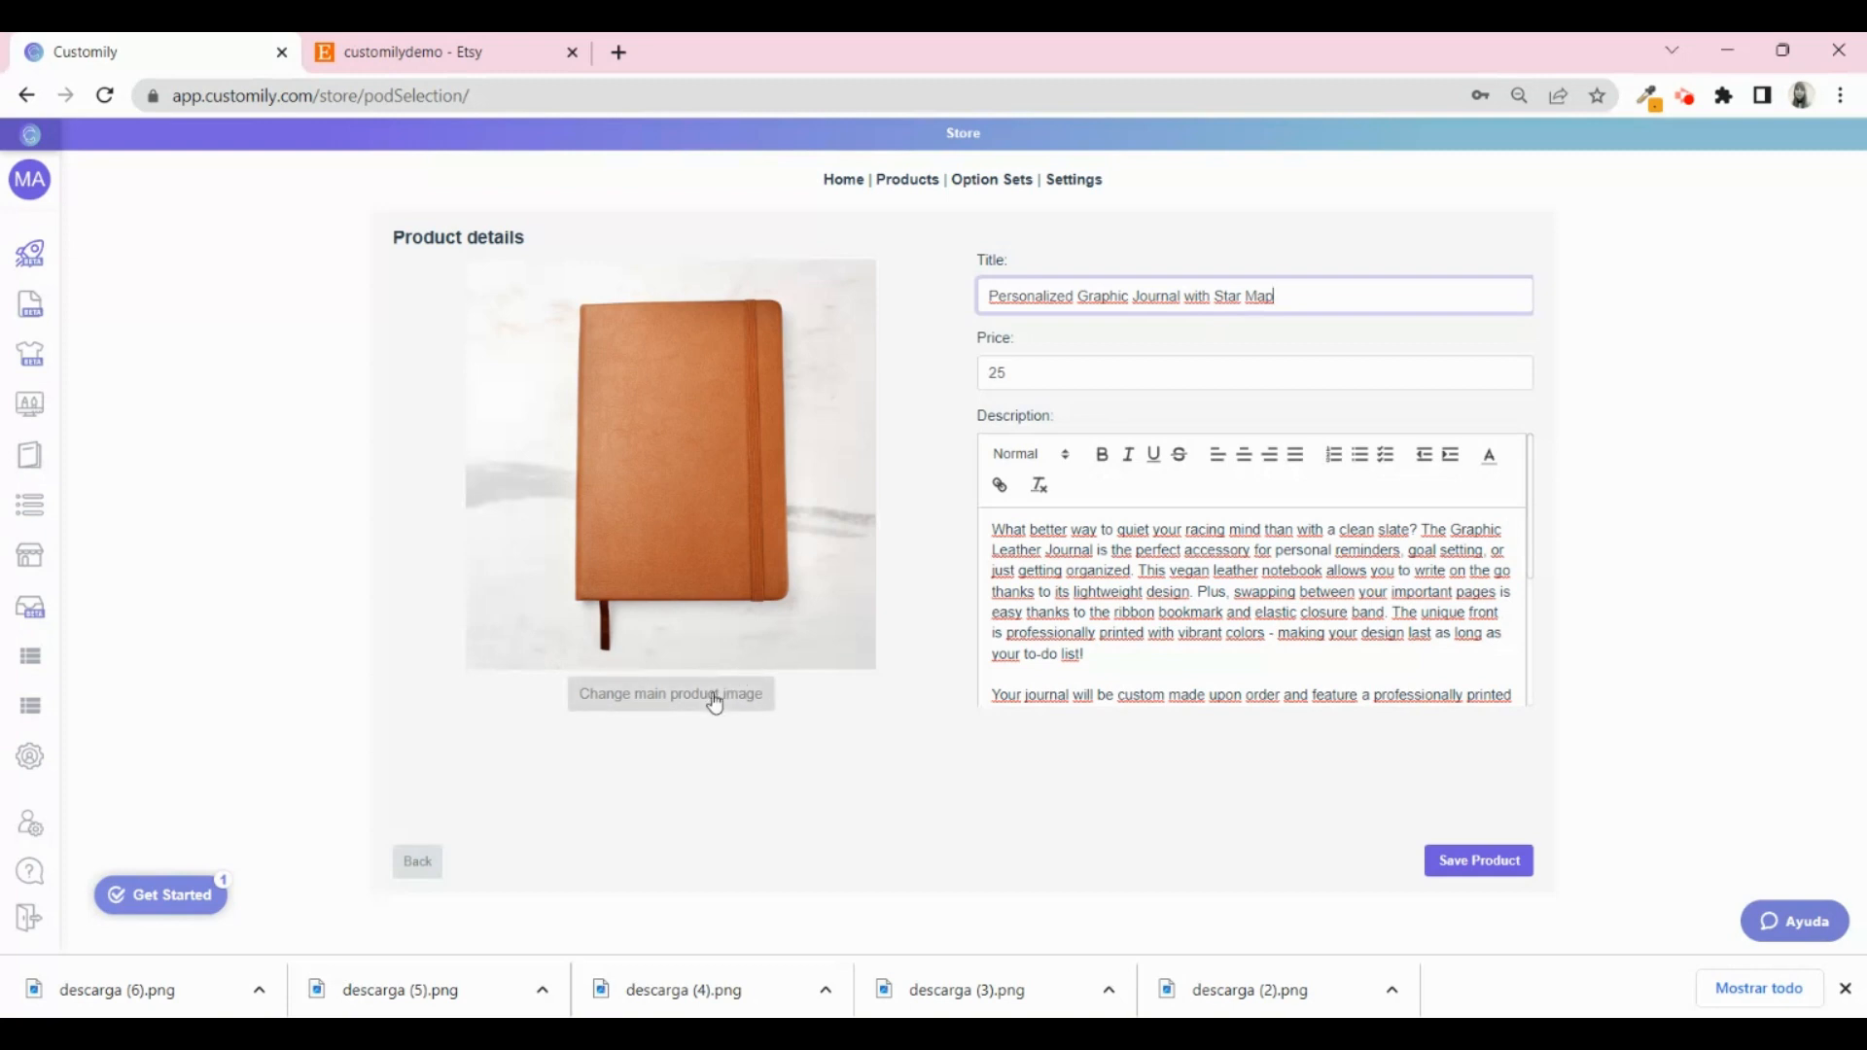
click(670, 692)
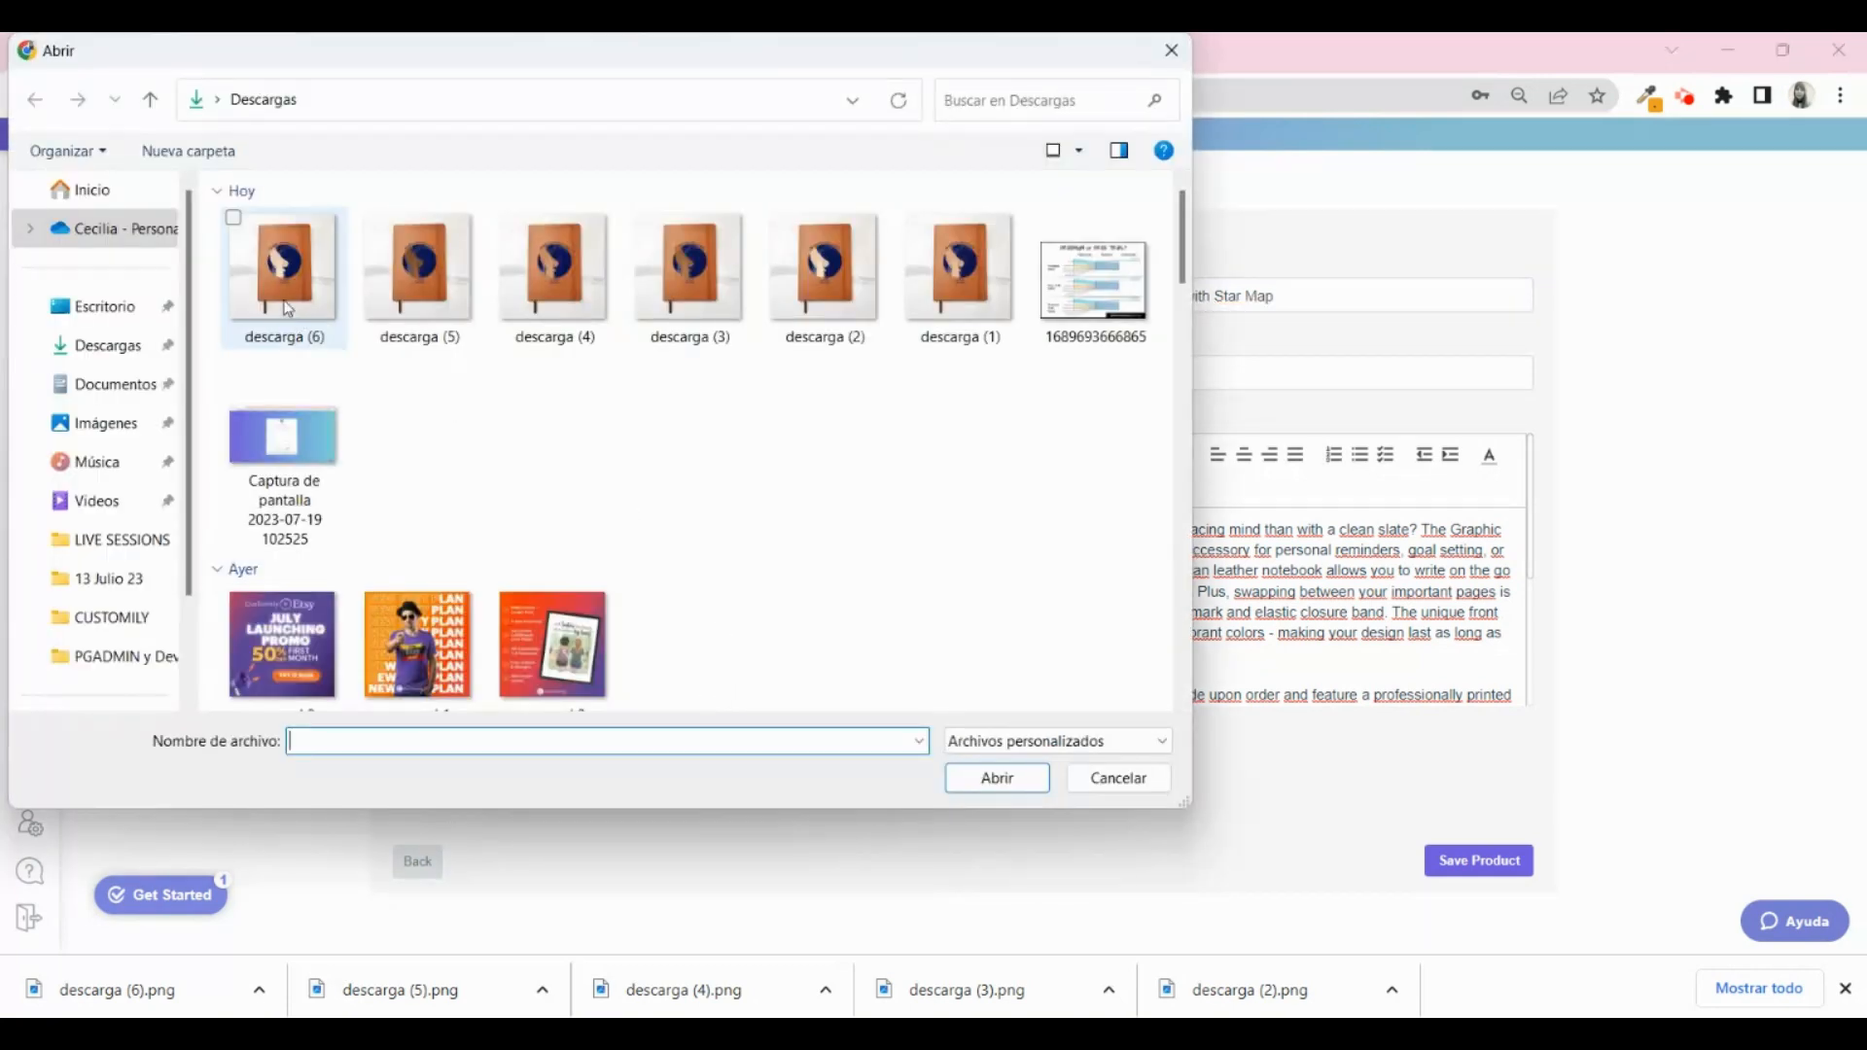
click(282, 265)
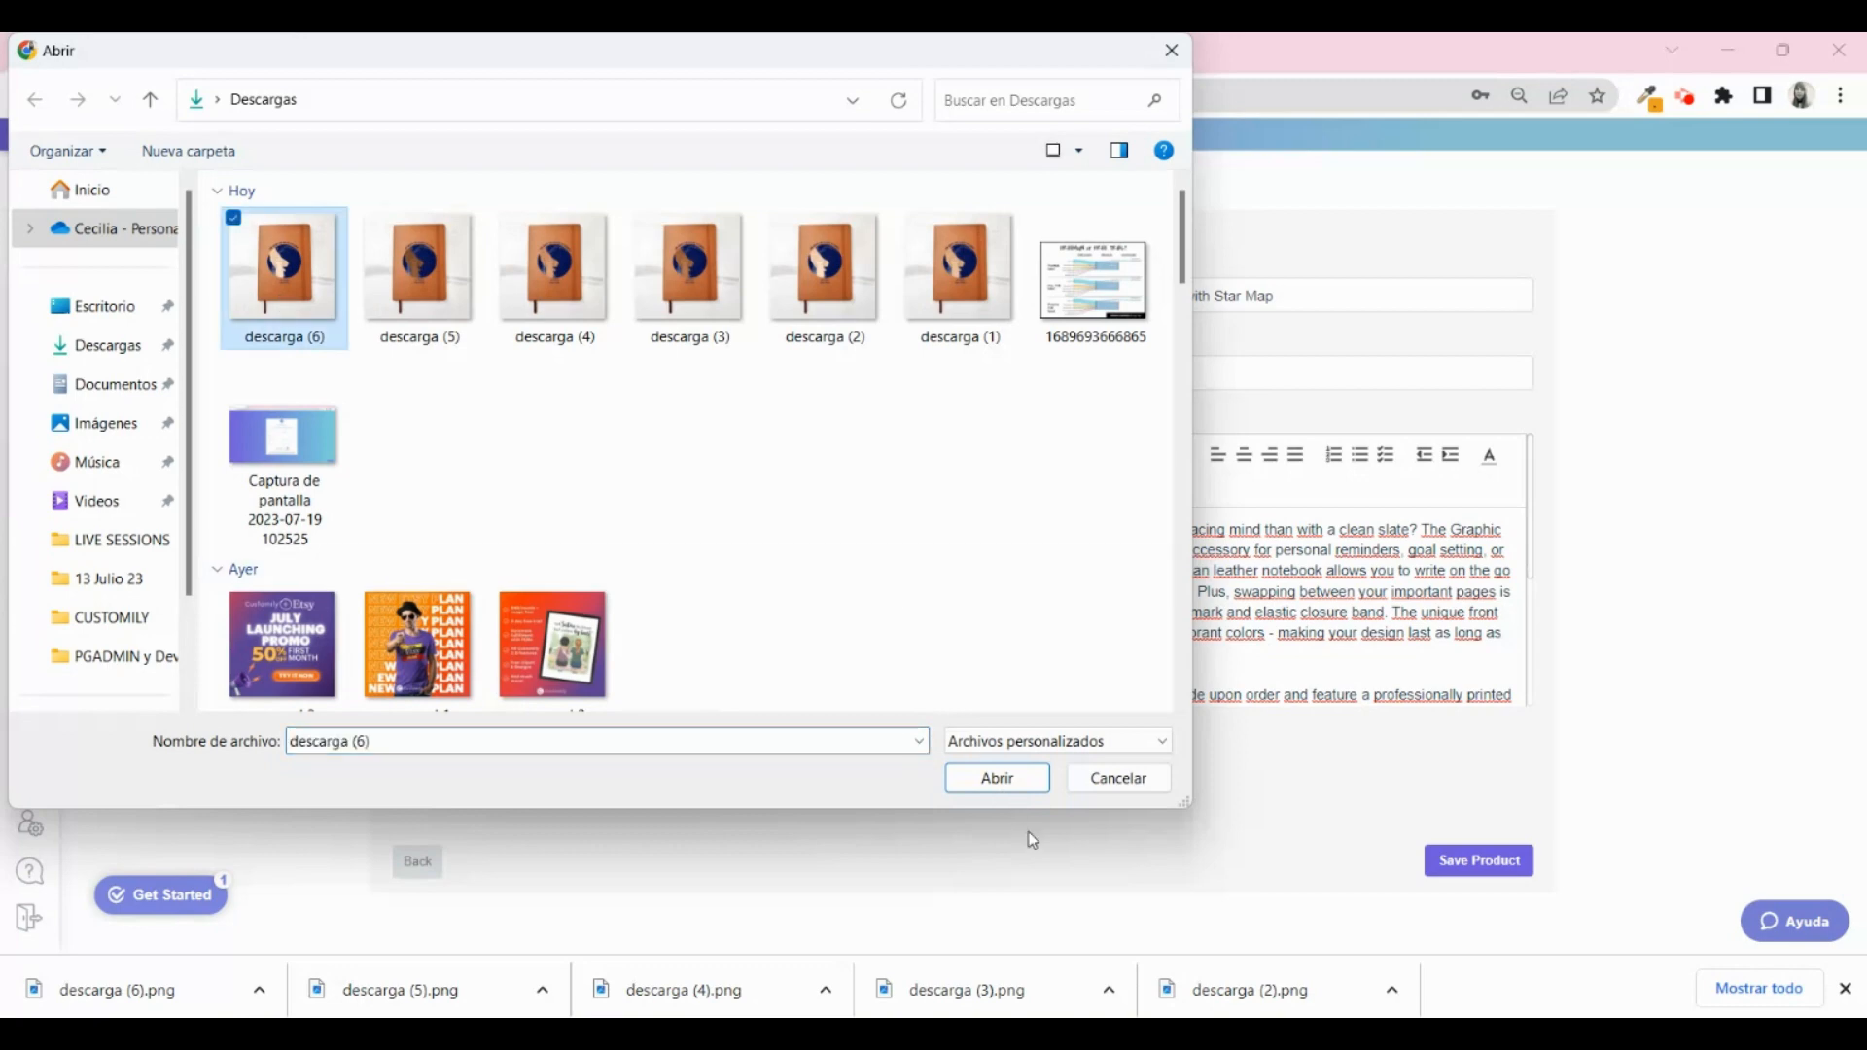
click(996, 778)
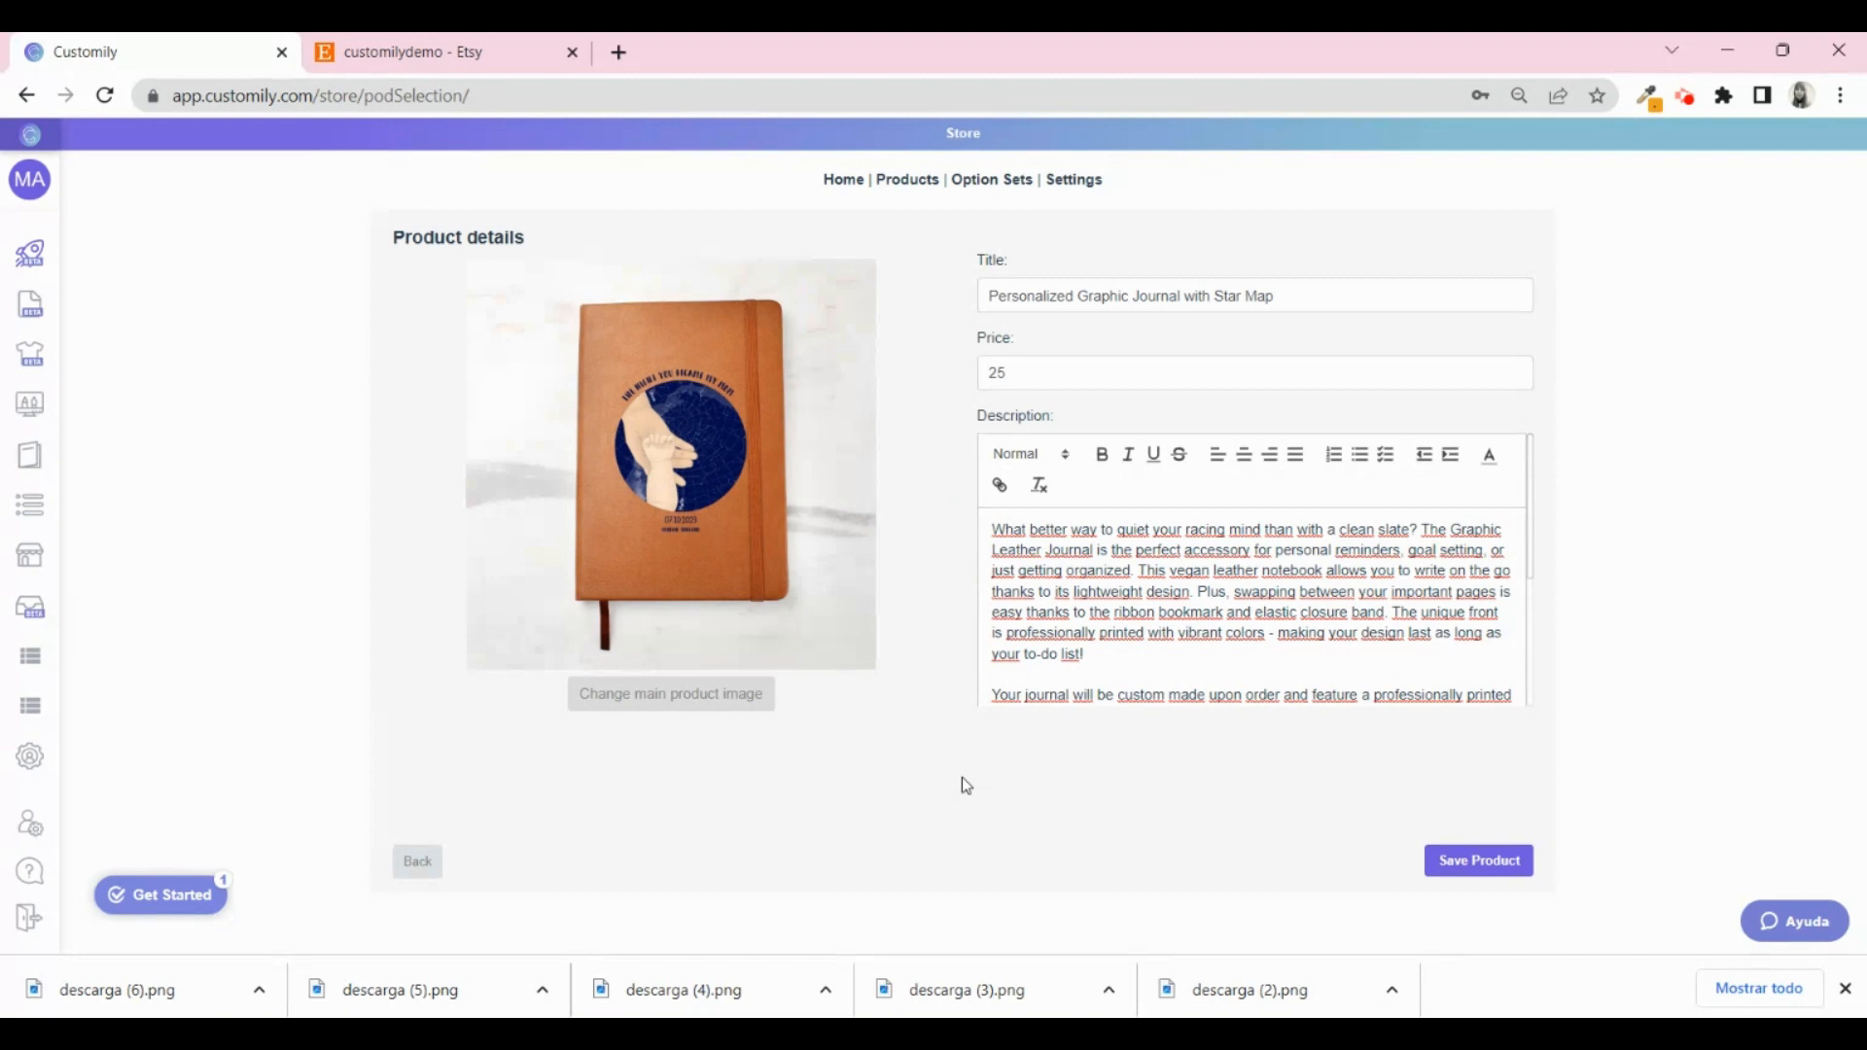
mouse_move(998, 780)
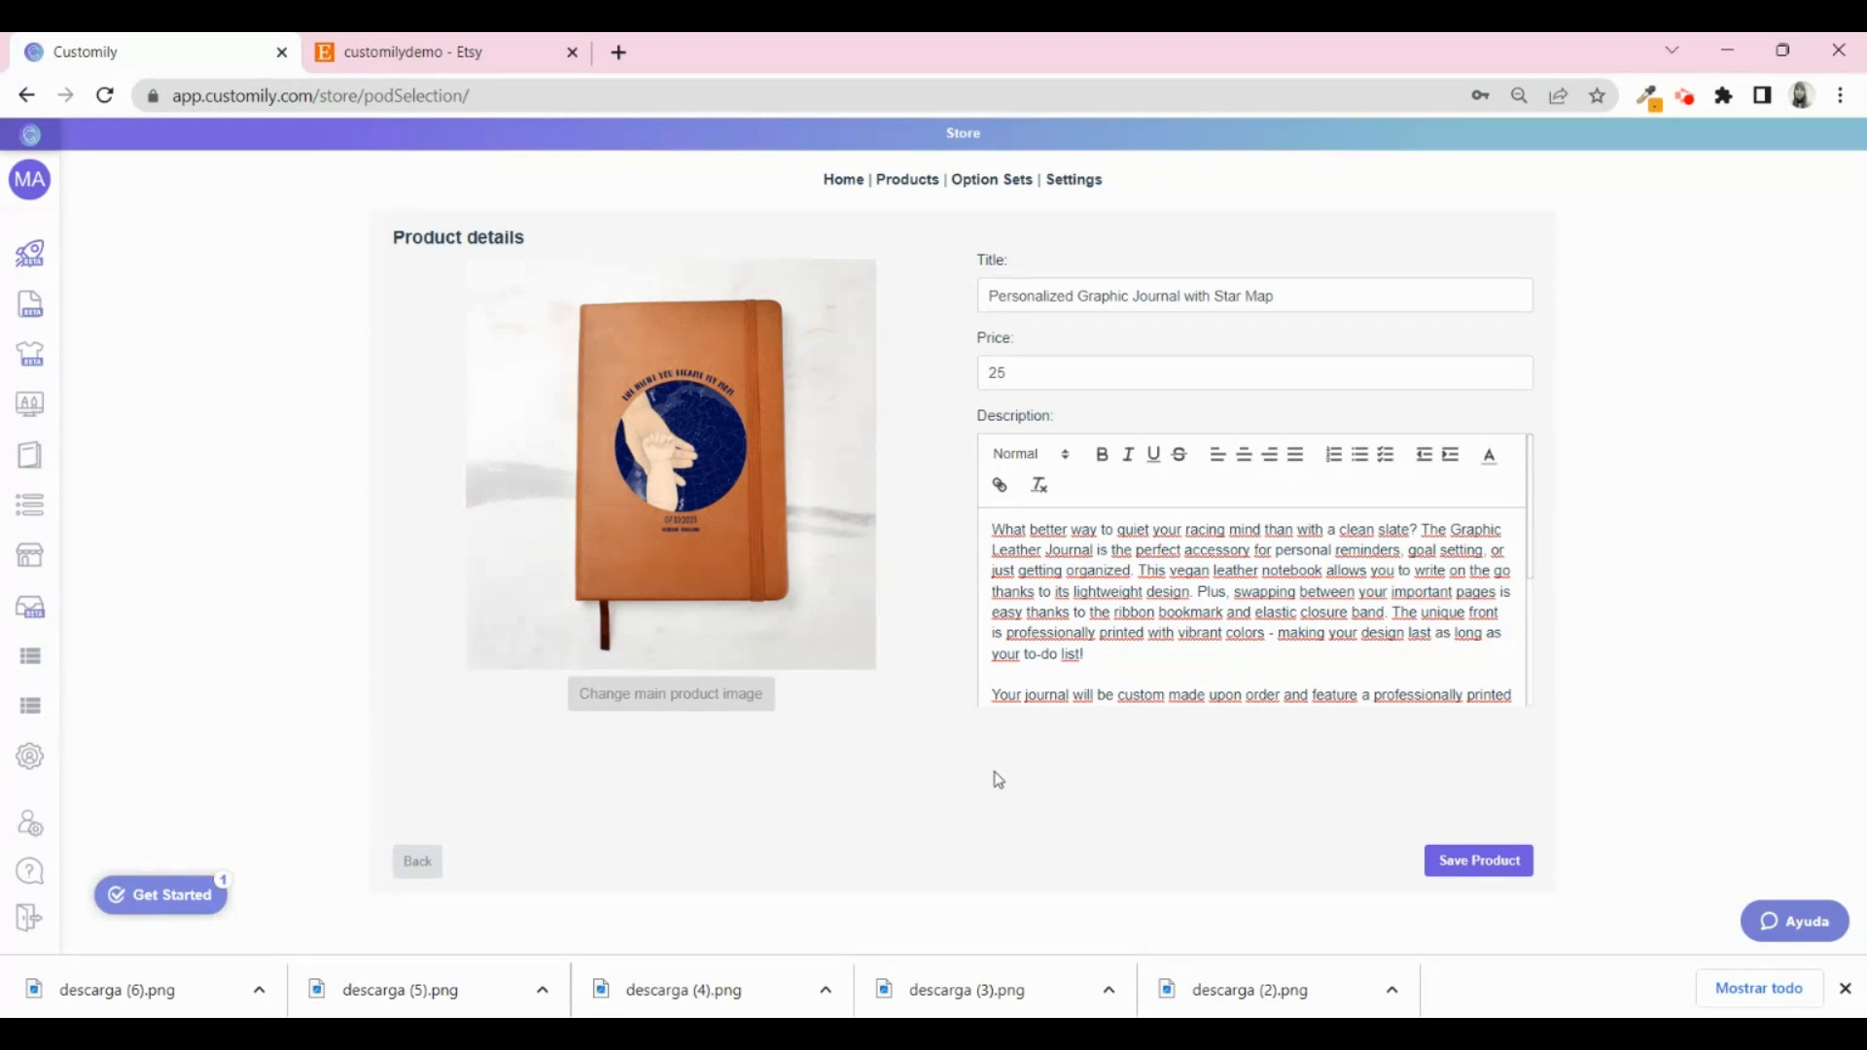
click(1478, 860)
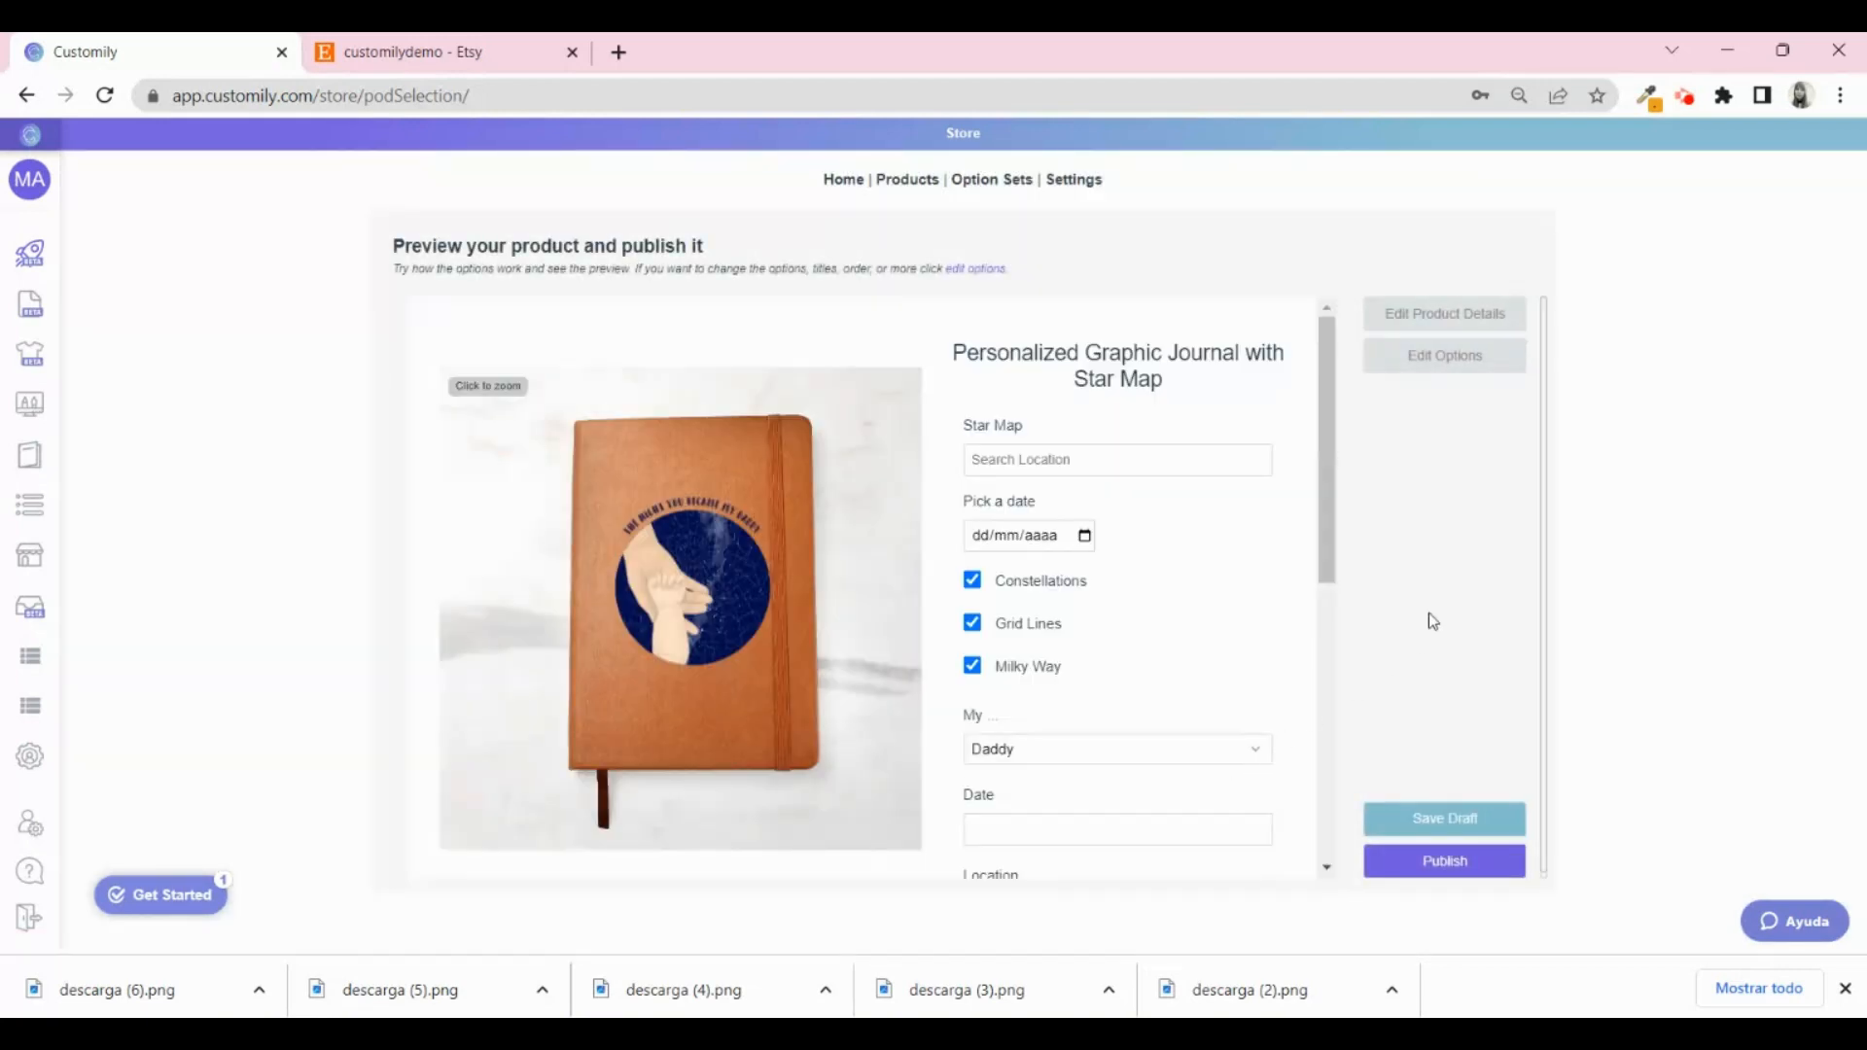
mouse_move(1445, 356)
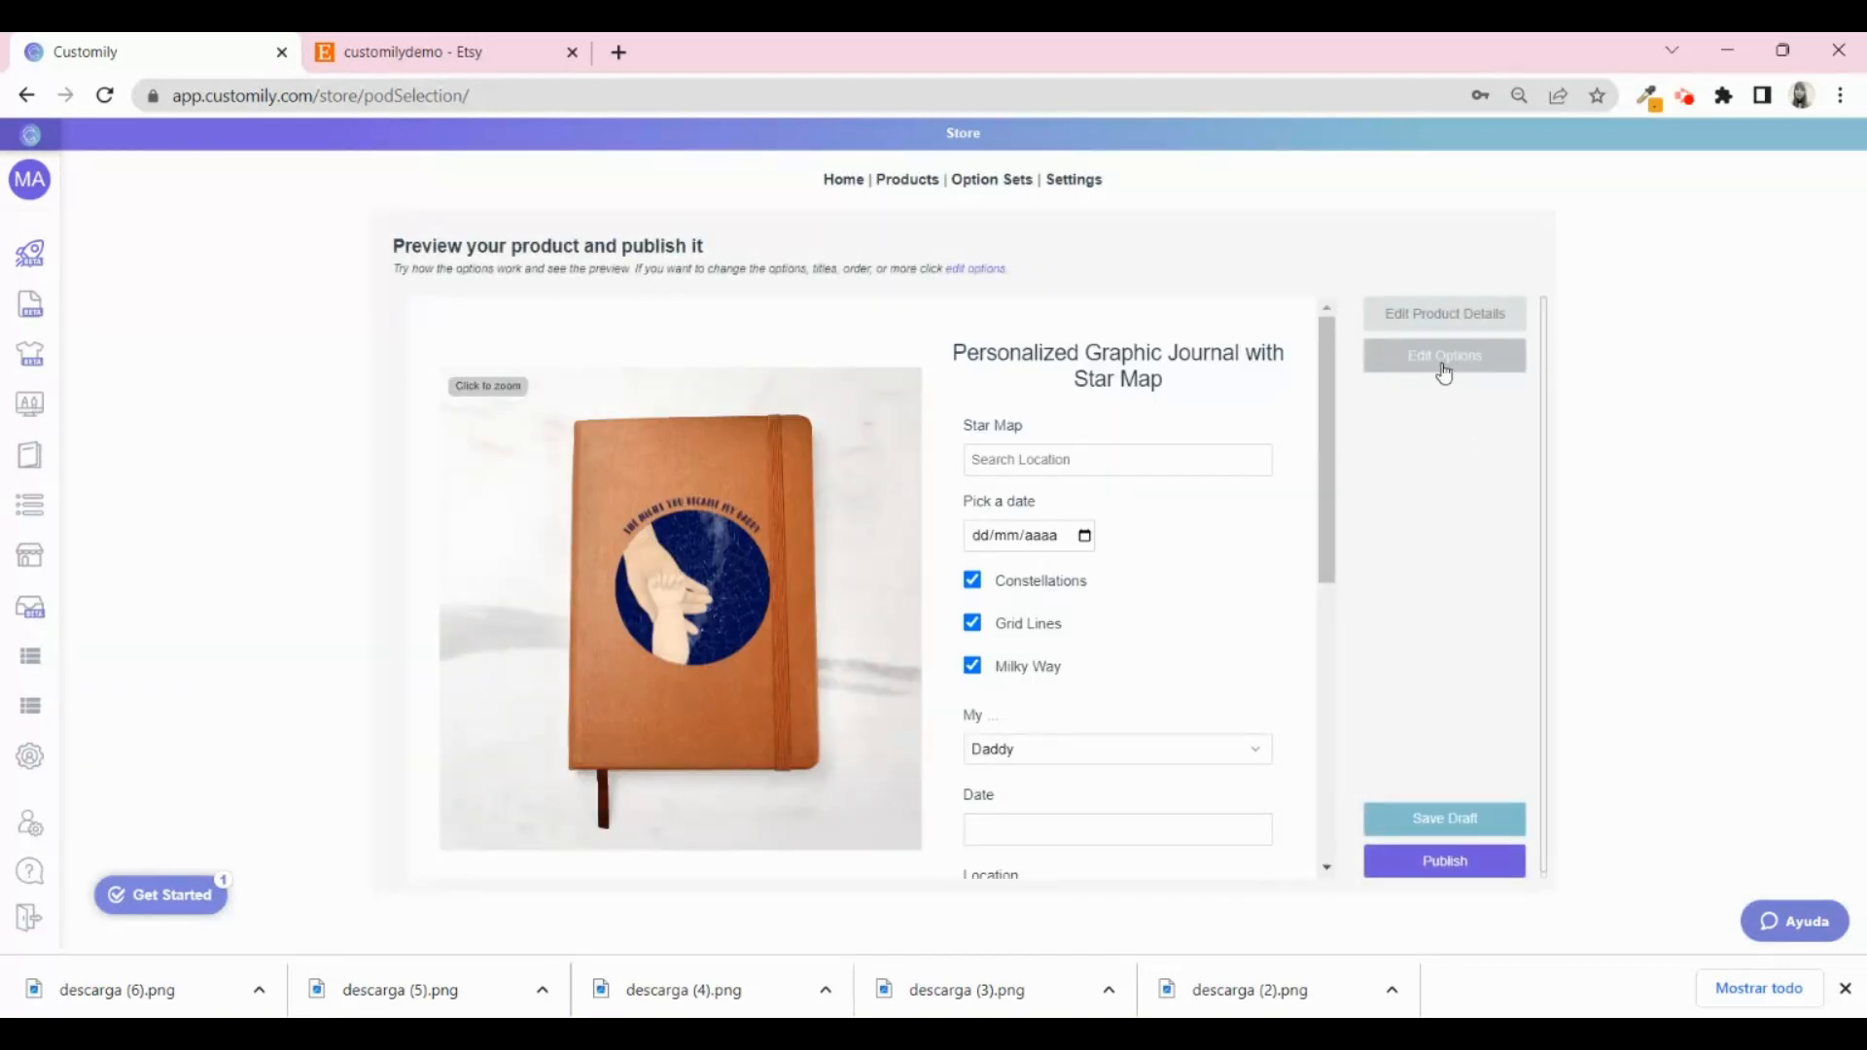
click(1443, 354)
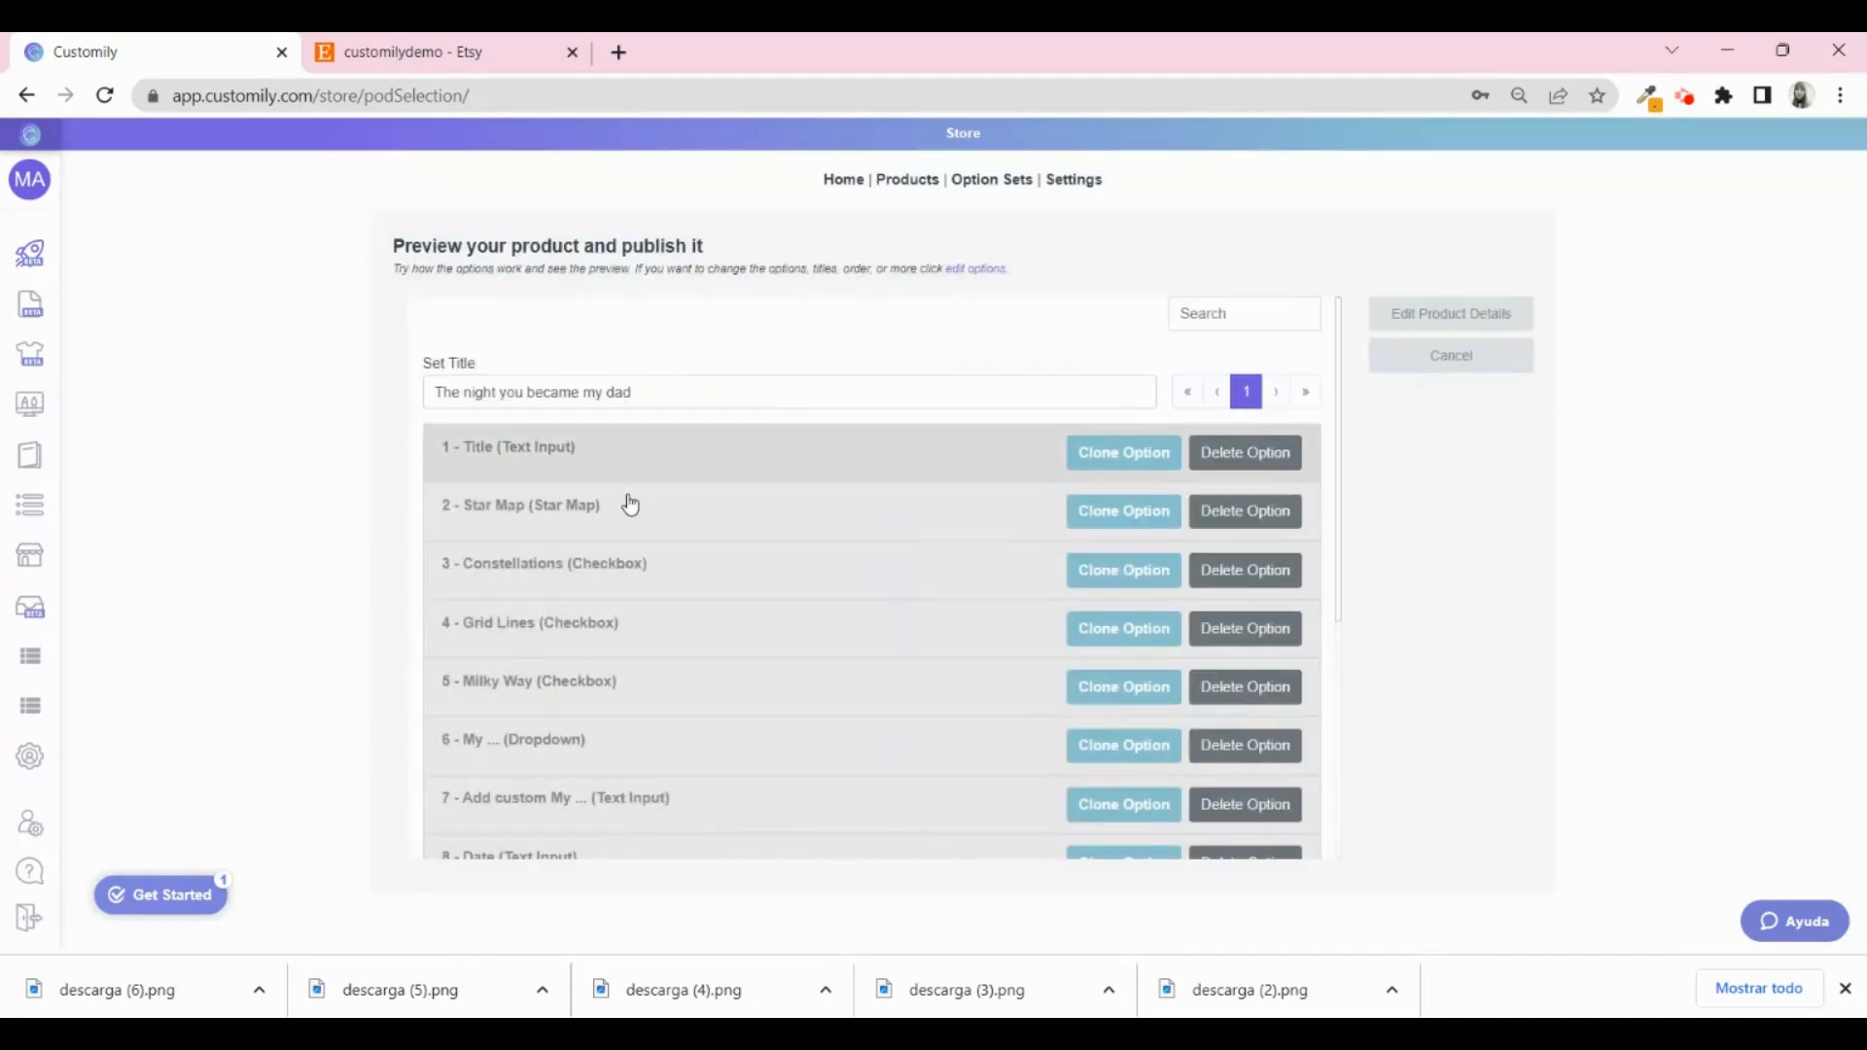
scroll(down, 3)
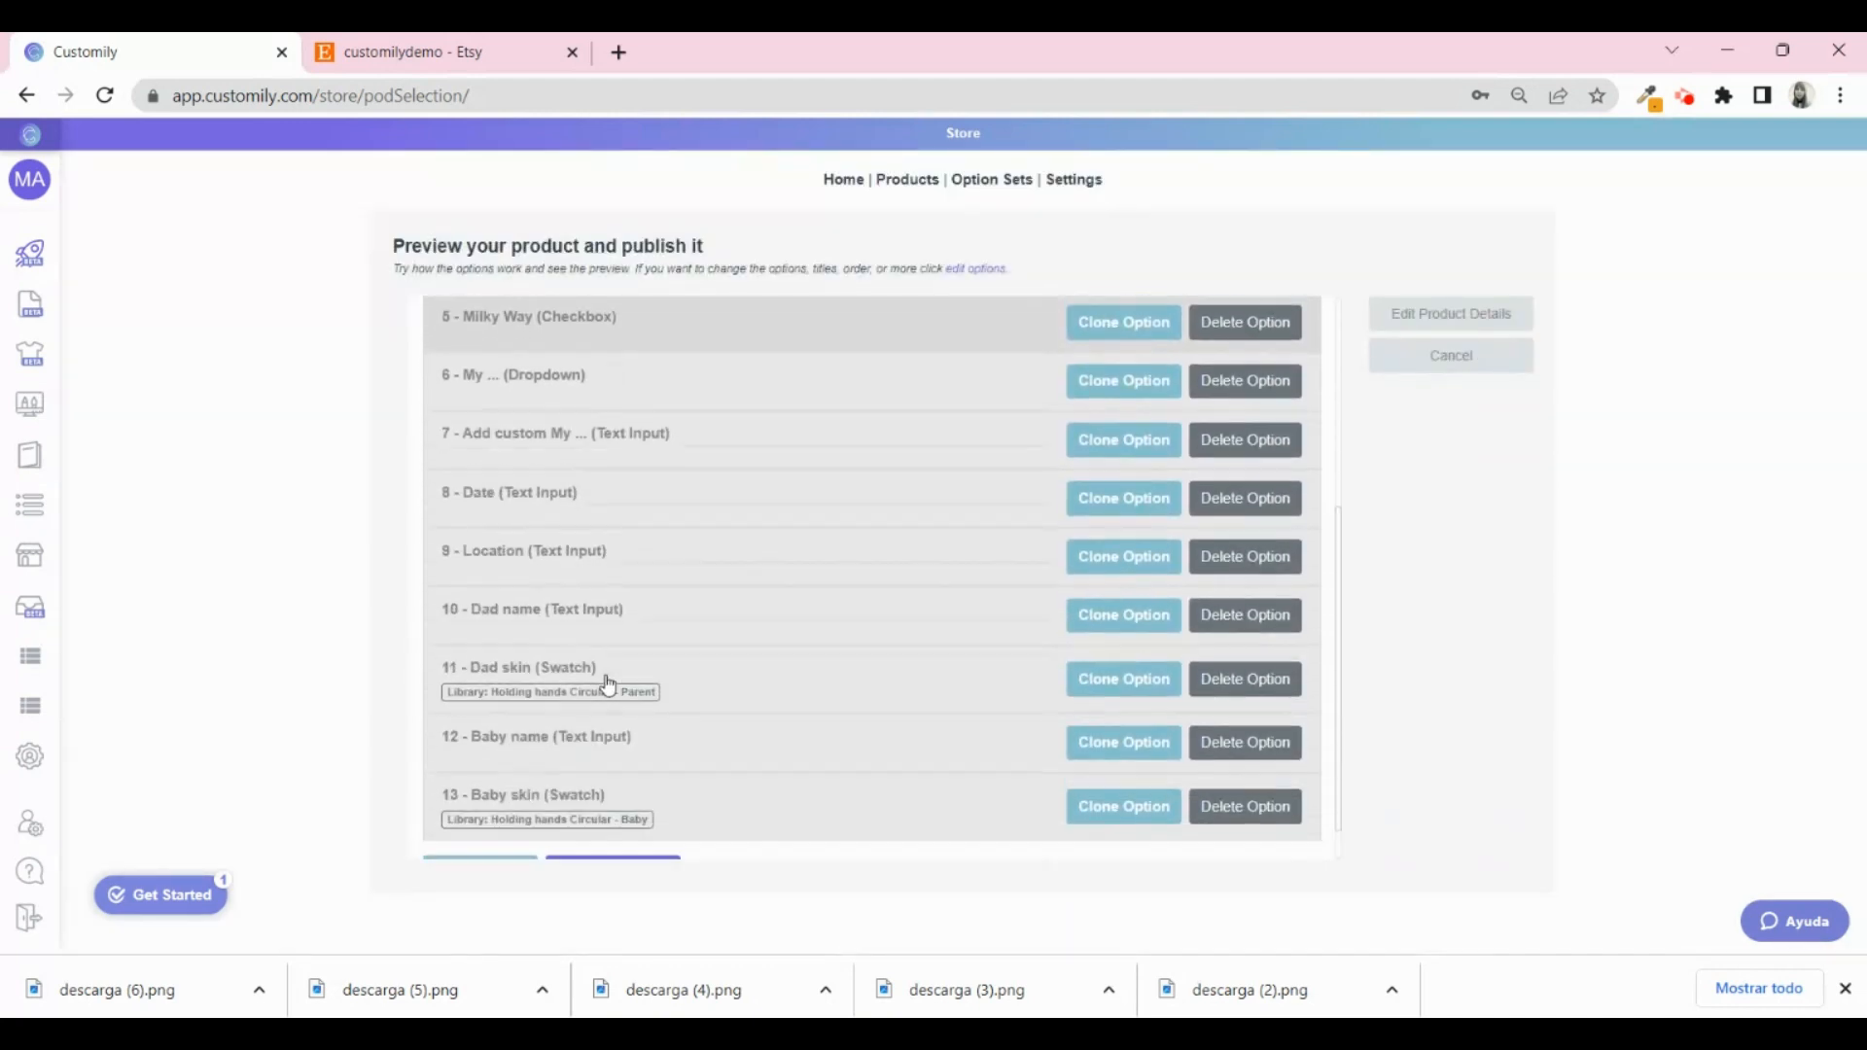
scroll(down, 3)
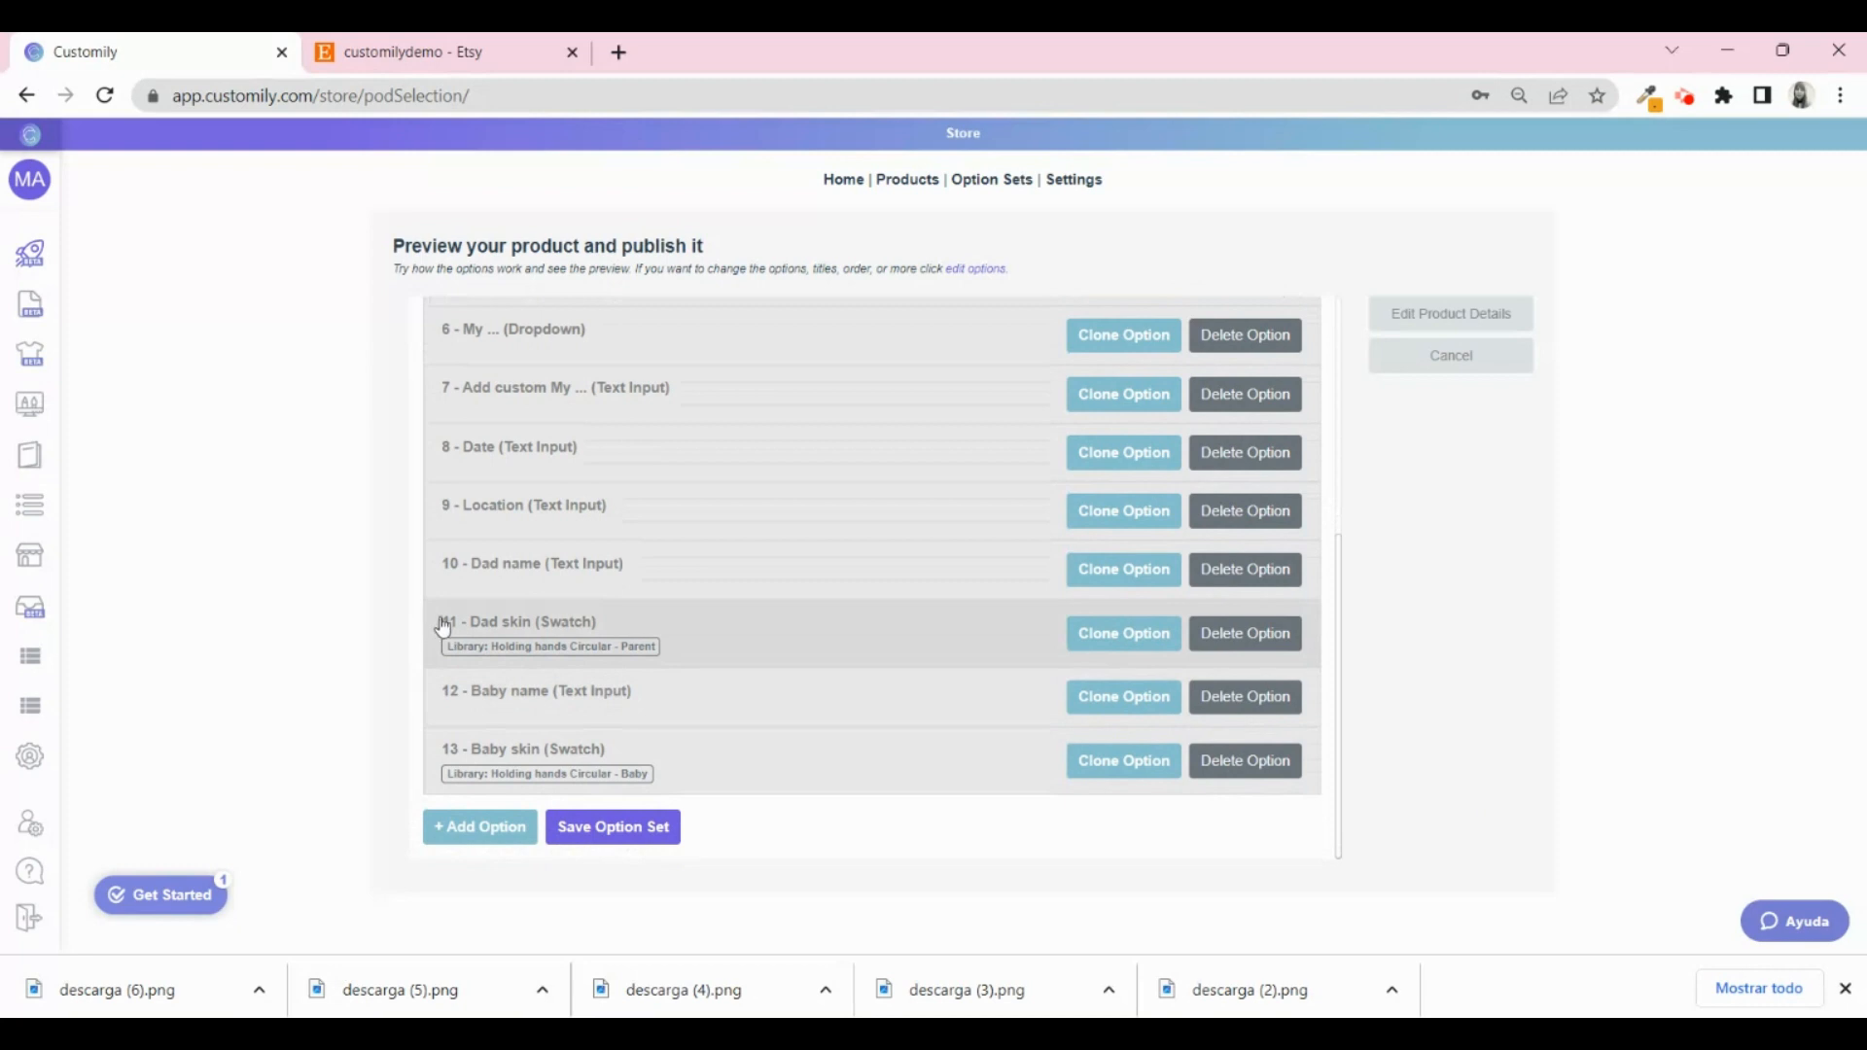
drag(447, 623, 447, 578)
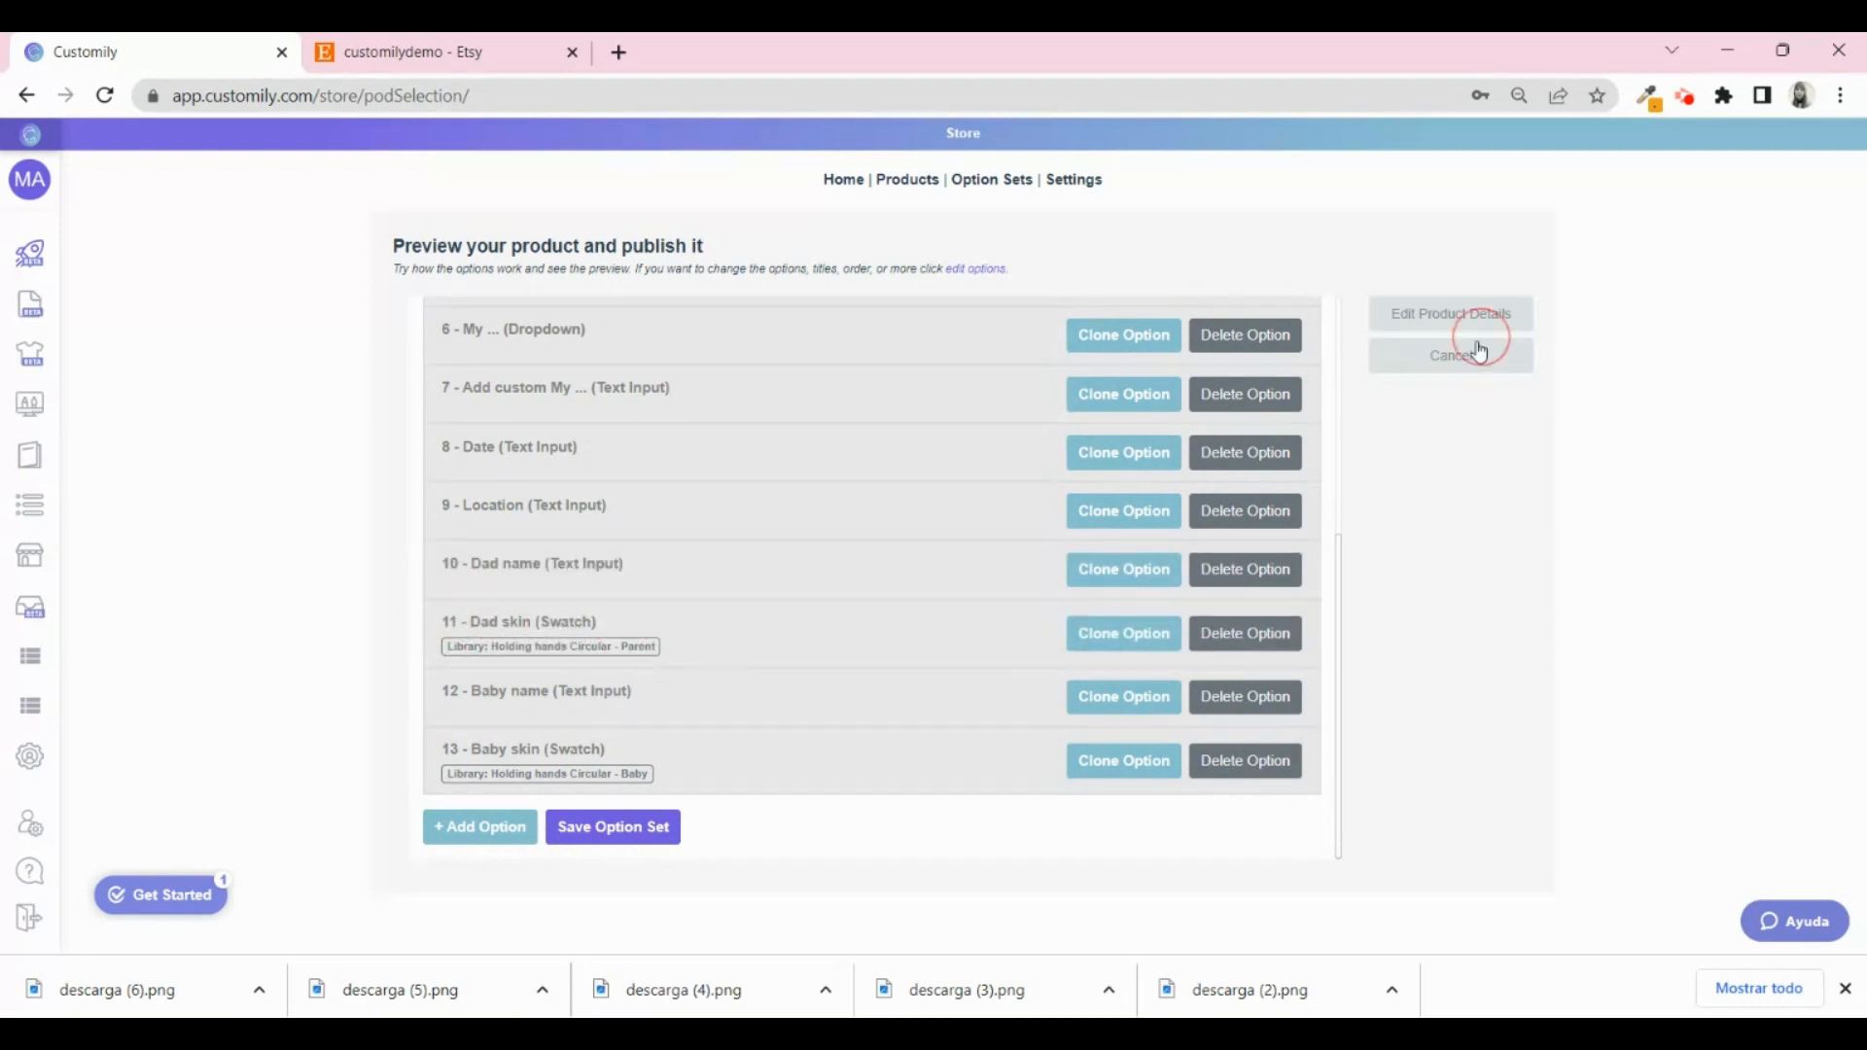
click(1451, 354)
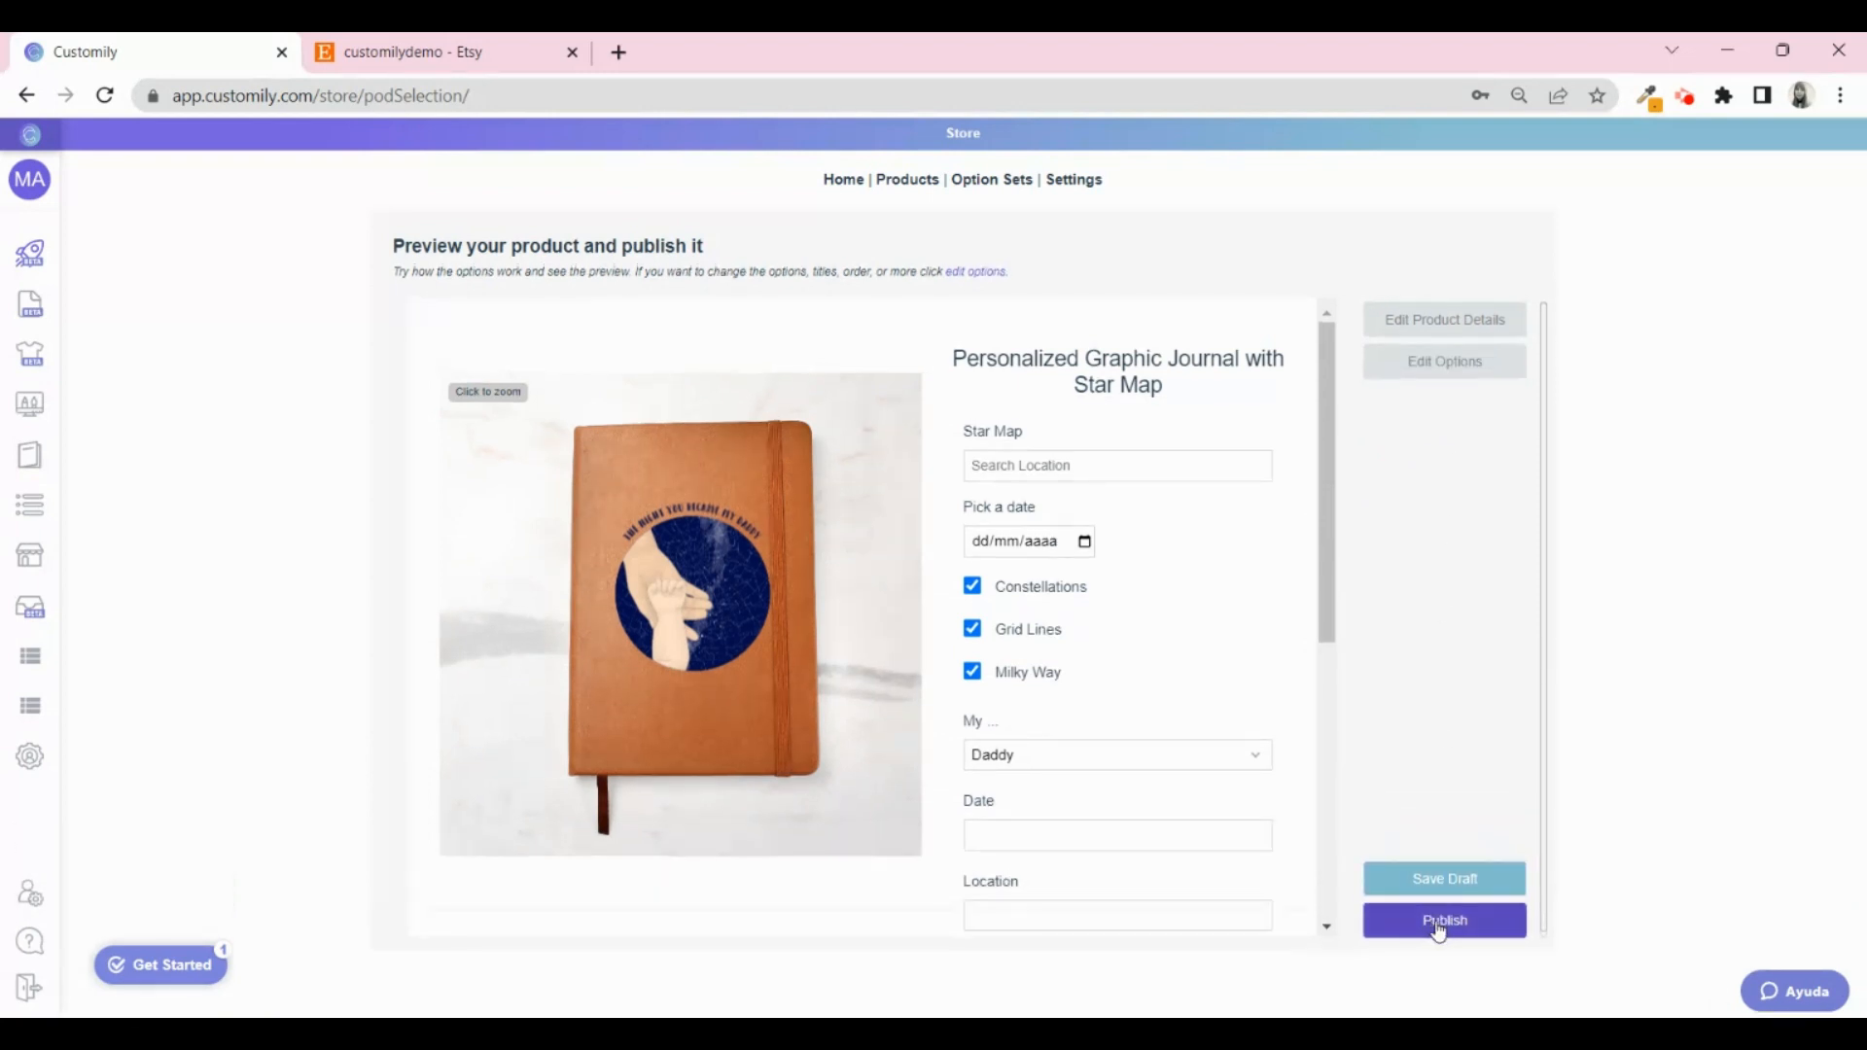
Publish the journal from Customily so its $25.00 Etsy listing goes live.
click(1444, 920)
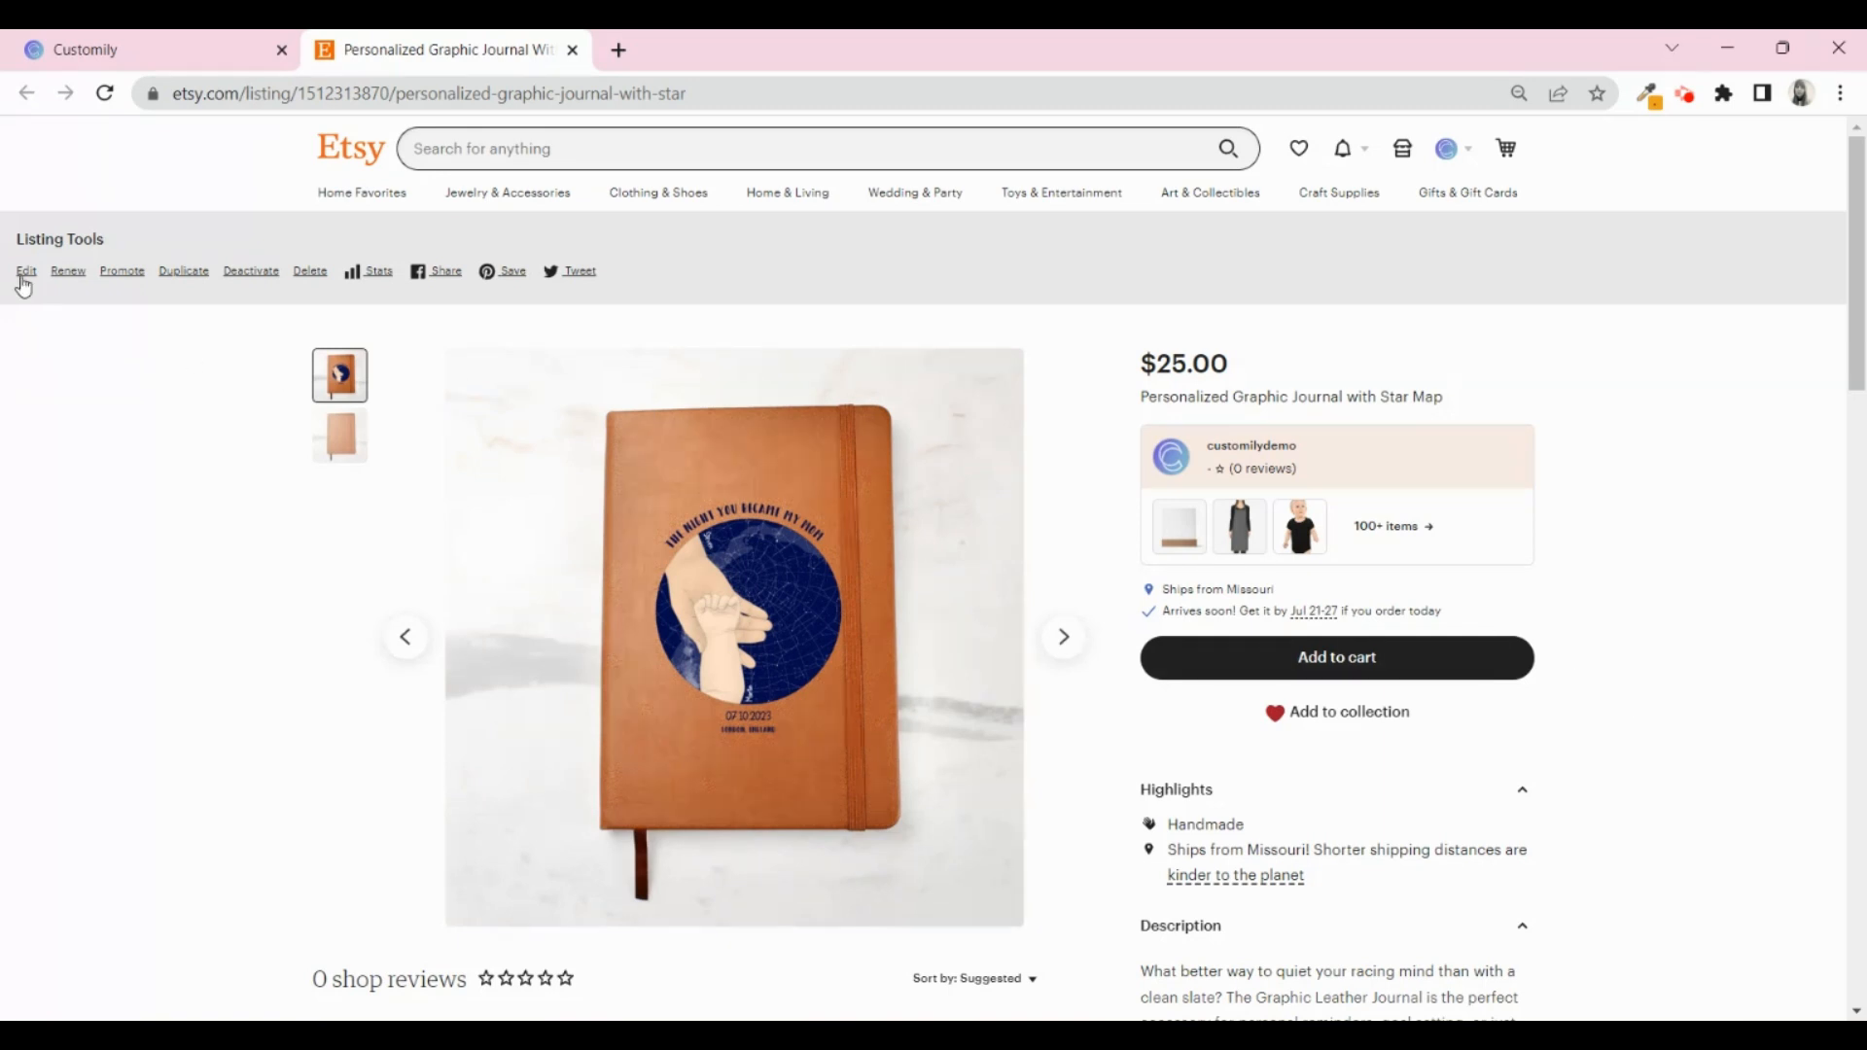
mouse_move(25, 270)
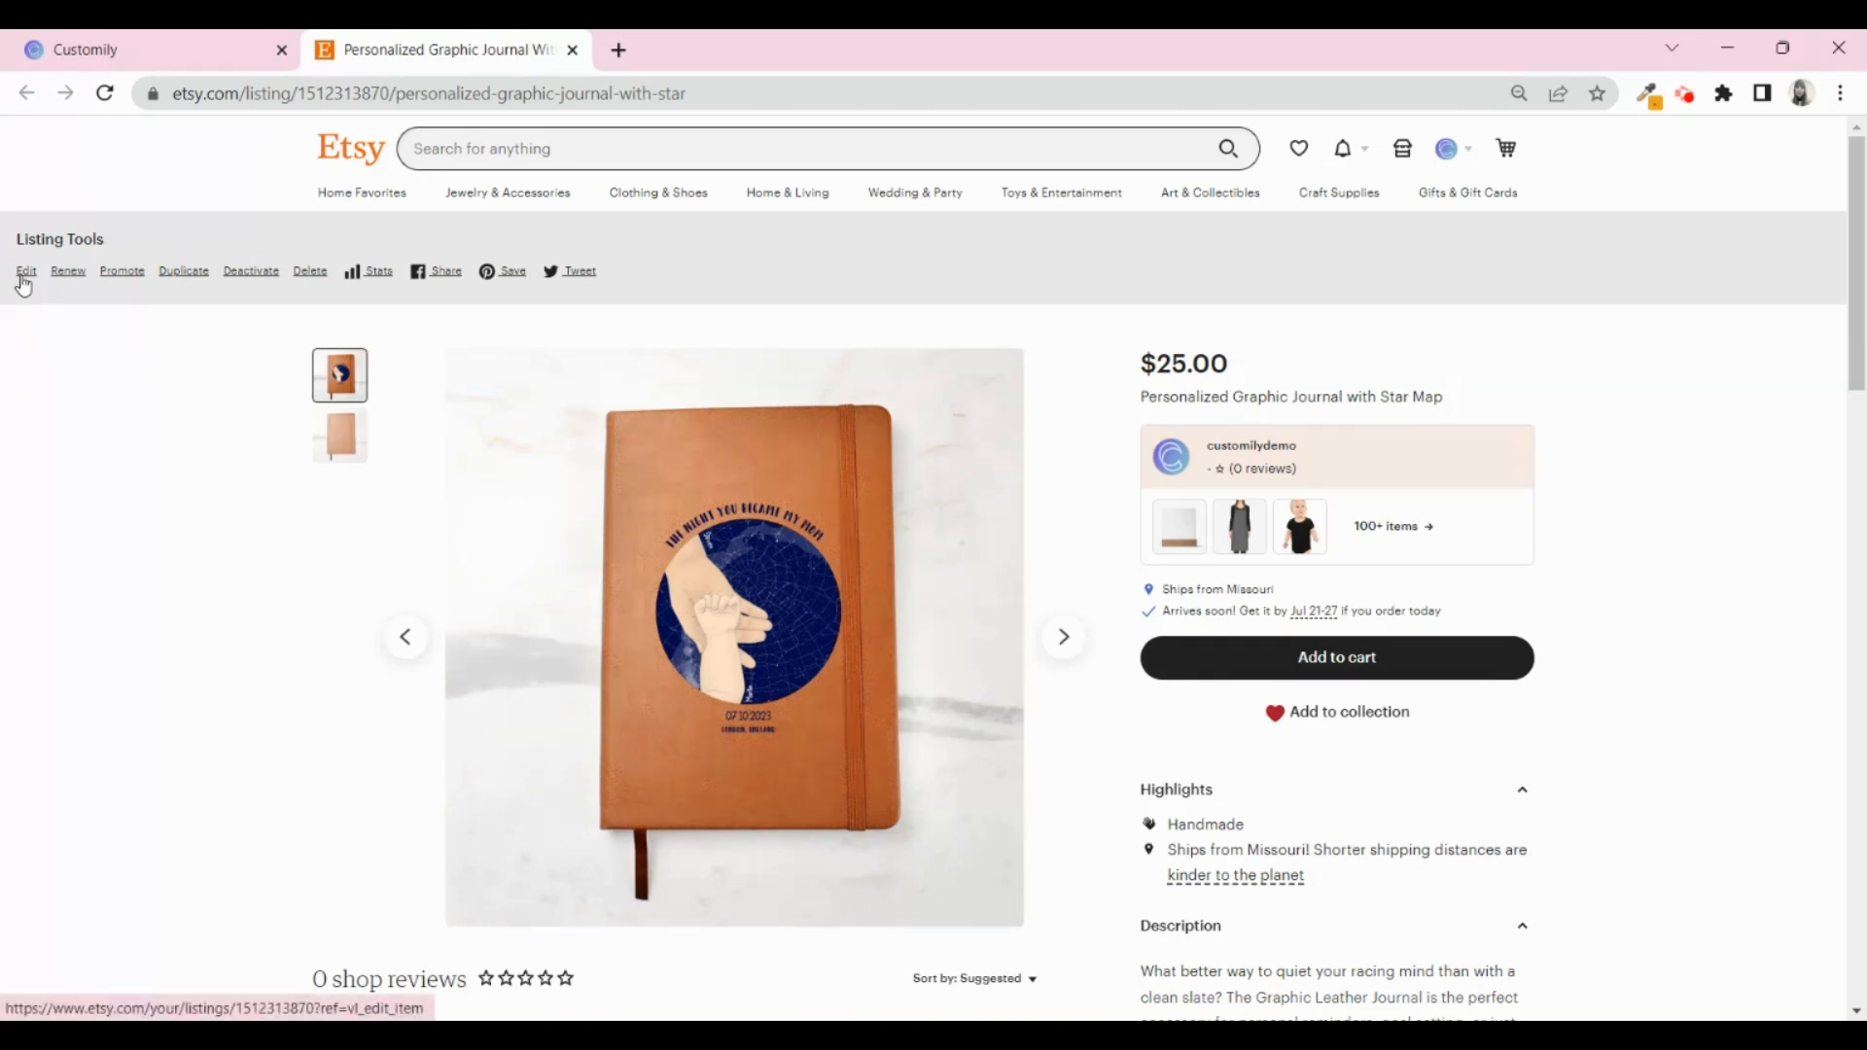
Edit the listing and retitle it 'Leather Journal with Personalized Star Map'.
click(25, 272)
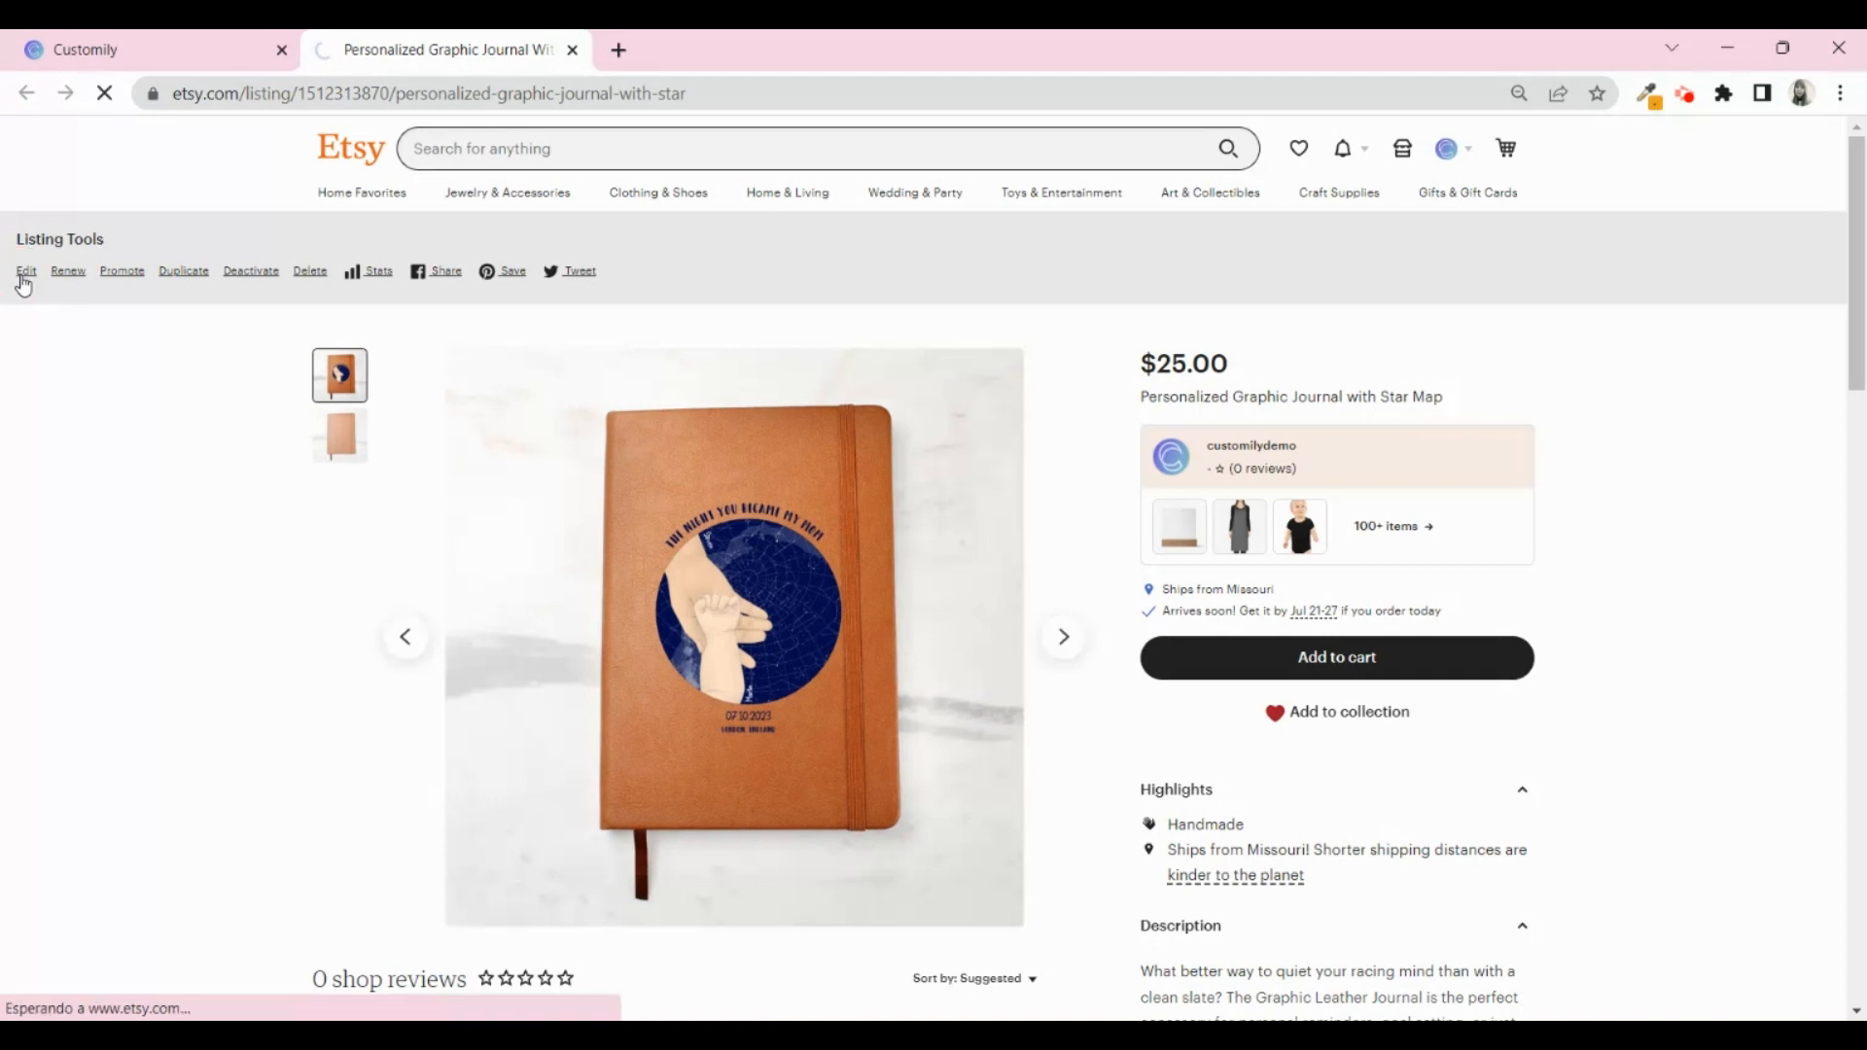
click(25, 270)
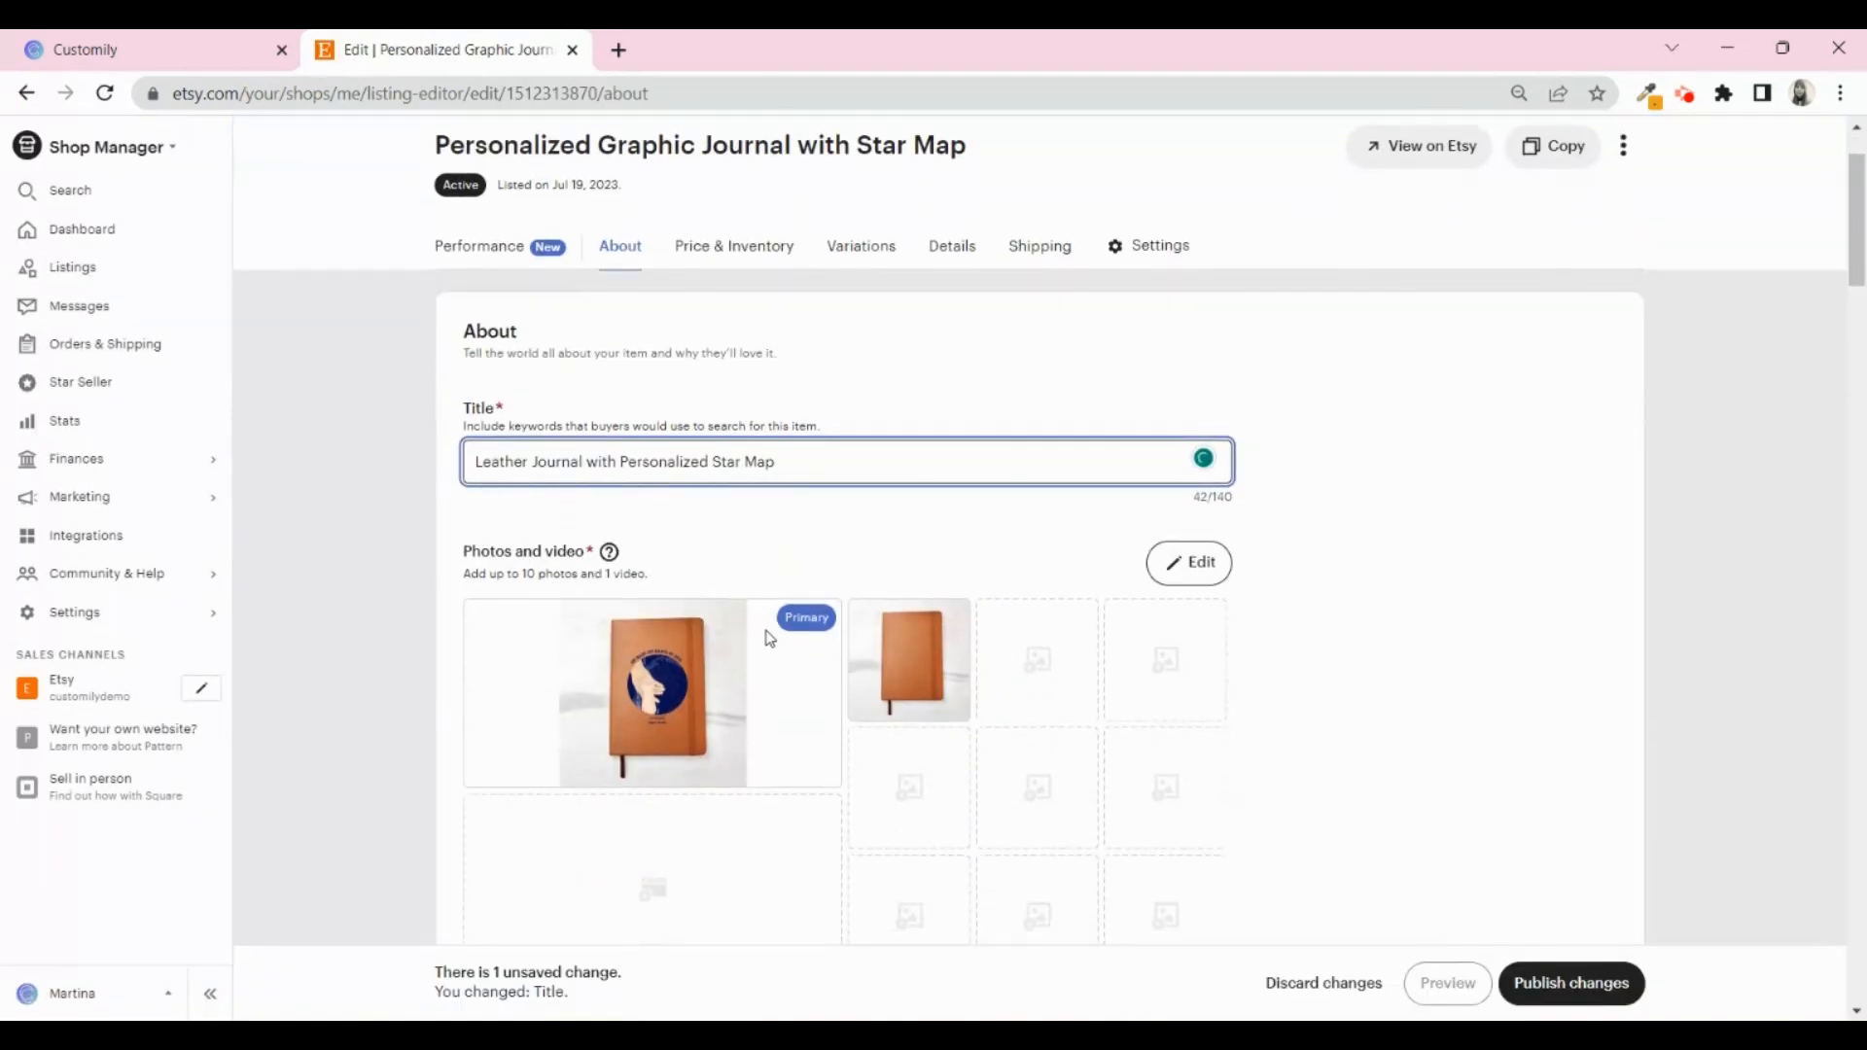
scroll(down, 3)
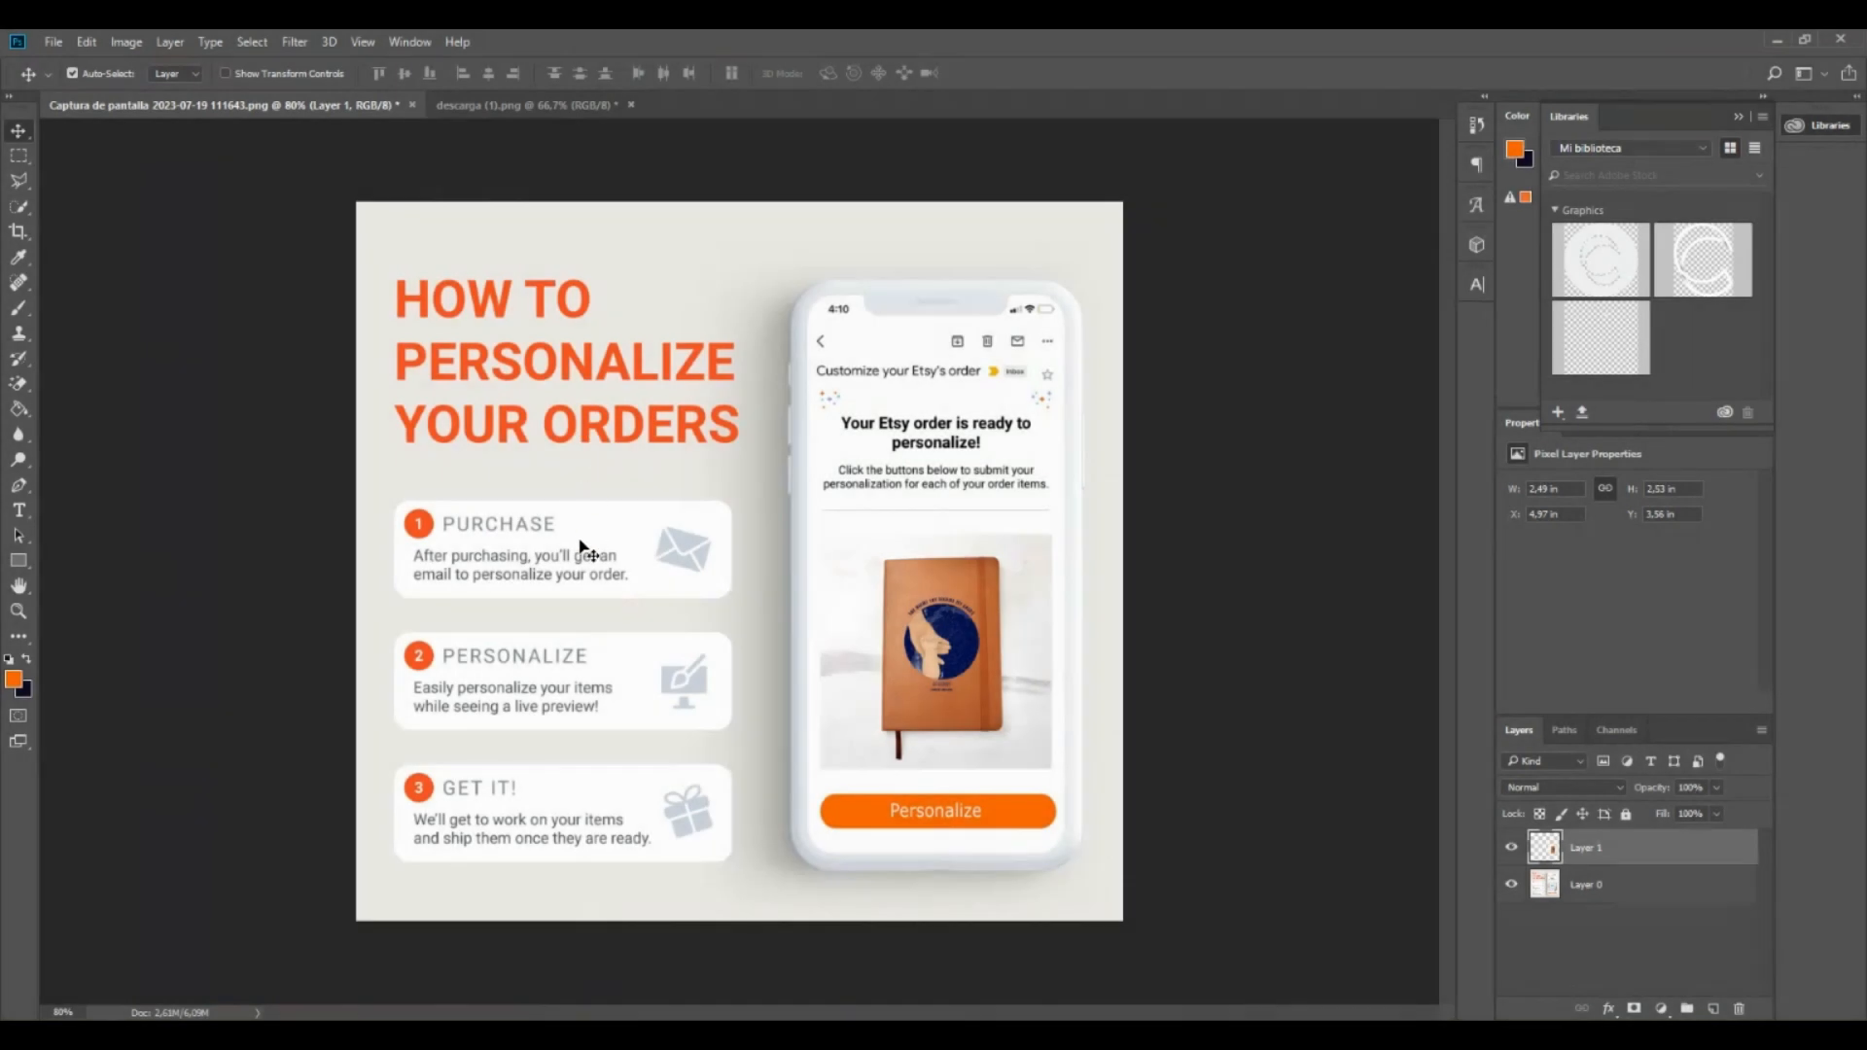
mouse_move(653, 578)
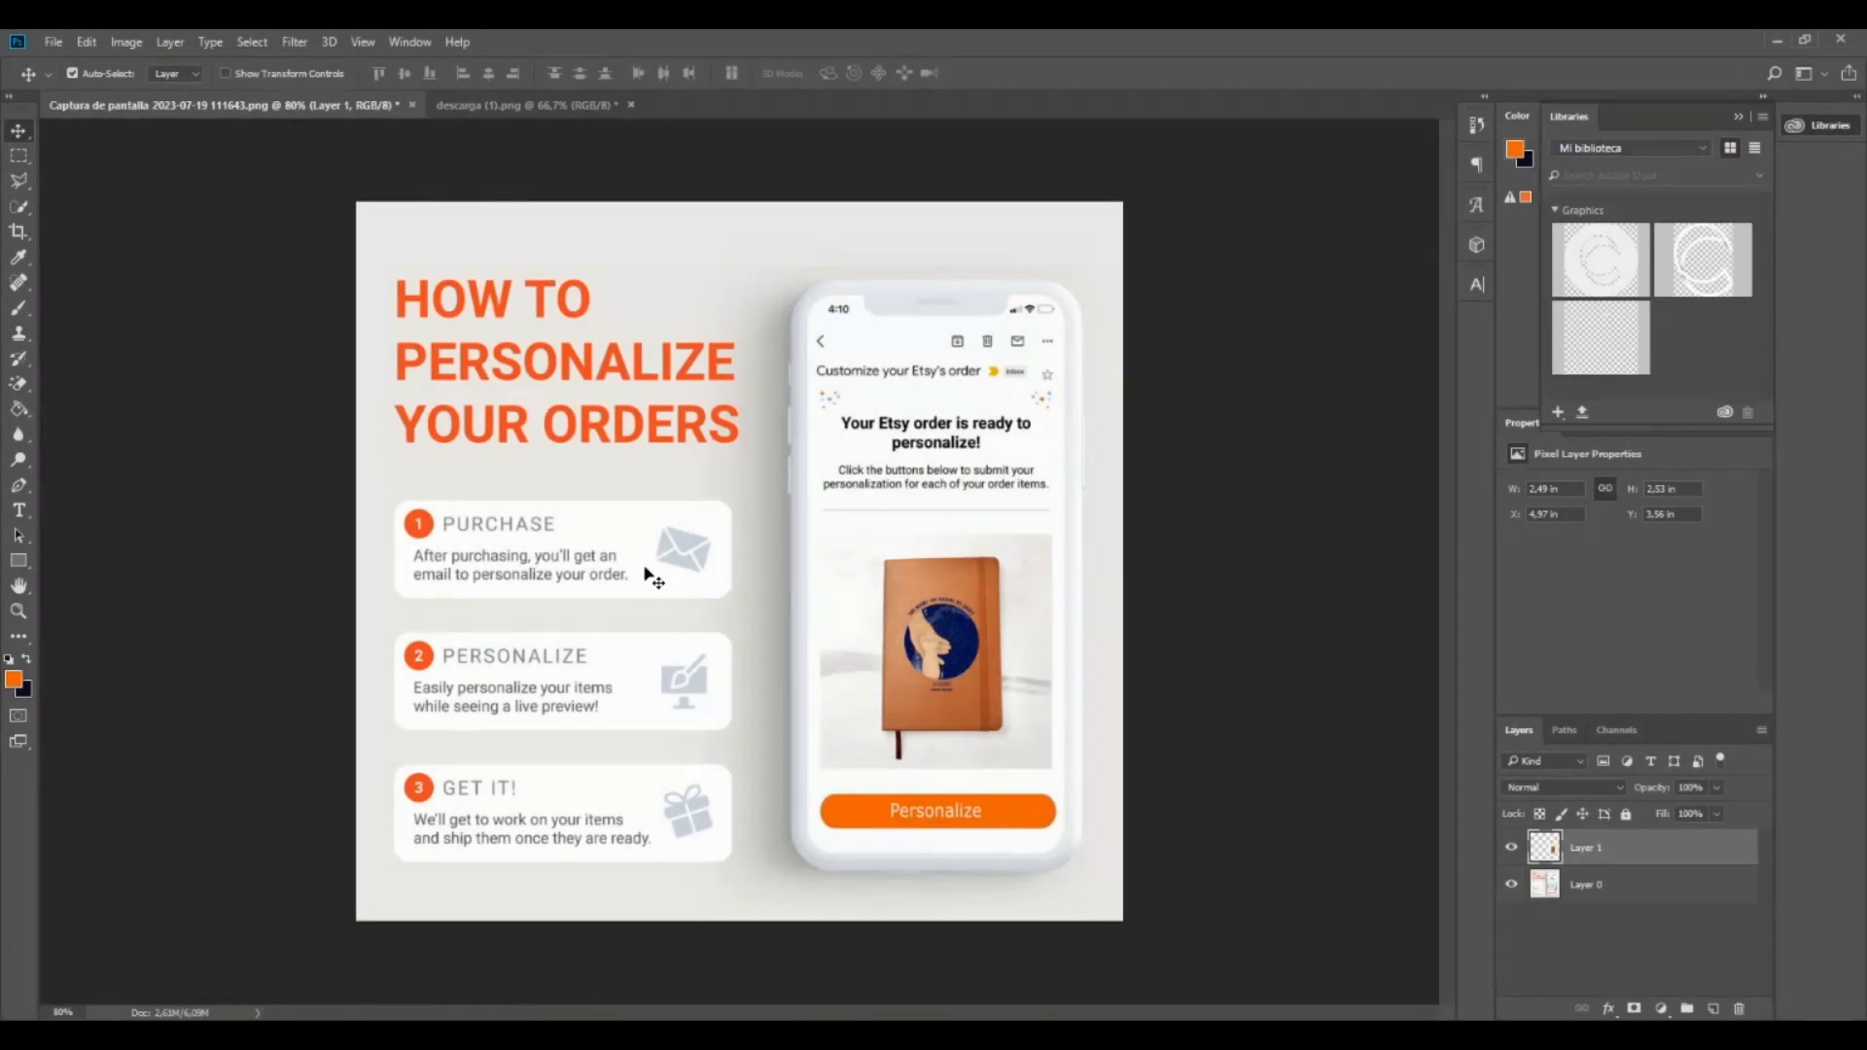
mouse_move(655, 702)
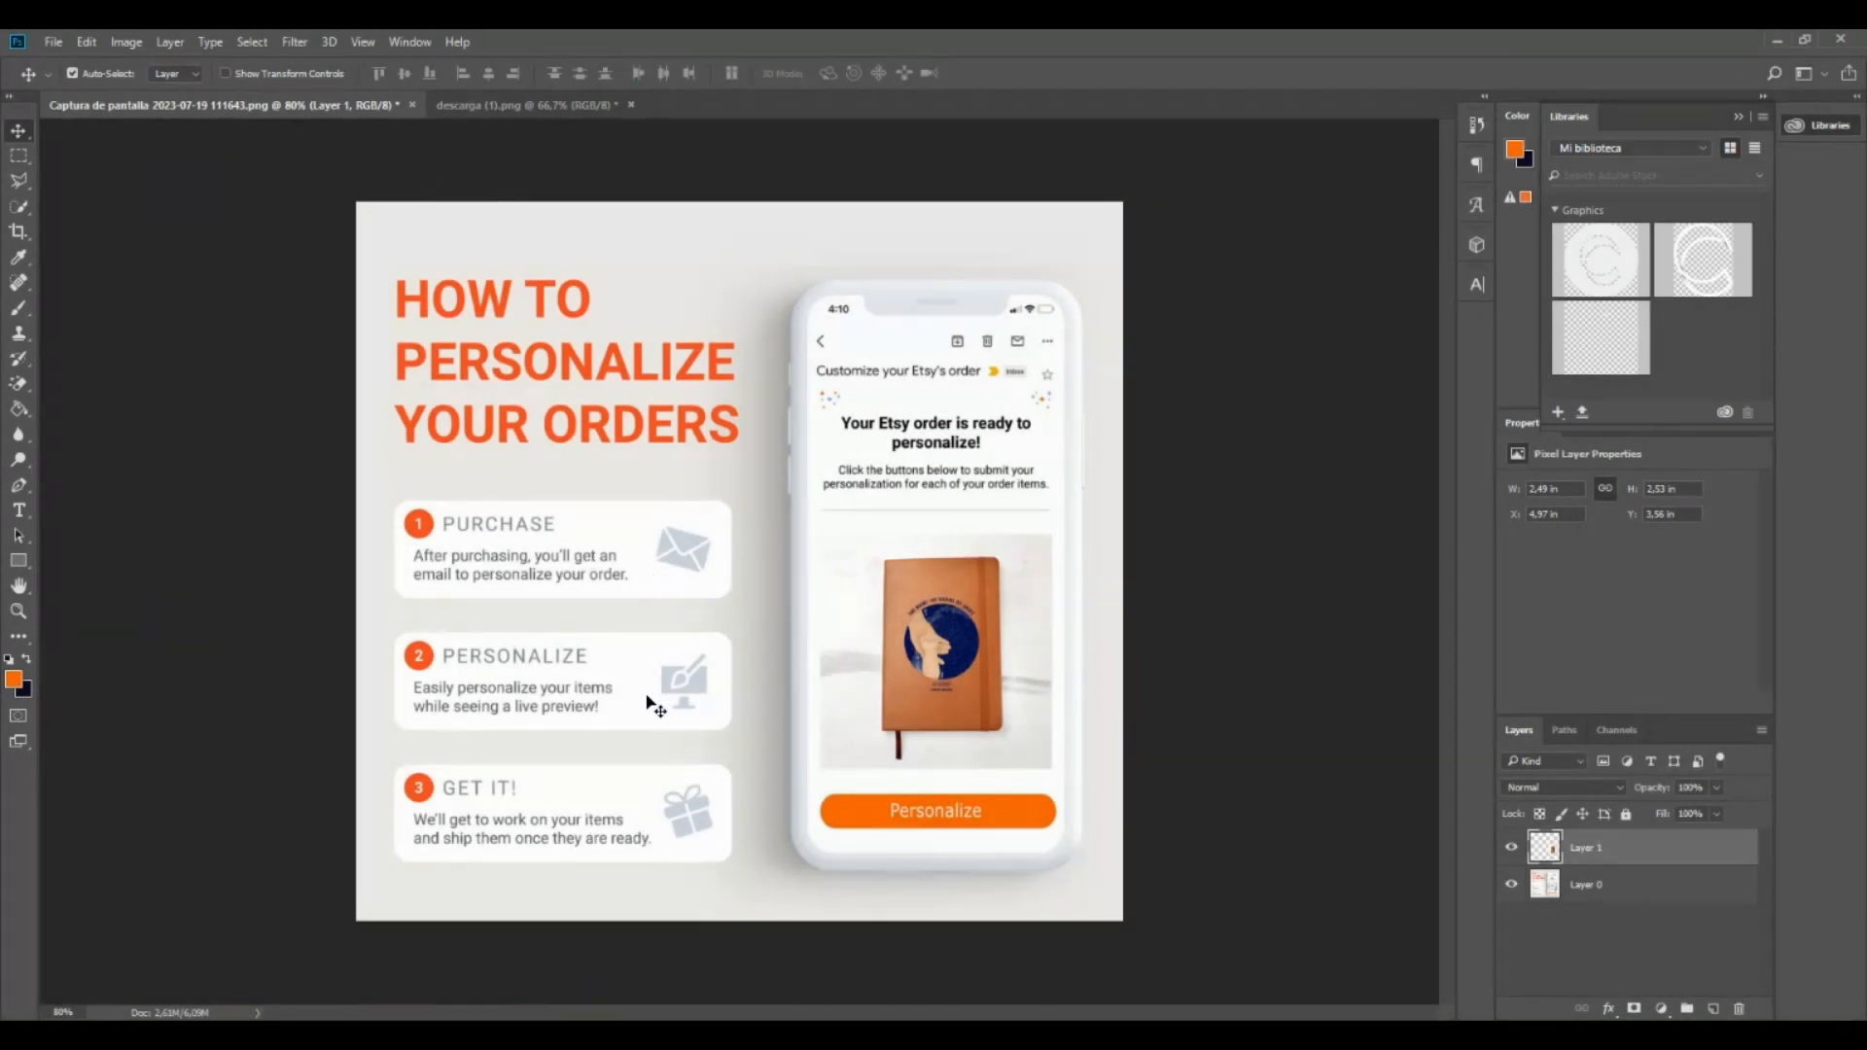
mouse_move(671, 835)
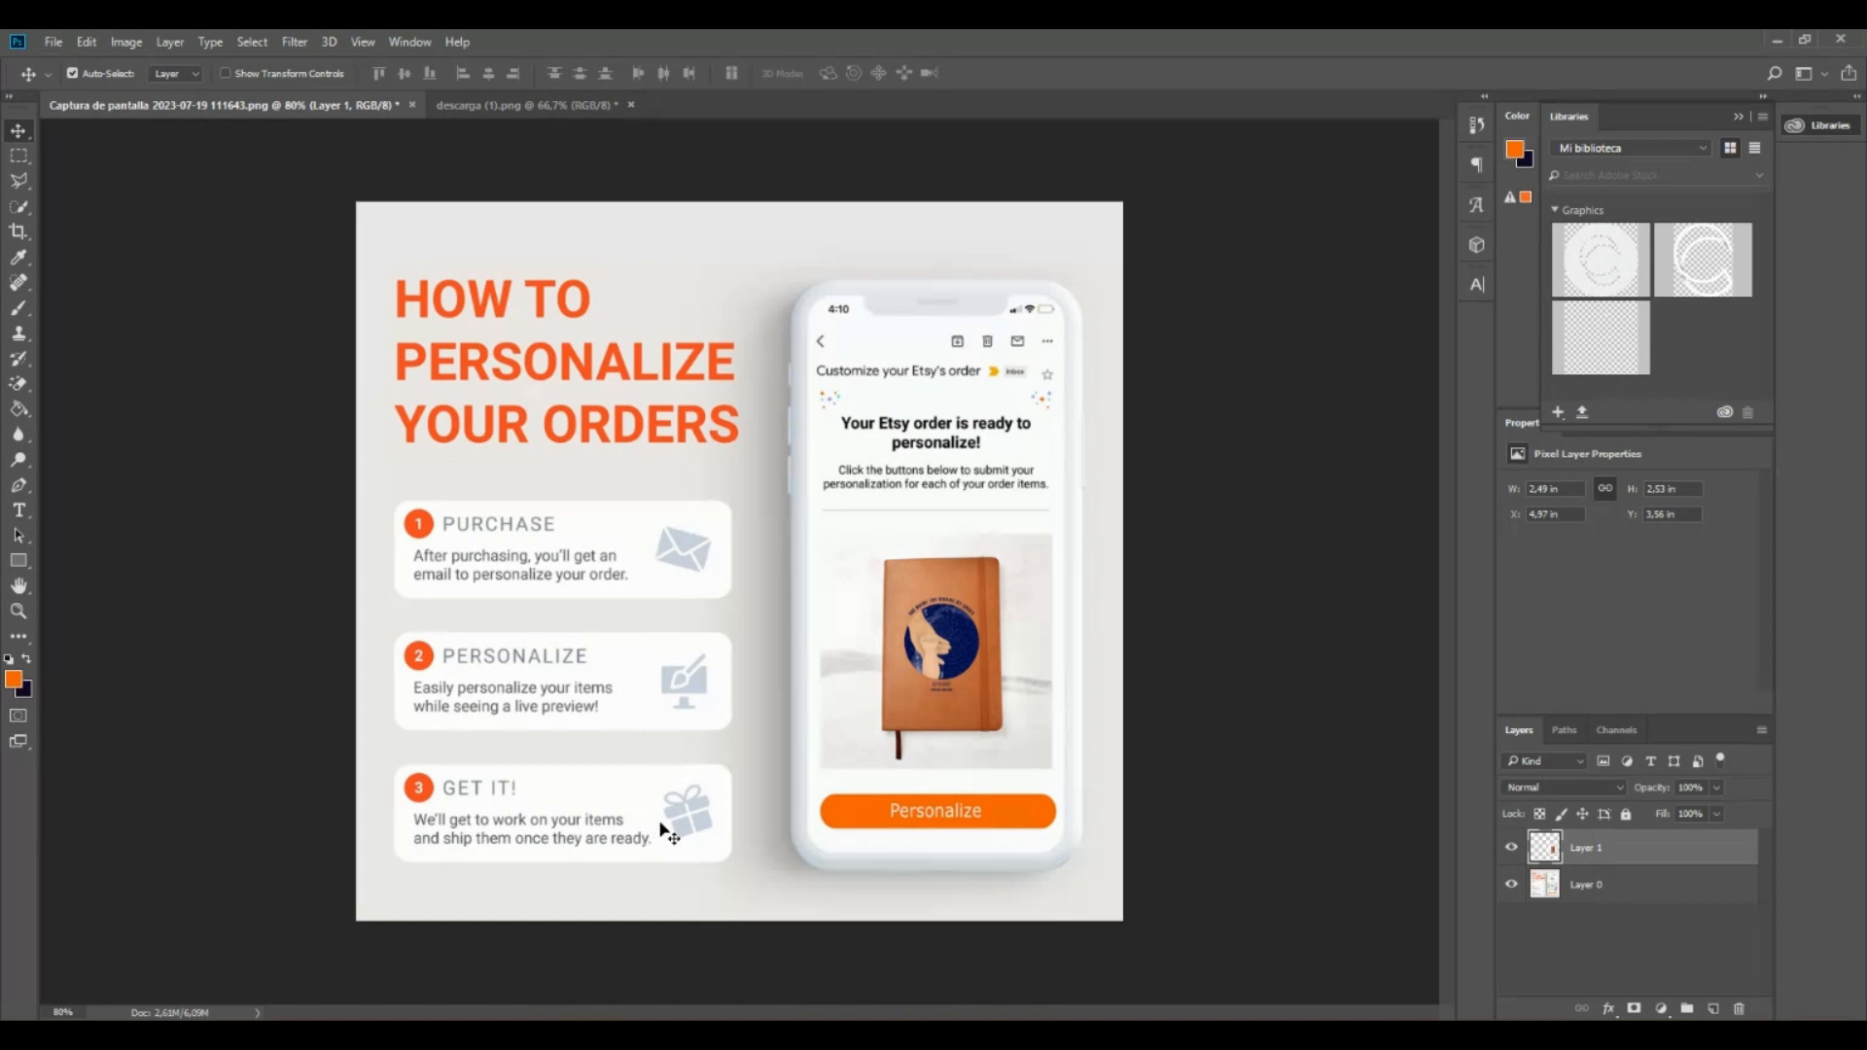
mouse_move(724, 632)
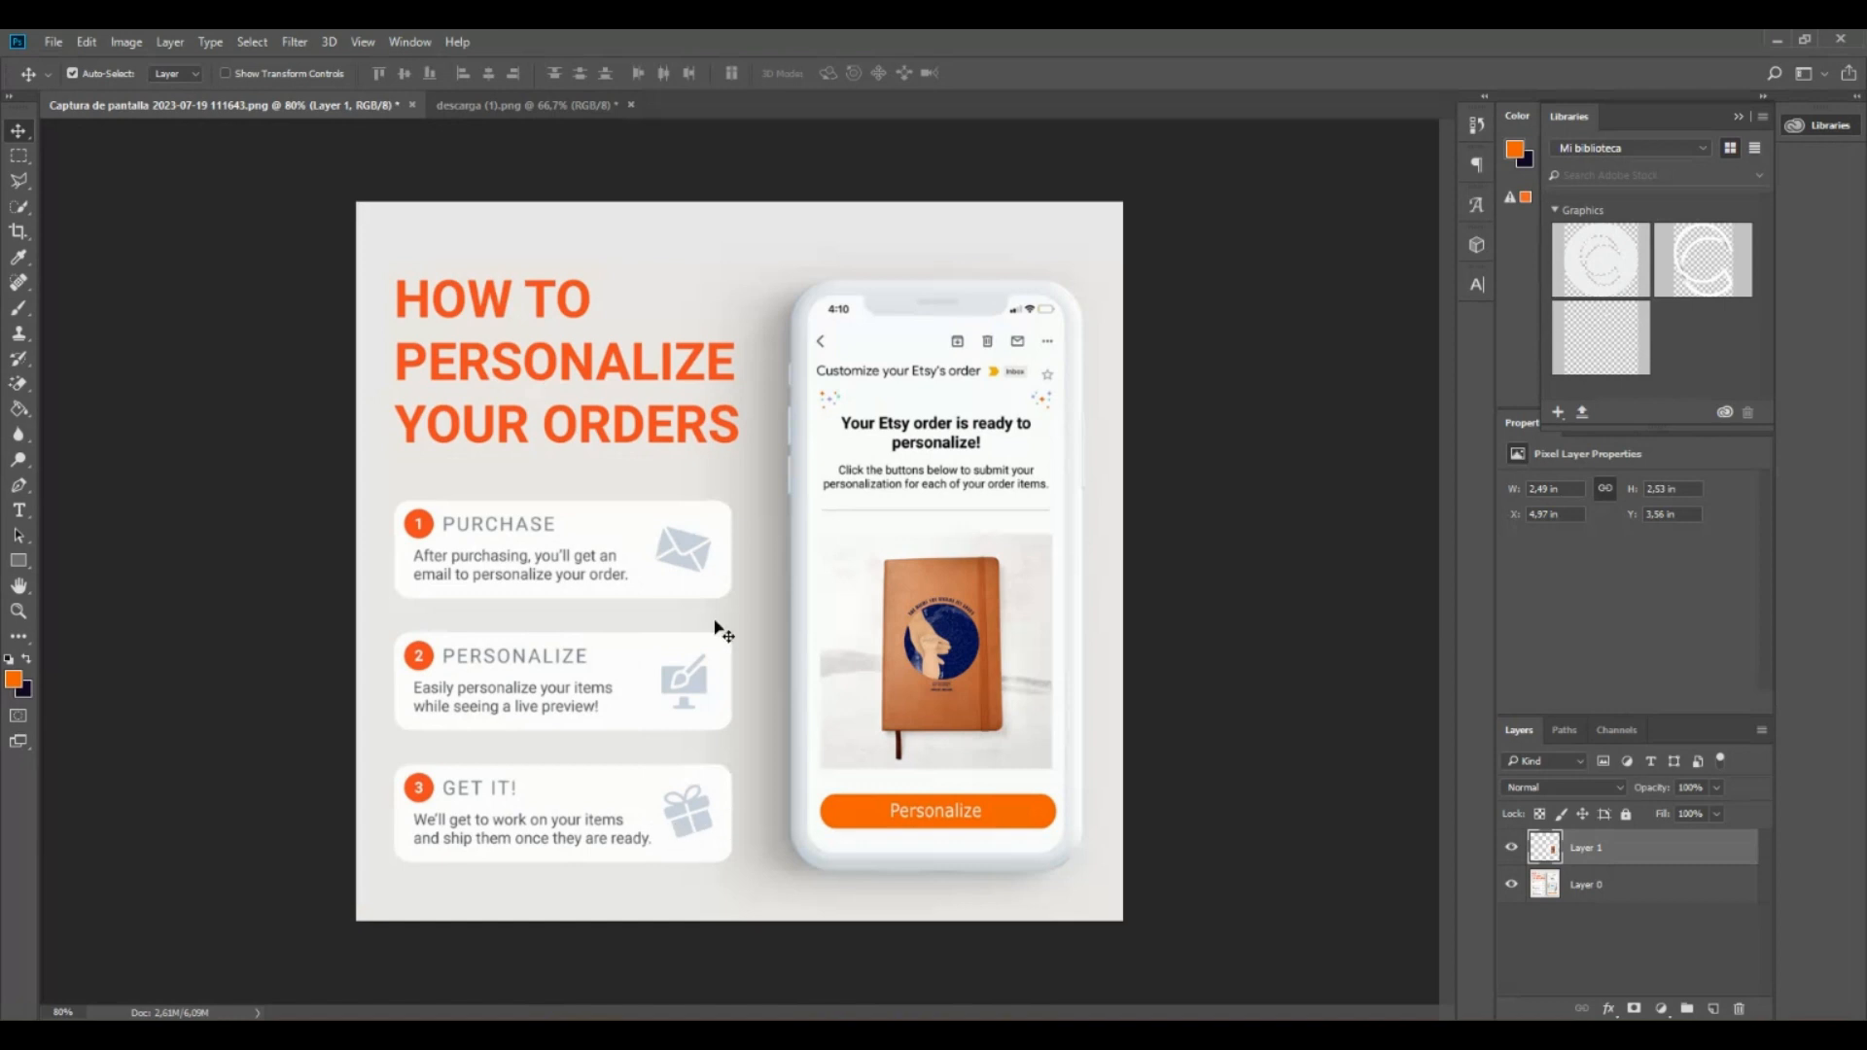
Upload Listing Photo 1, 2, 3 and the remaining journal photos from Downloads into the listing.
click(523, 105)
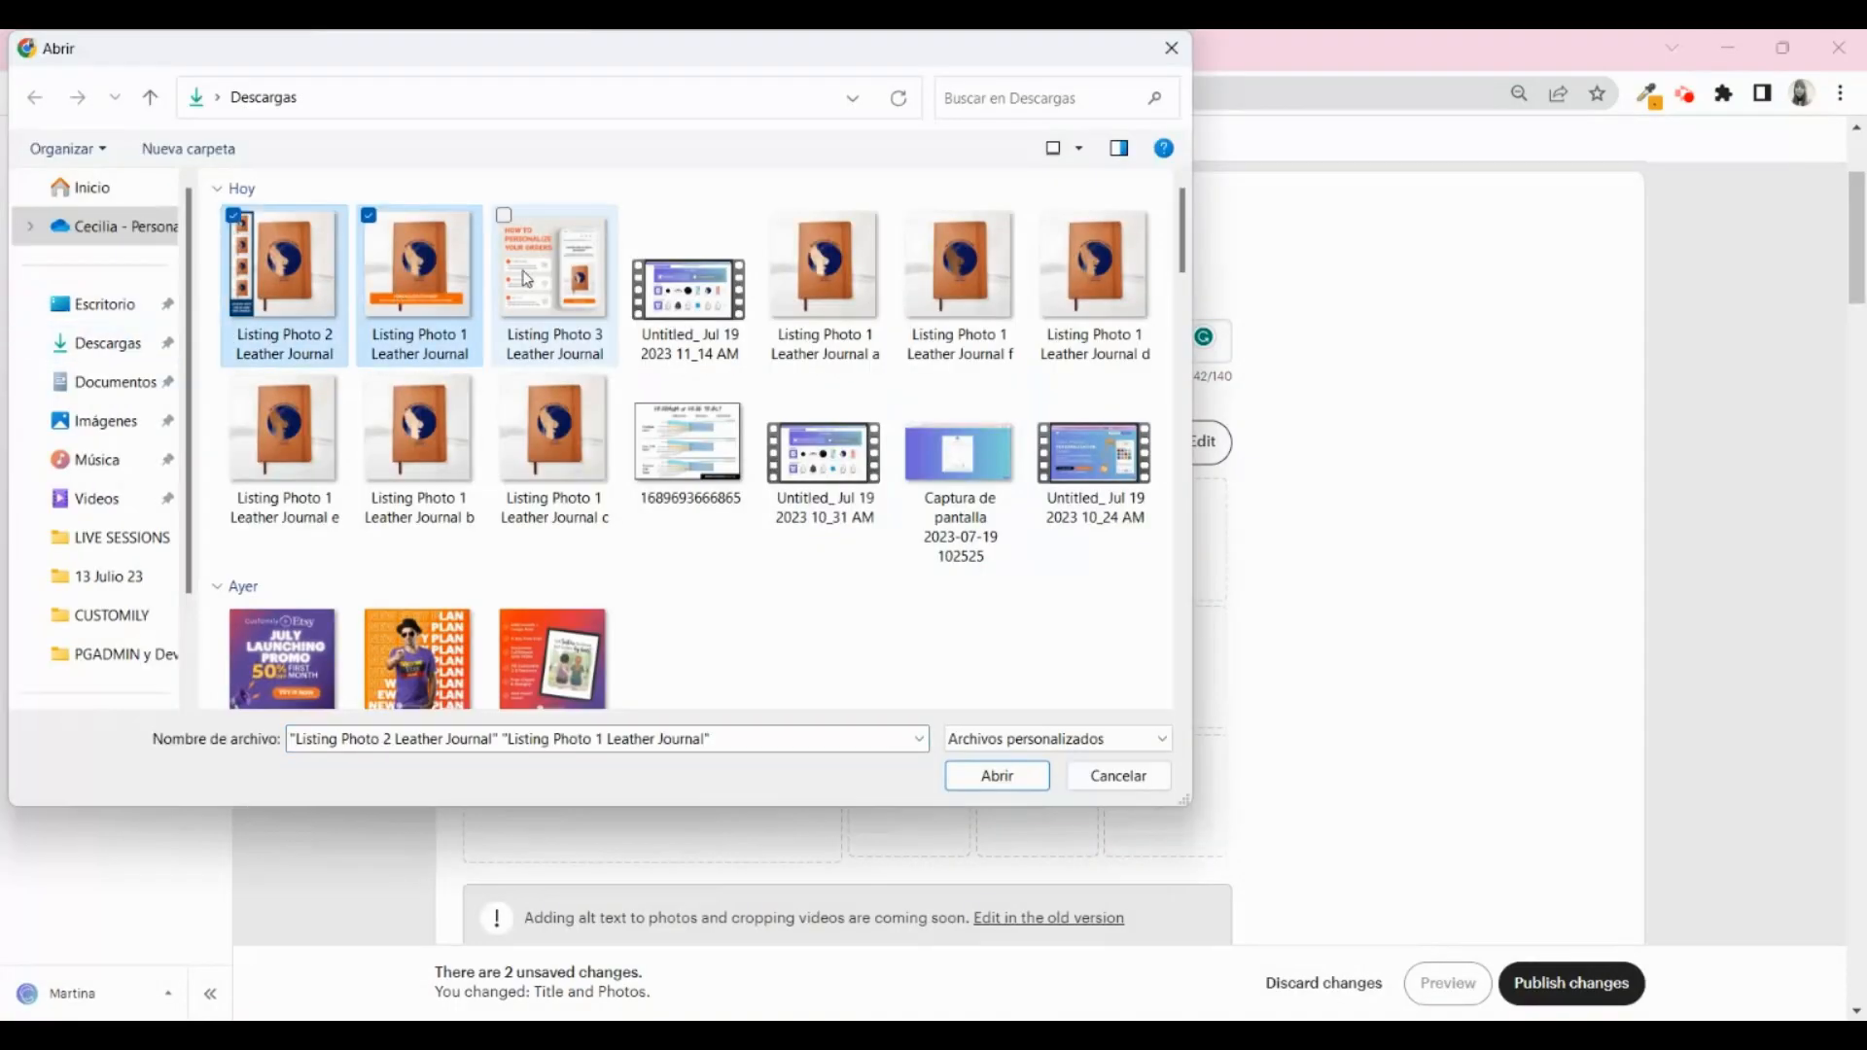
click(996, 776)
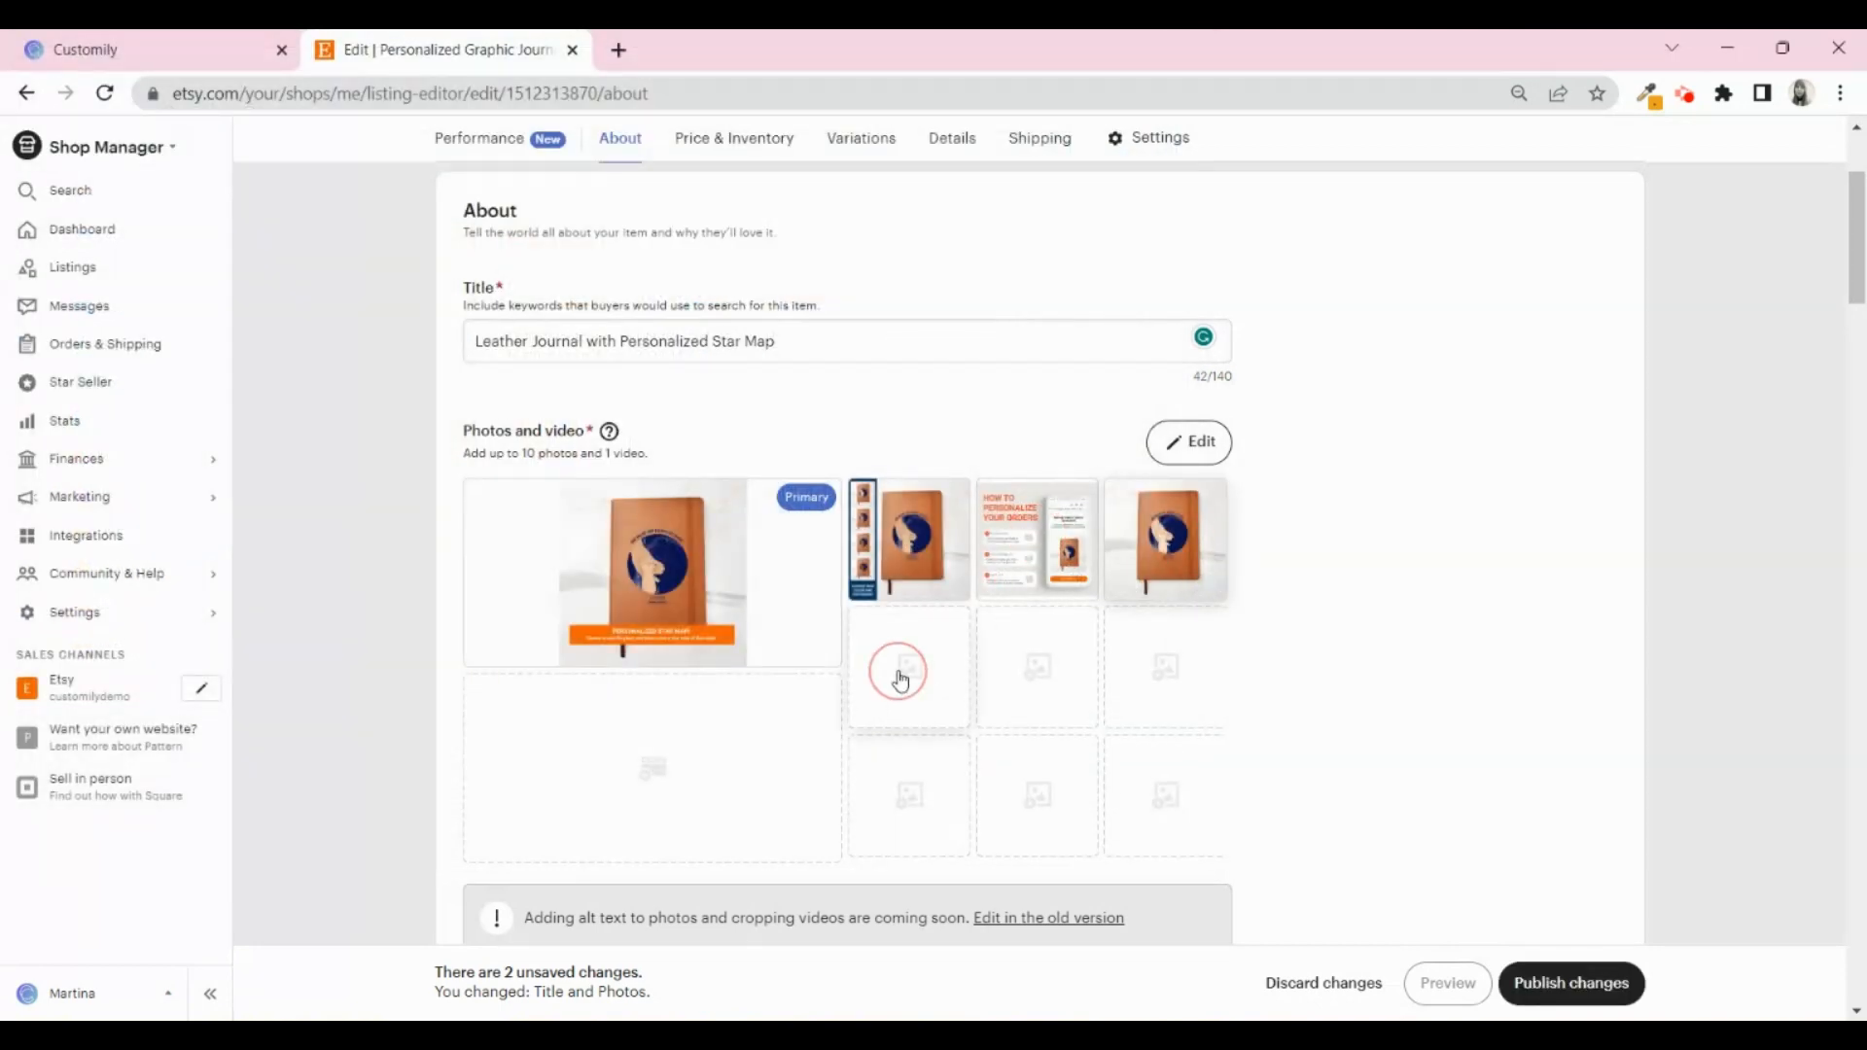
click(899, 671)
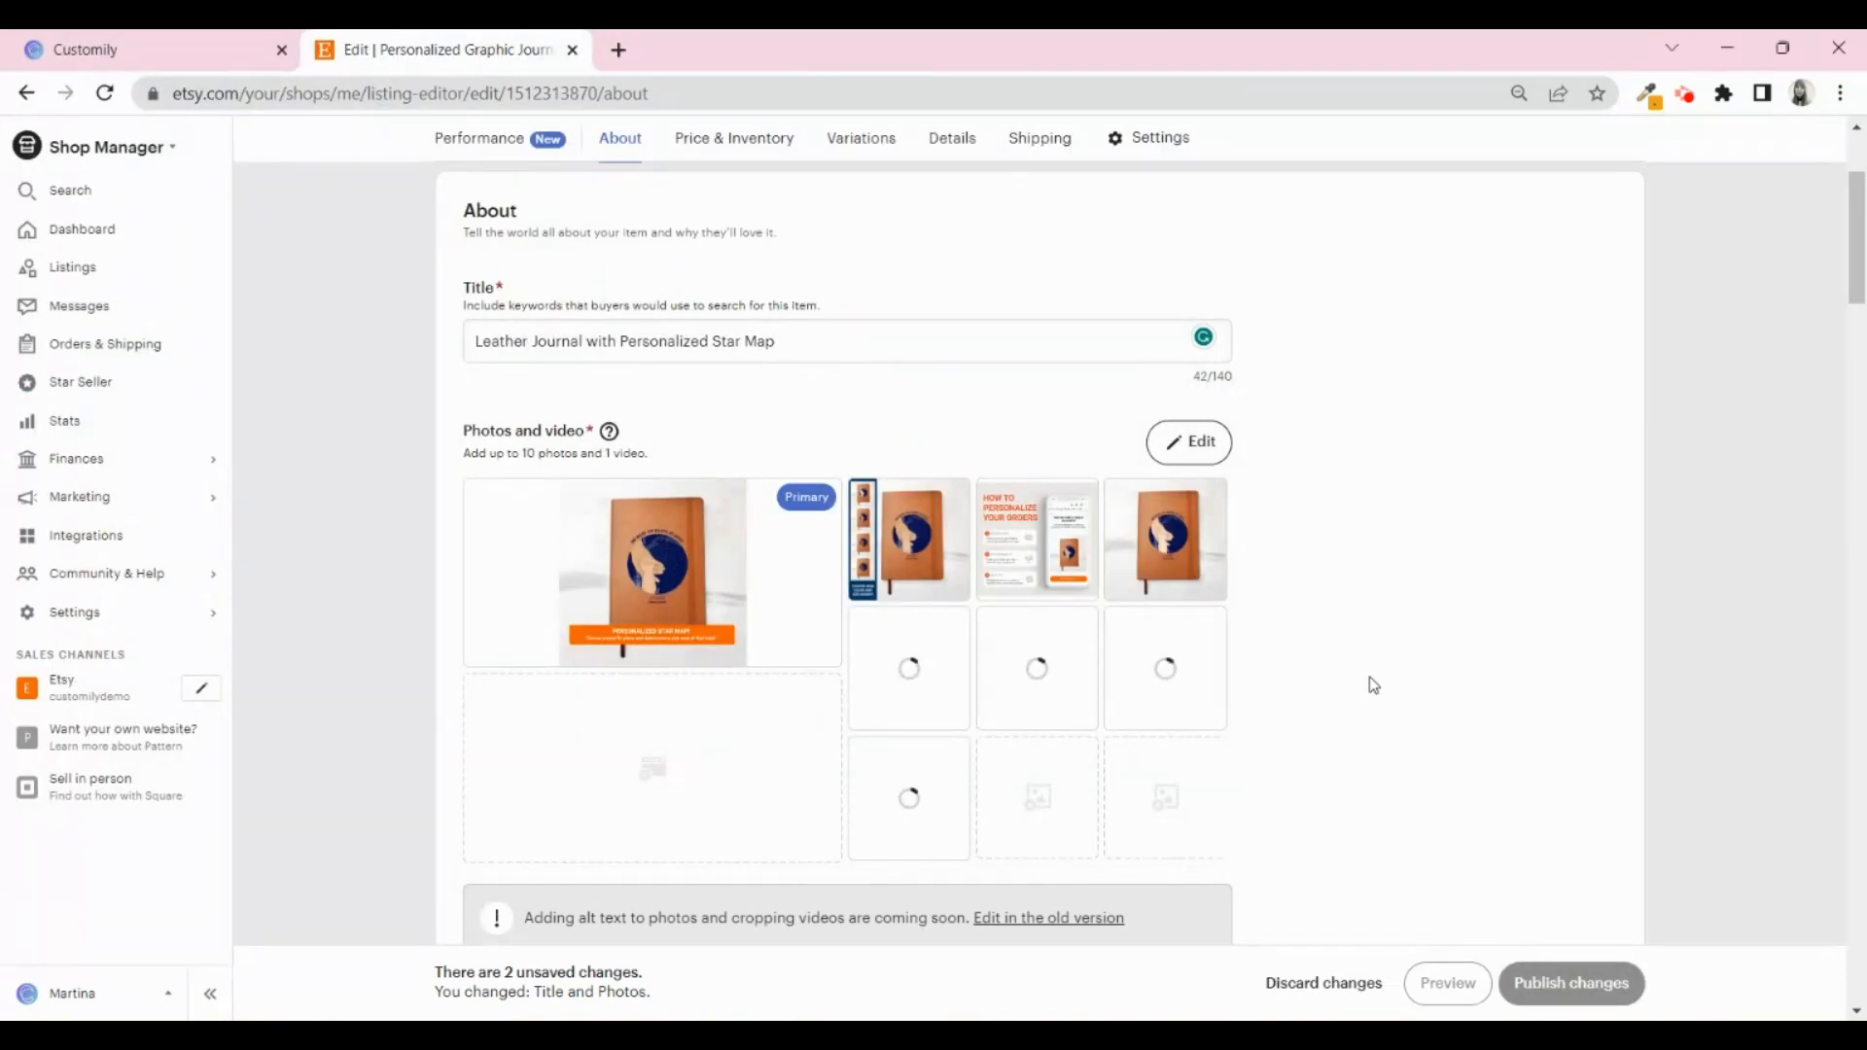
scroll(down, 3)
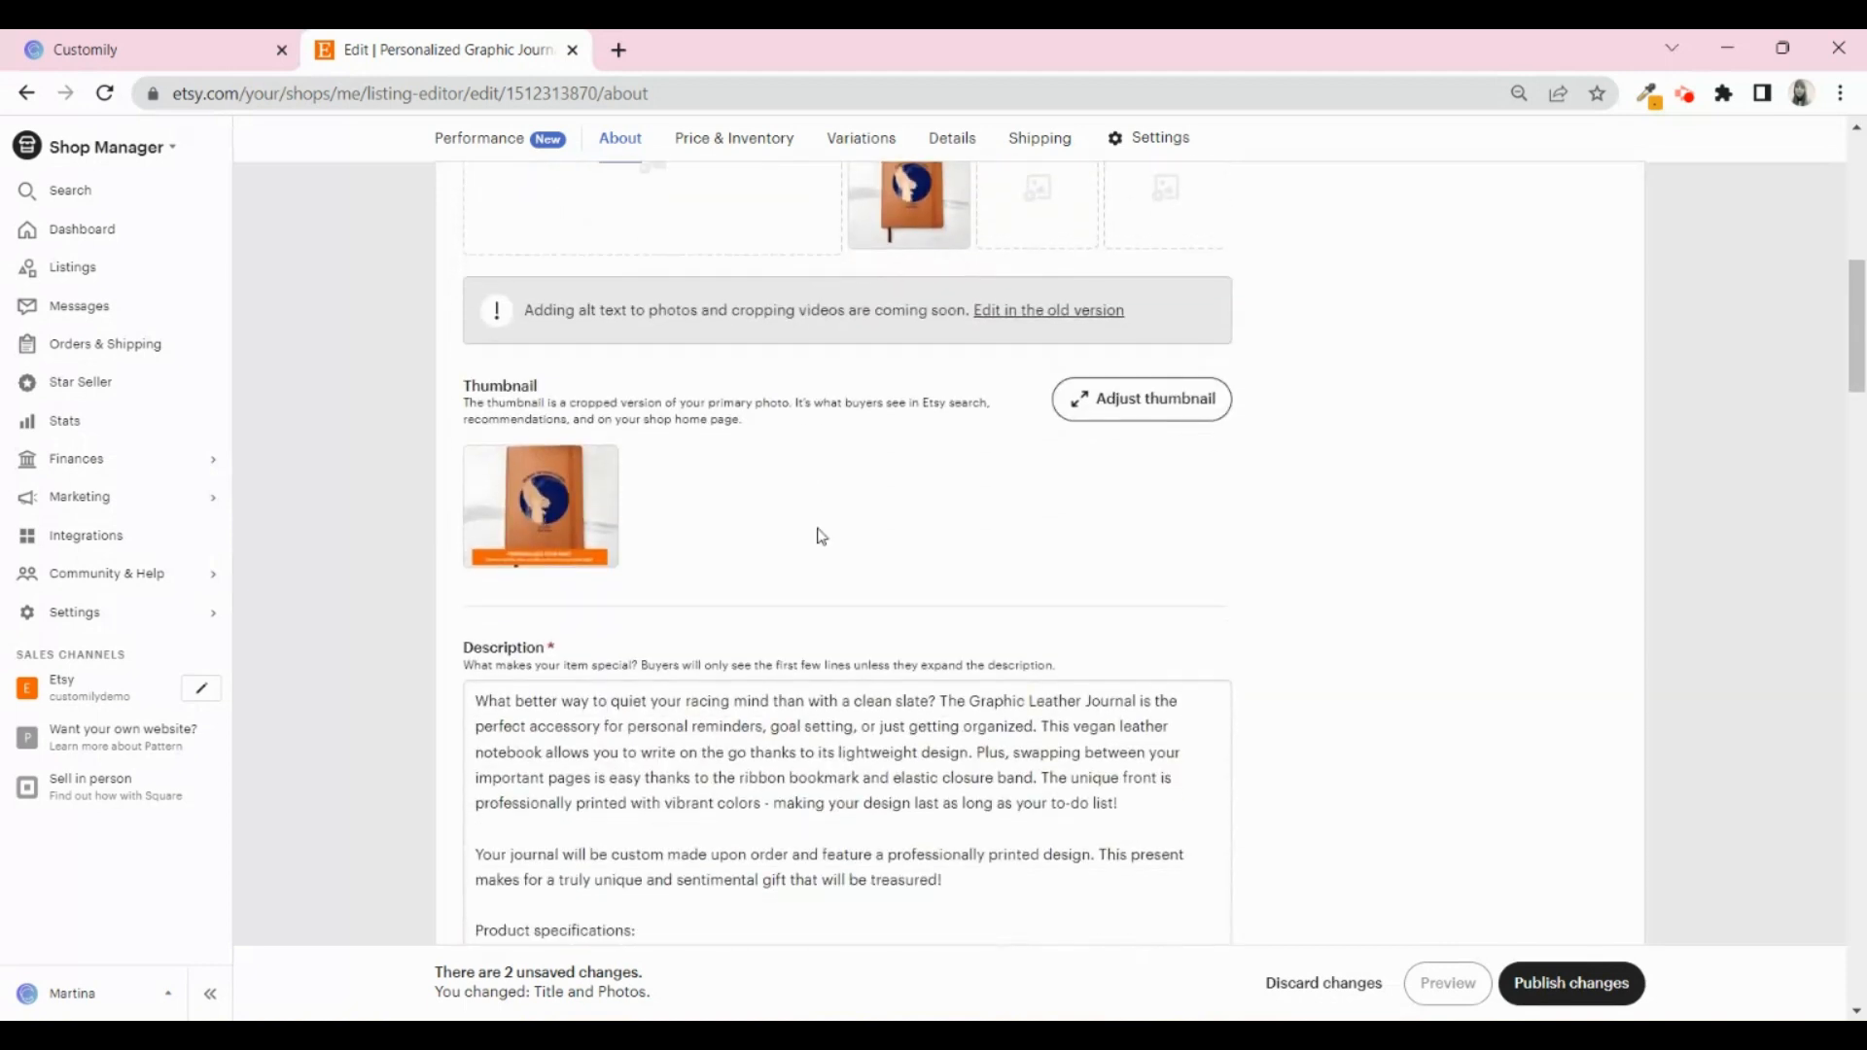
scroll(down, 3)
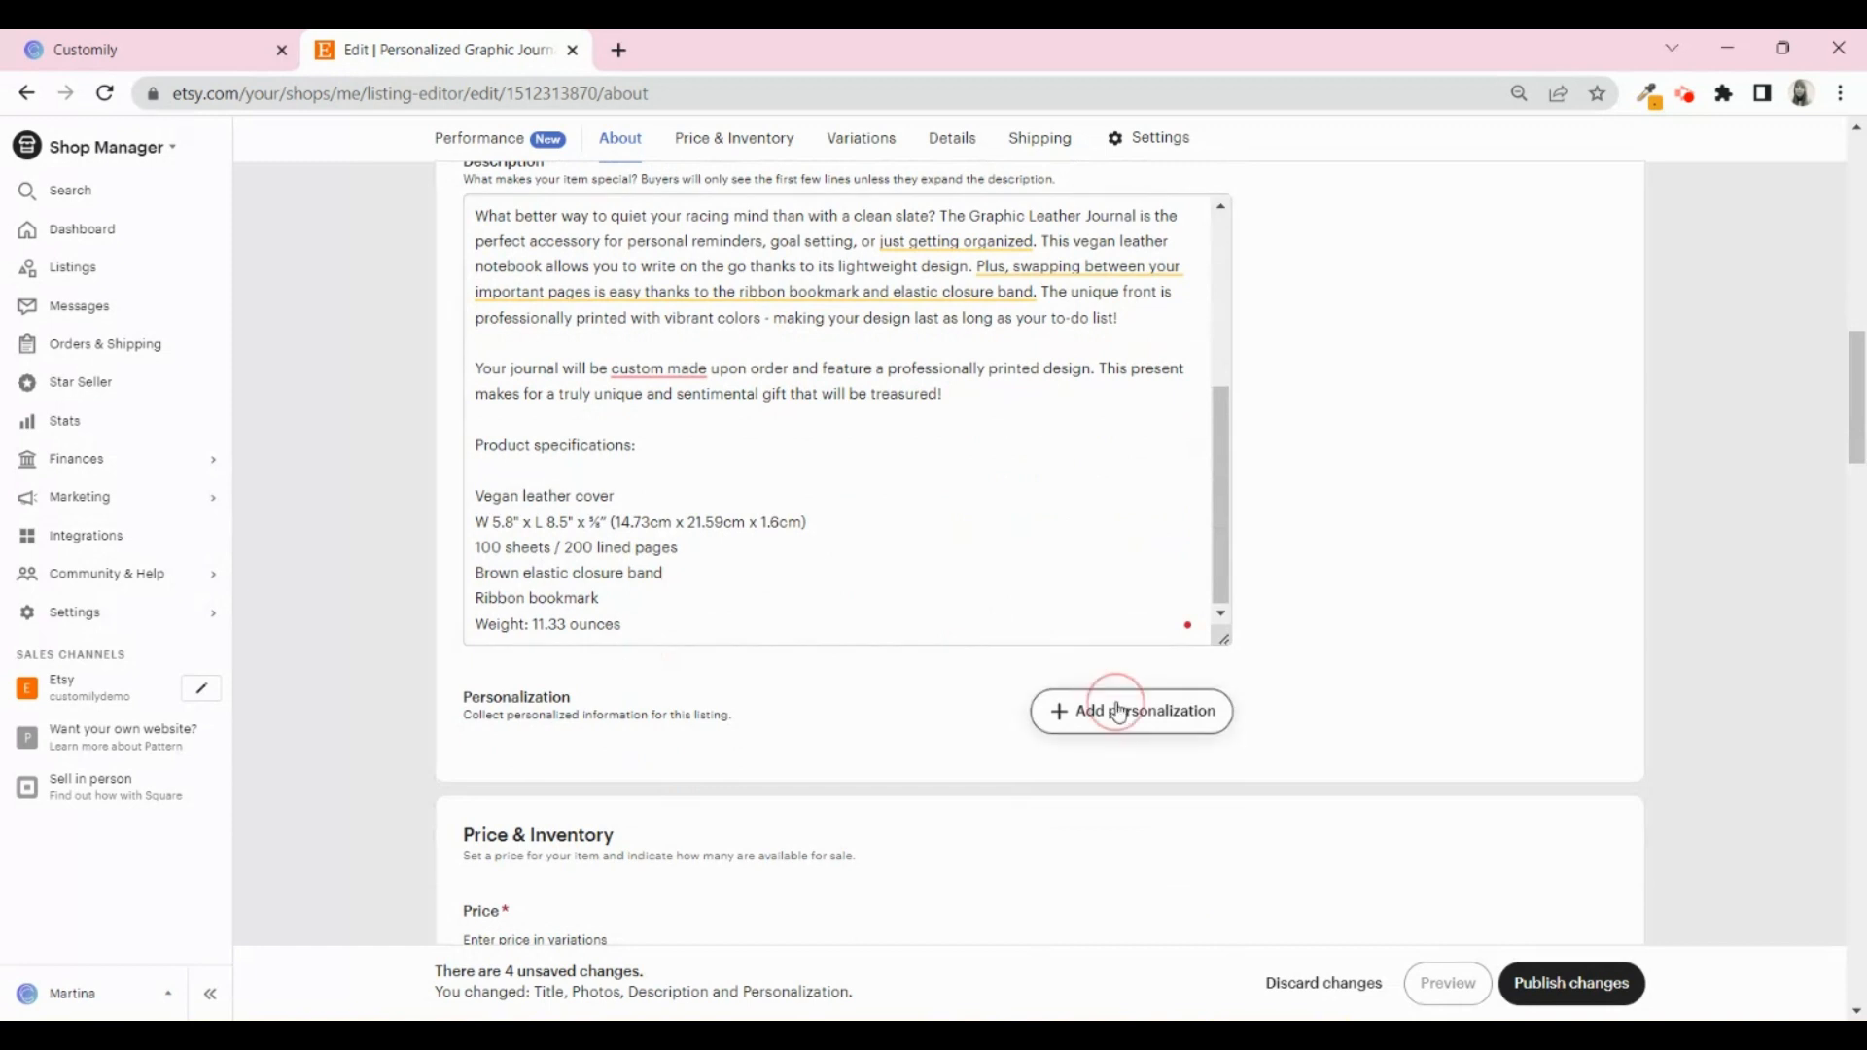
Enable buyer personalization with the emailed-link instructions and 300-character limit, then publish the changes.
click(1128, 712)
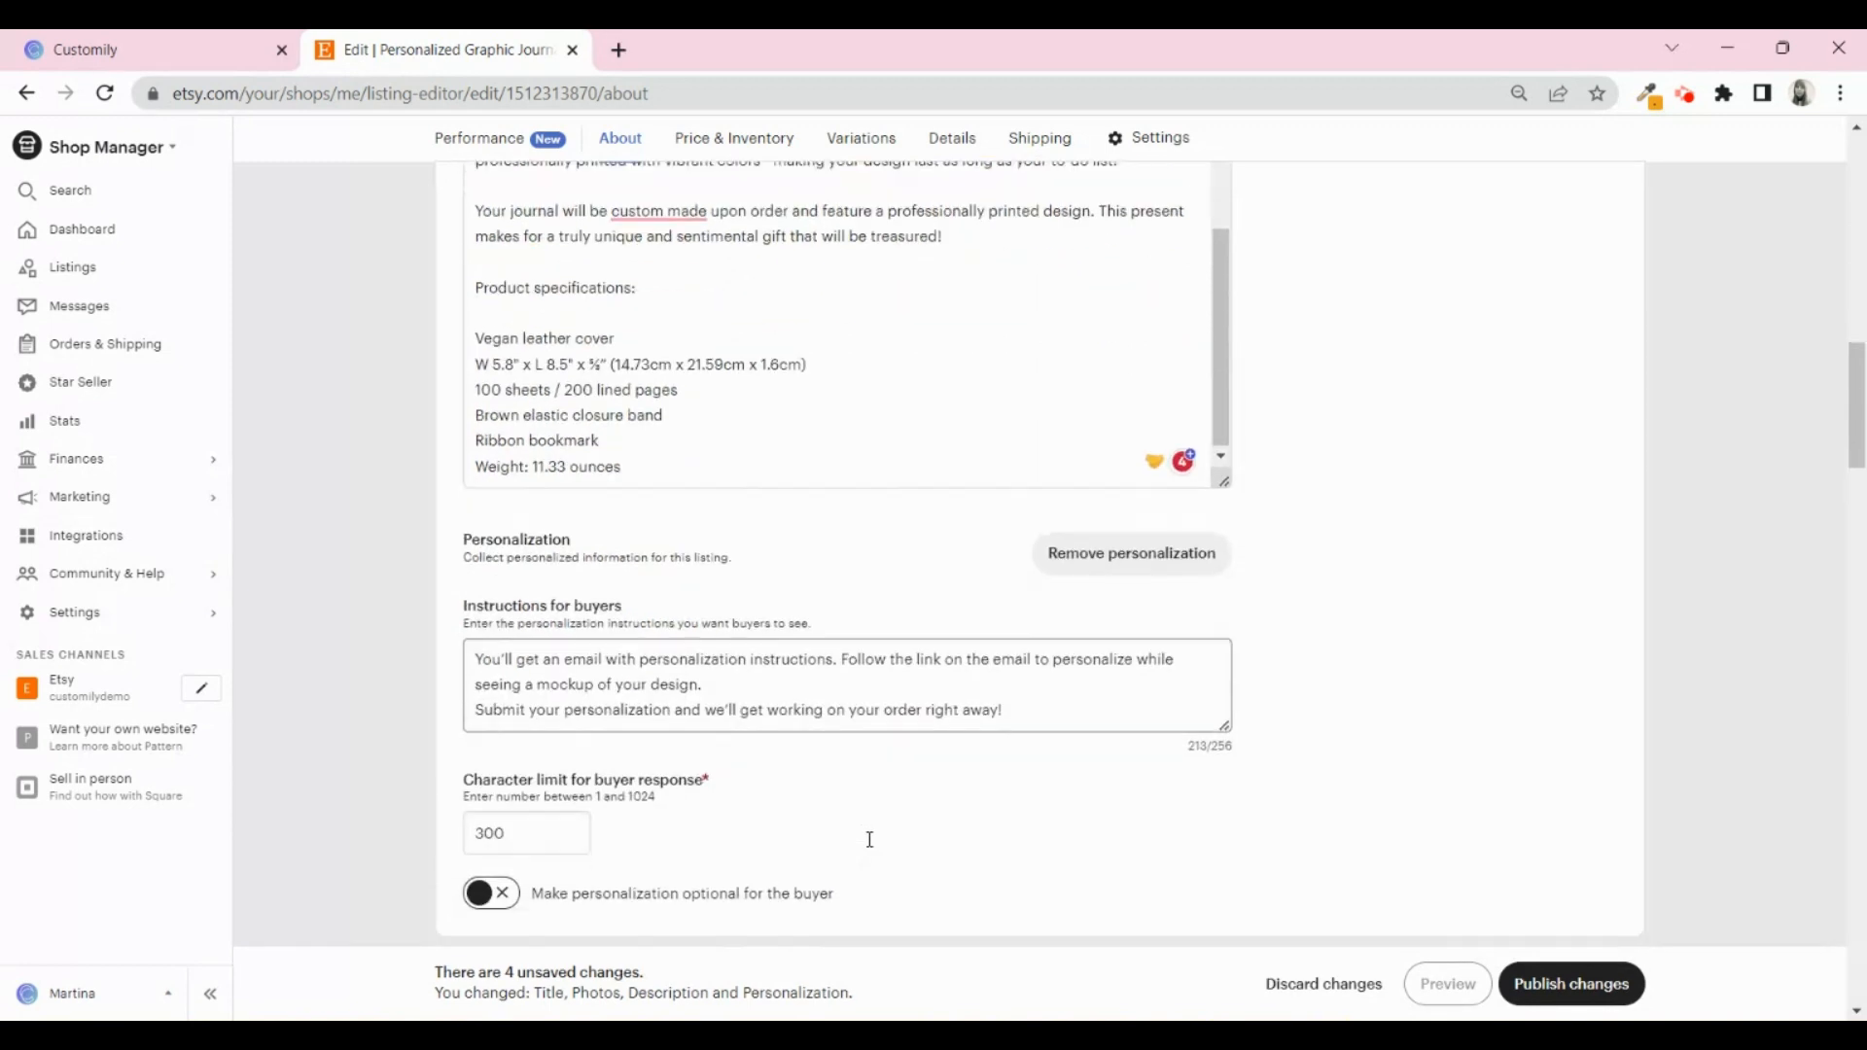
scroll(down, 3)
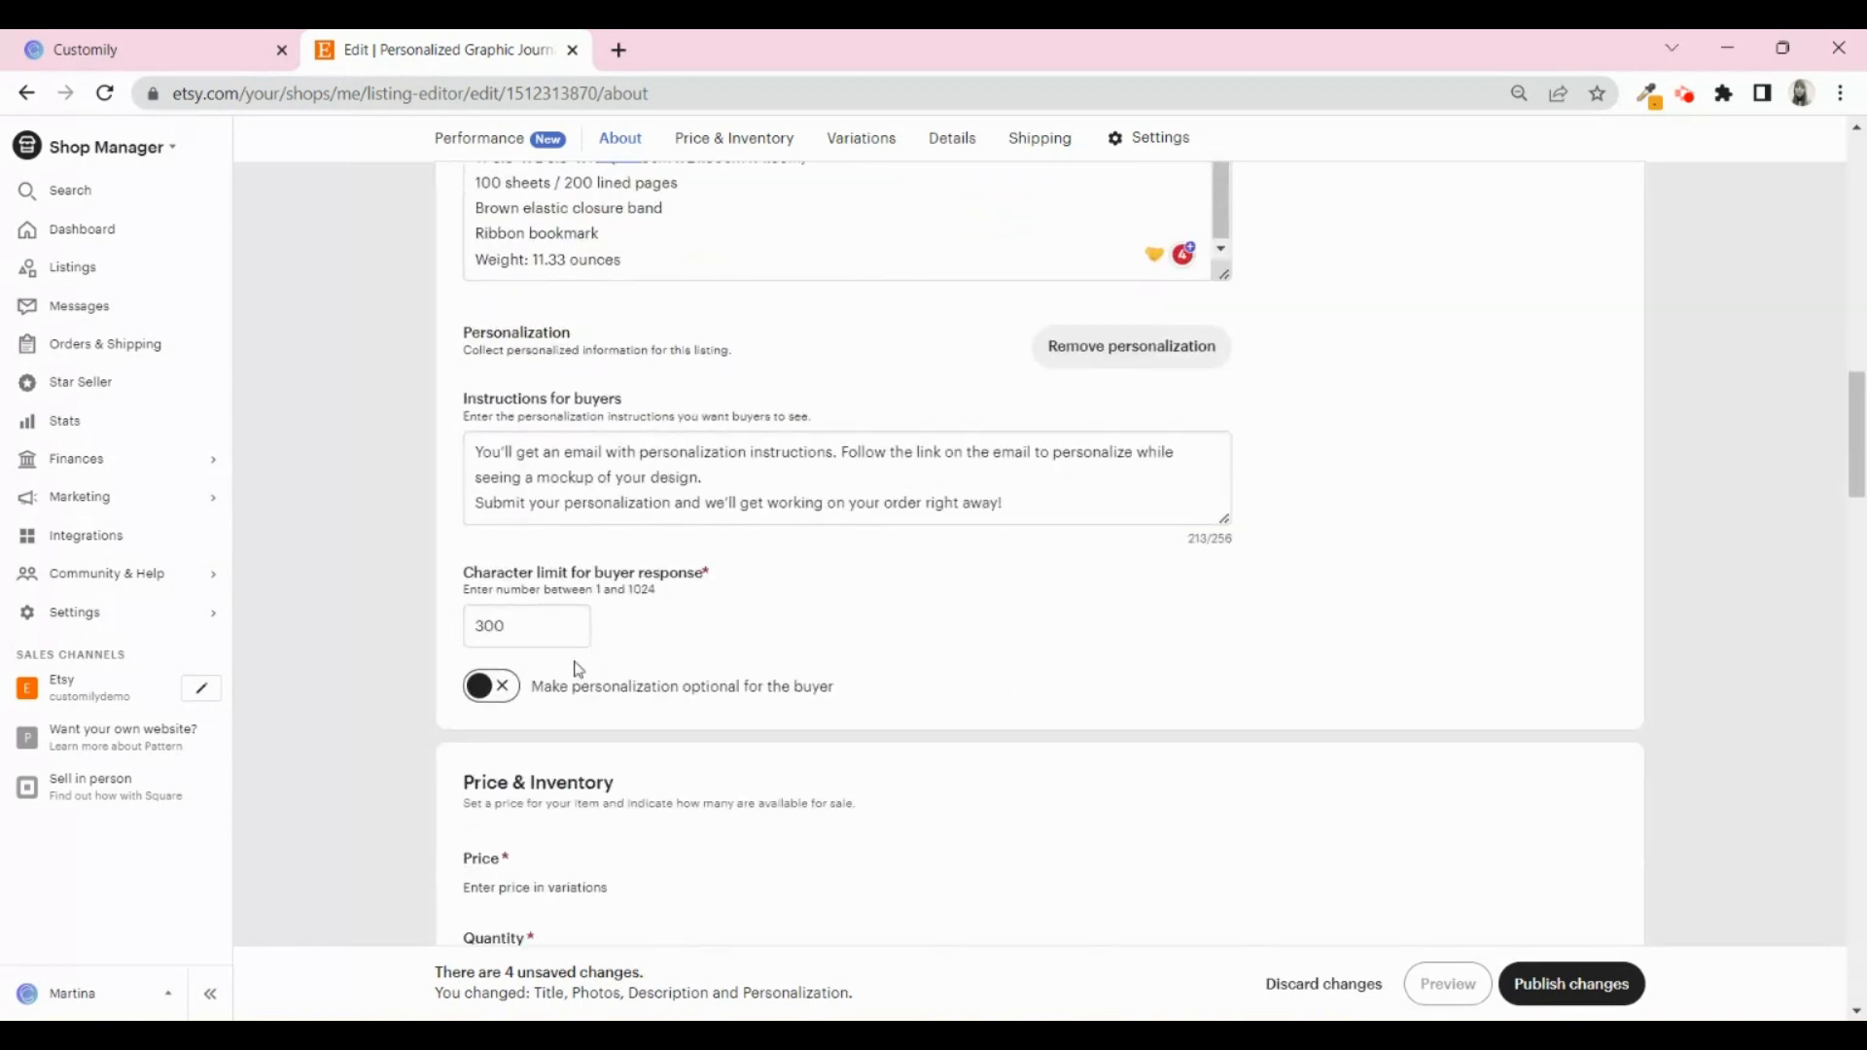
click(733, 138)
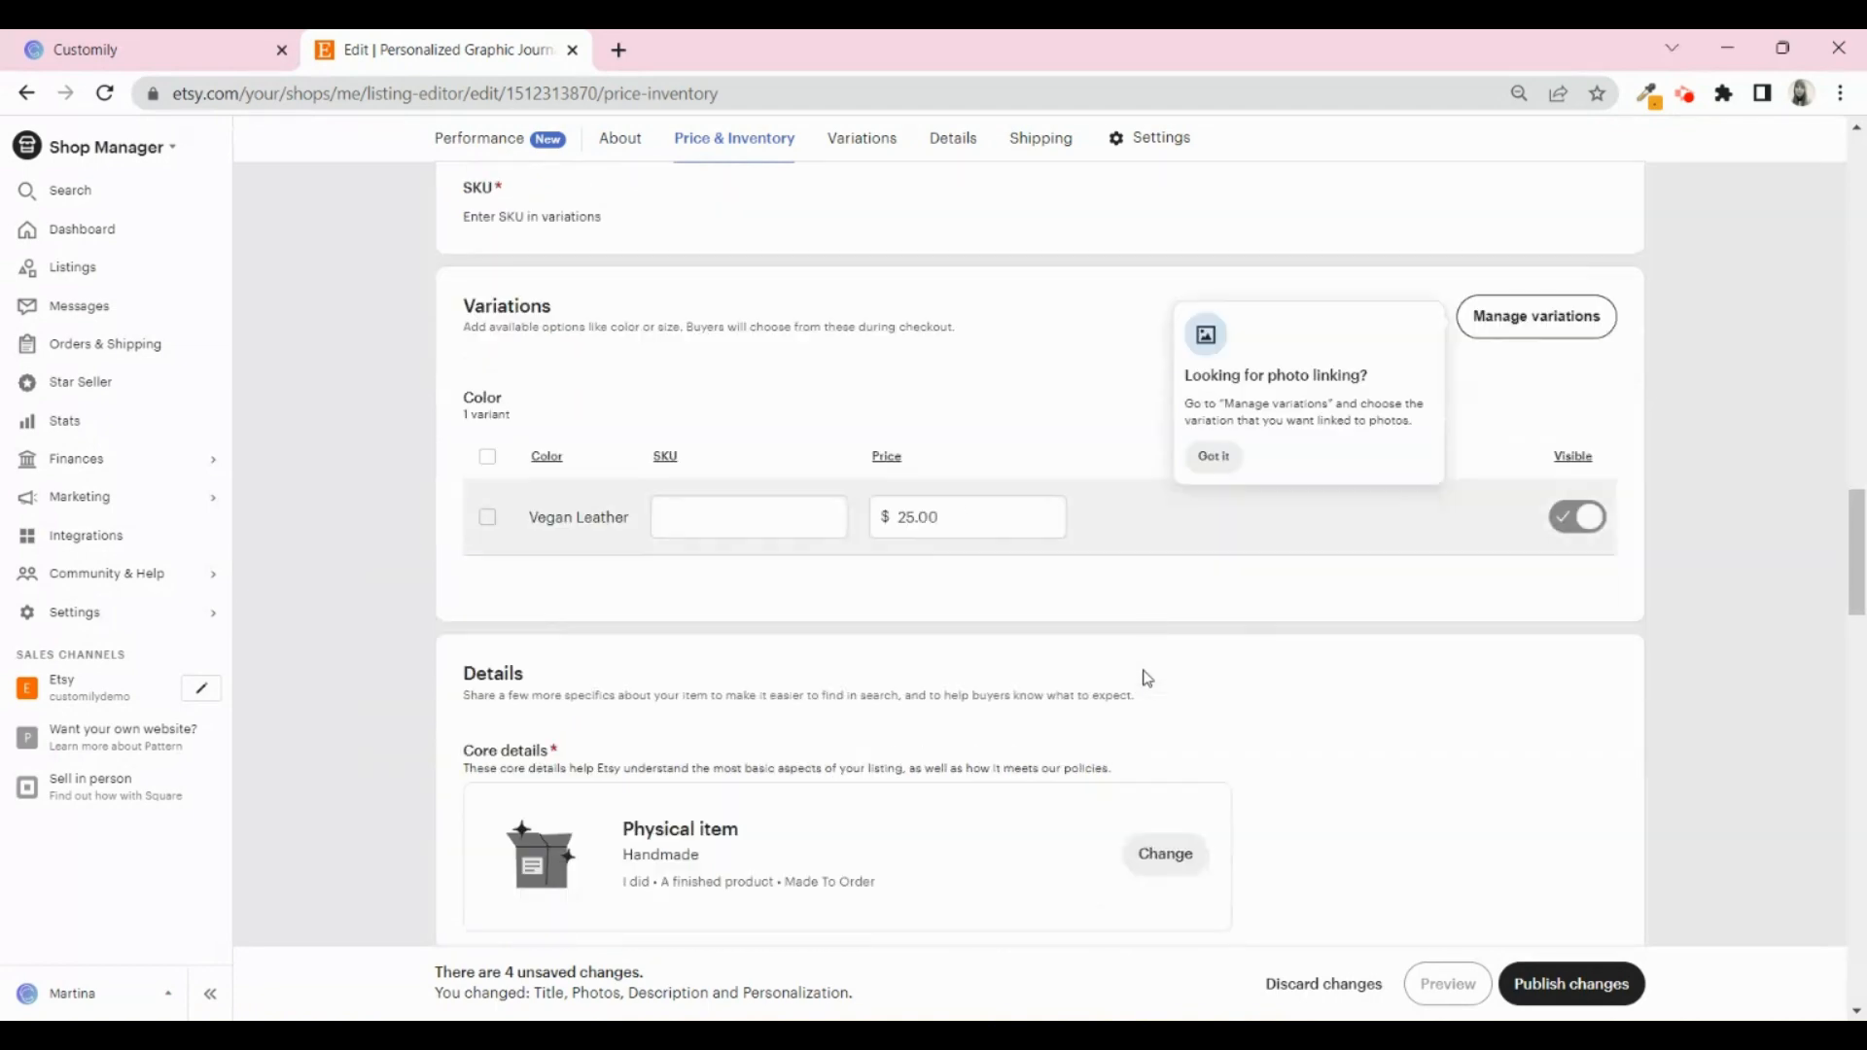
click(951, 136)
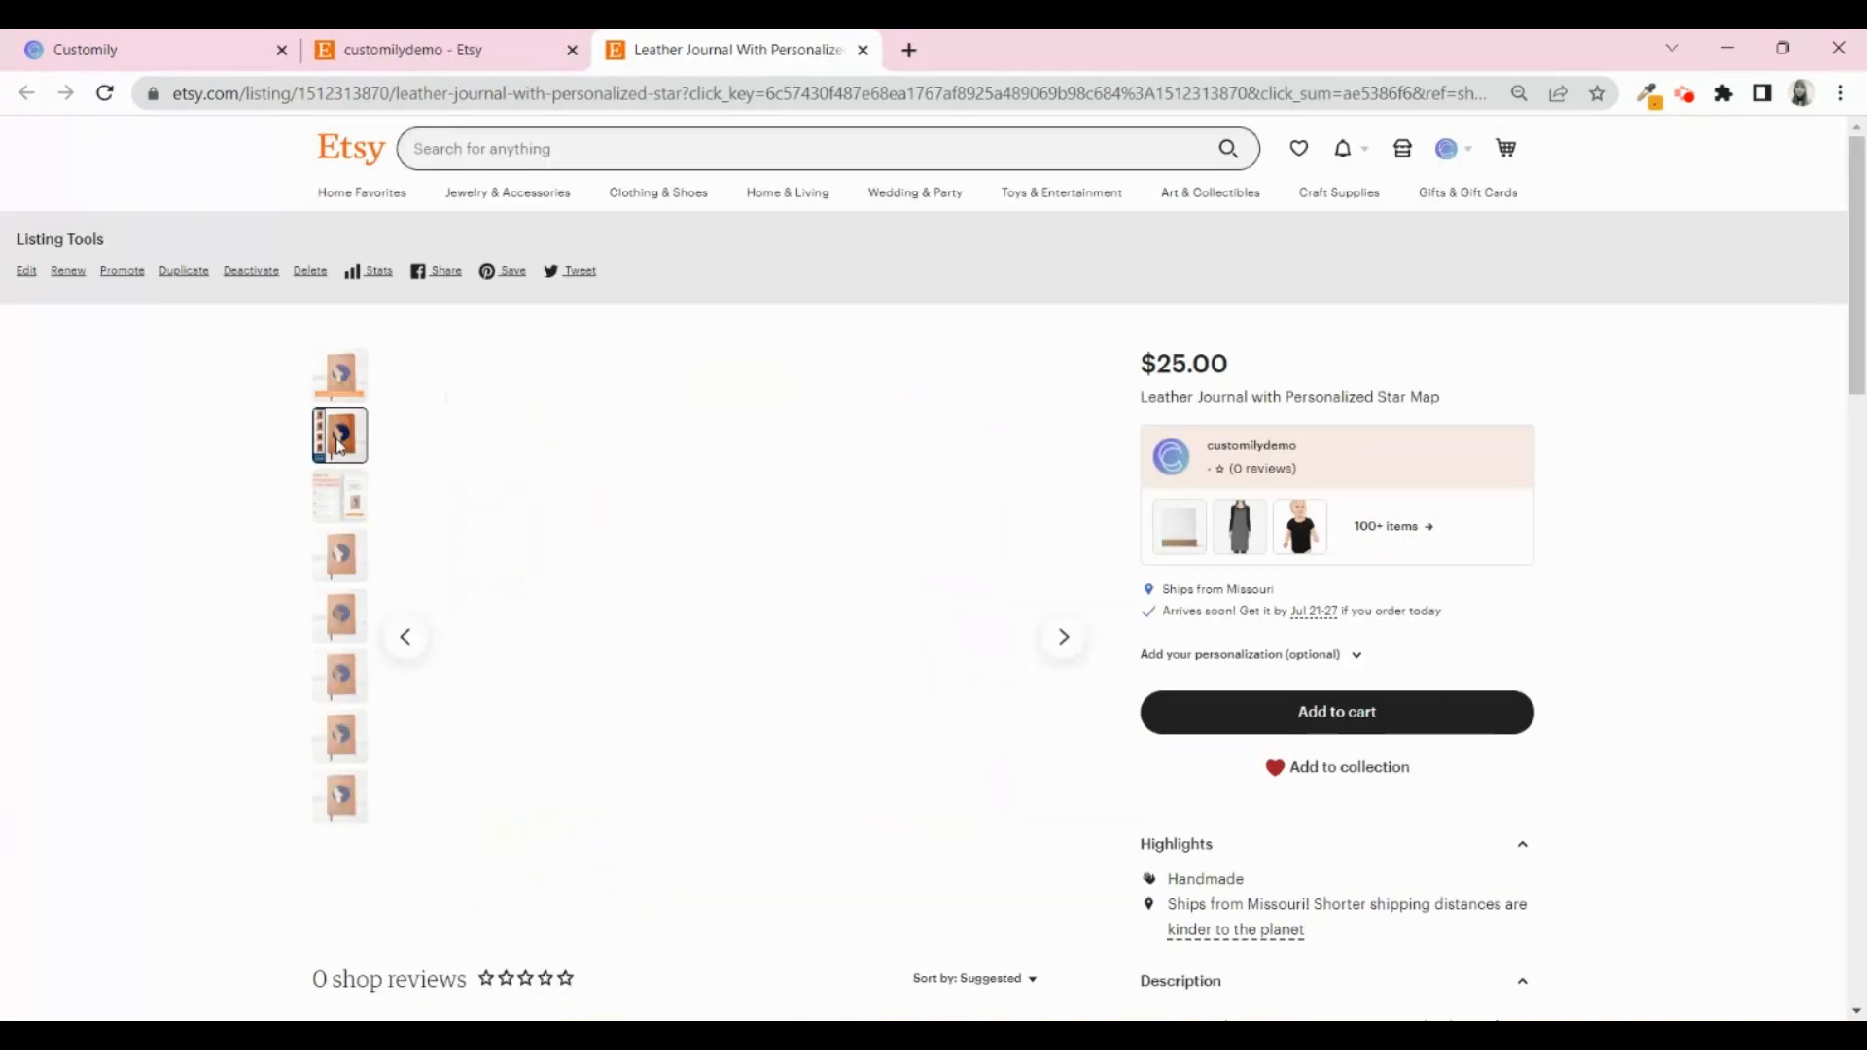
Browse the live listing's new photos, then follow the order email's Personalize button to the journal form.
click(339, 496)
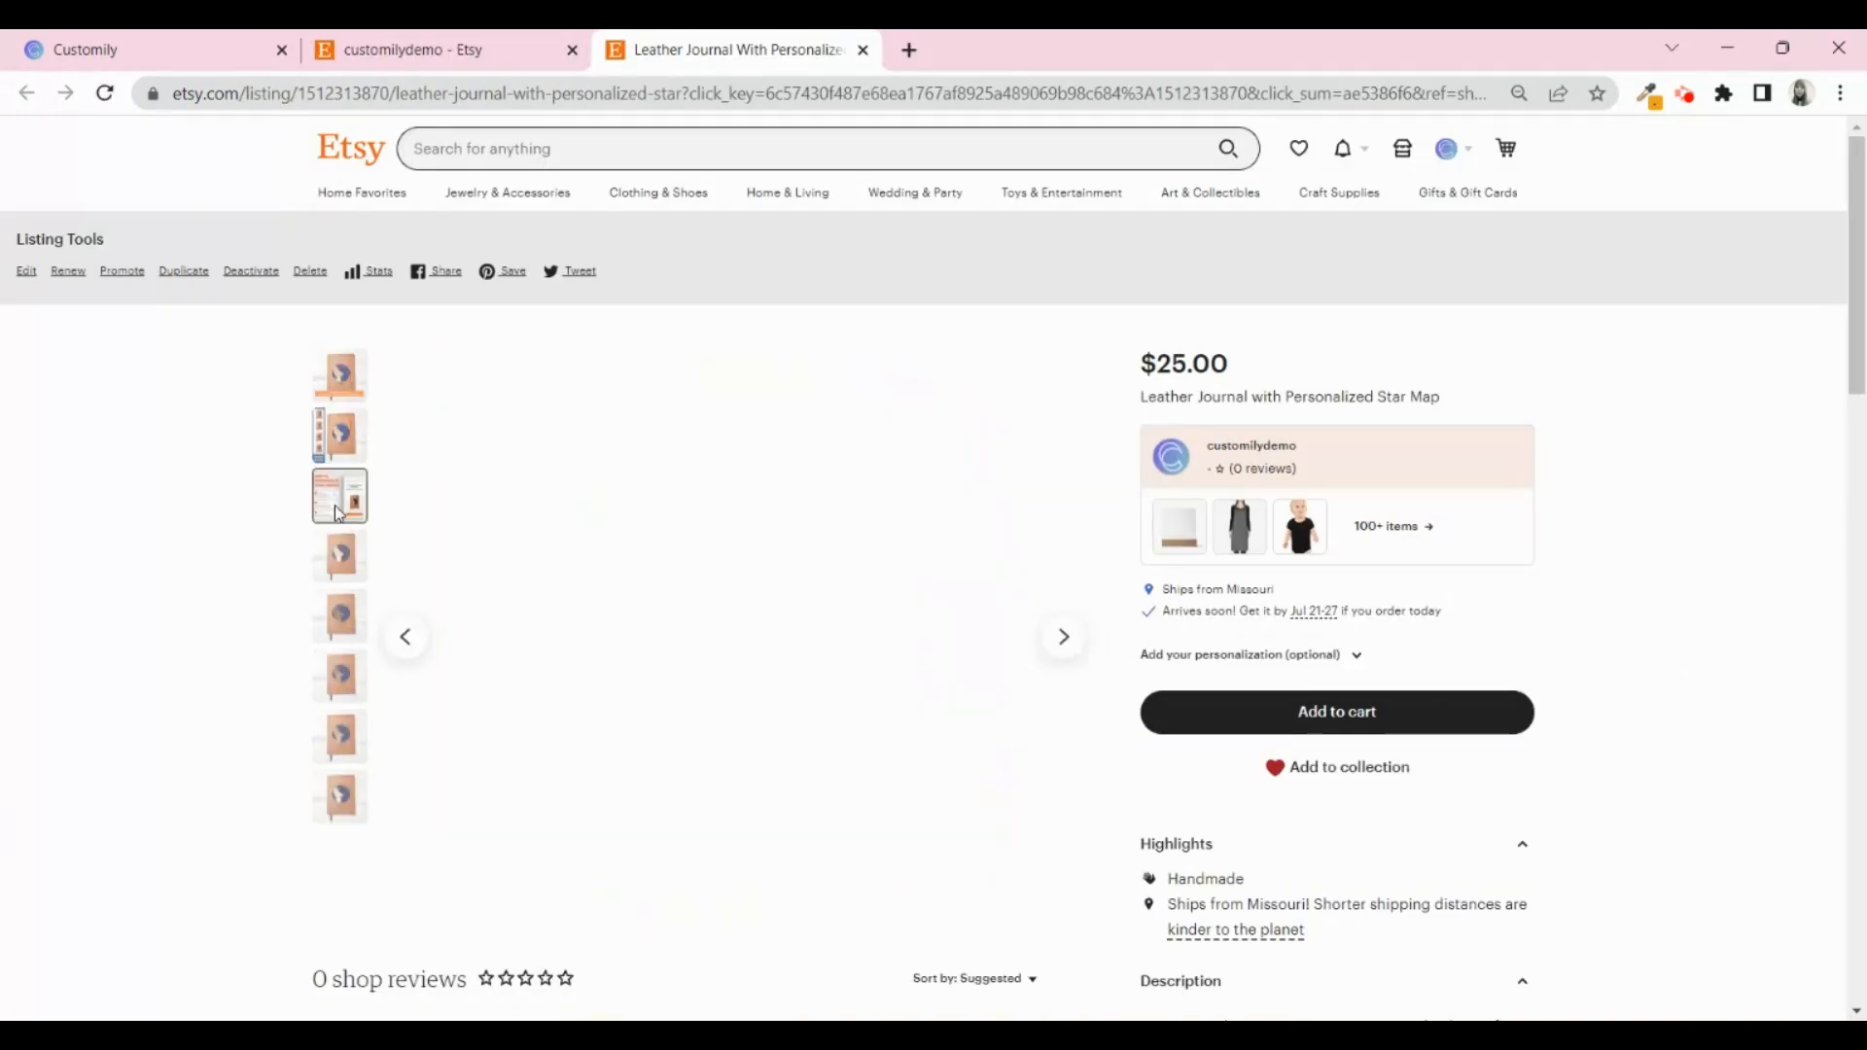
click(338, 617)
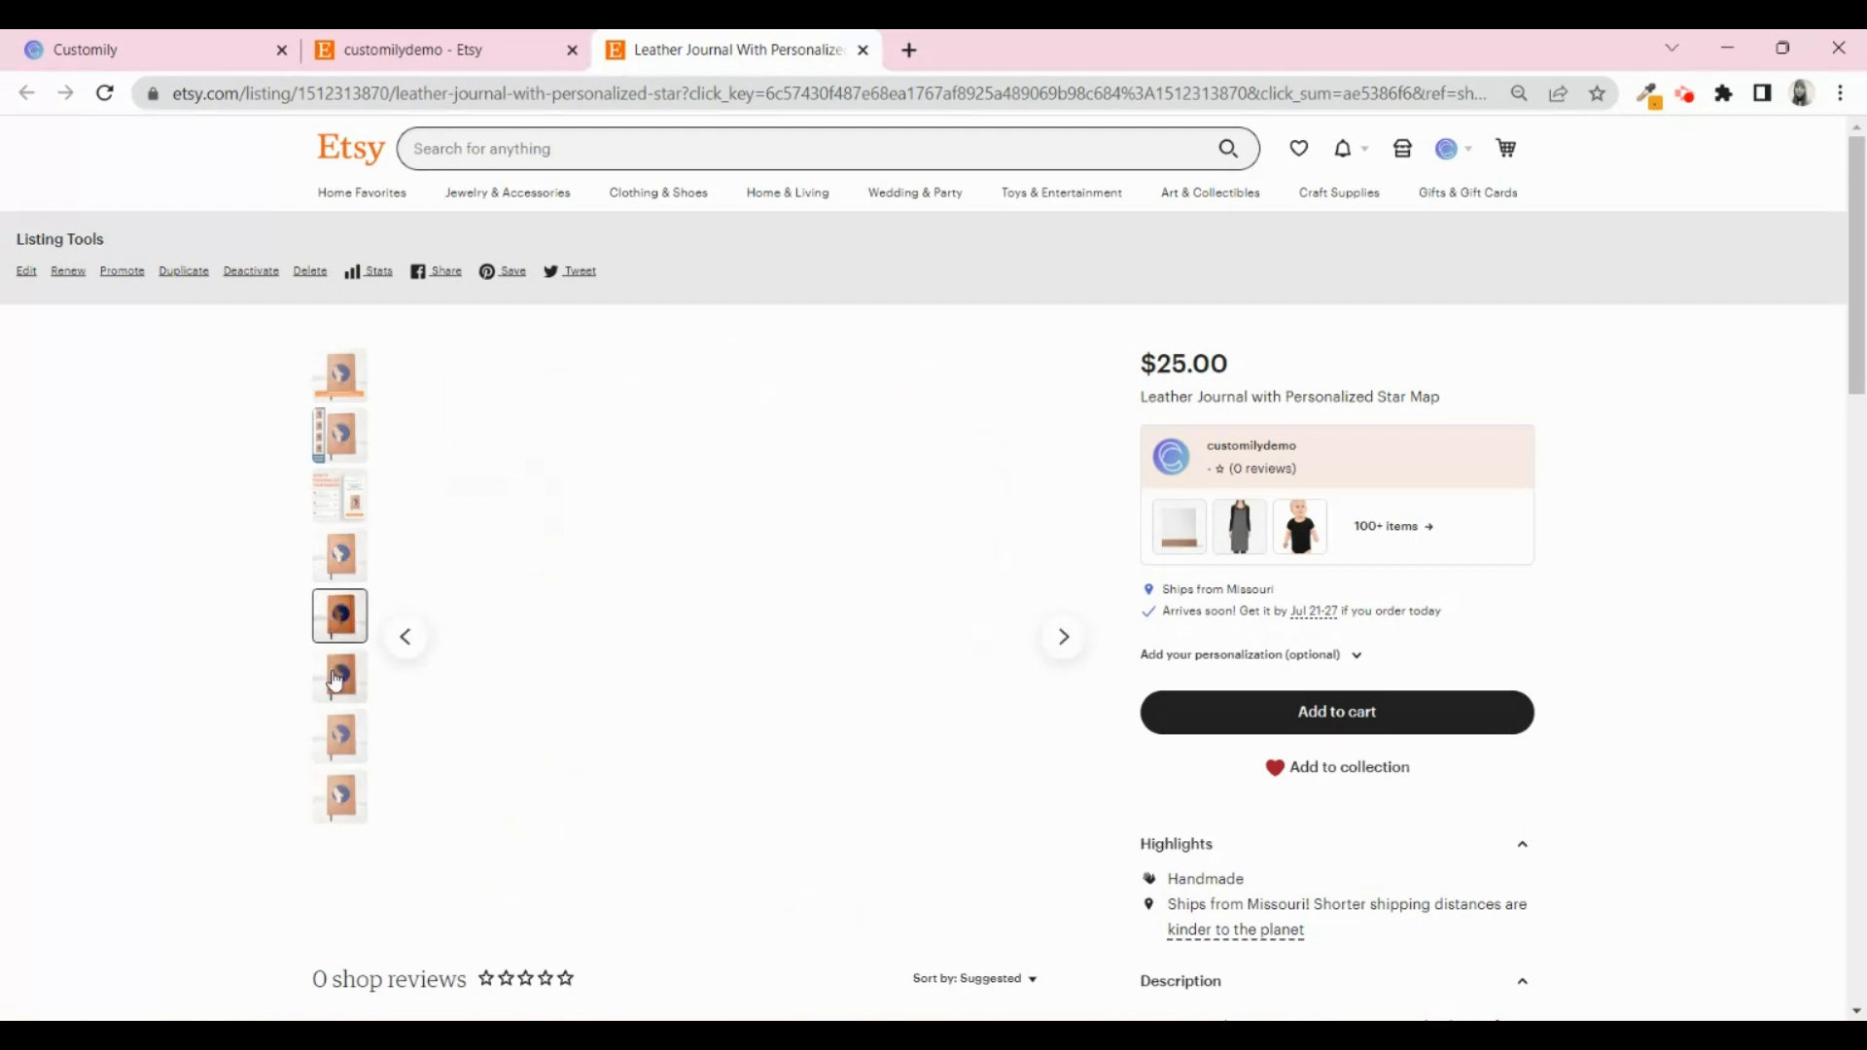
scroll(down, 3)
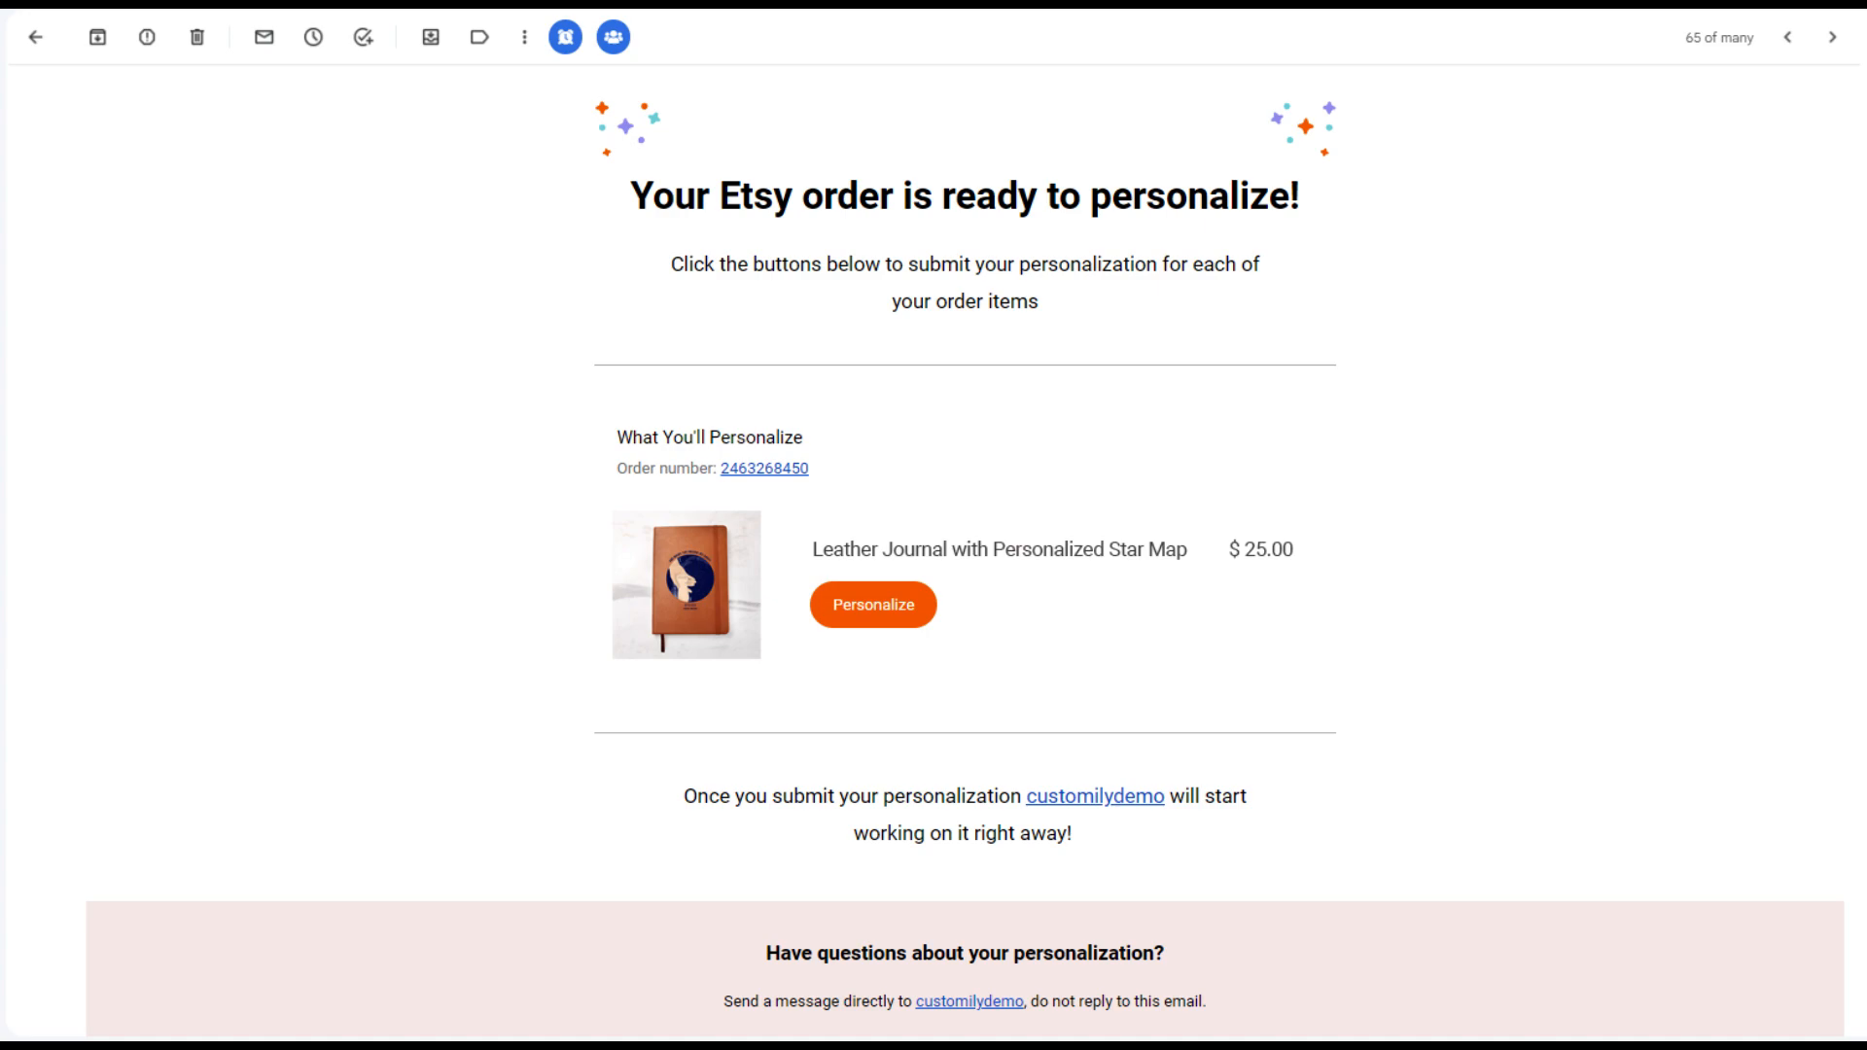
click(871, 603)
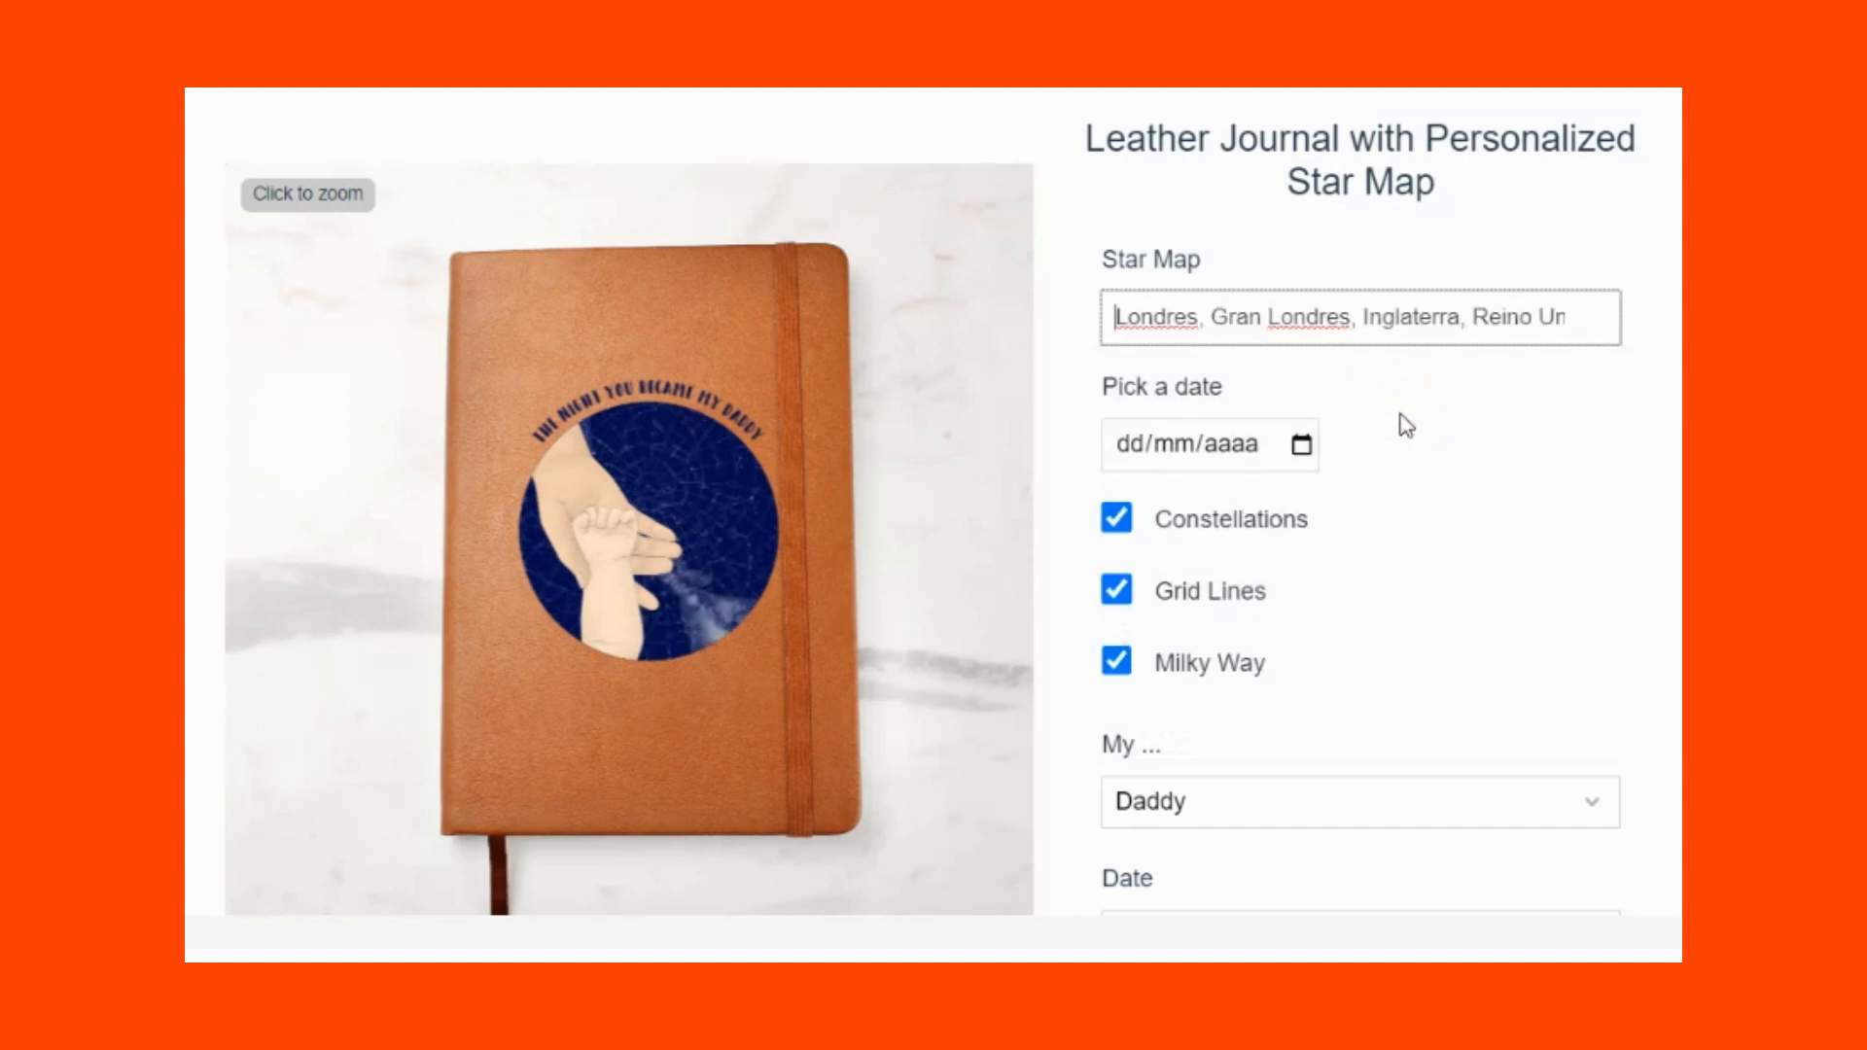
Fill the form with Grandpa, dates 05/07/2023 and 07.20.2022, London, England, names and skin tones.
text(05/07/2023)
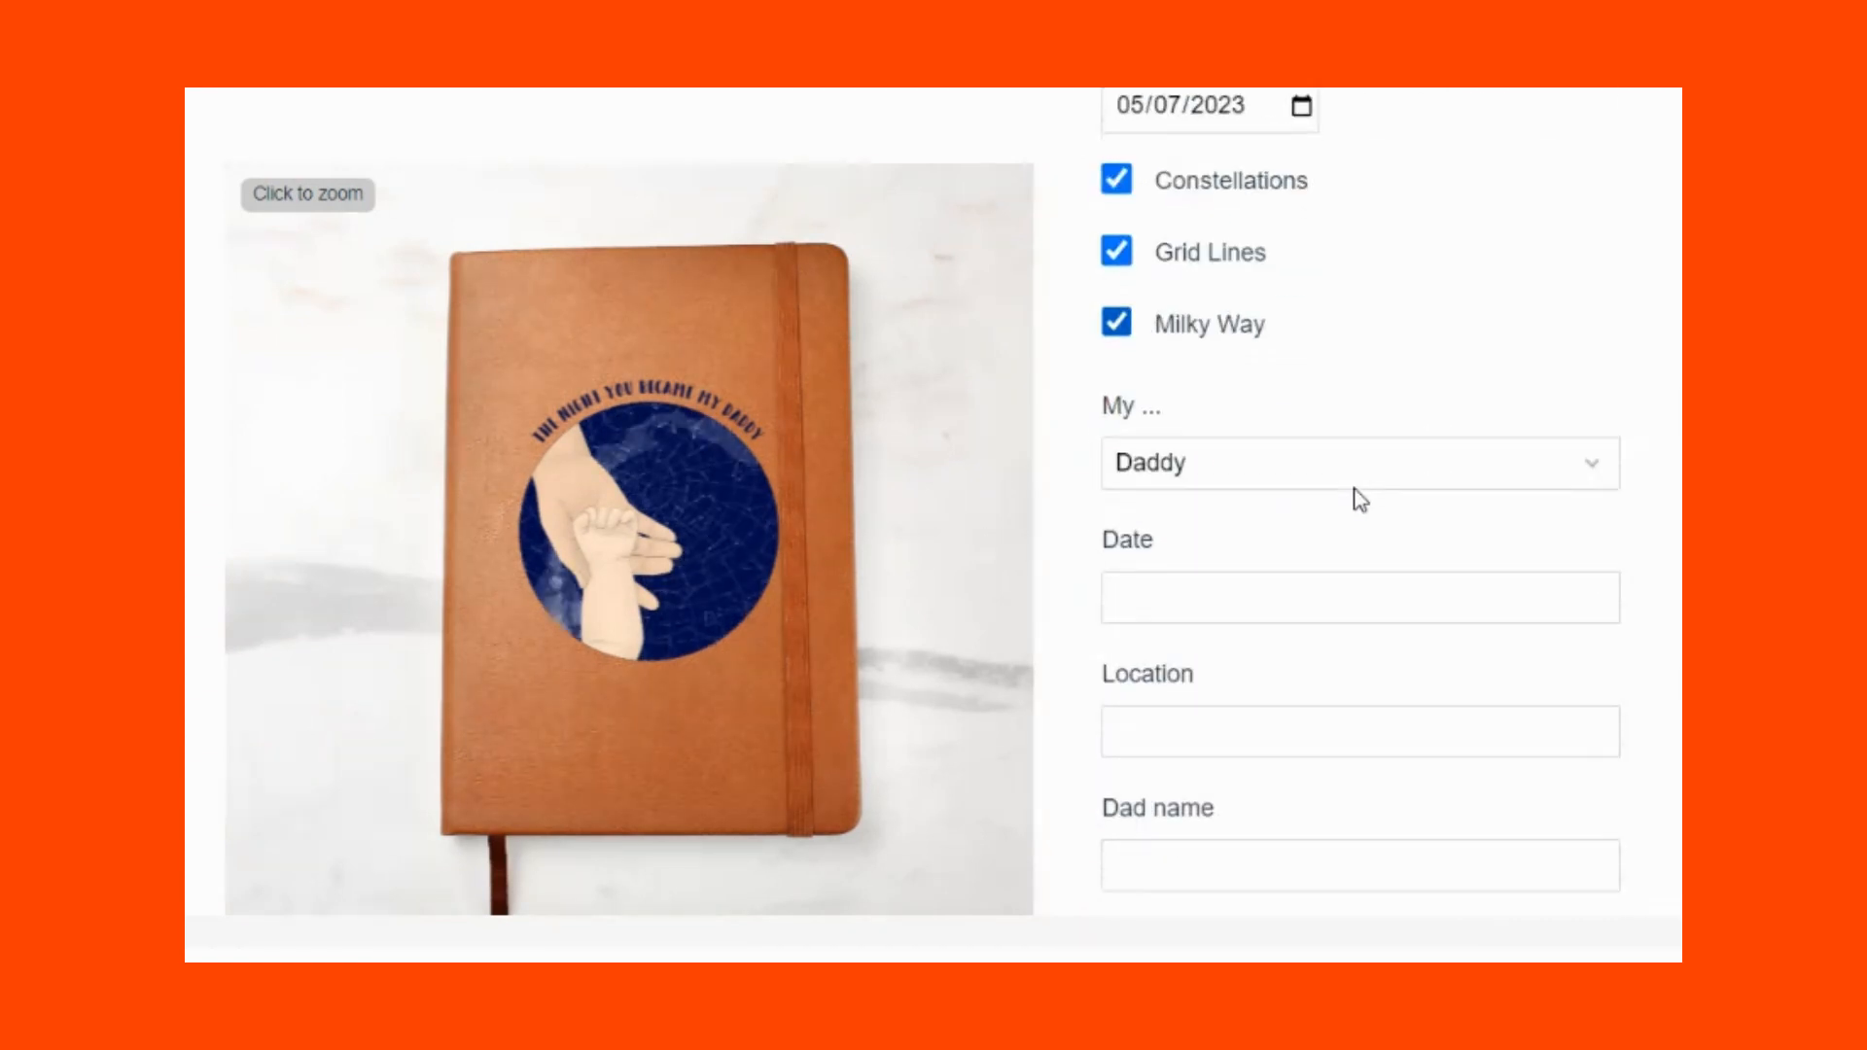
click(1358, 463)
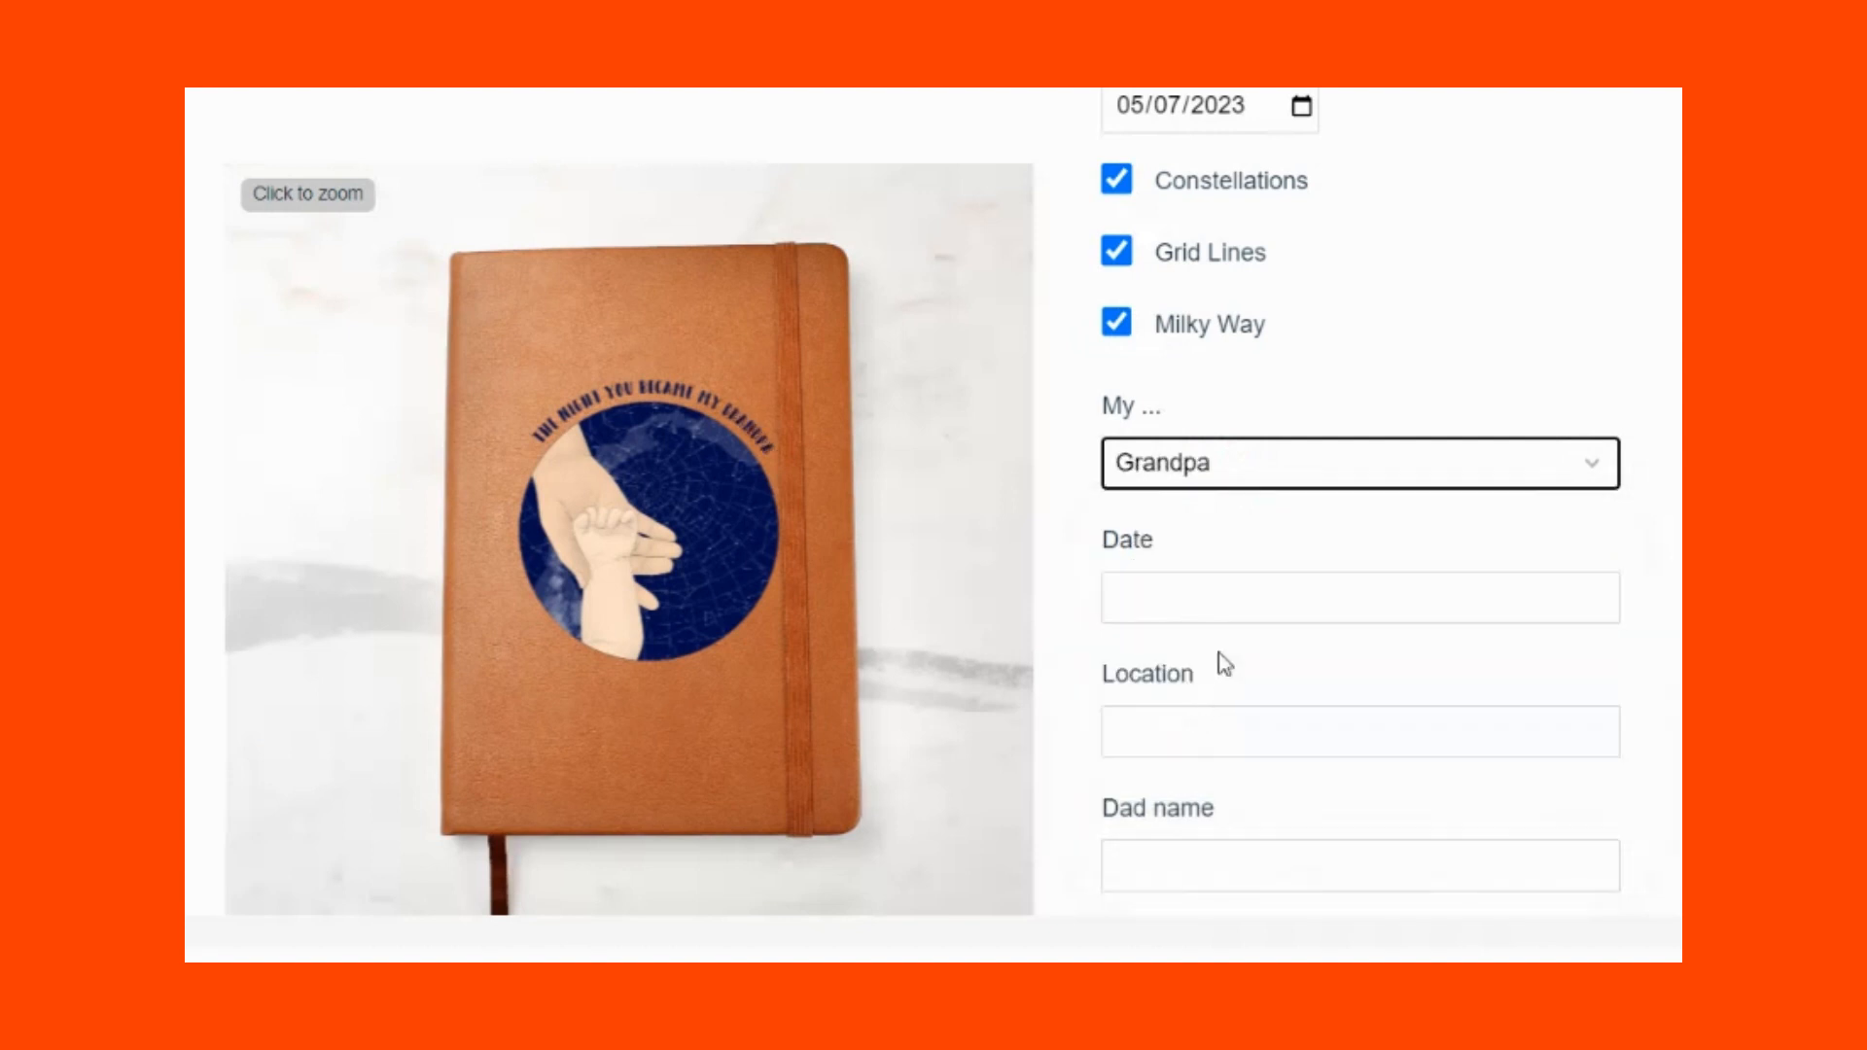
text(07.20.2022)
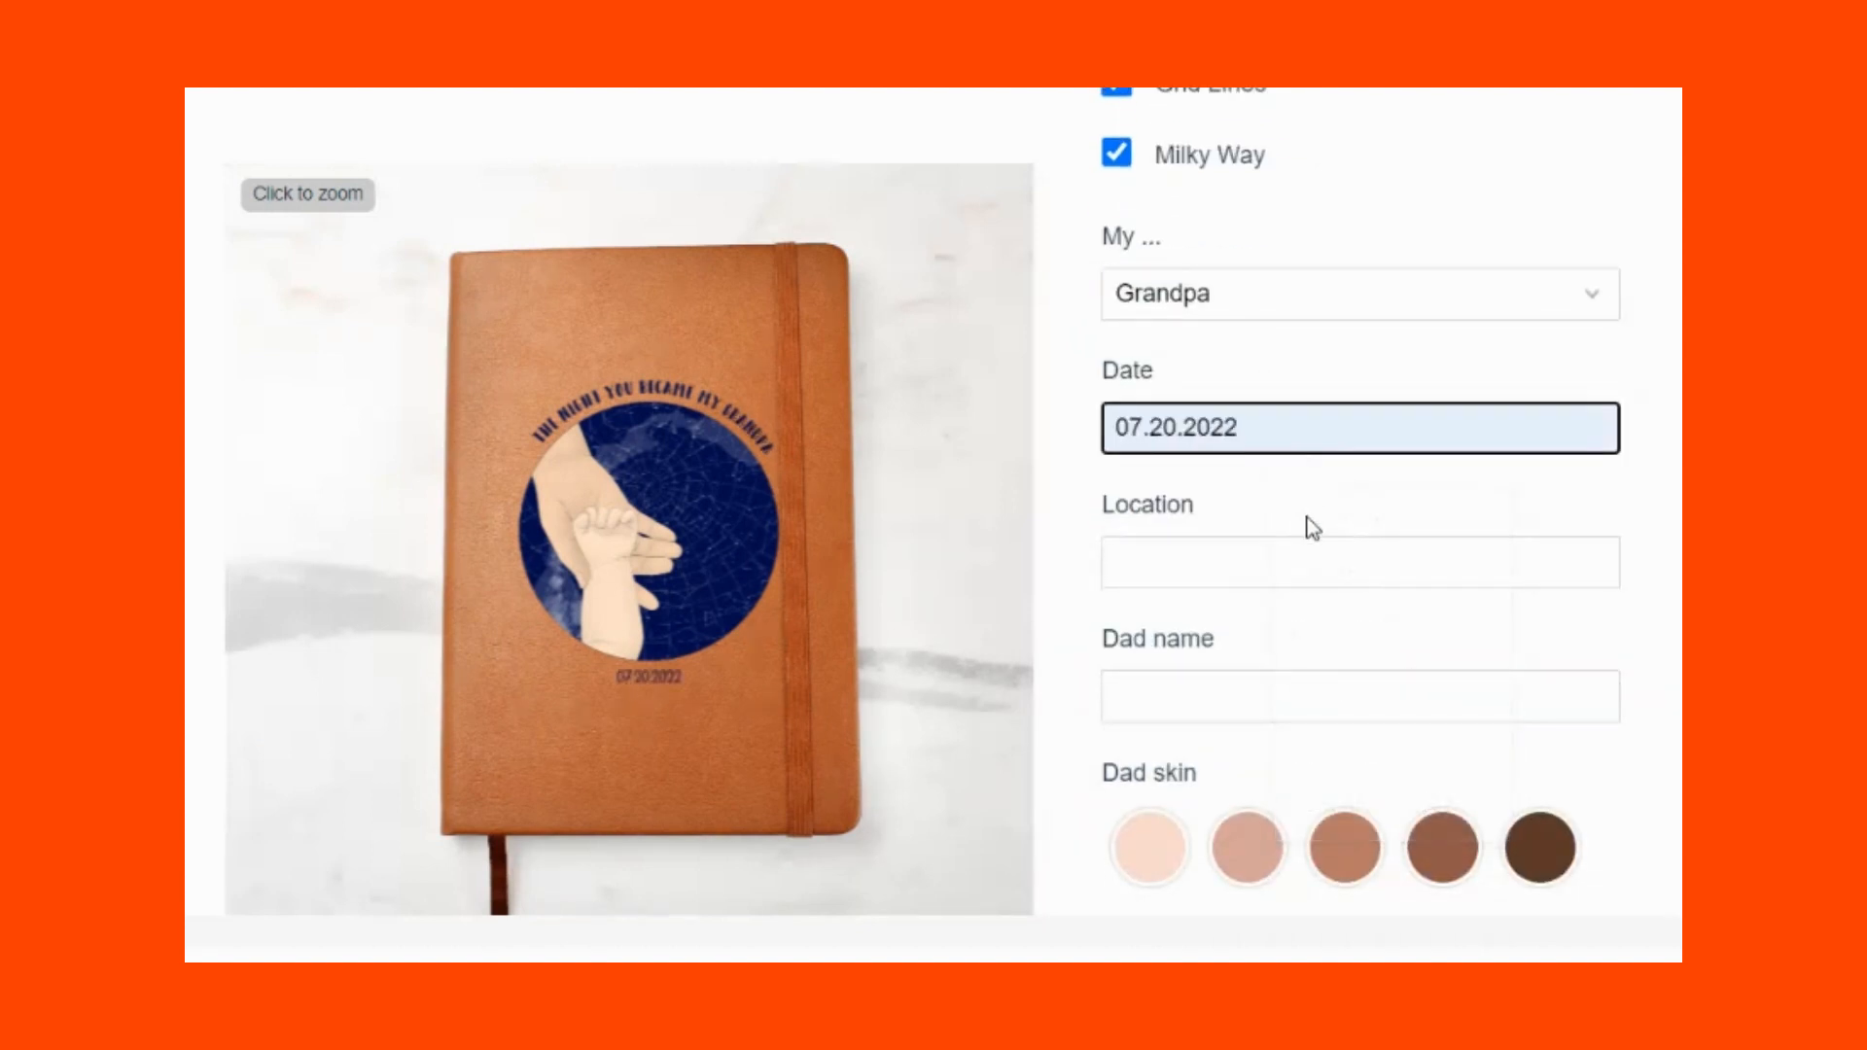
text(London, England)
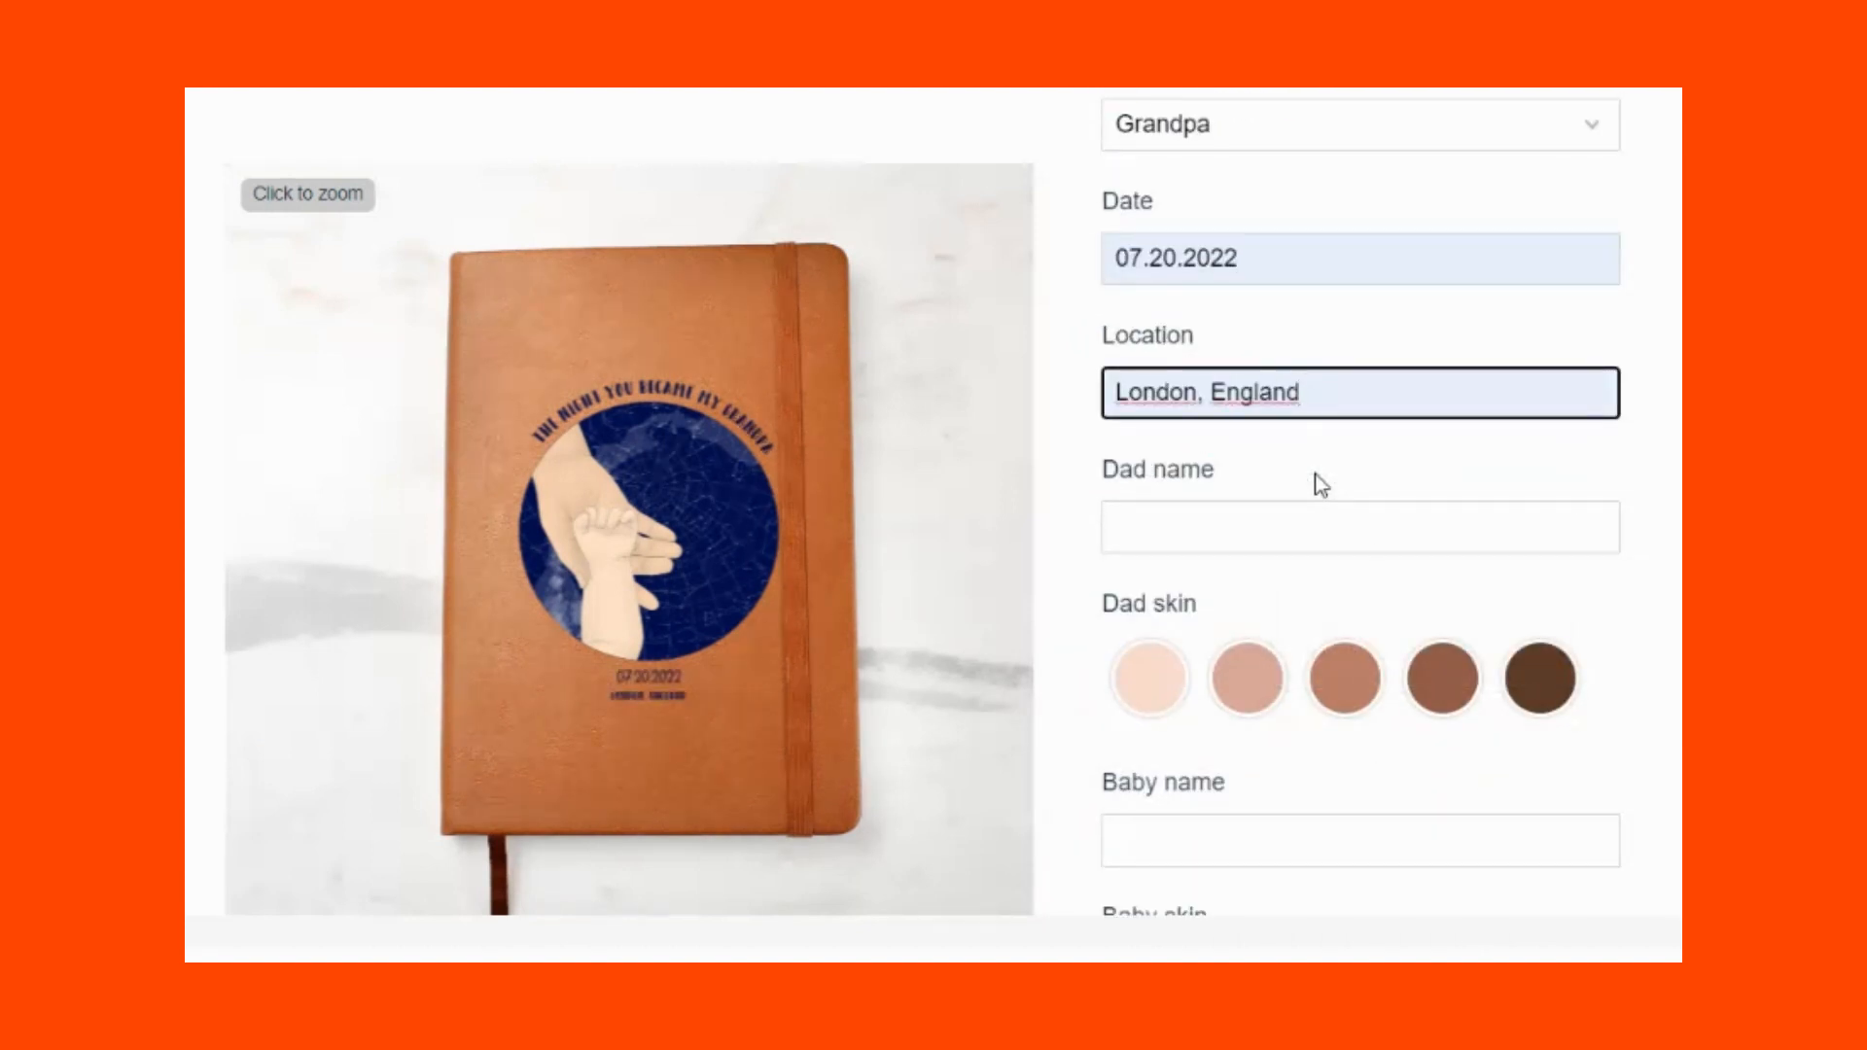
click(1247, 508)
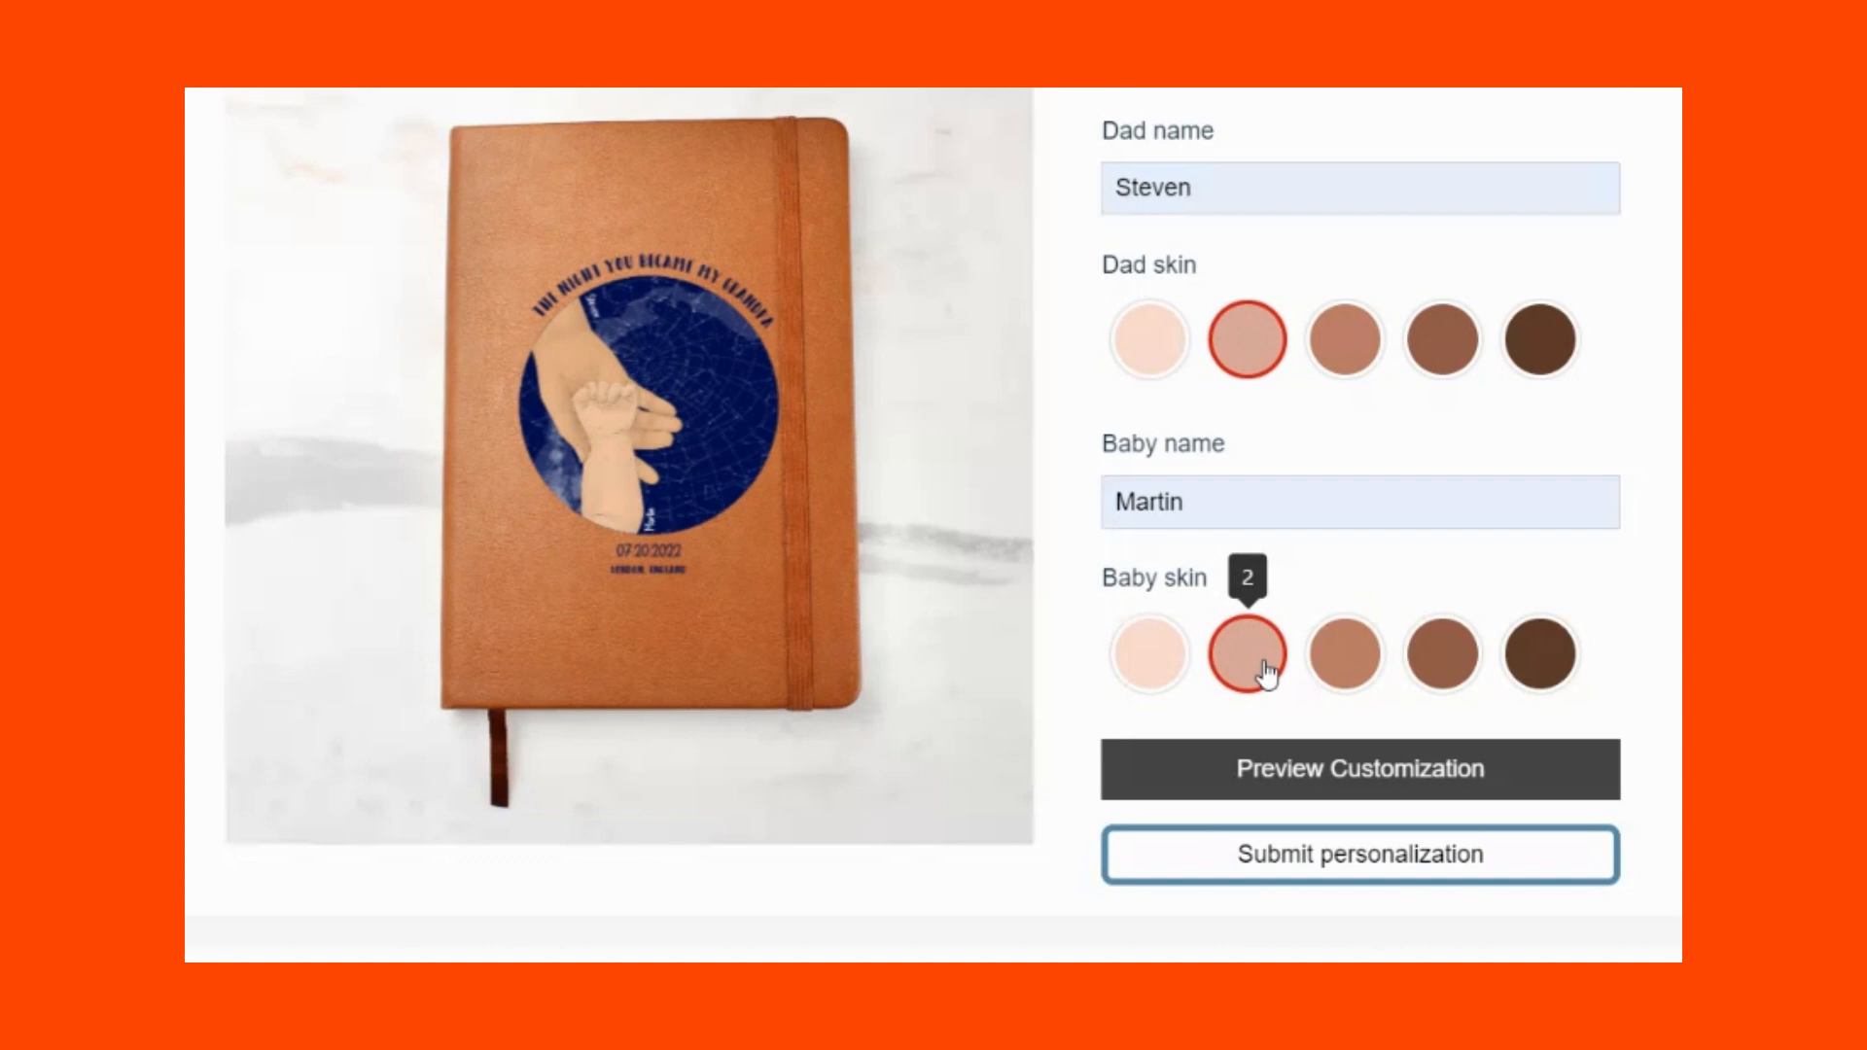
scroll(down, 3)
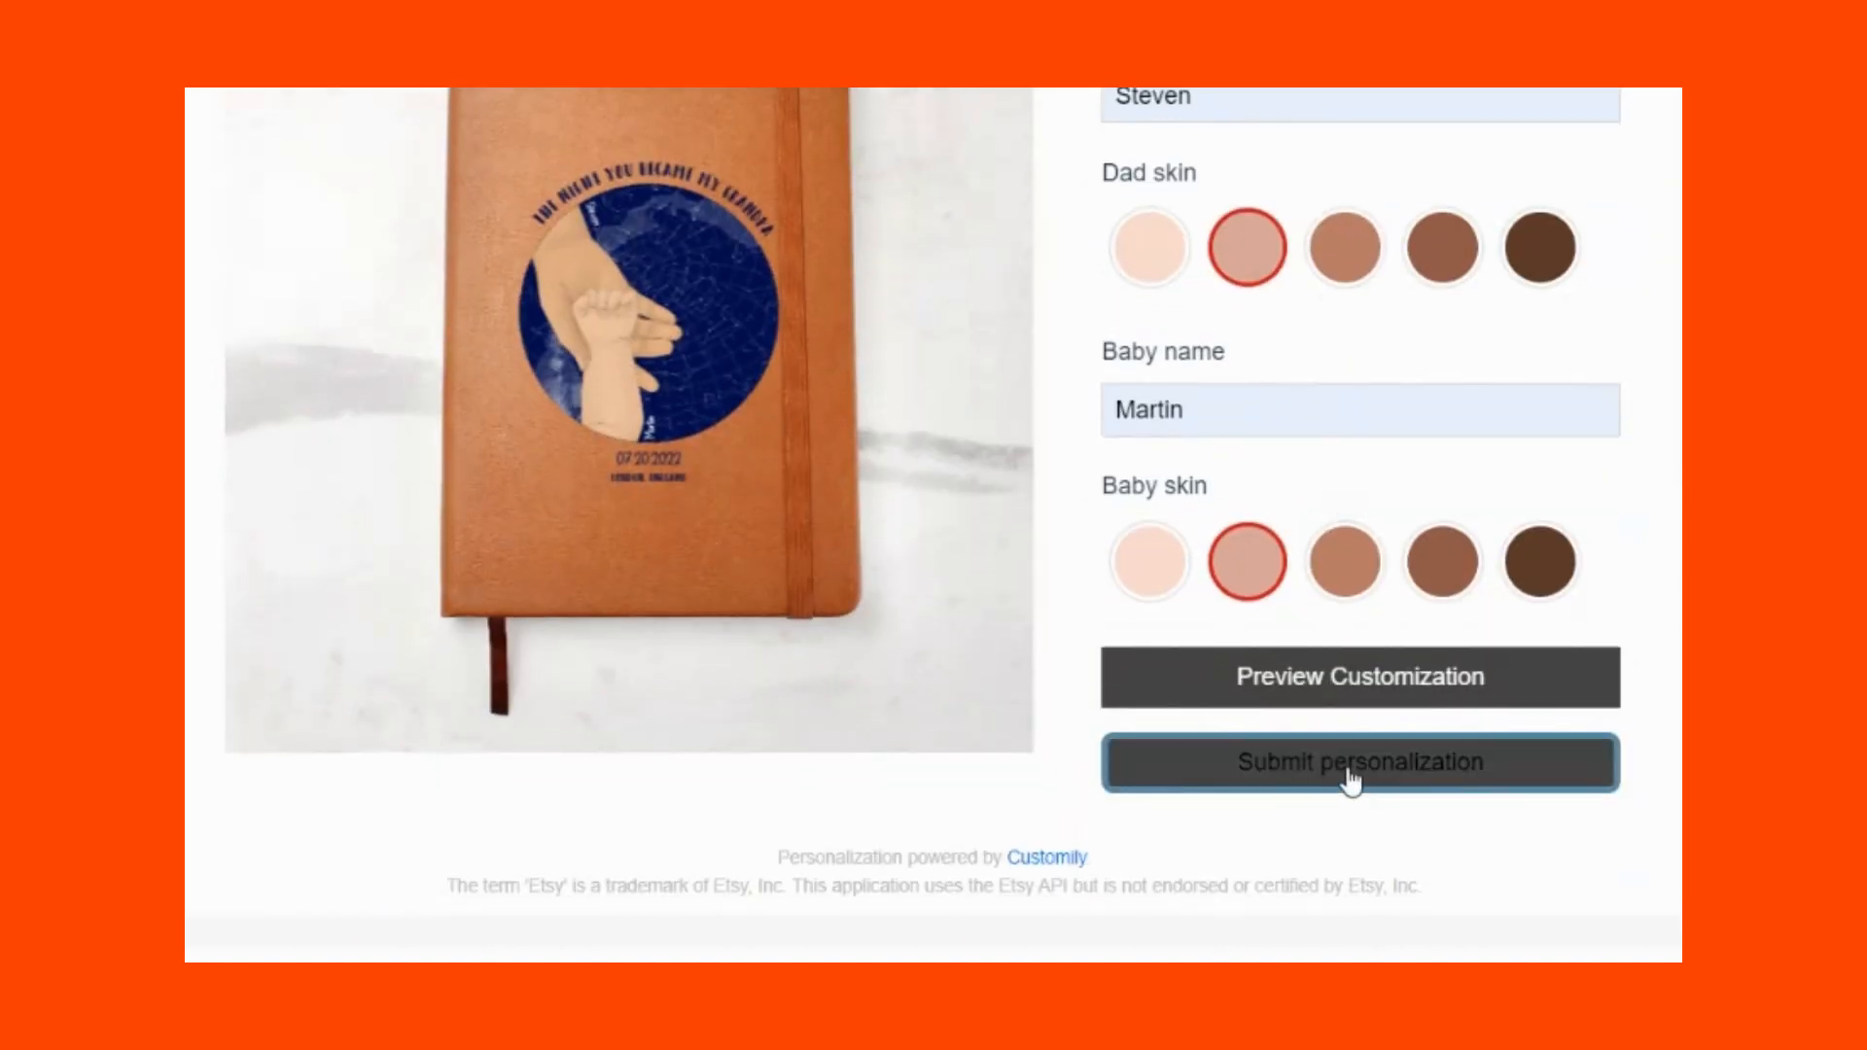